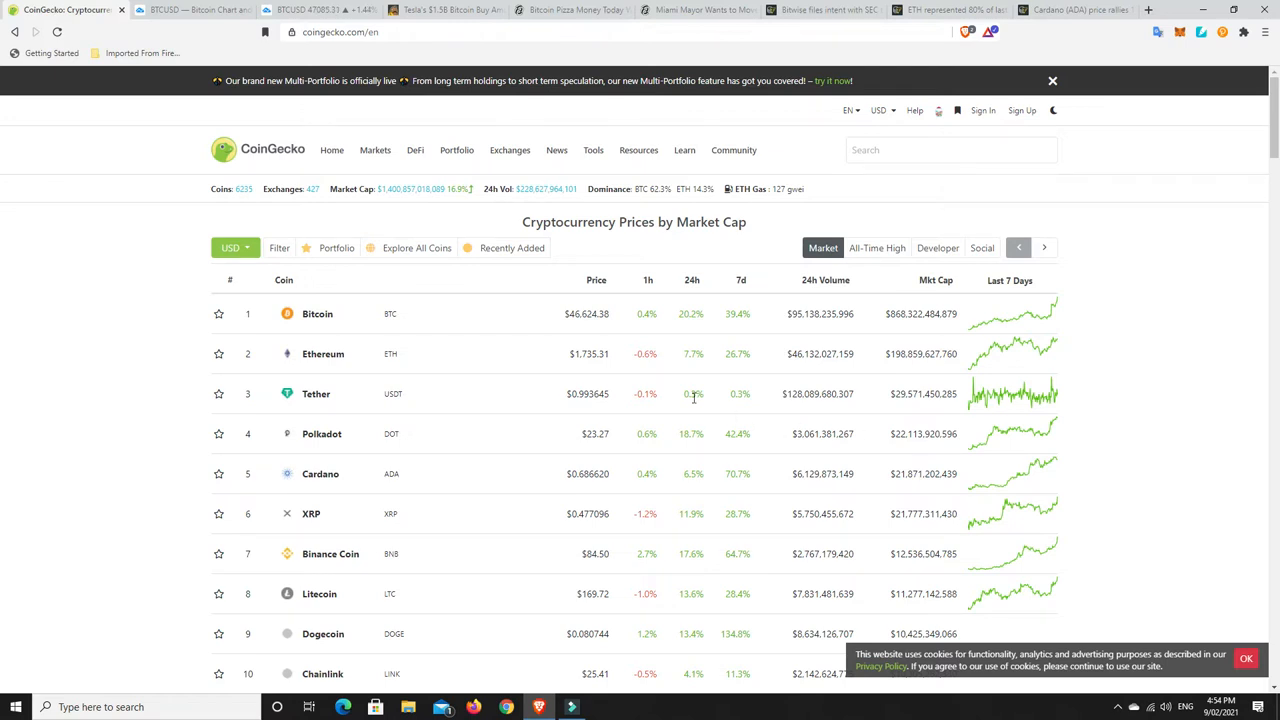
# Read down the current page, then bring up CryptoPotato's Tesla $1.5B Bitcoin buy article
pyautogui.scroll(-3)
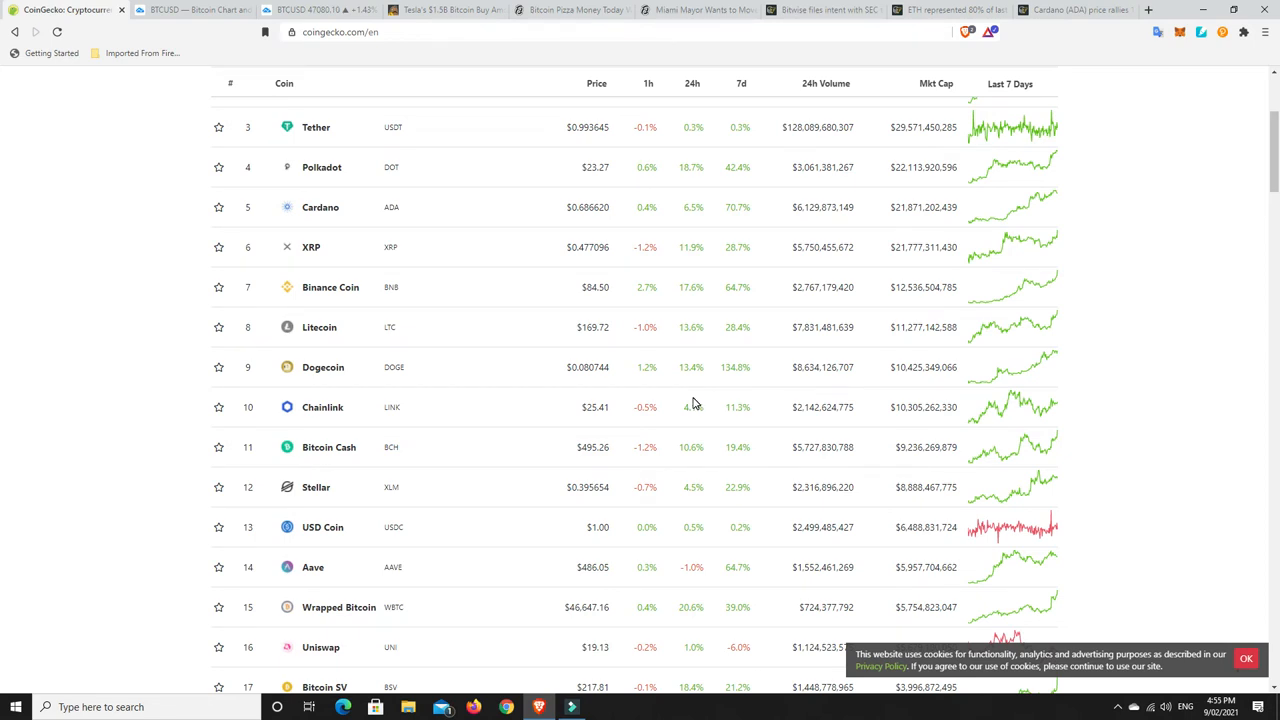
pyautogui.moveTo(740, 340)
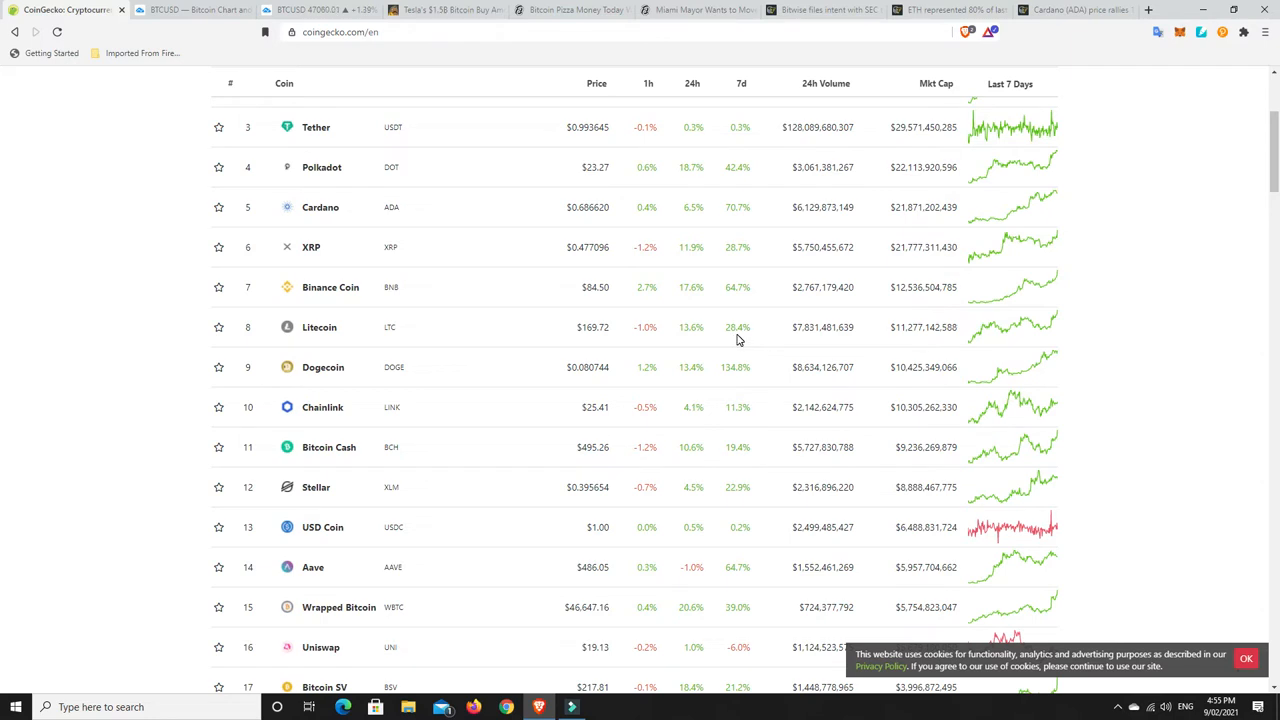
pyautogui.moveTo(712, 318)
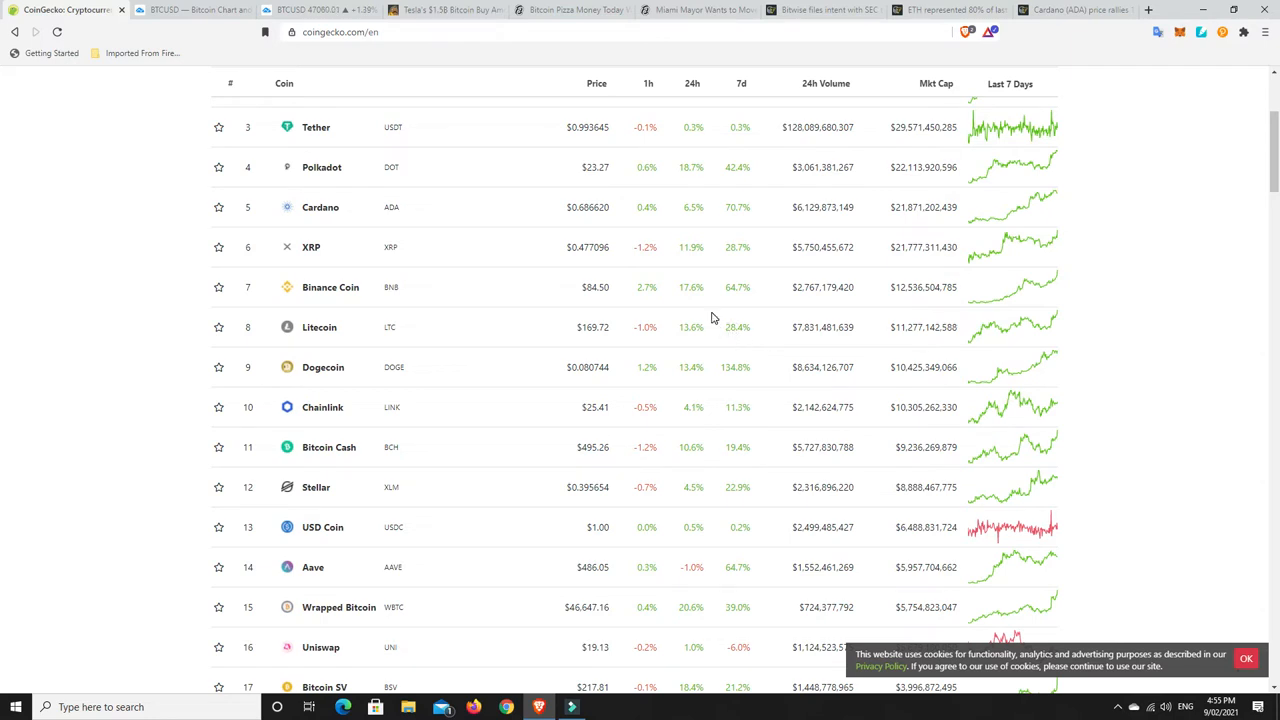
pyautogui.moveTo(696, 304)
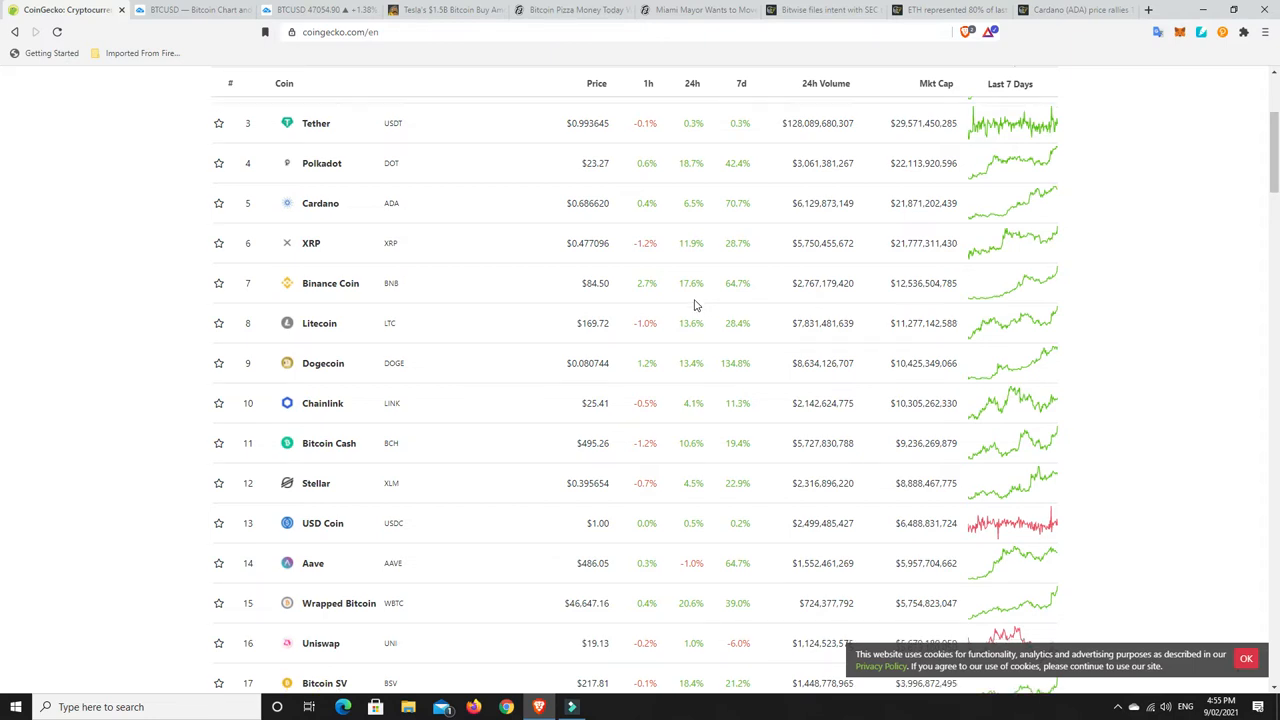
pyautogui.scroll(-3)
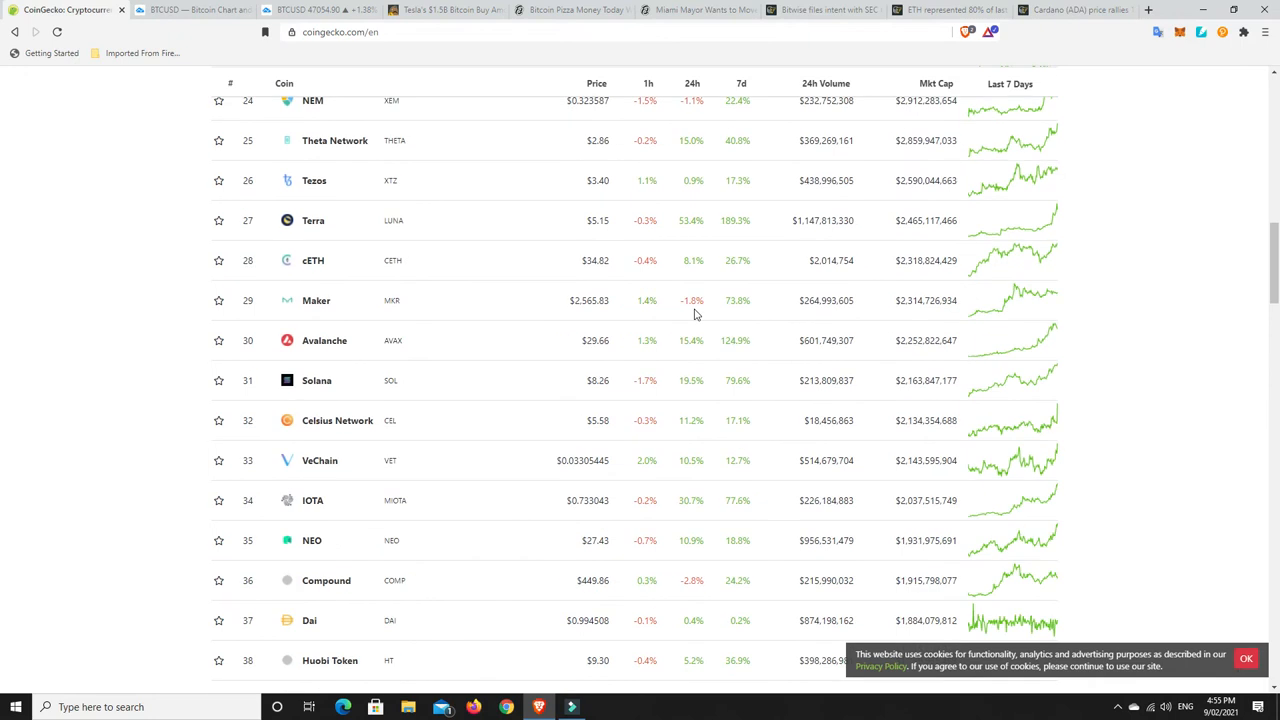
pyautogui.scroll(-3)
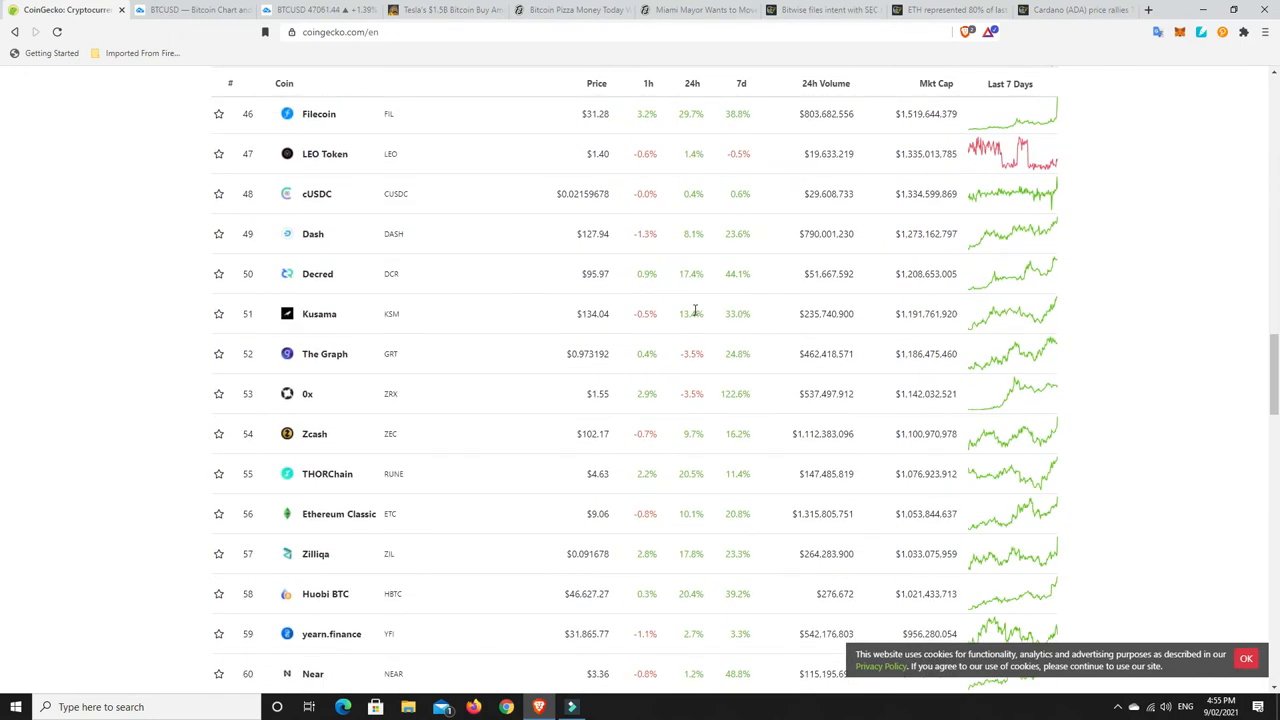
pyautogui.scroll(-3)
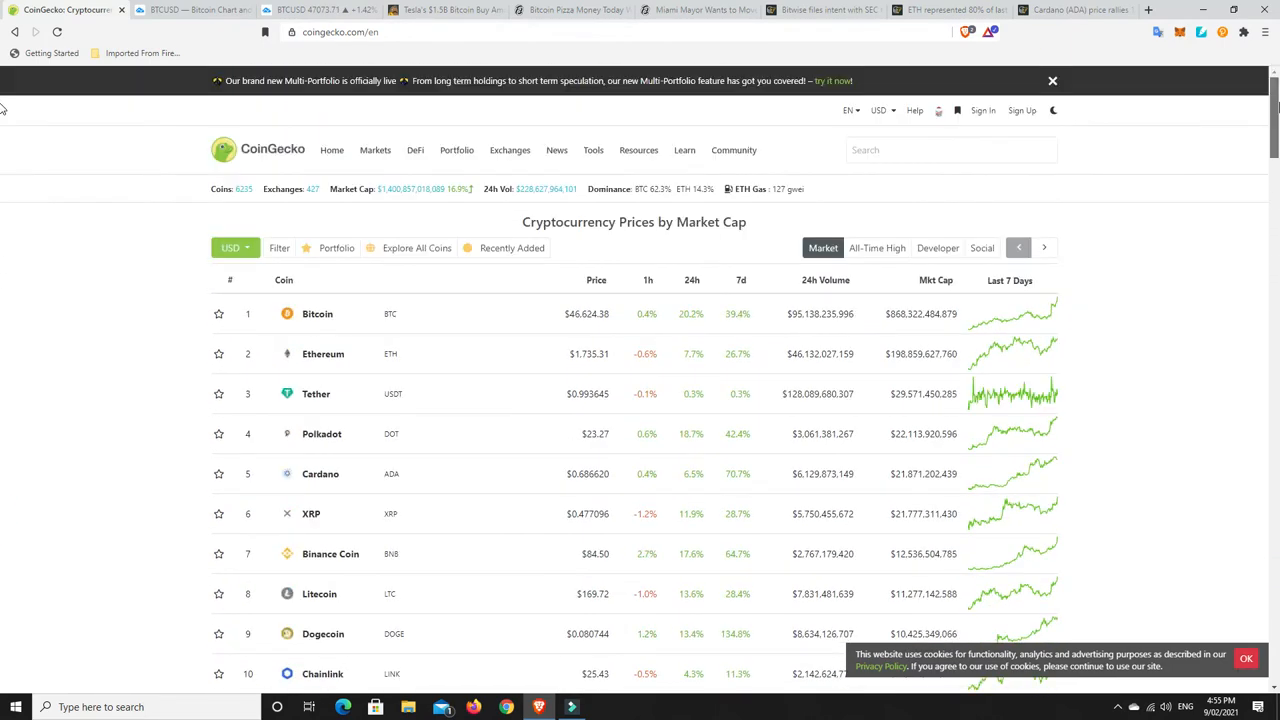
pyautogui.moveTo(704, 420)
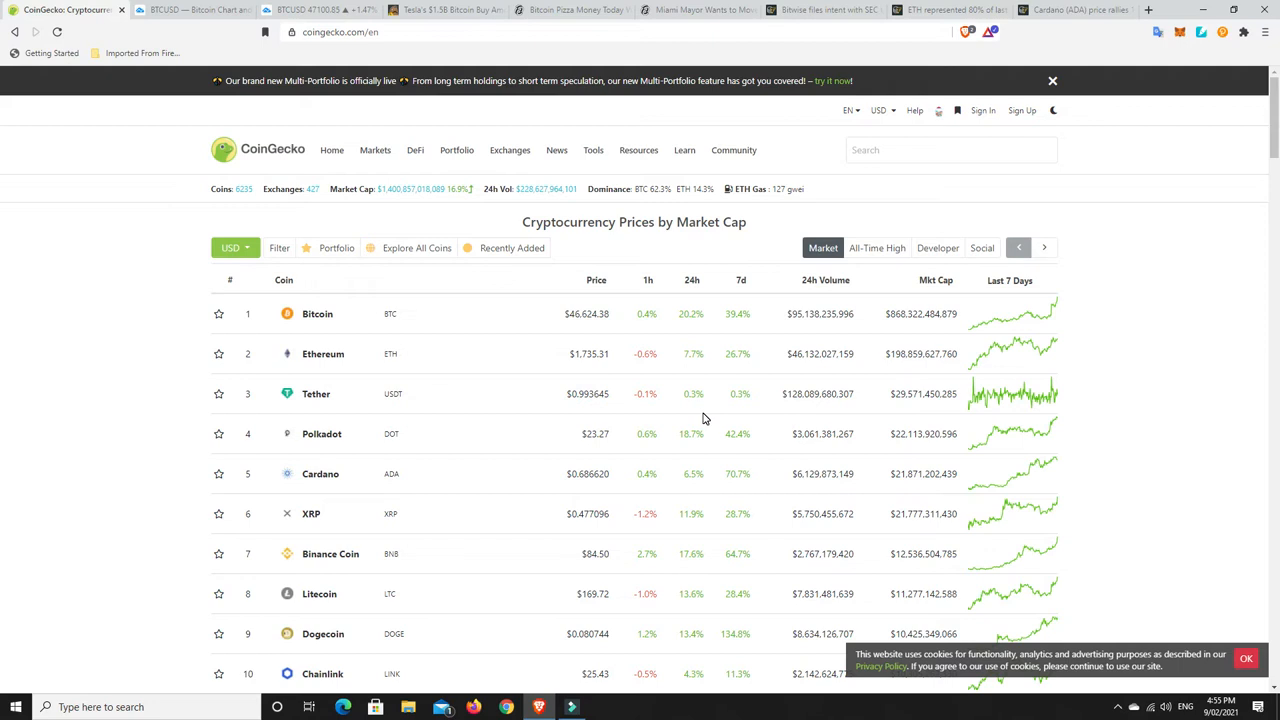
pyautogui.moveTo(696, 432)
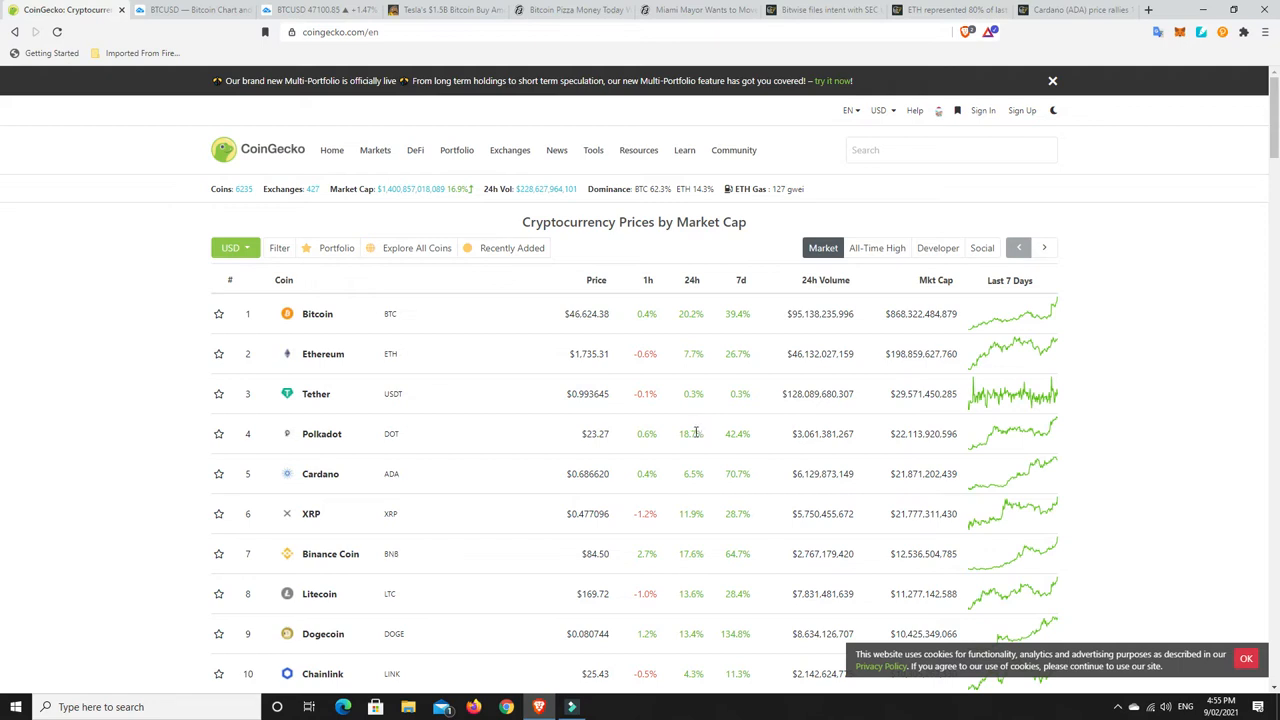
pyautogui.moveTo(700, 430)
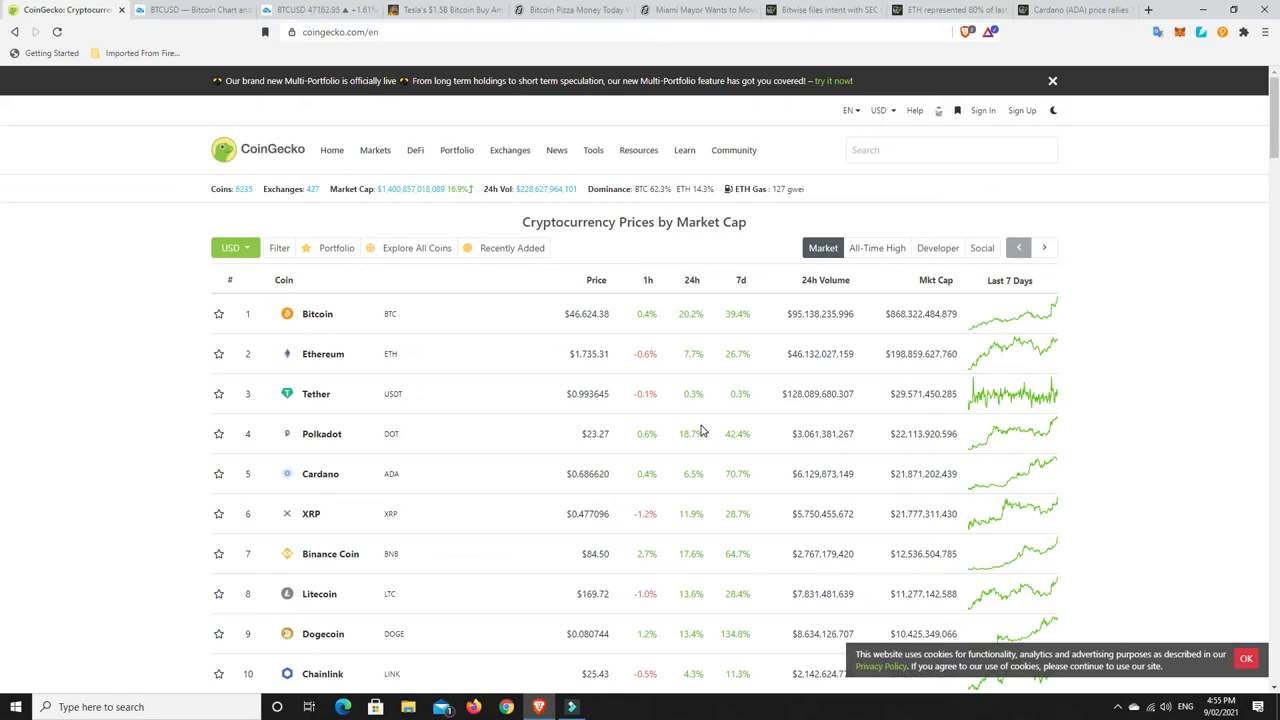
pyautogui.scroll(-3)
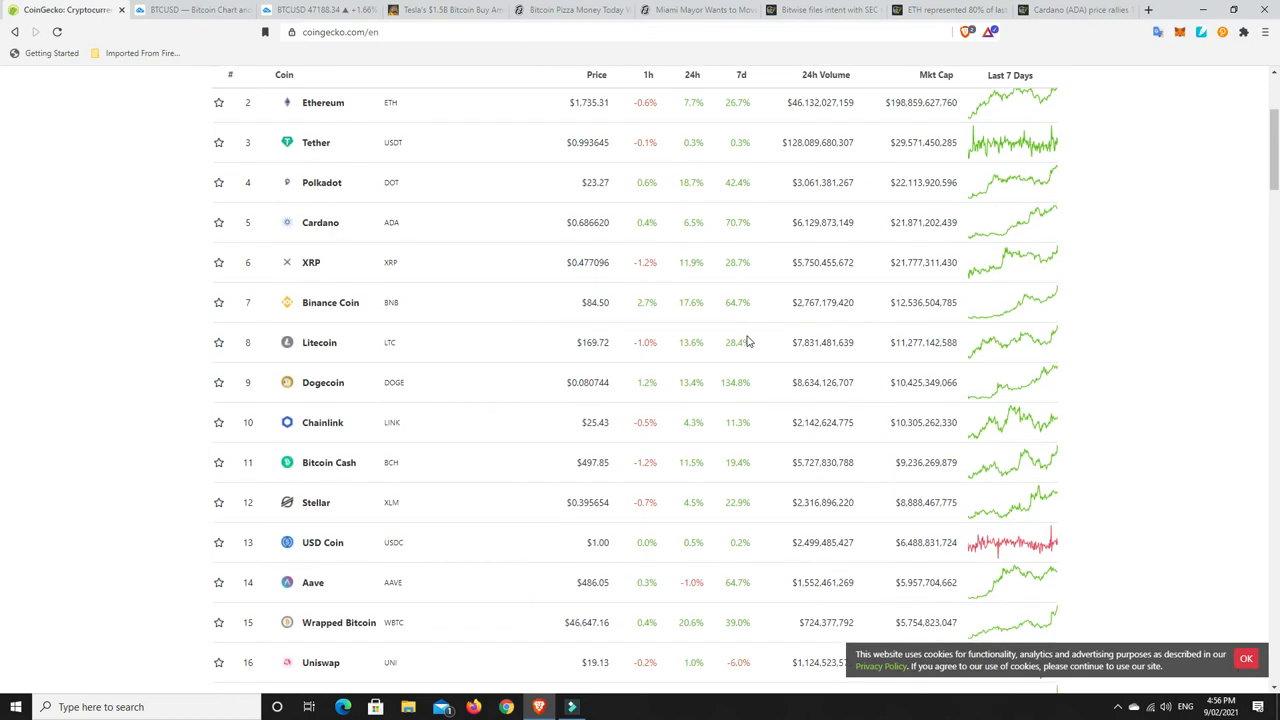
pyautogui.scroll(-3)
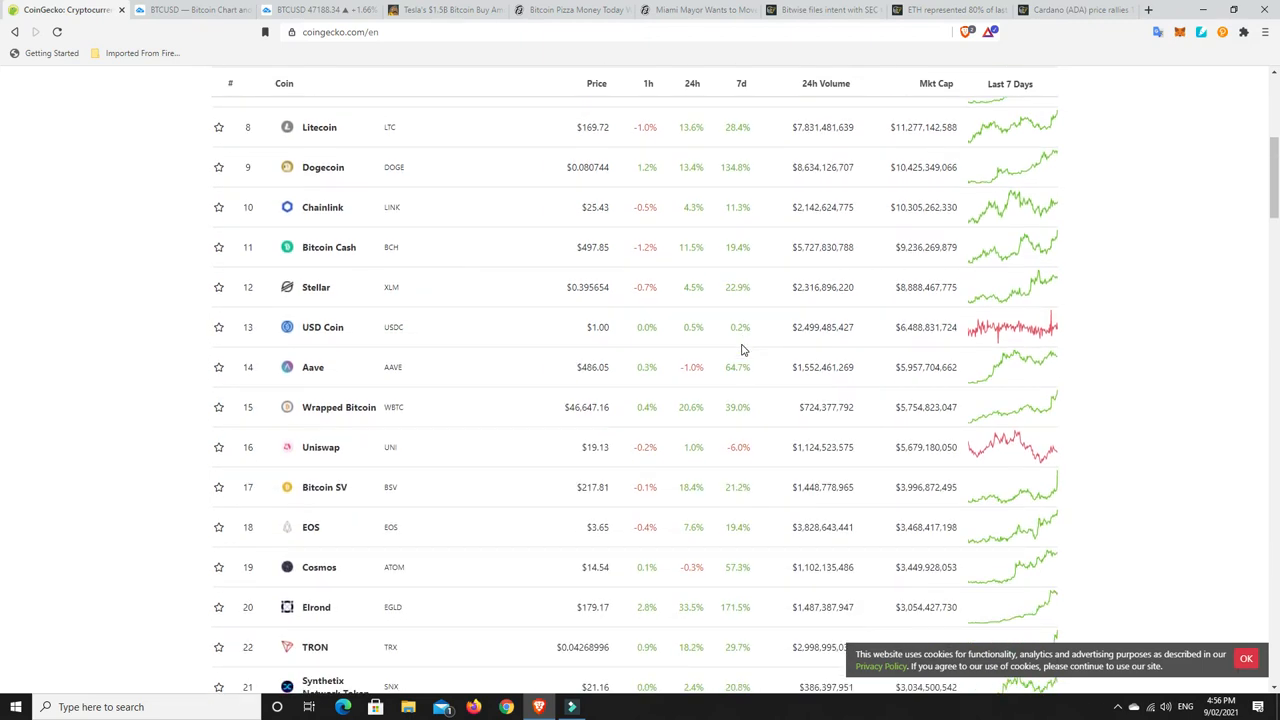
pyautogui.moveTo(740, 180)
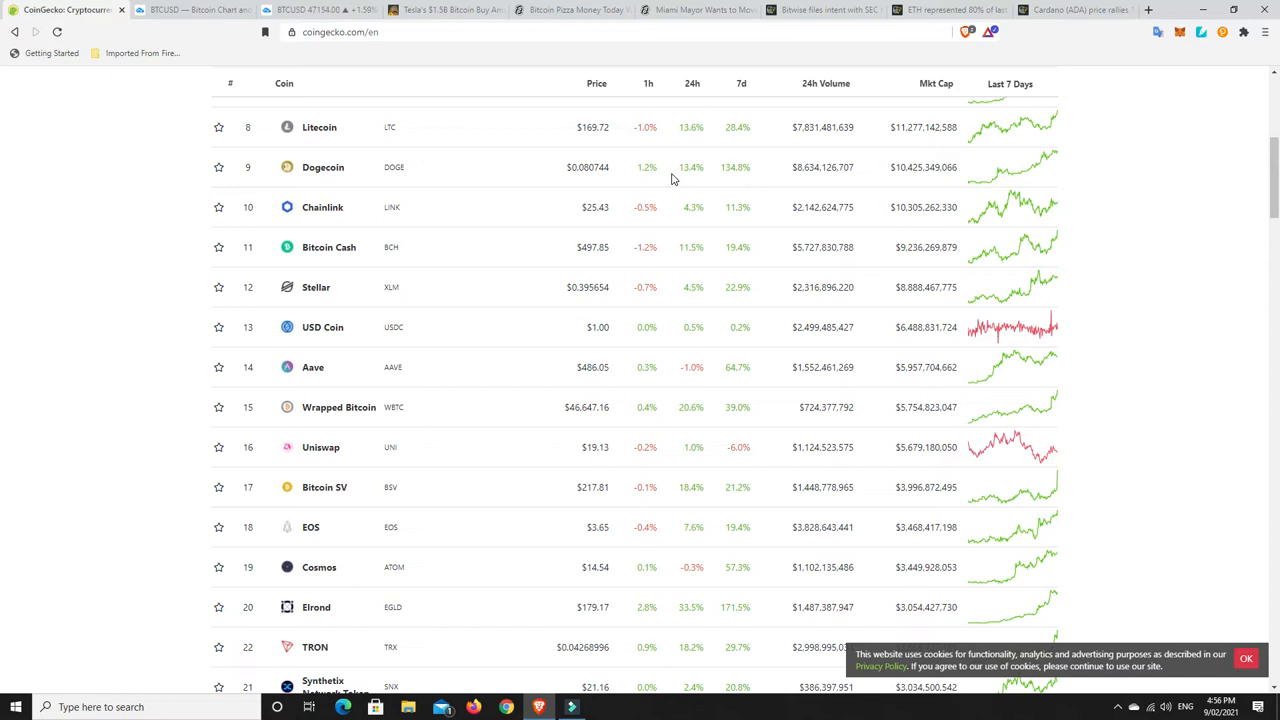
pyautogui.scroll(-3)
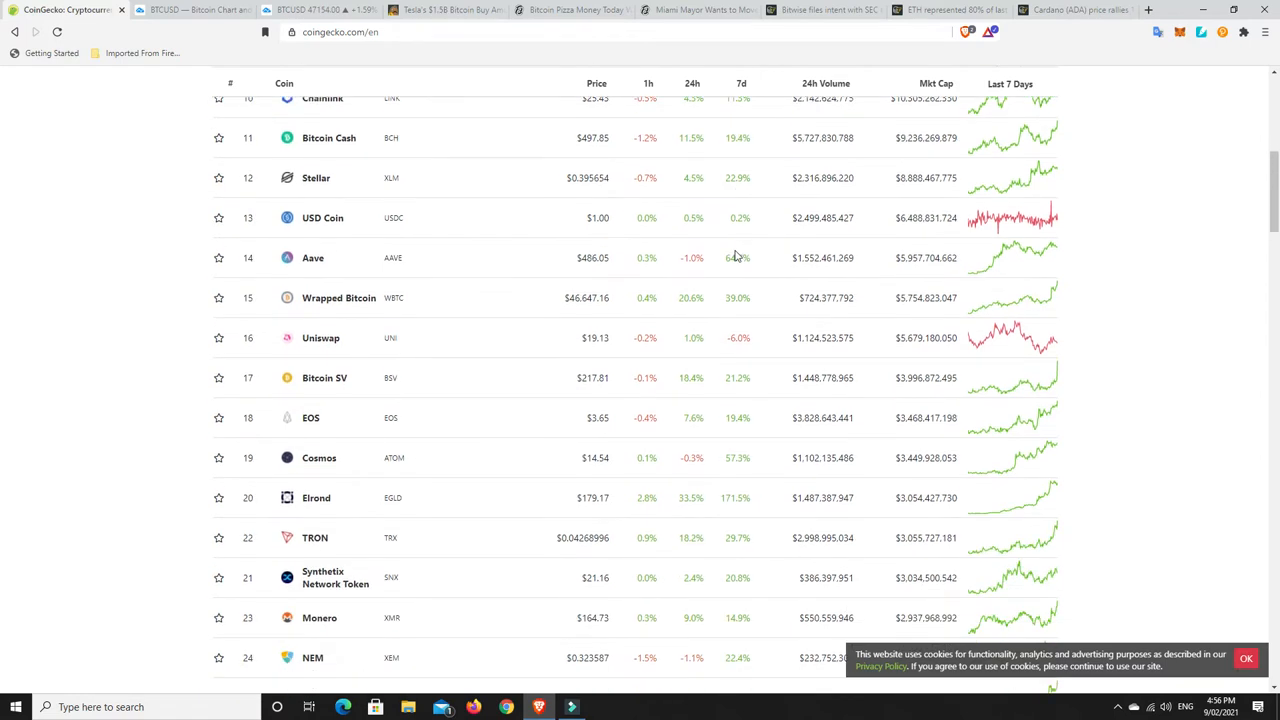
pyautogui.scroll(-3)
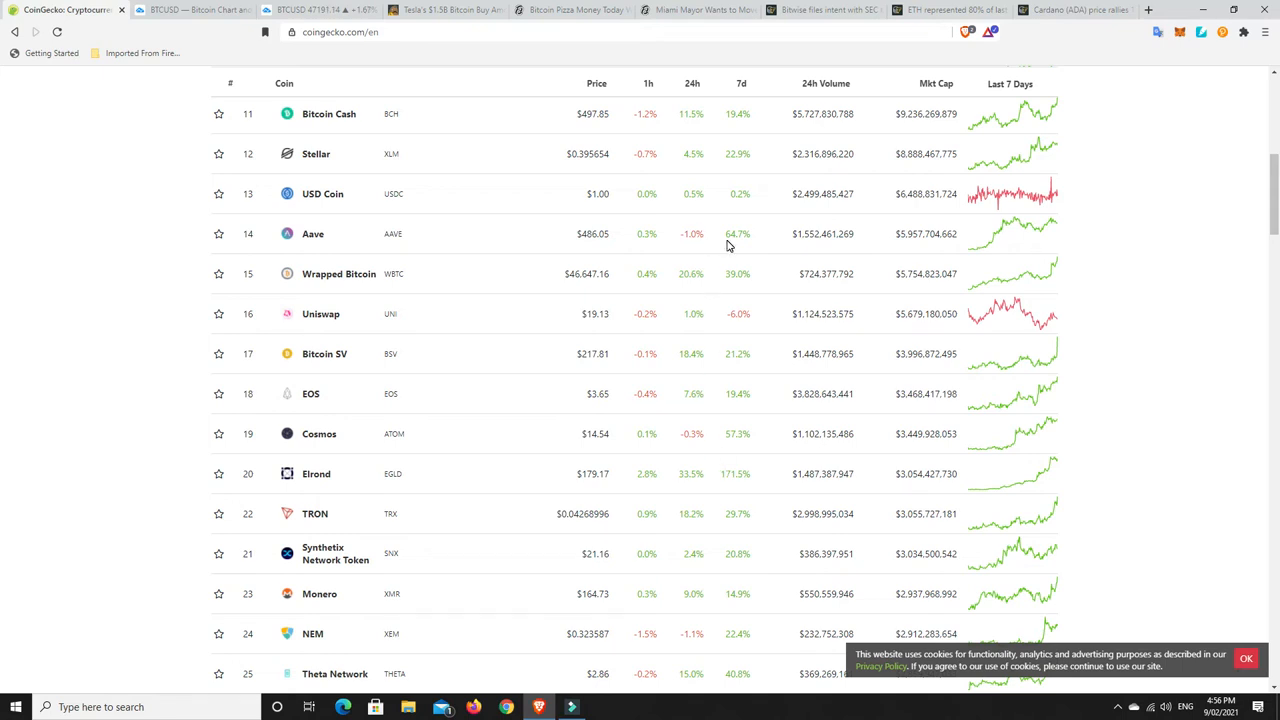
pyautogui.moveTo(728, 488)
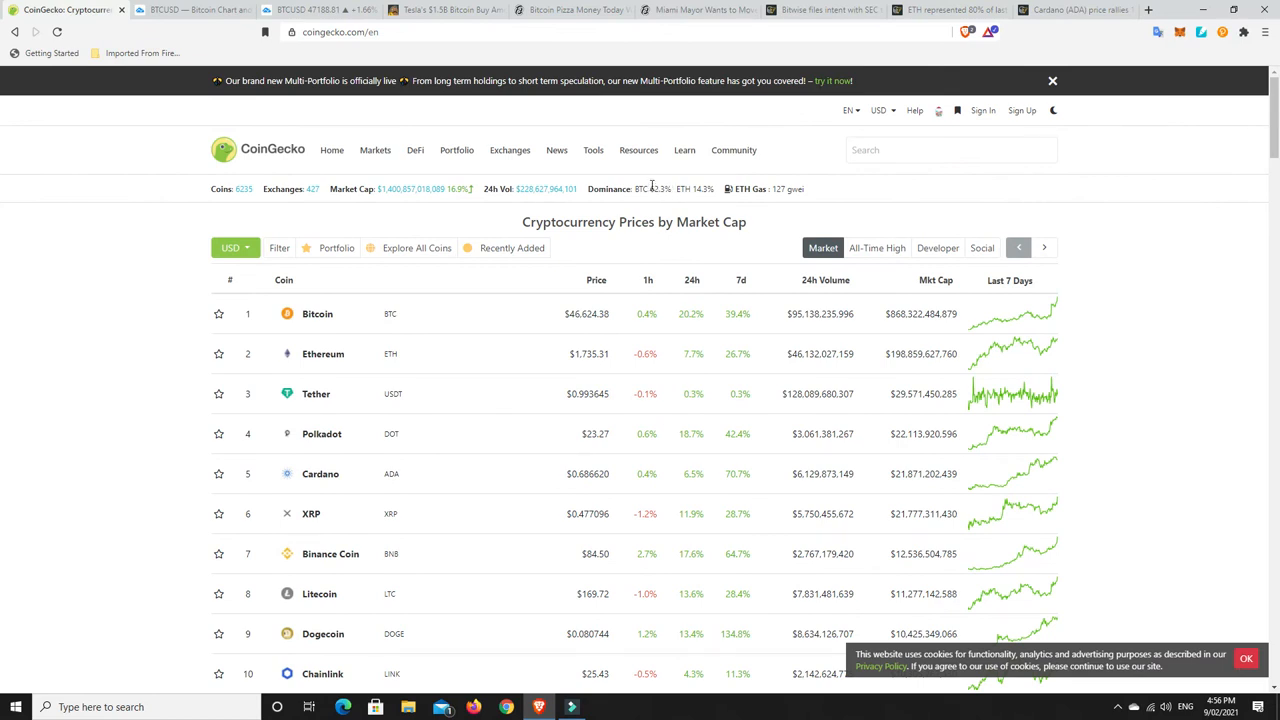
pyautogui.moveTo(324, 324)
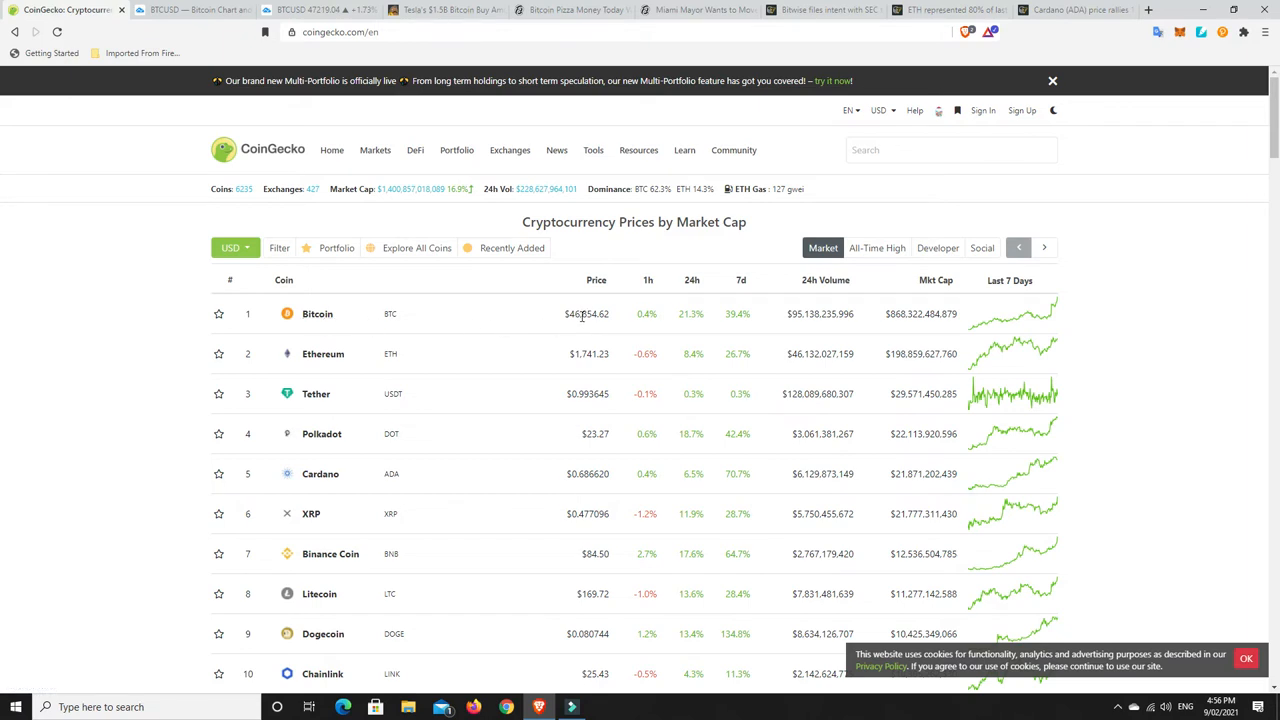
pyautogui.moveTo(660, 182)
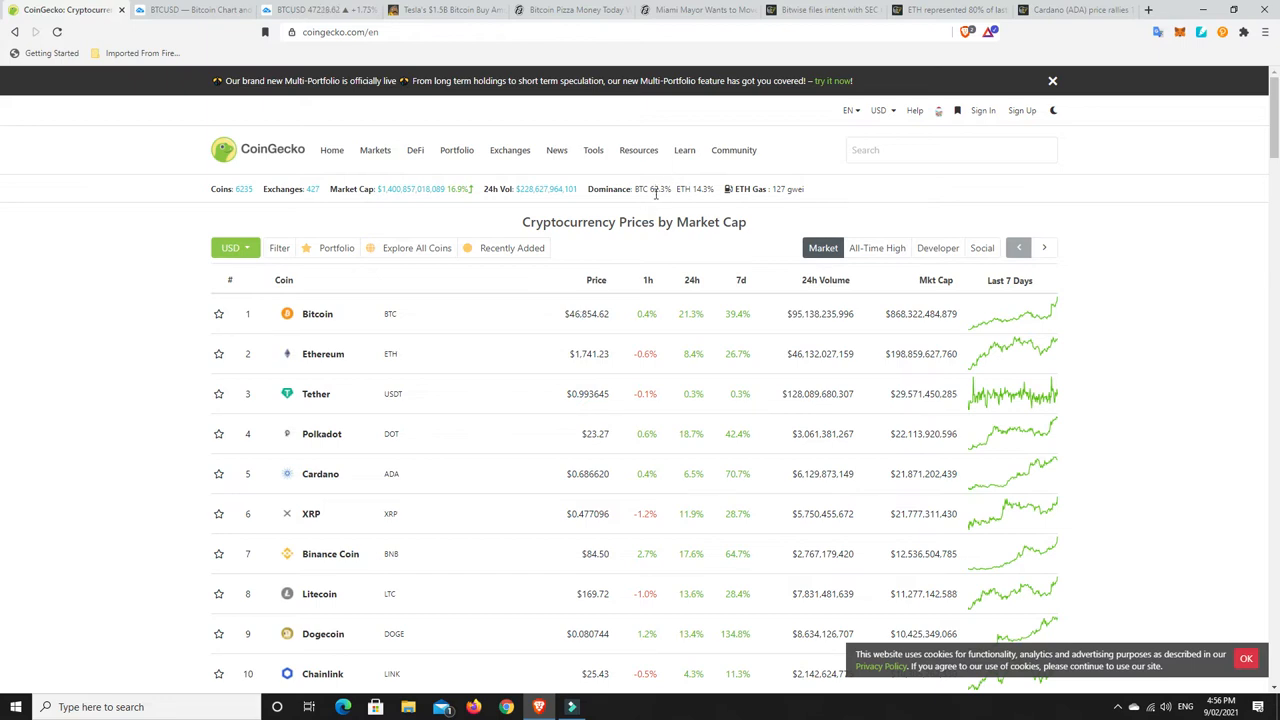
pyautogui.moveTo(654, 200)
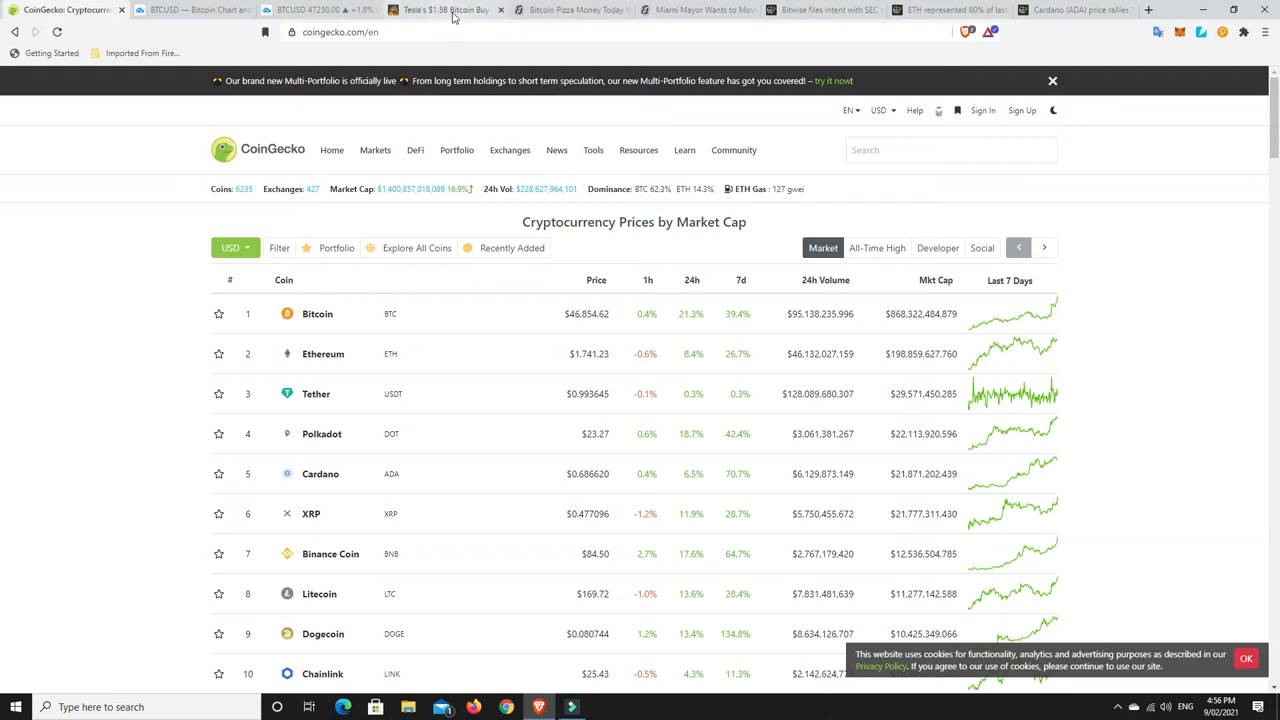
pyautogui.click(444, 8)
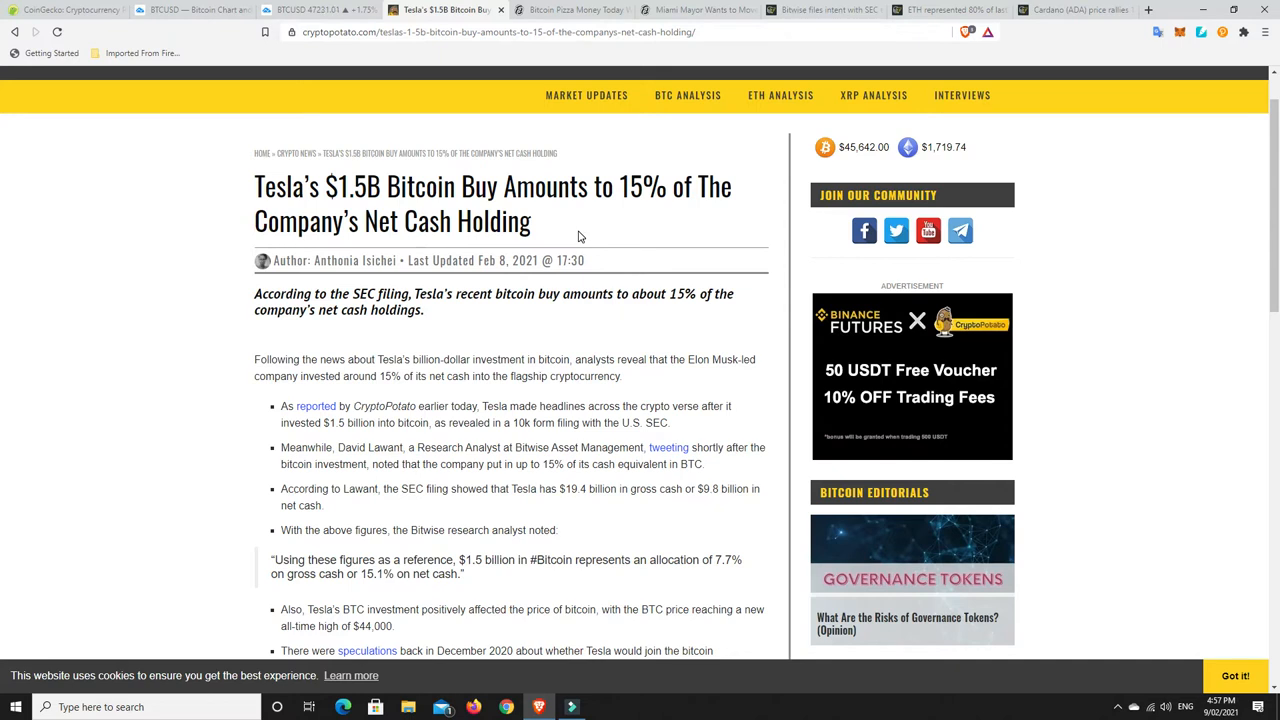
pyautogui.moveTo(612, 216)
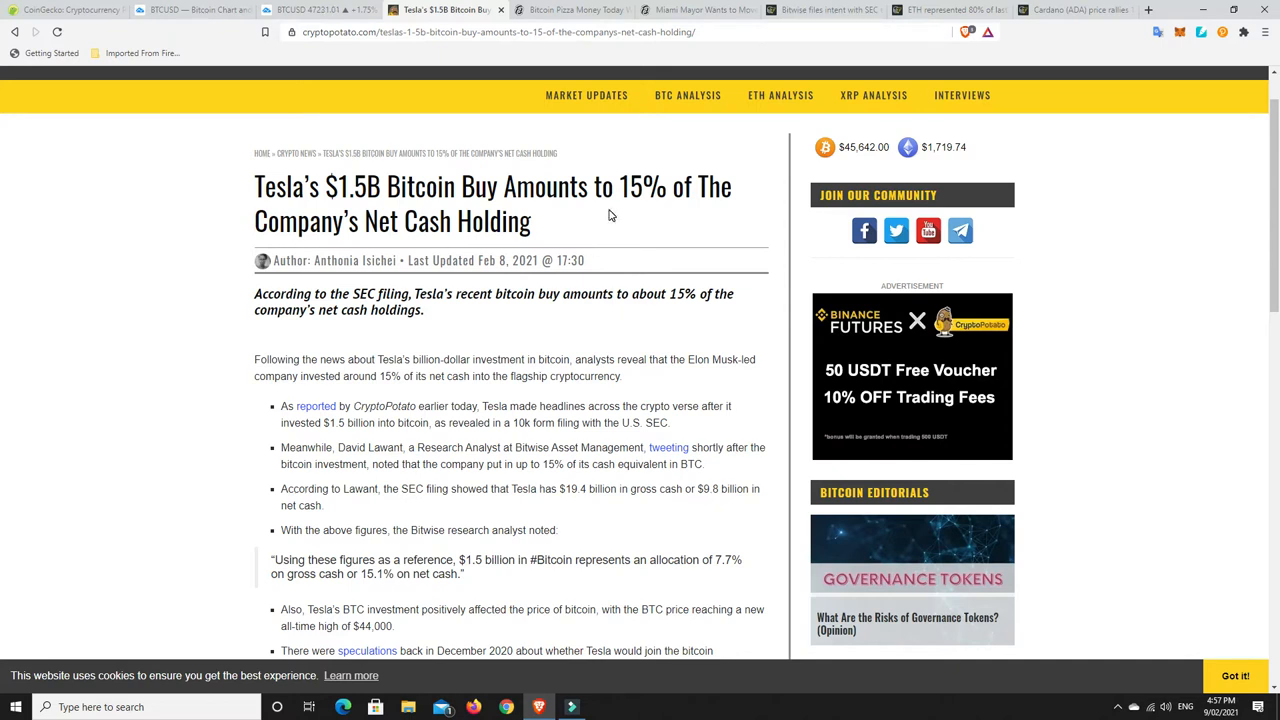
pyautogui.moveTo(598, 236)
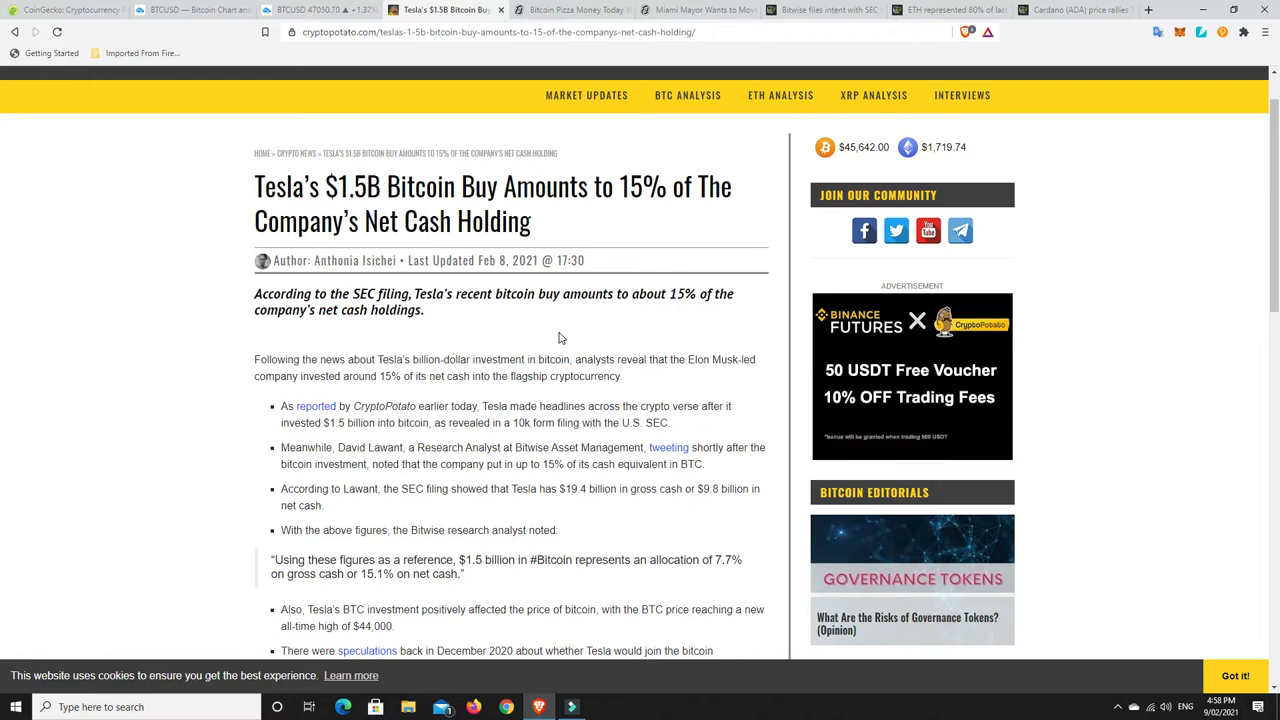
pyautogui.moveTo(500, 344)
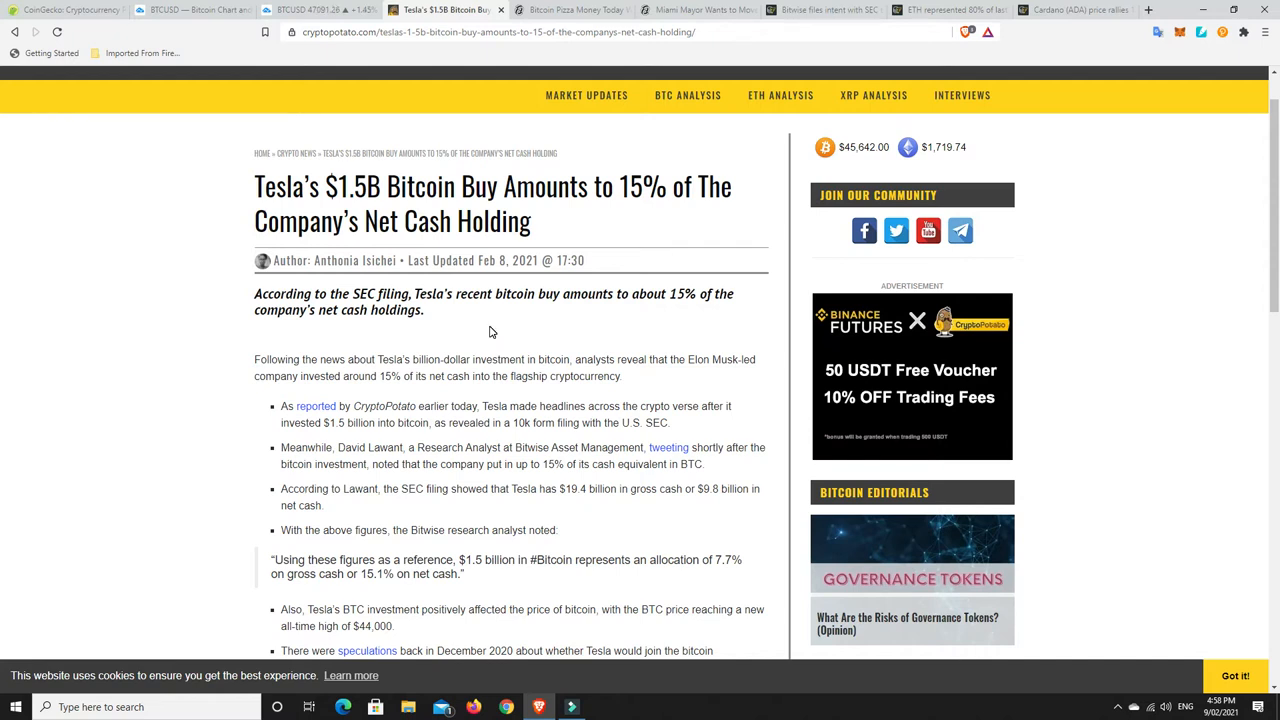
pyautogui.moveTo(490, 336)
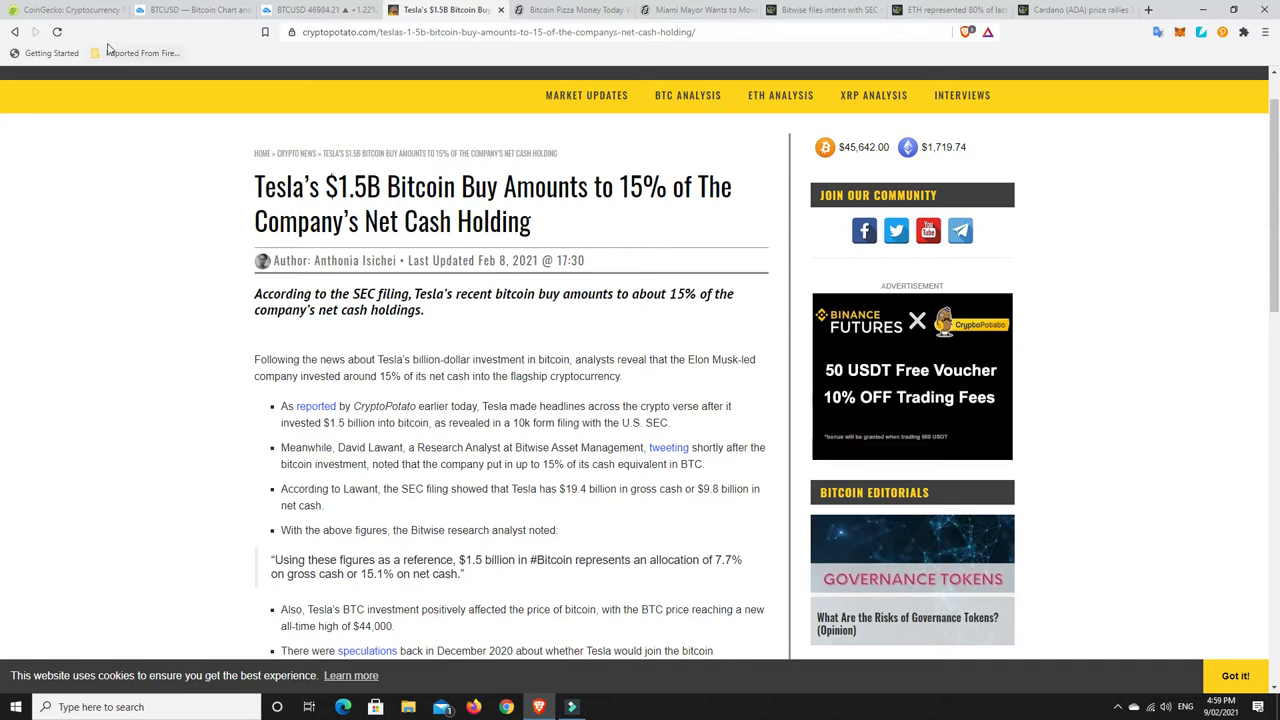
# Return to CoinGecko's market-cap table with Bitcoin, Ethereum and Tether on top
pyautogui.click(64, 8)
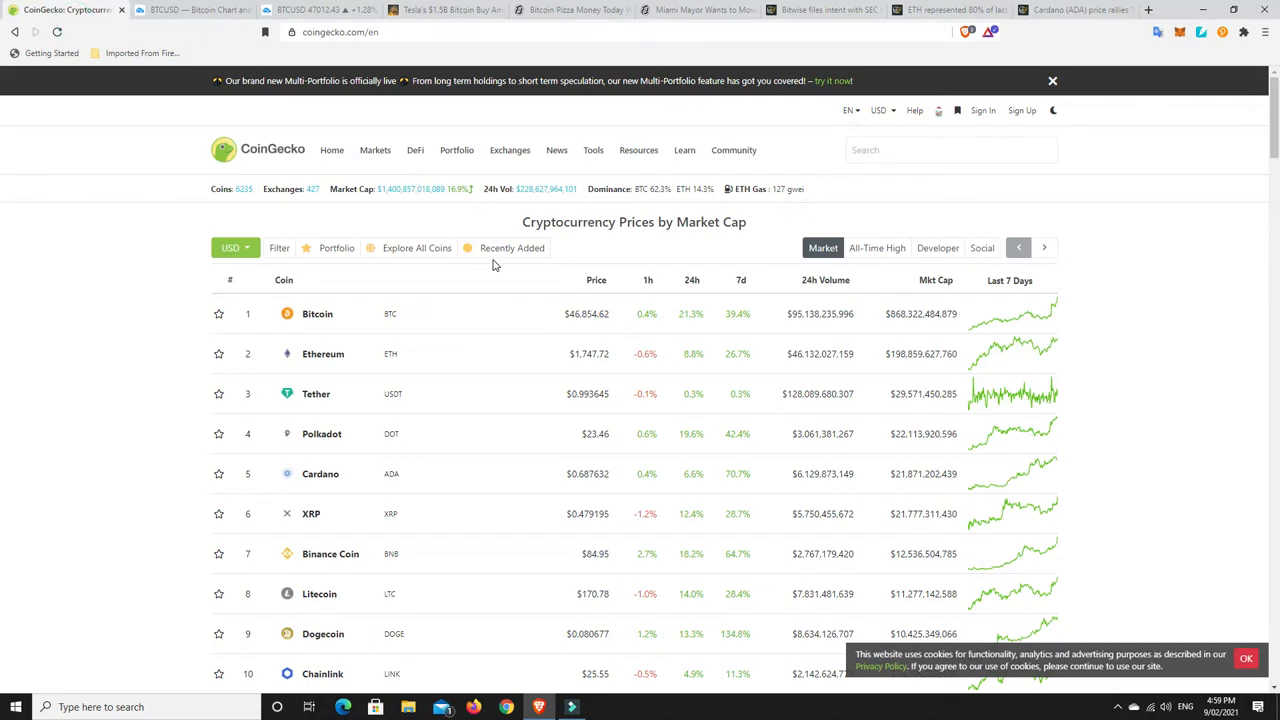
pyautogui.moveTo(784, 204)
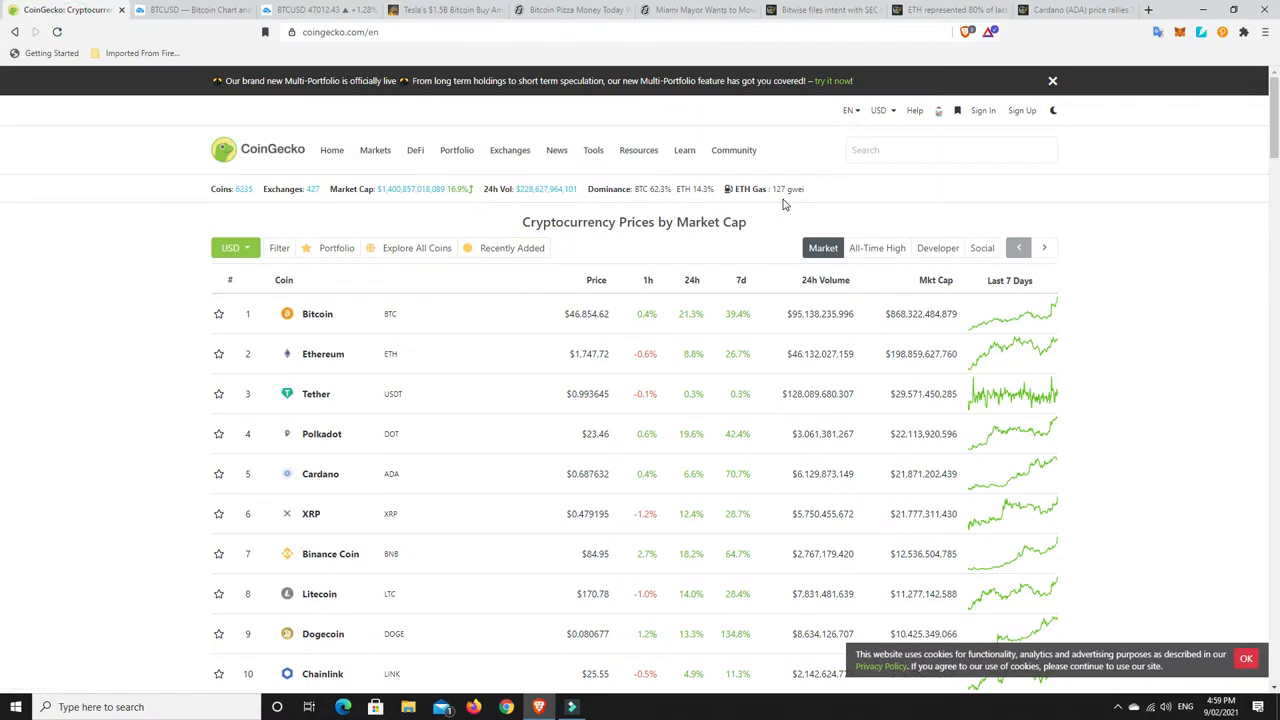
pyautogui.moveTo(810, 190)
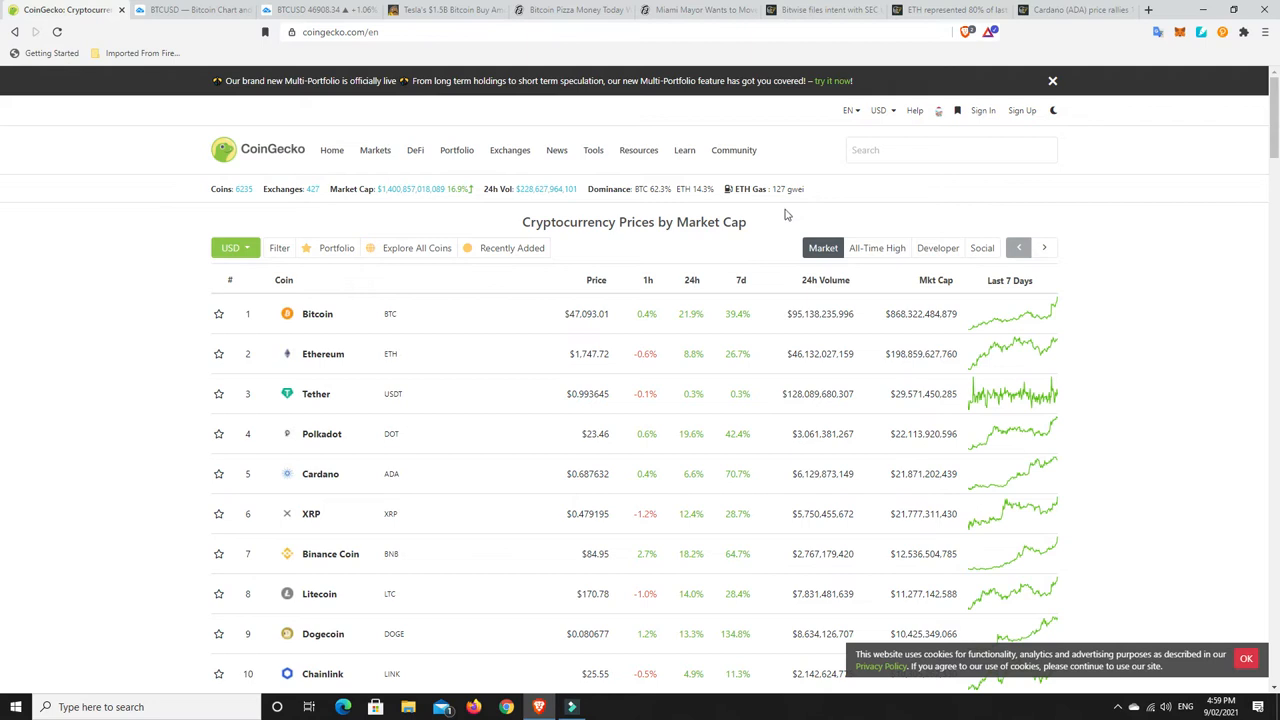
pyautogui.moveTo(620, 268)
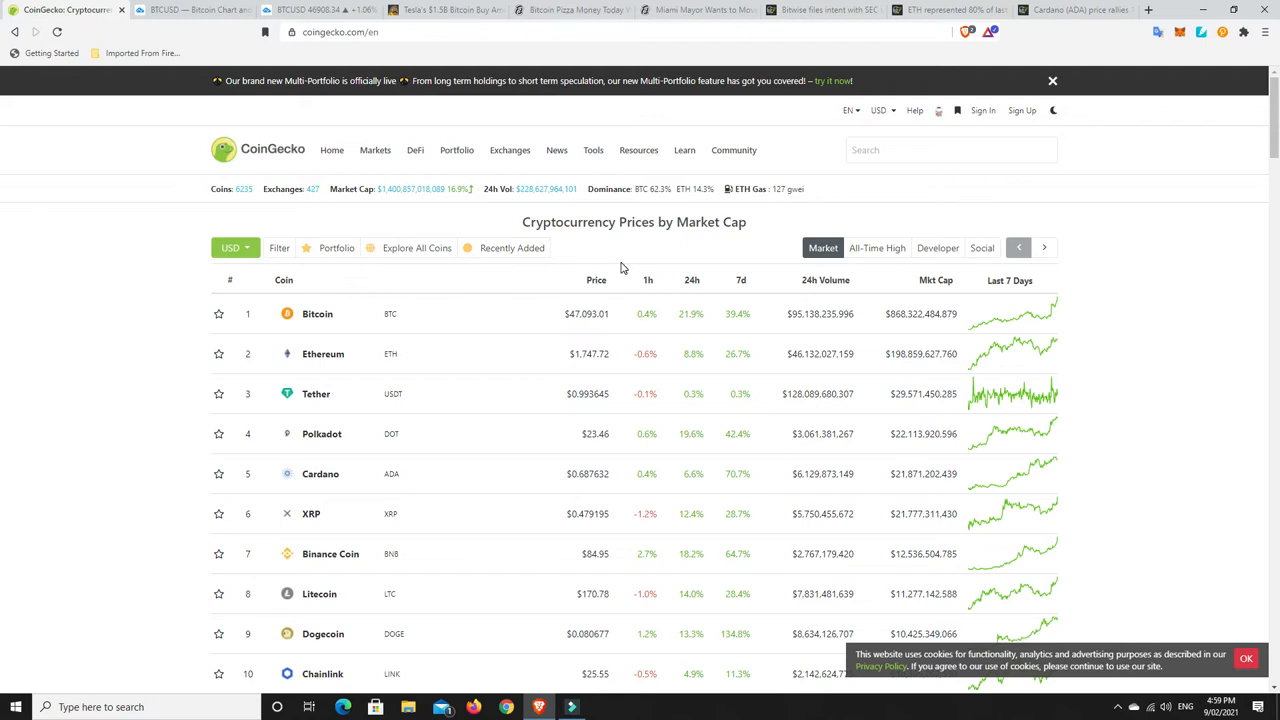
pyautogui.moveTo(396, 200)
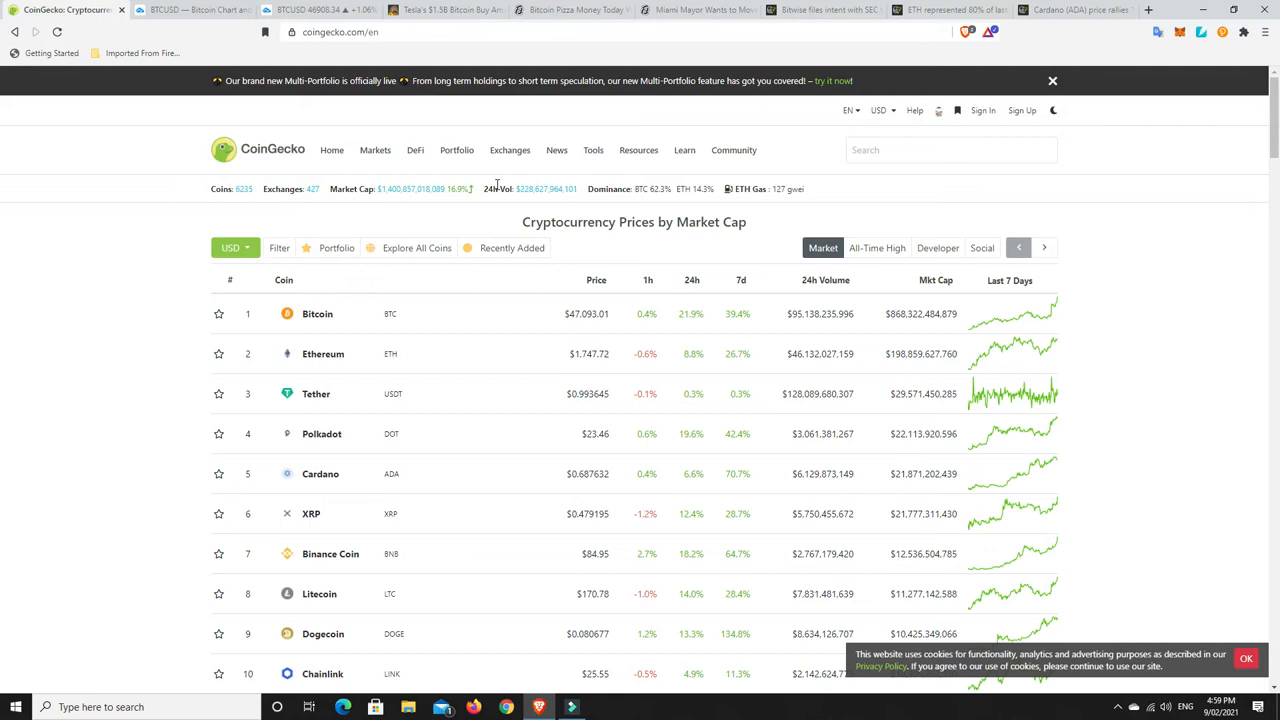
pyautogui.moveTo(476, 192)
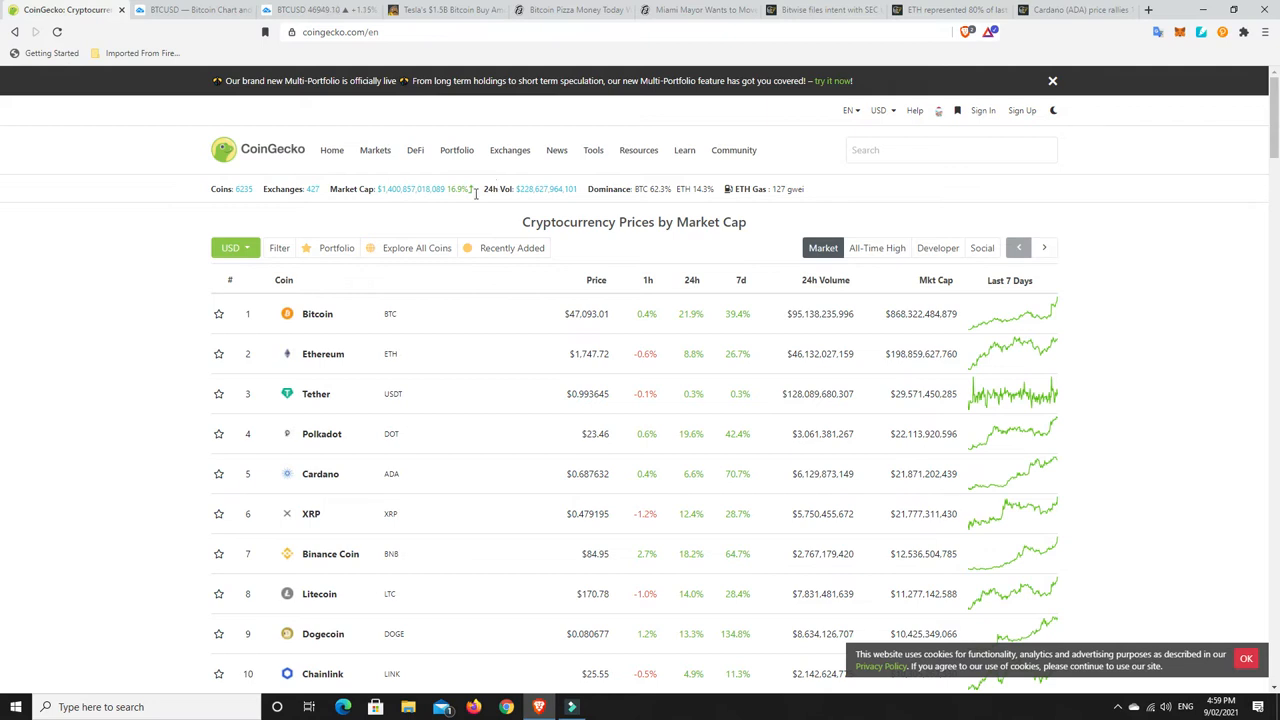
pyautogui.moveTo(414, 208)
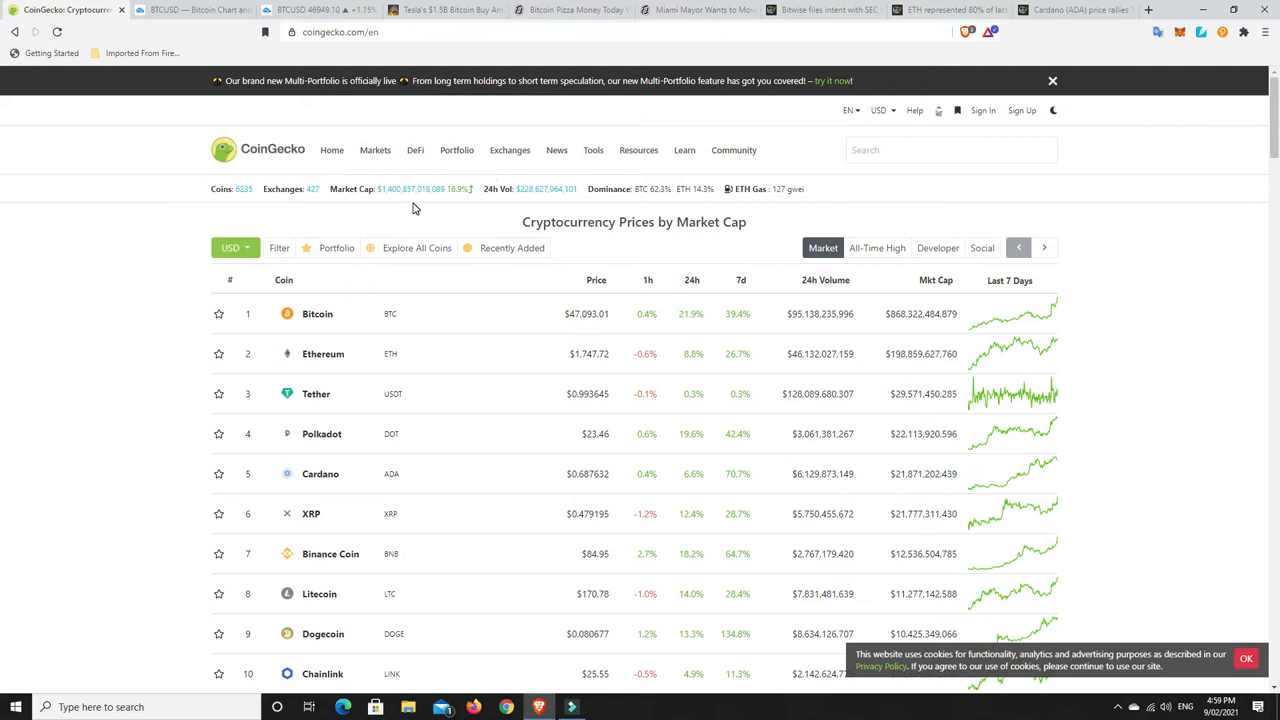
pyautogui.moveTo(404, 202)
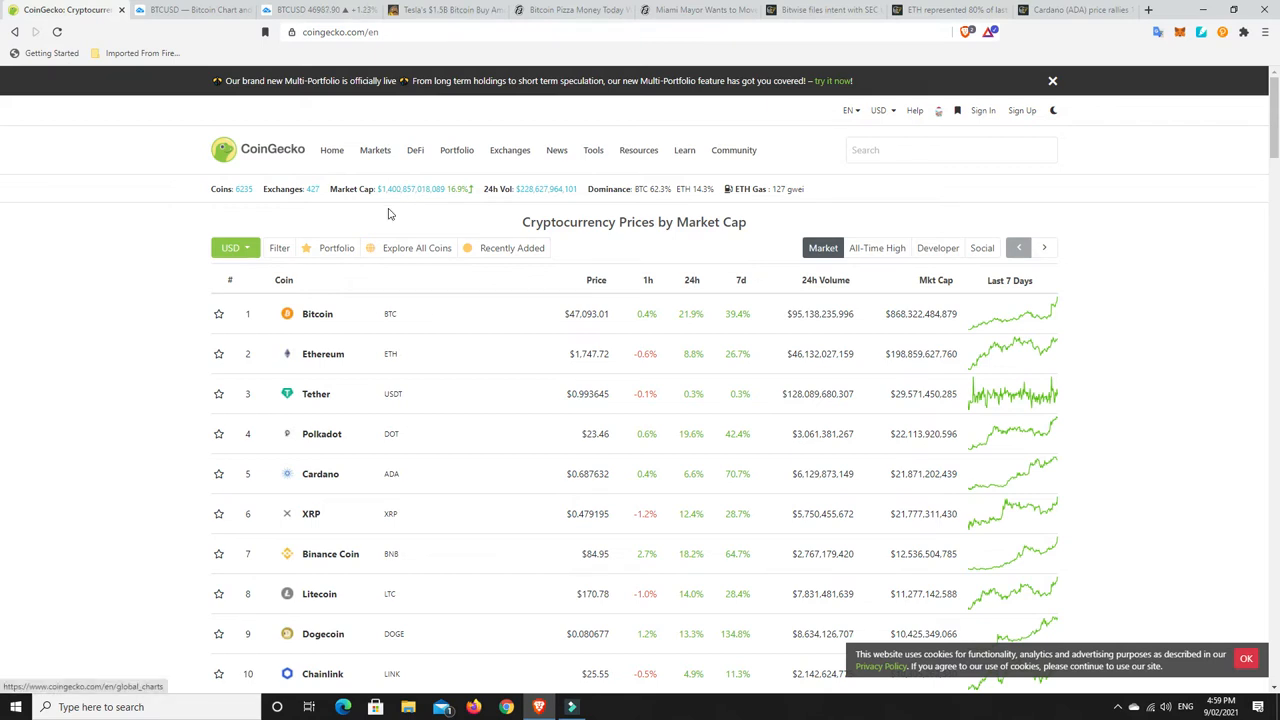
pyautogui.moveTo(410, 210)
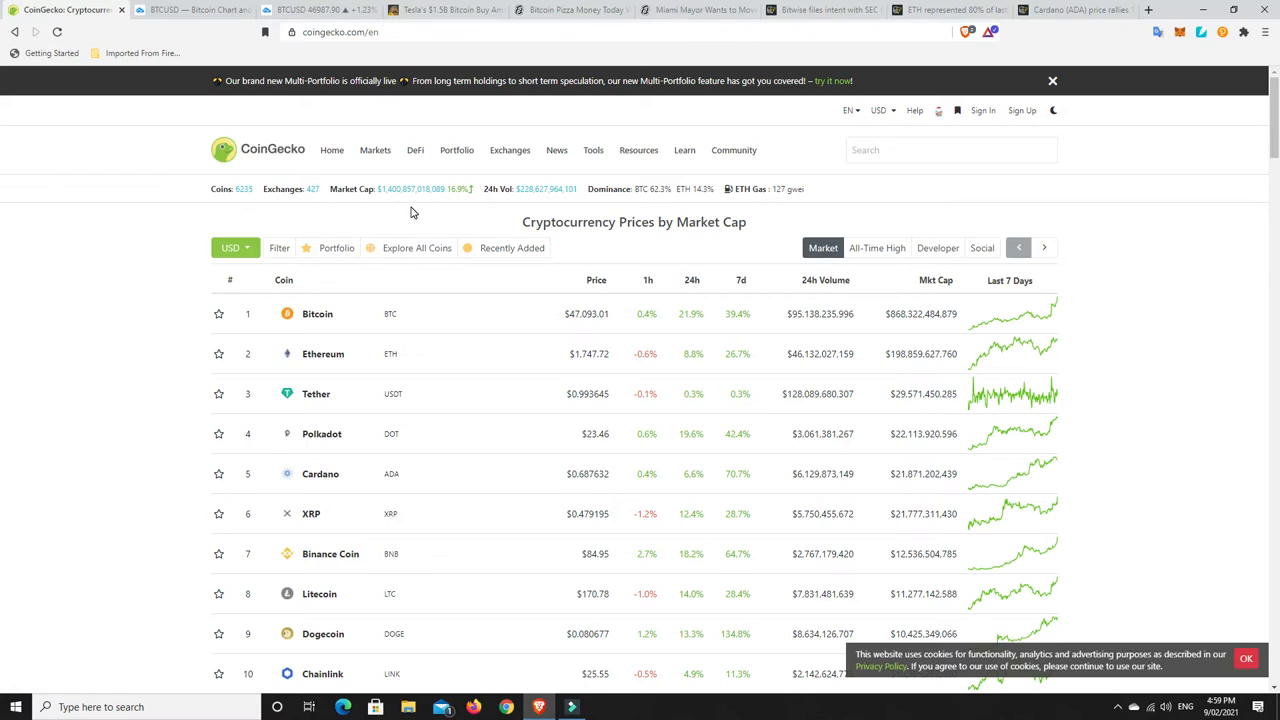
pyautogui.moveTo(400, 200)
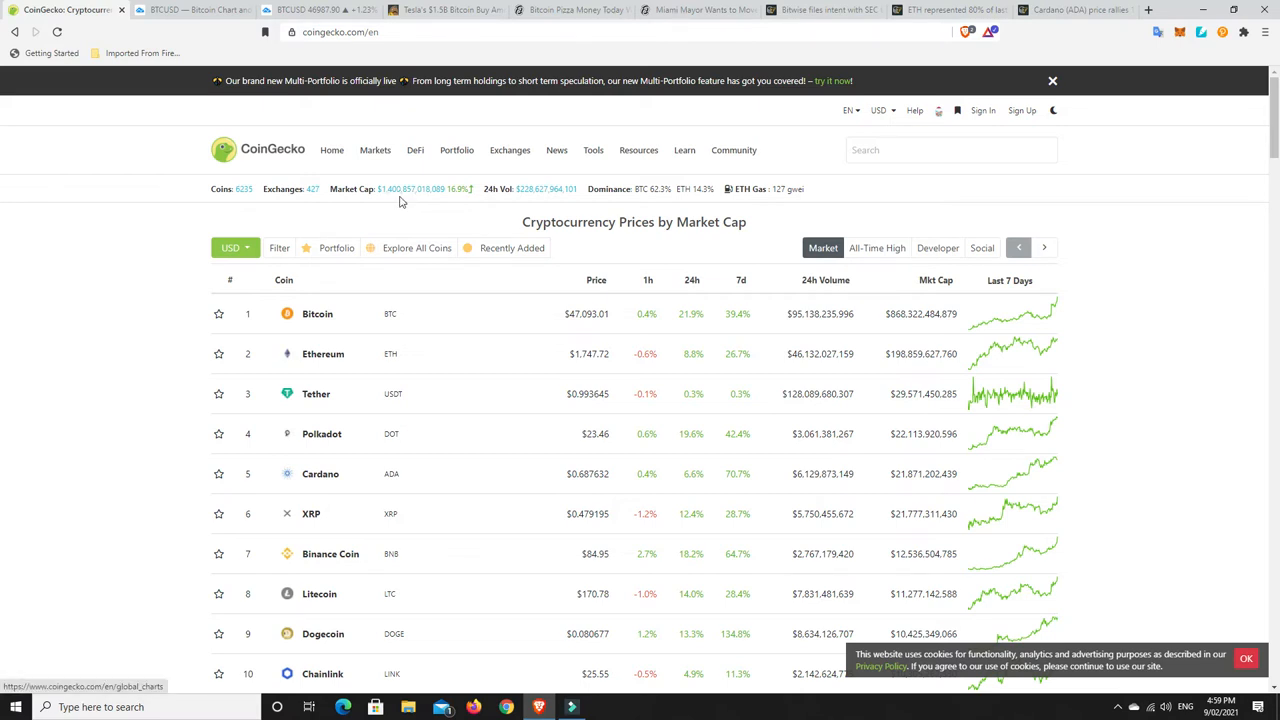
pyautogui.moveTo(400, 218)
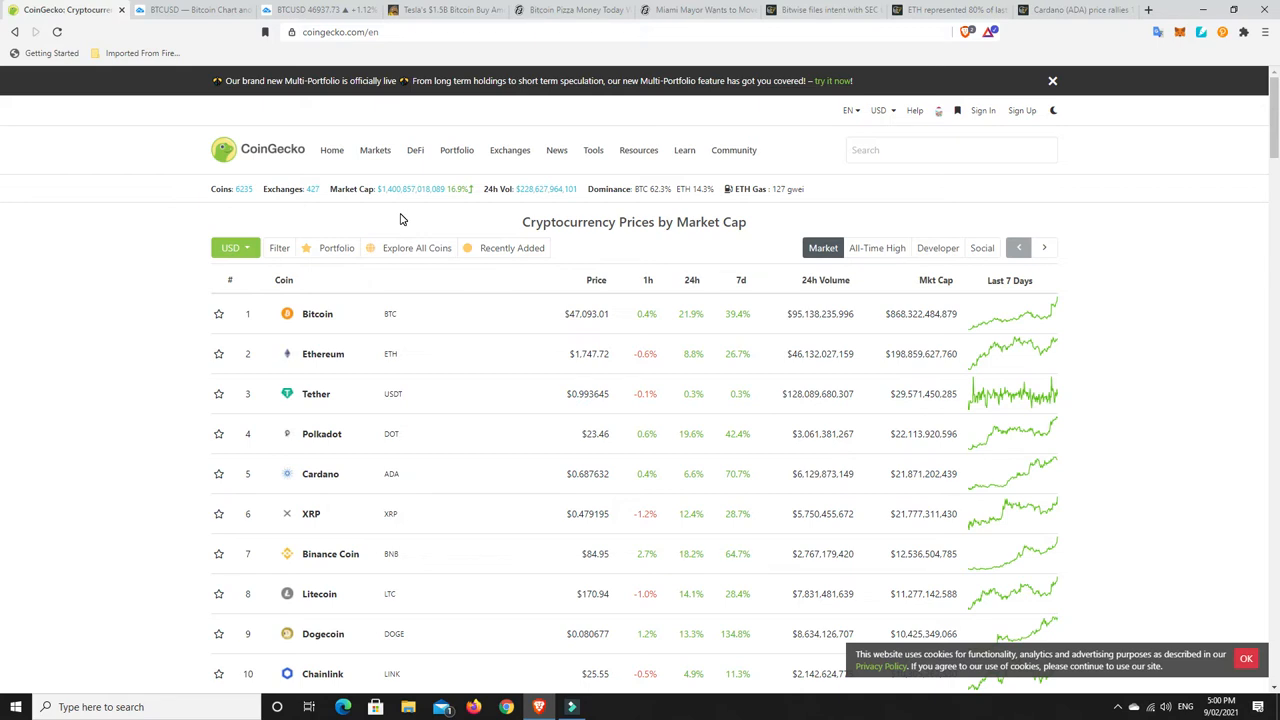
pyautogui.moveTo(620, 332)
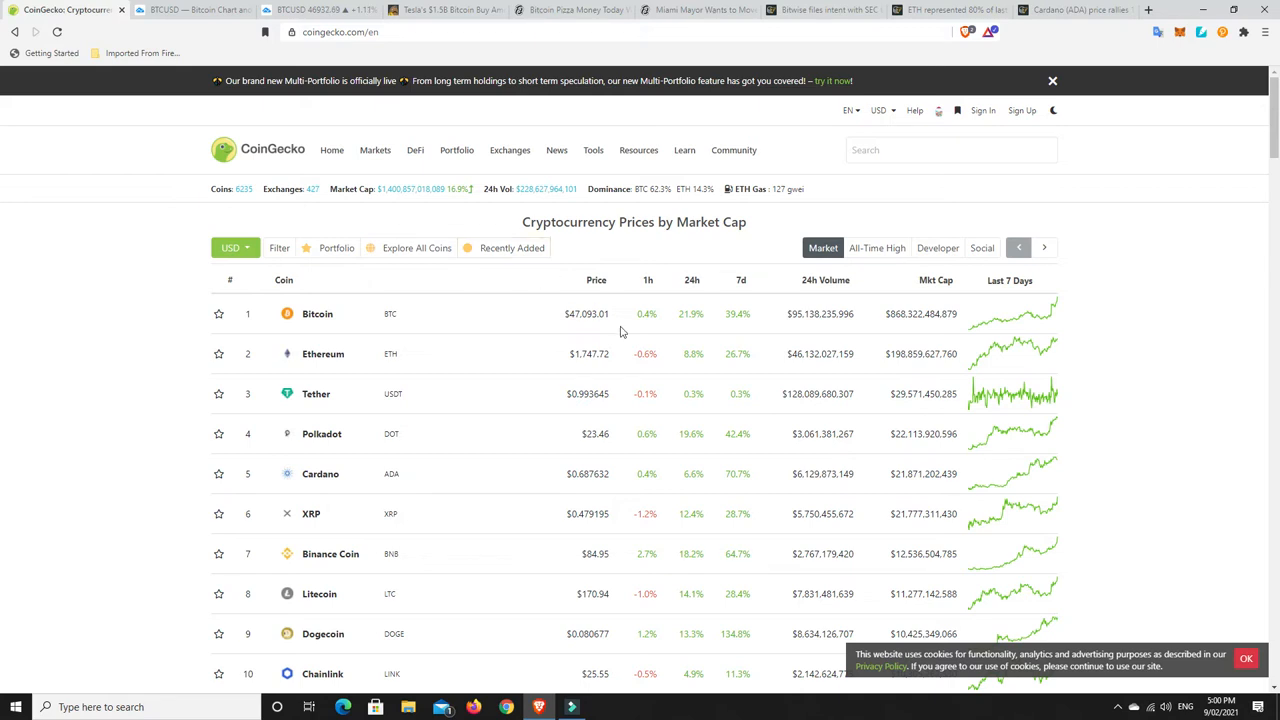
pyautogui.moveTo(316, 314)
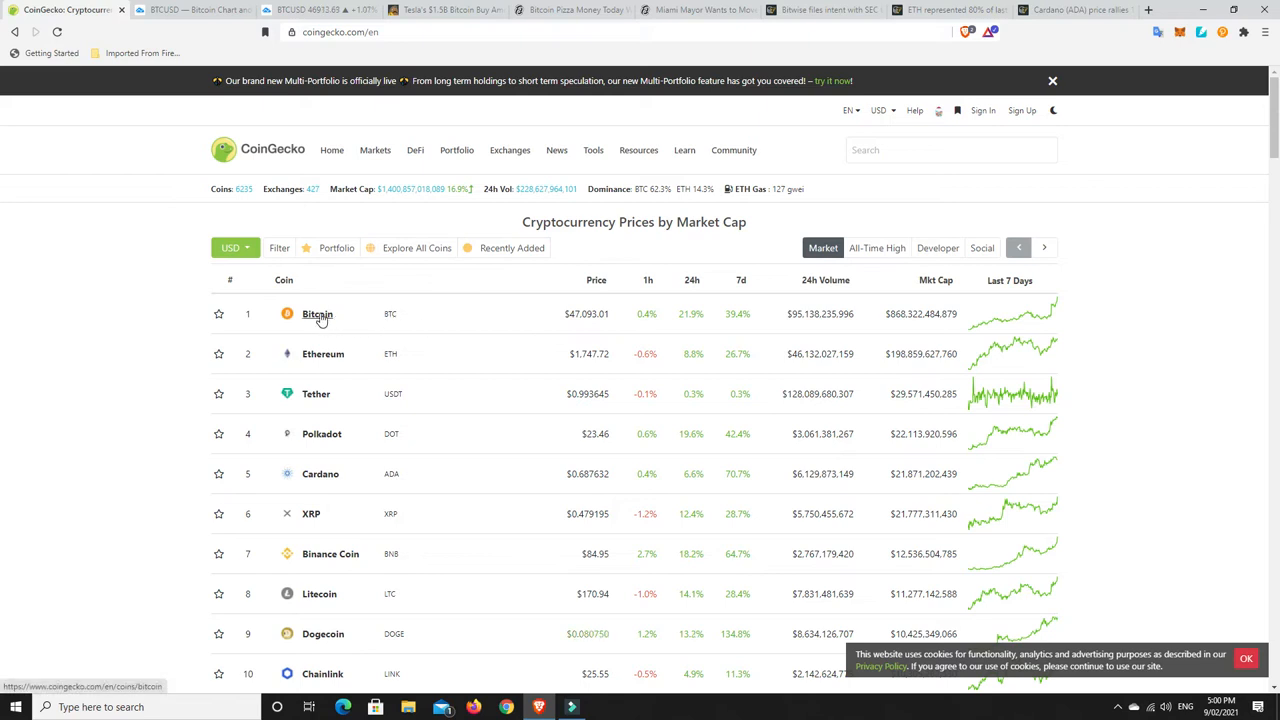
pyautogui.moveTo(576, 336)
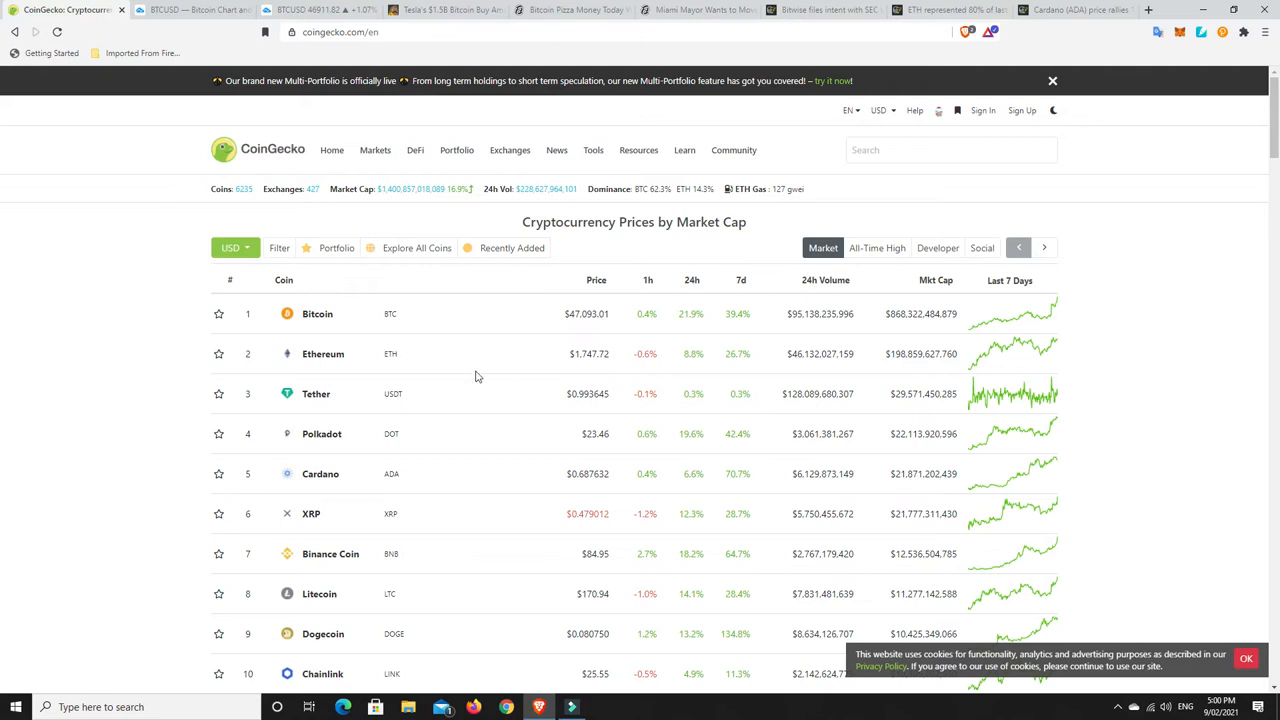
pyautogui.moveTo(590, 356)
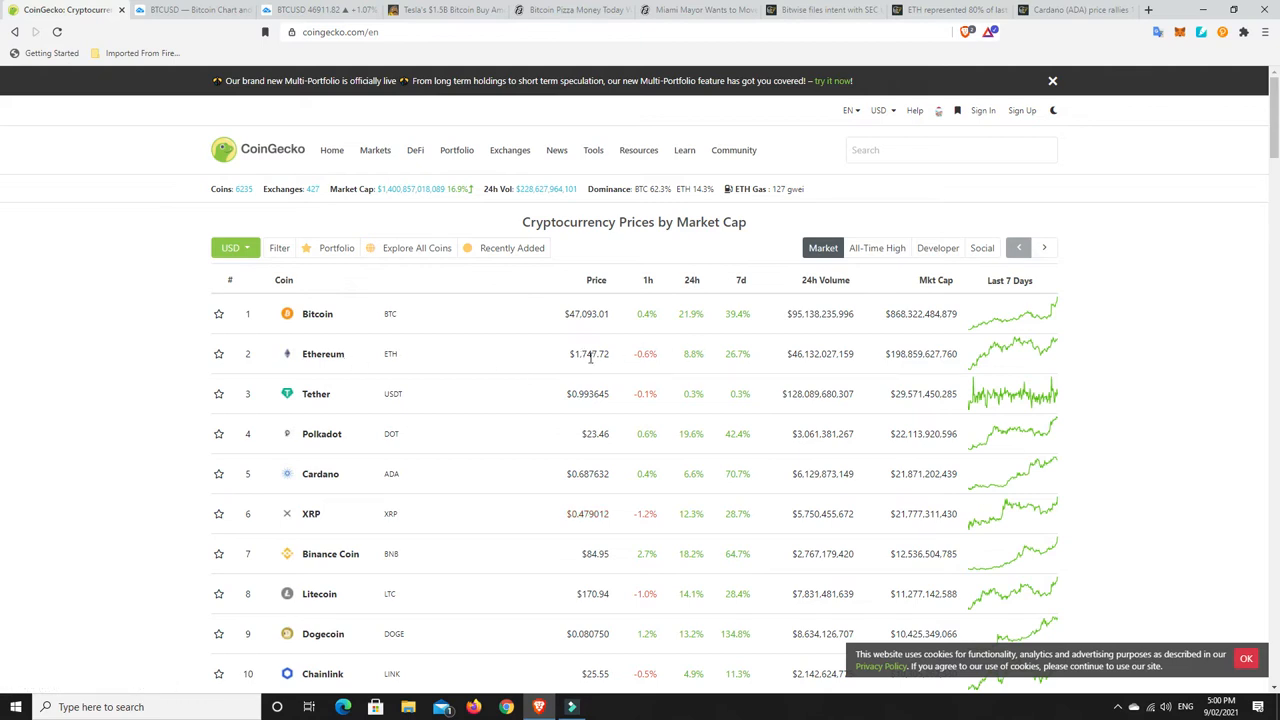
pyautogui.moveTo(744, 358)
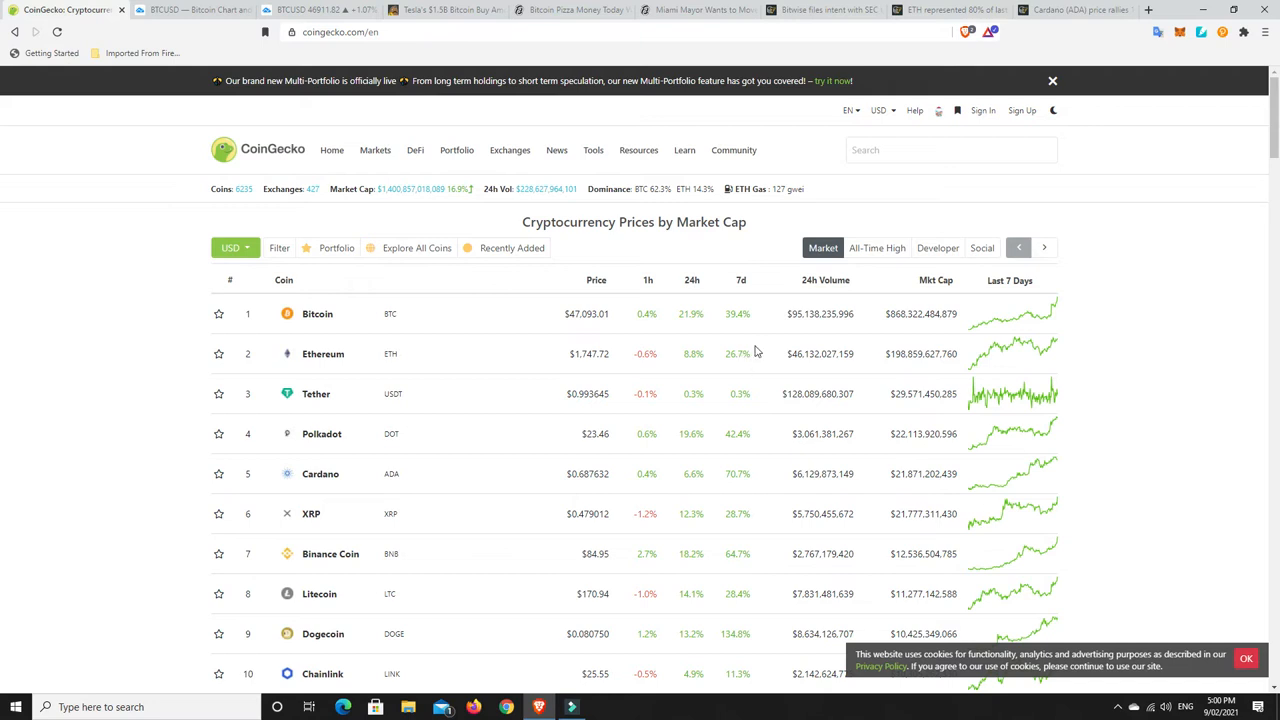
# Switch to Cointelegraph's 'ETH represented 80% of last week's institutional crypto inflows' article
pyautogui.click(950, 10)
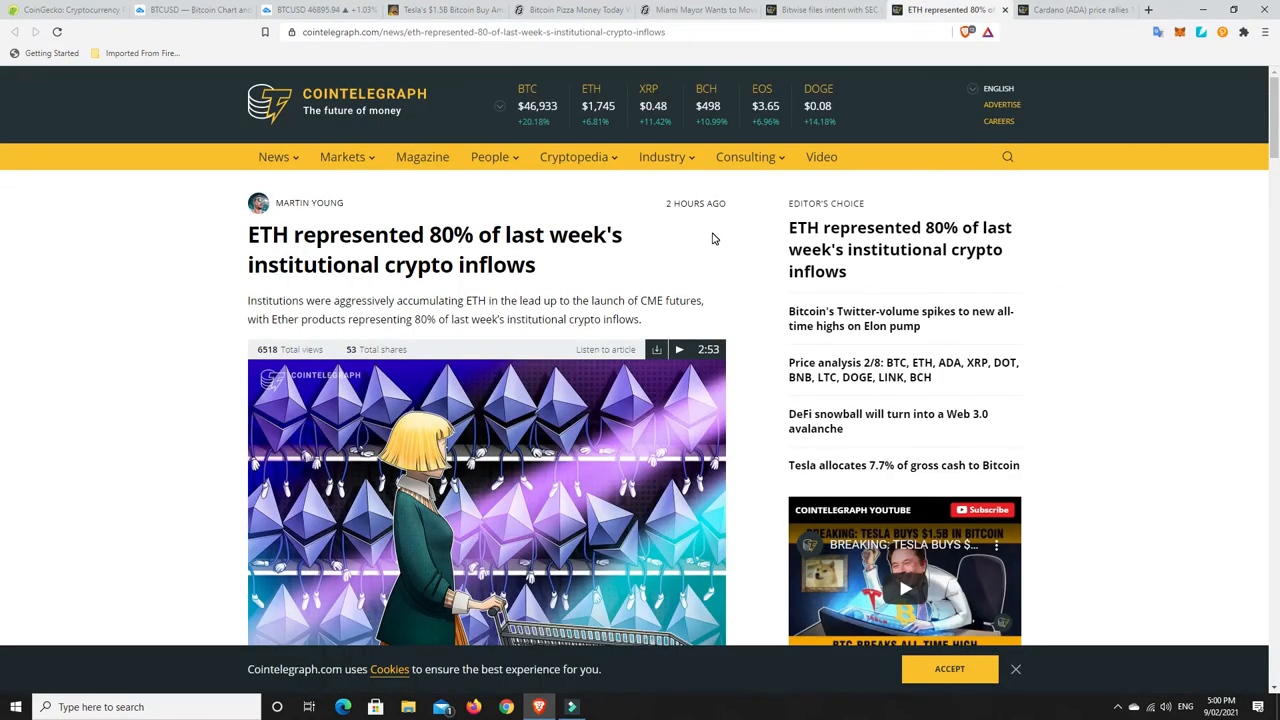
pyautogui.moveTo(560, 270)
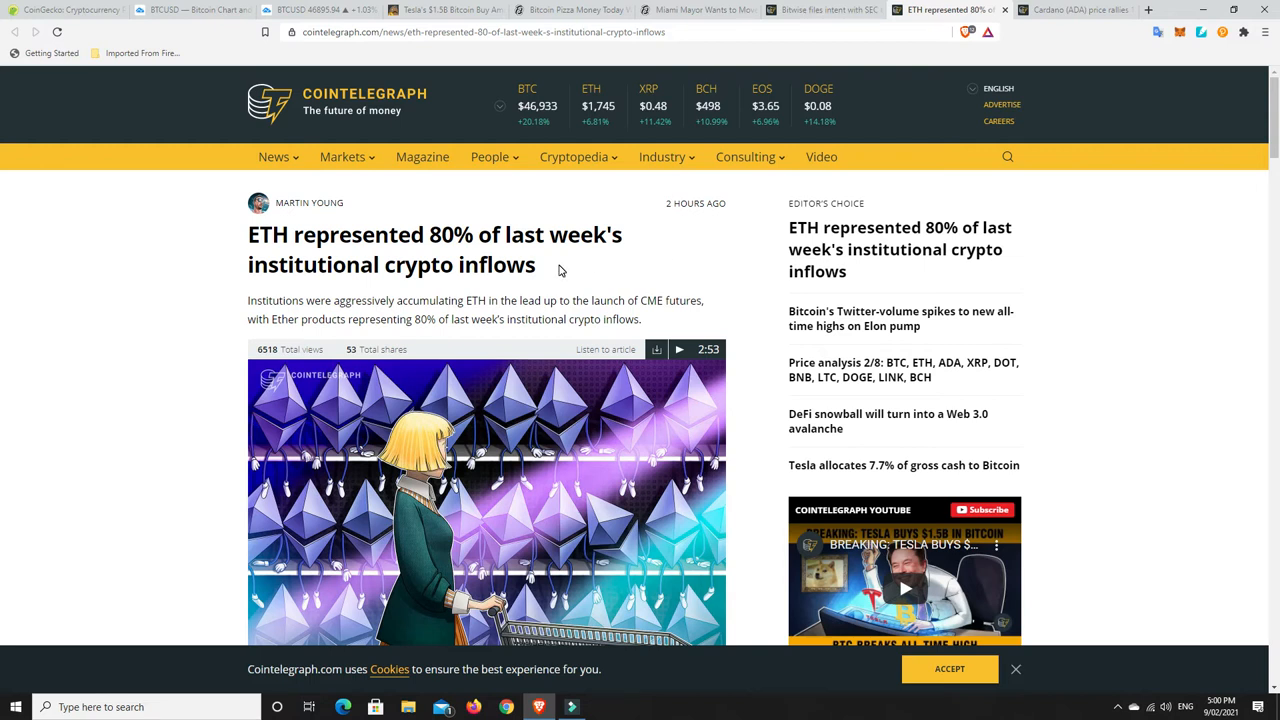
pyautogui.moveTo(446, 276)
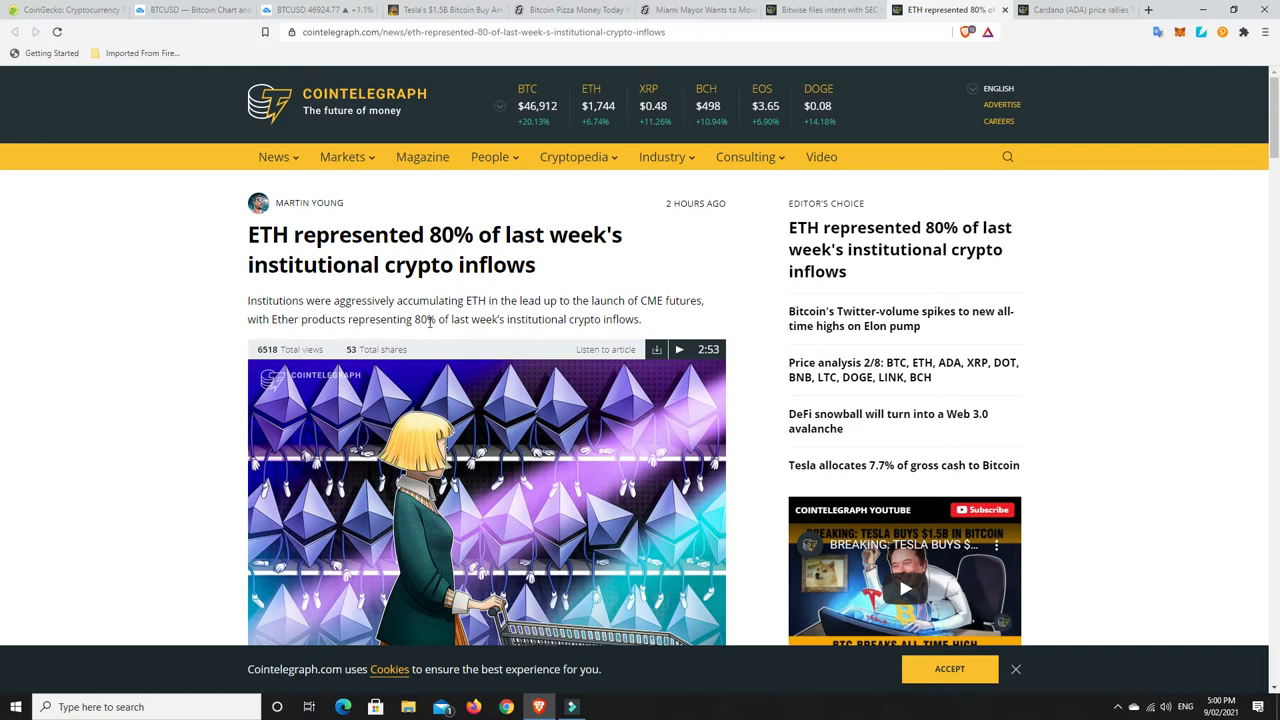
pyautogui.moveTo(600, 272)
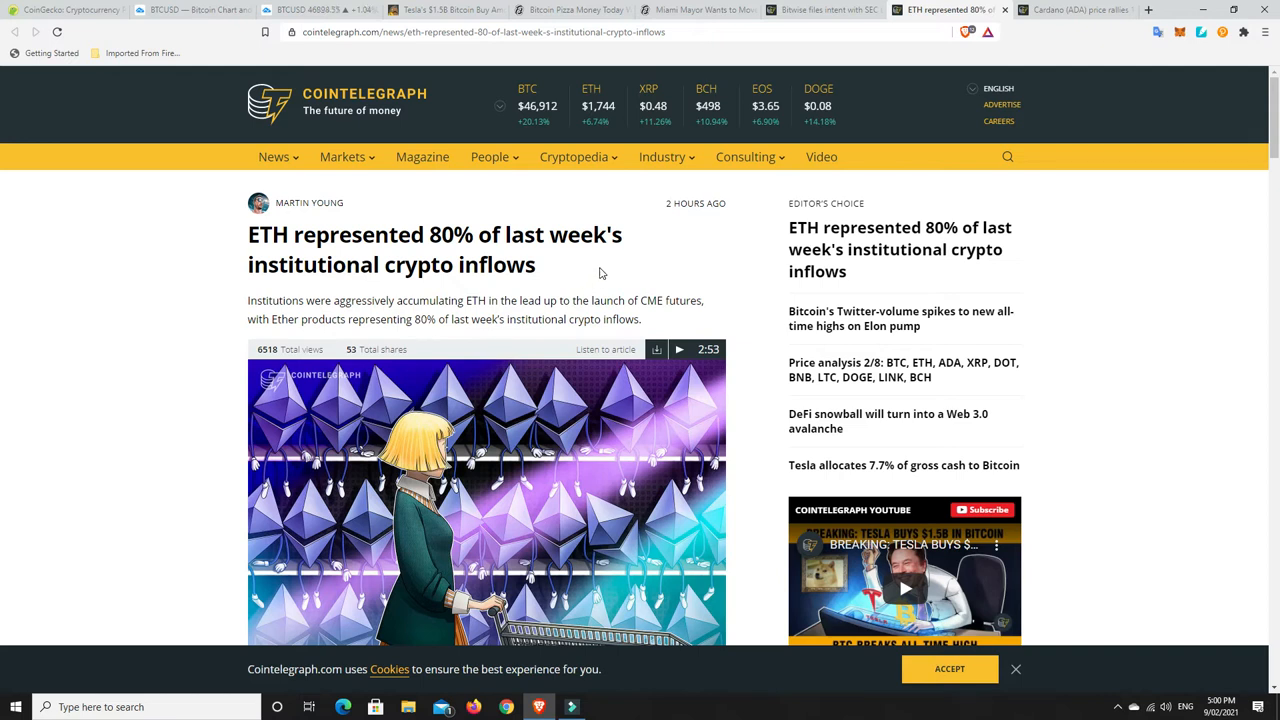
pyautogui.moveTo(596, 272)
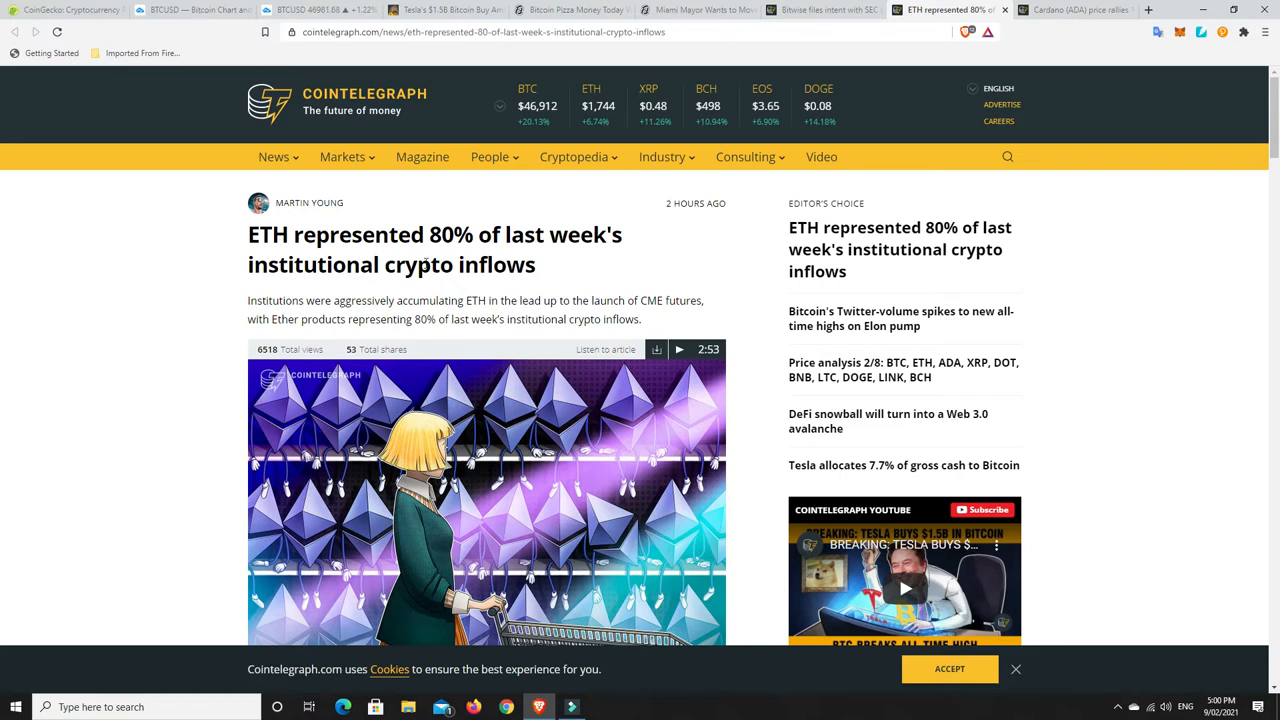
pyautogui.moveTo(562, 274)
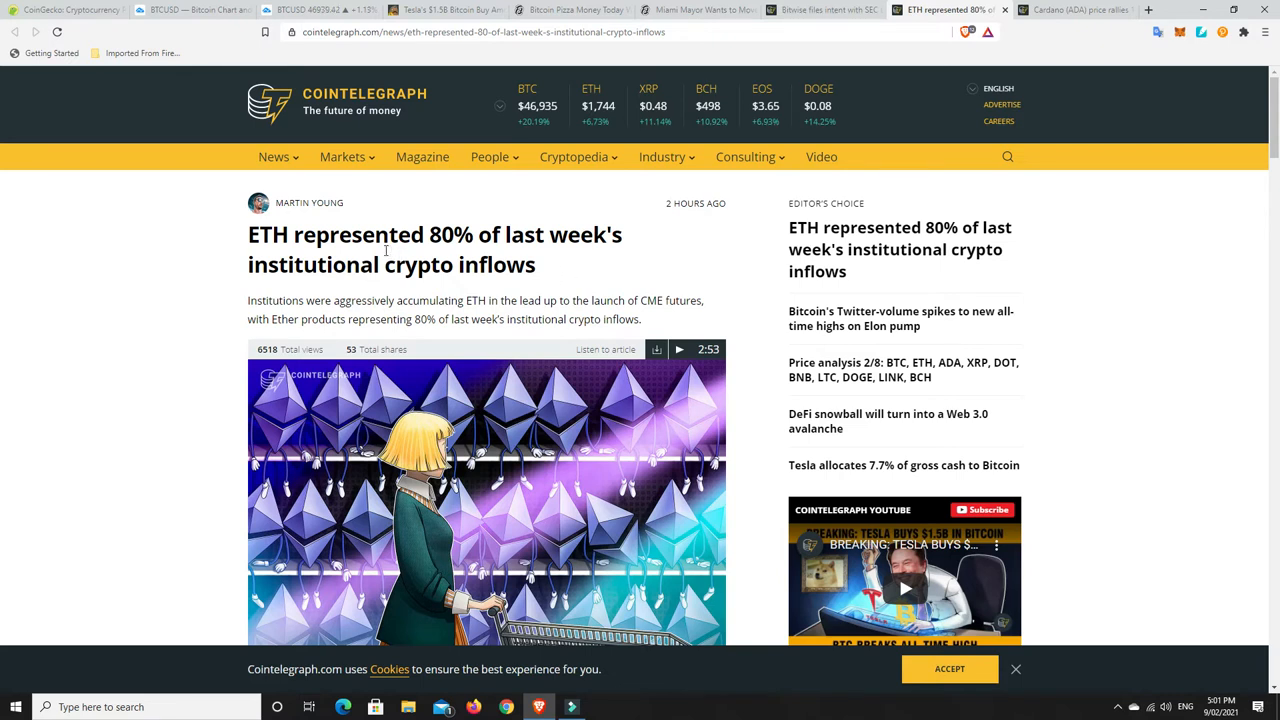
pyautogui.moveTo(596, 272)
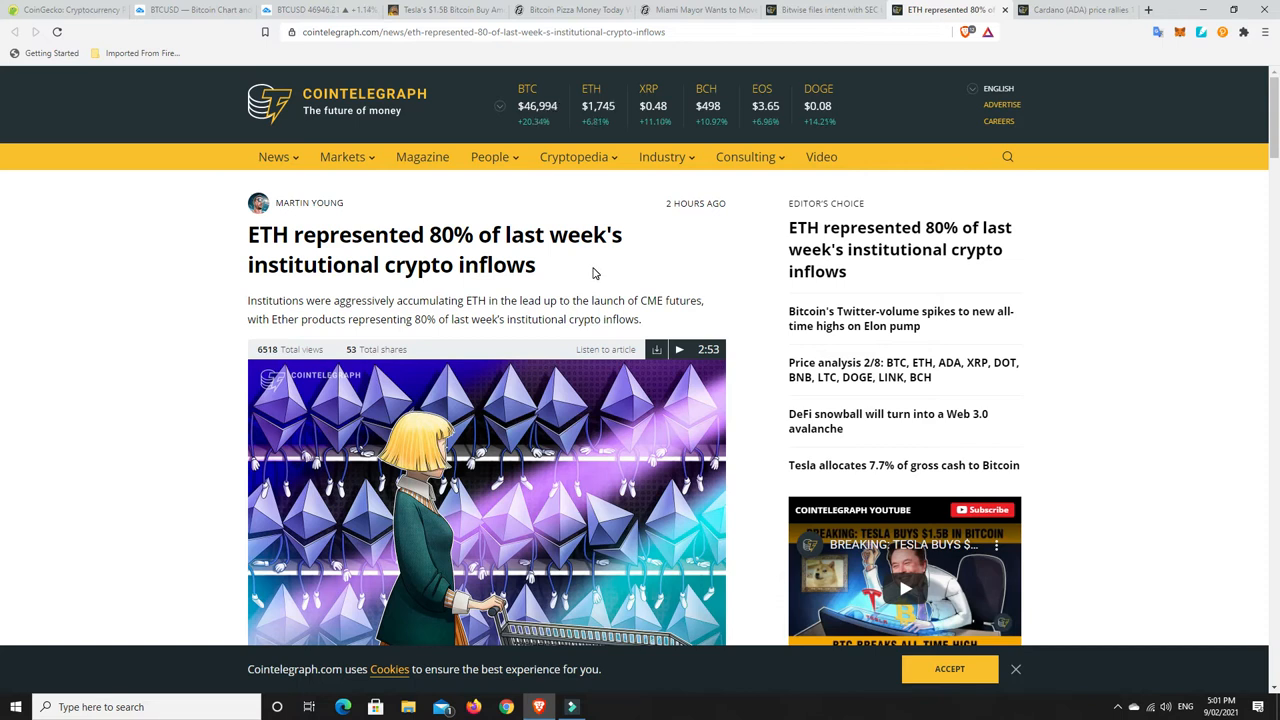
pyautogui.moveTo(558, 292)
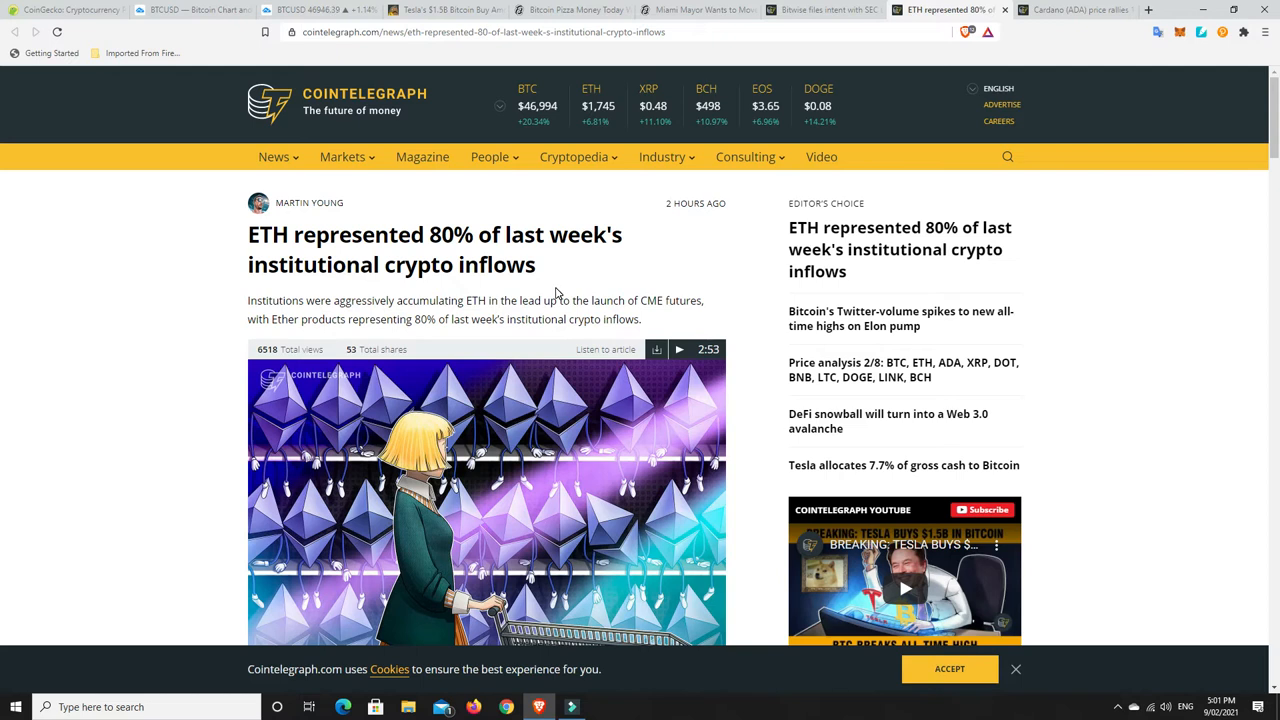
pyautogui.moveTo(564, 280)
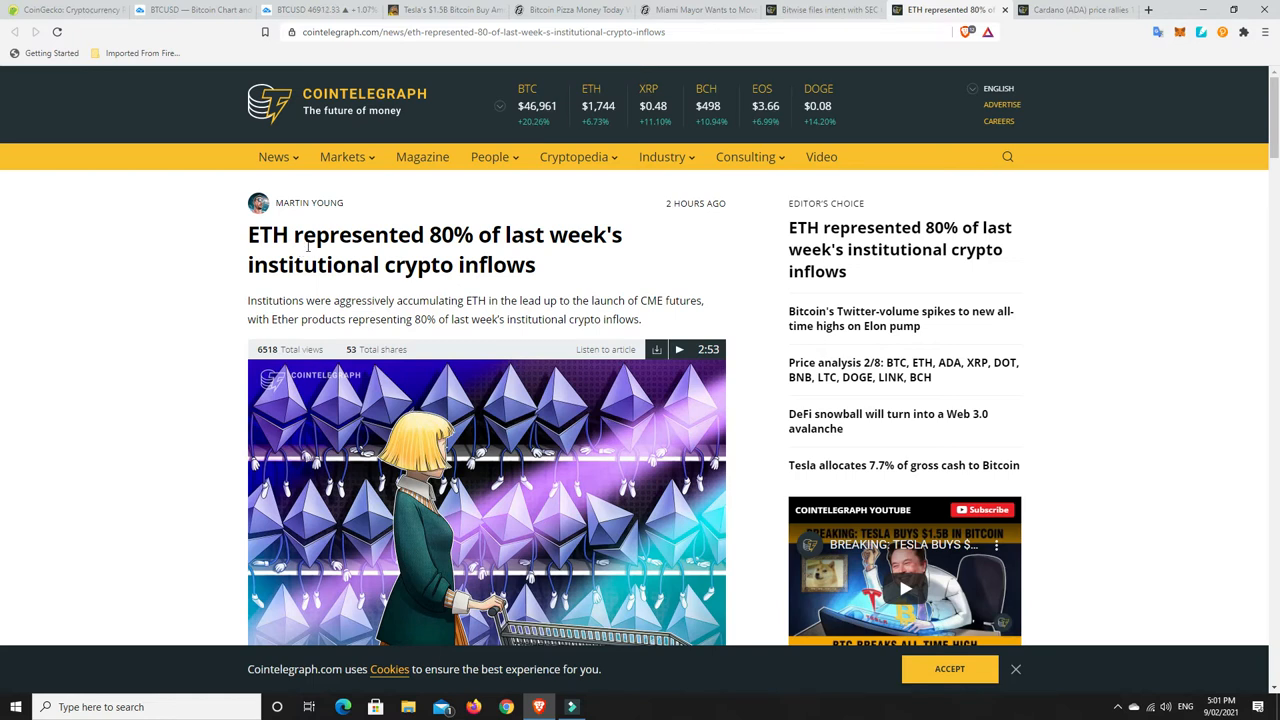
pyautogui.moveTo(576, 264)
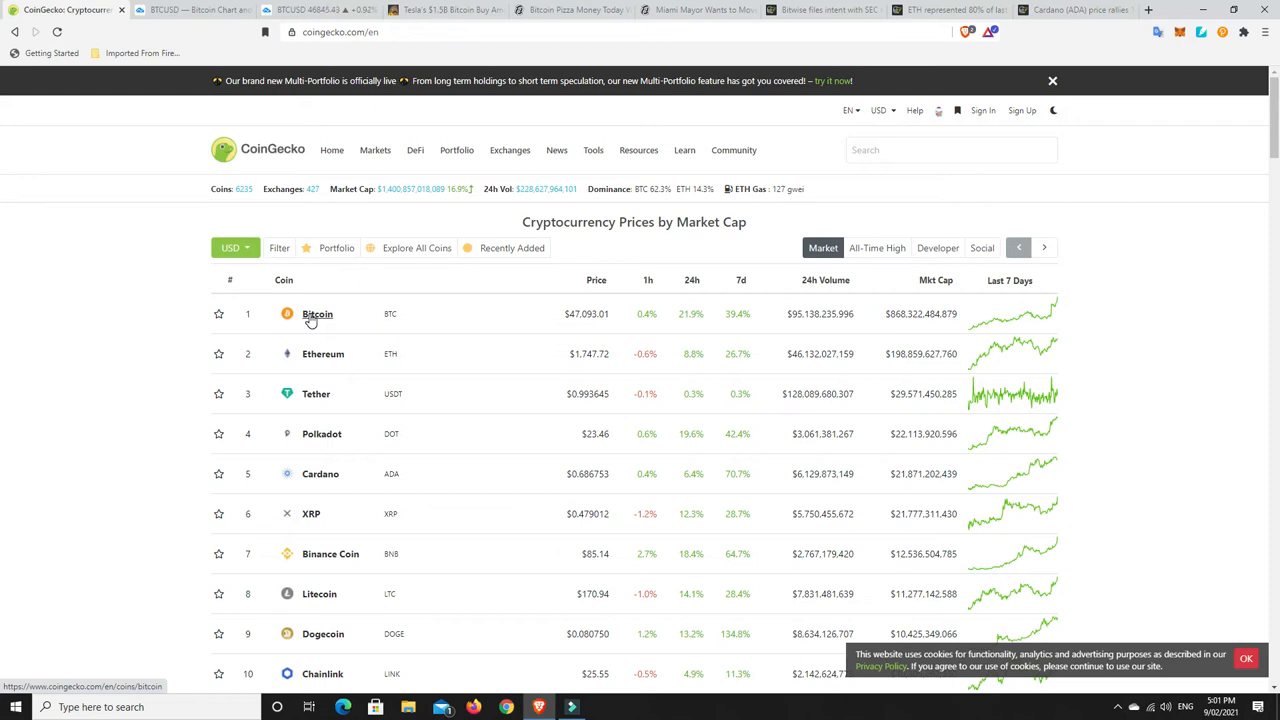
pyautogui.moveTo(324, 354)
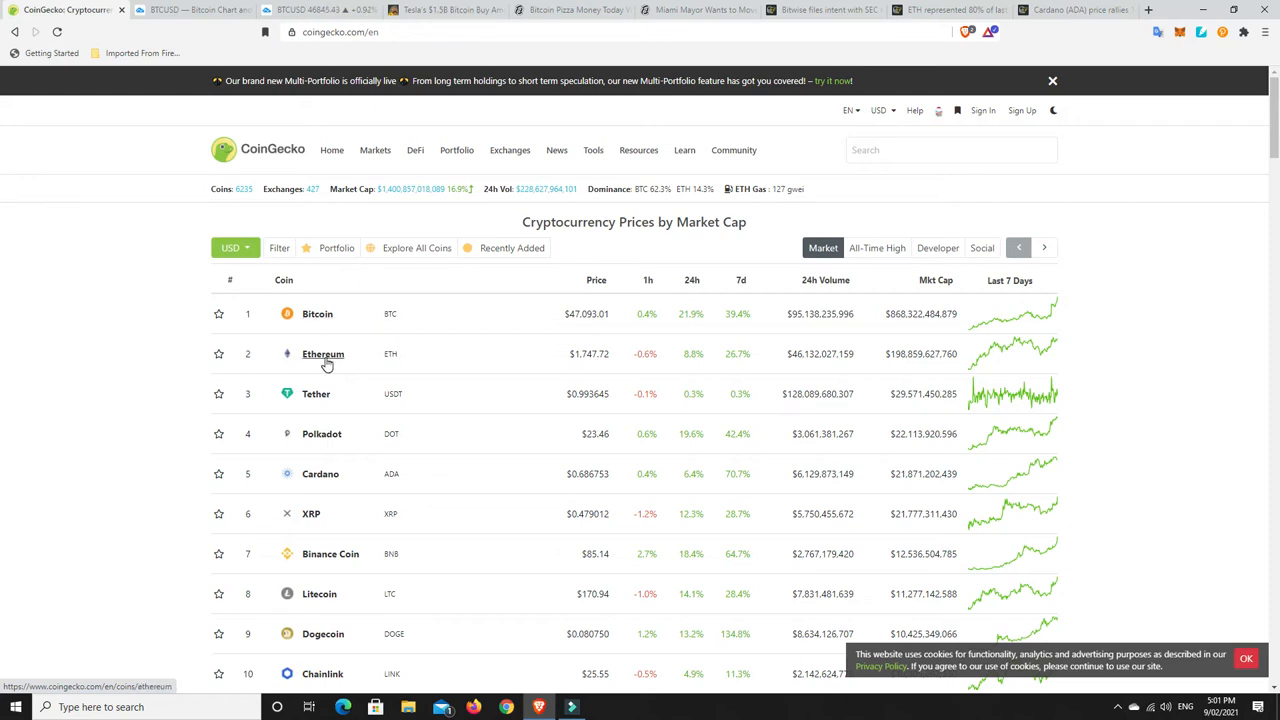
pyautogui.moveTo(338, 534)
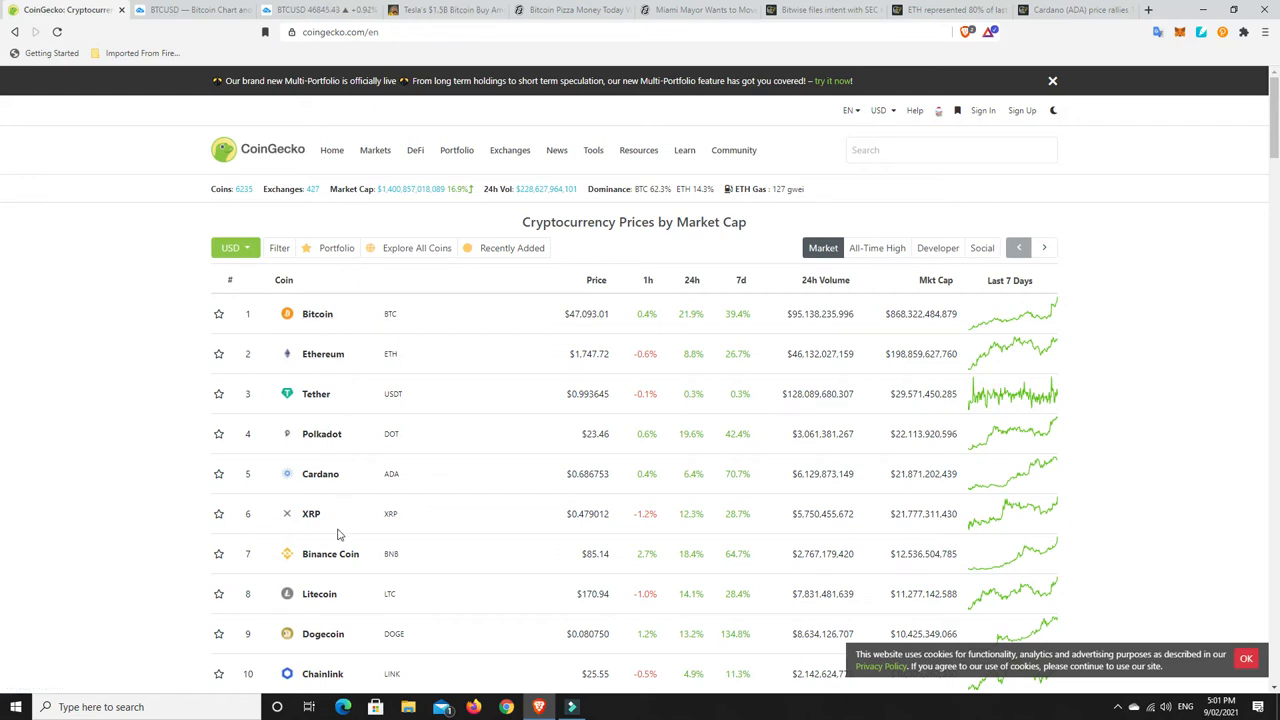
pyautogui.moveTo(320, 592)
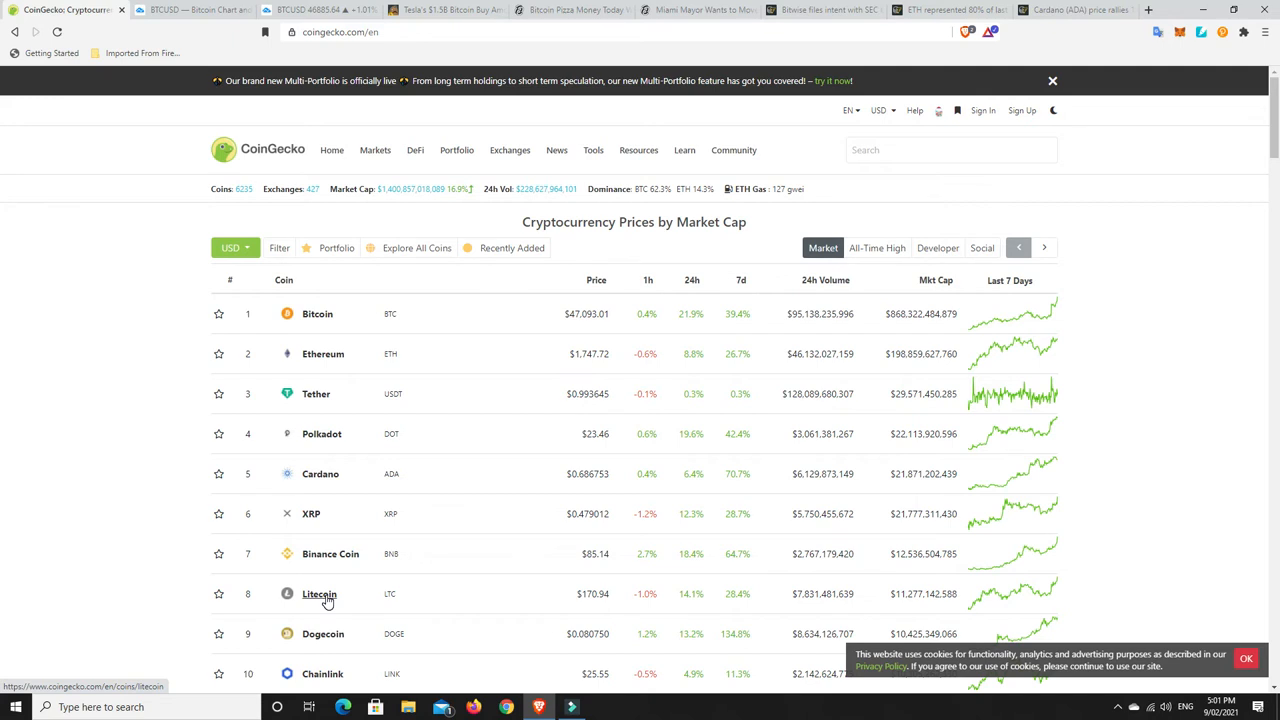
pyautogui.moveTo(296, 604)
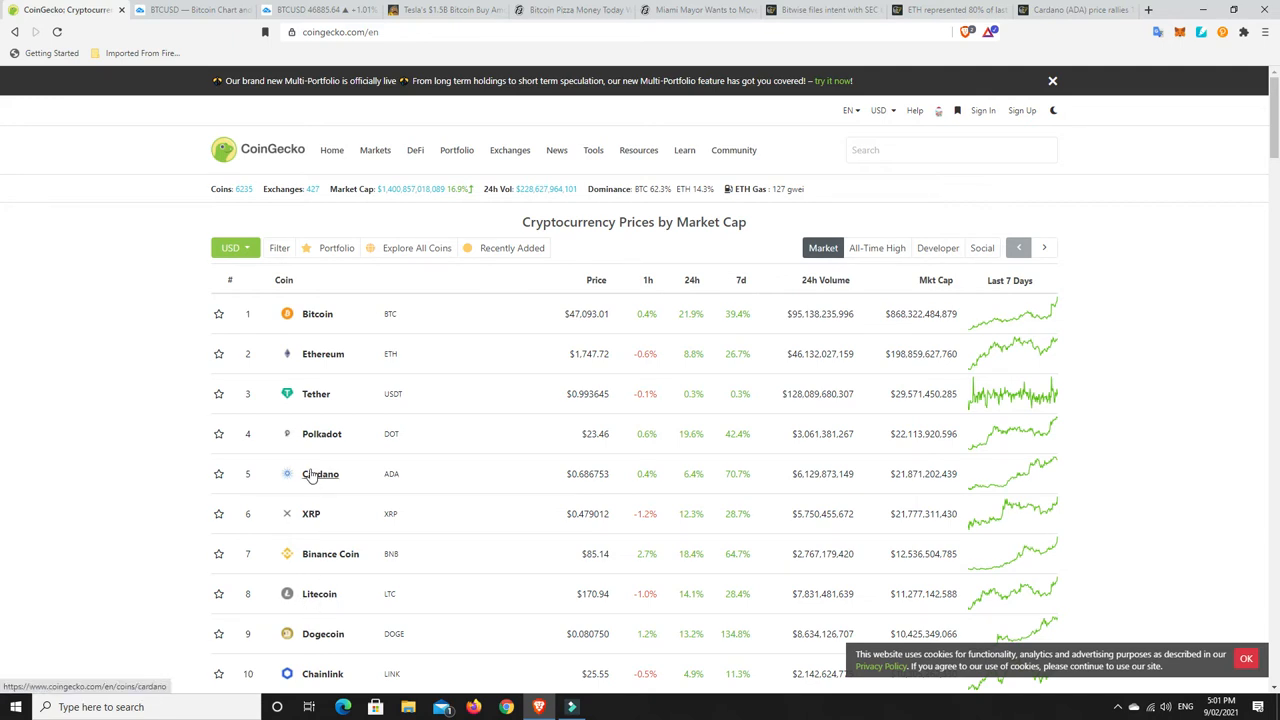
pyautogui.moveTo(730, 488)
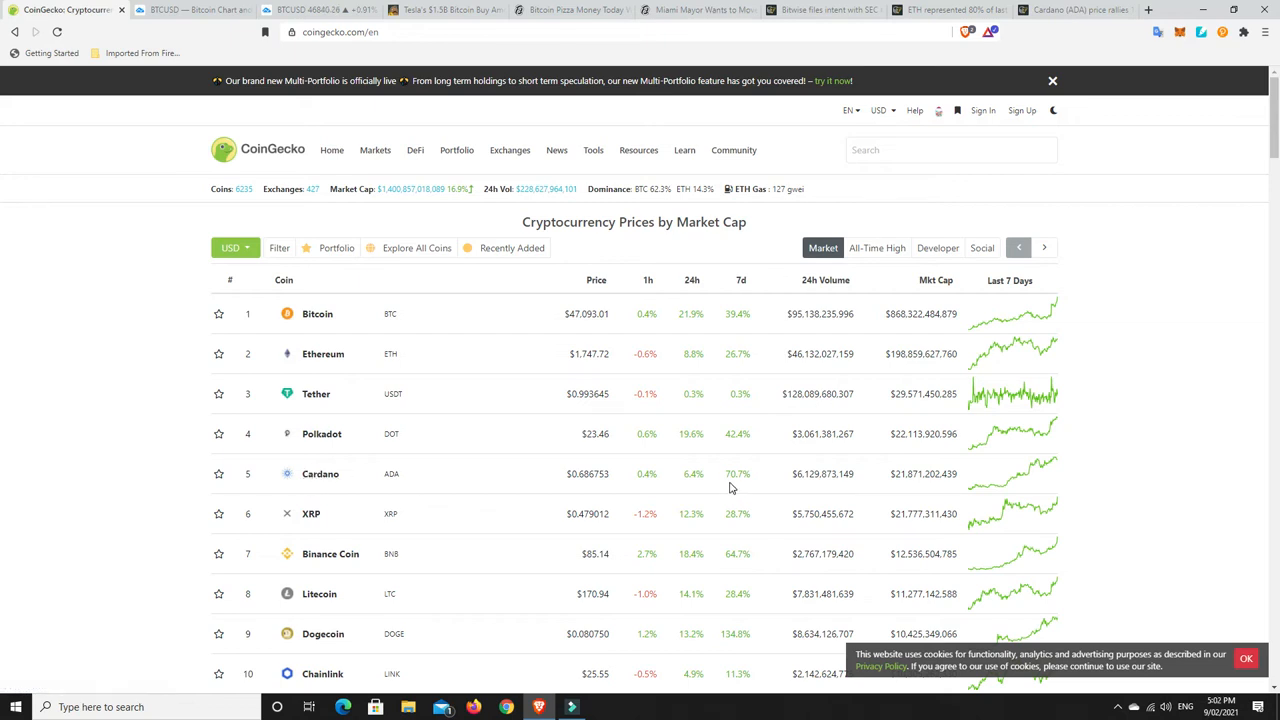
pyautogui.moveTo(584, 486)
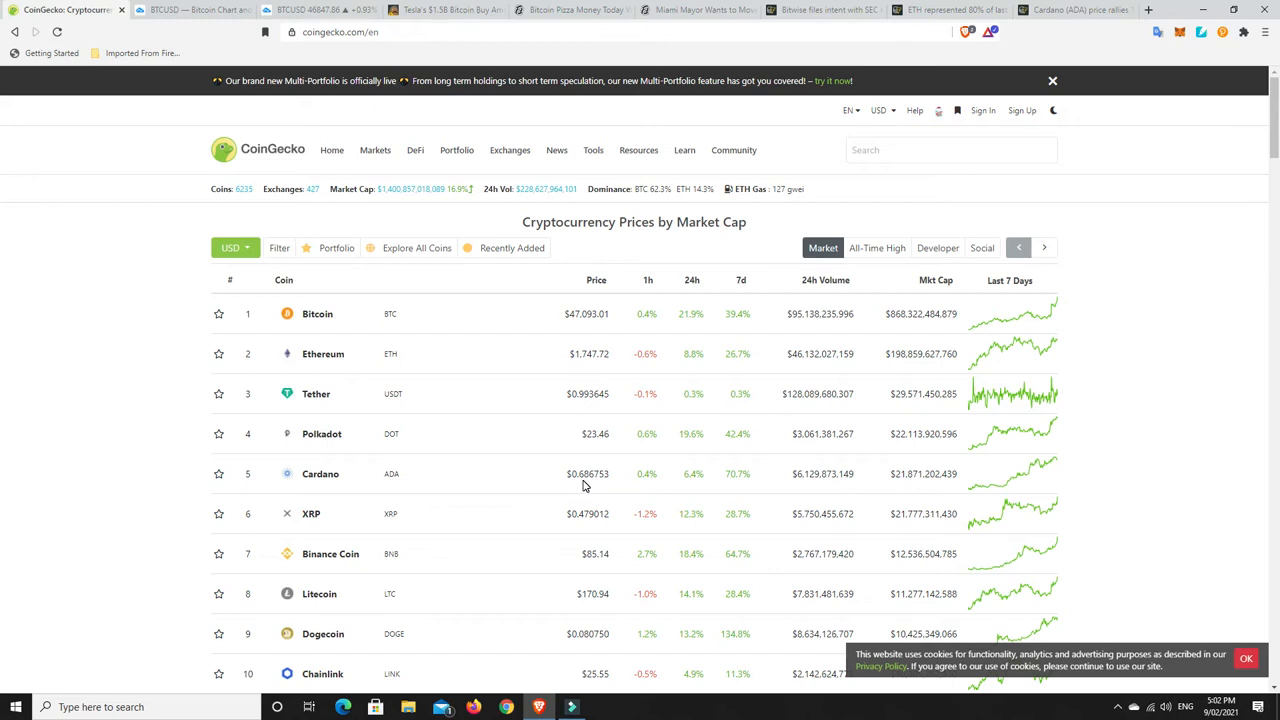
pyautogui.moveTo(320, 474)
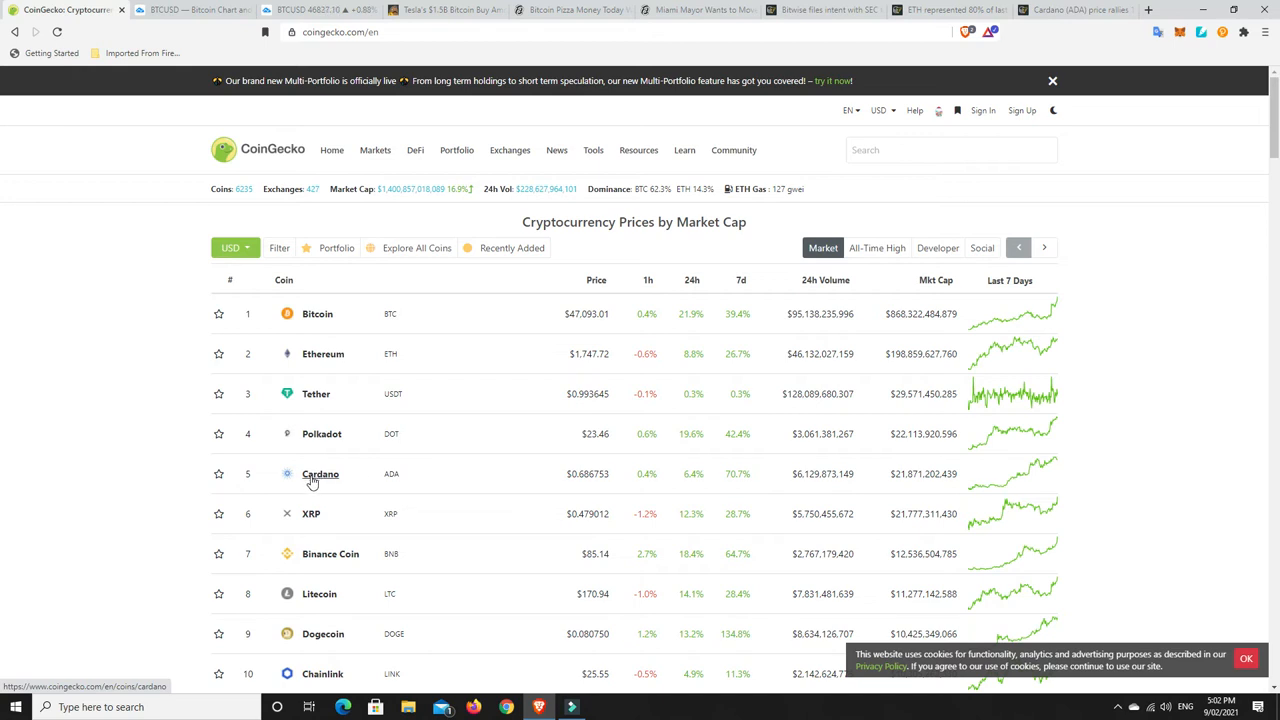
pyautogui.moveTo(334, 492)
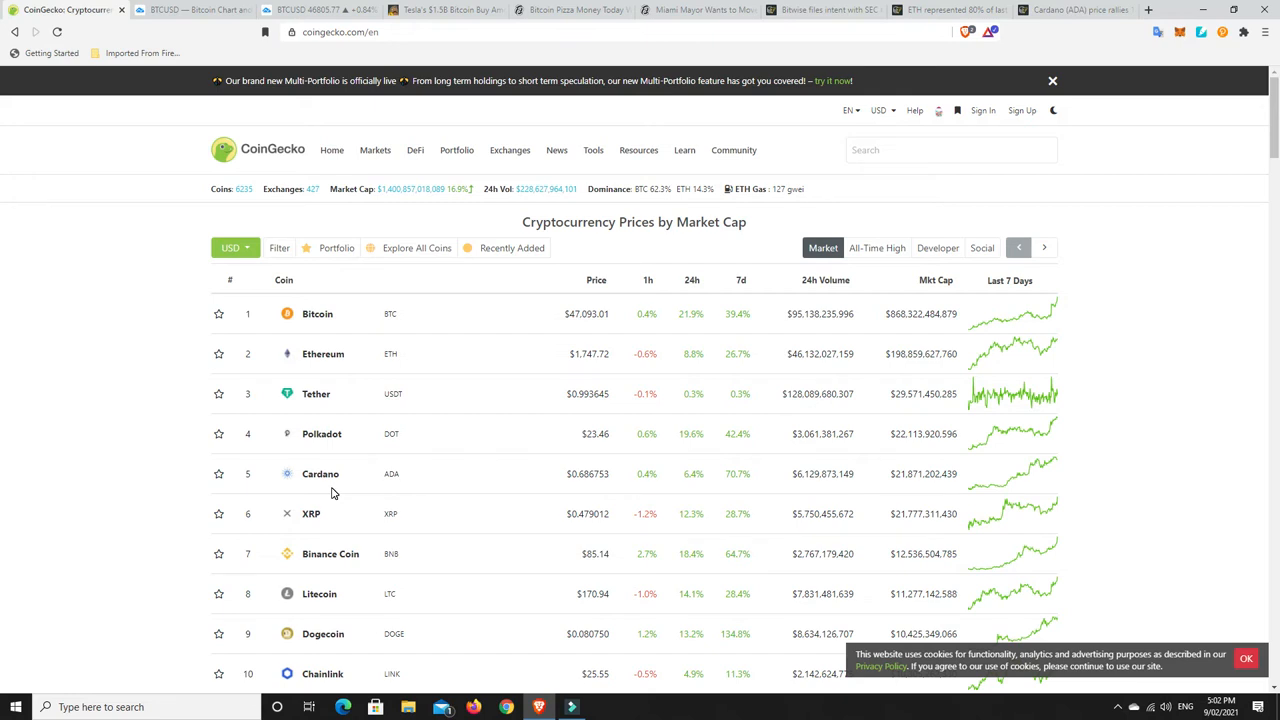
pyautogui.moveTo(662, 420)
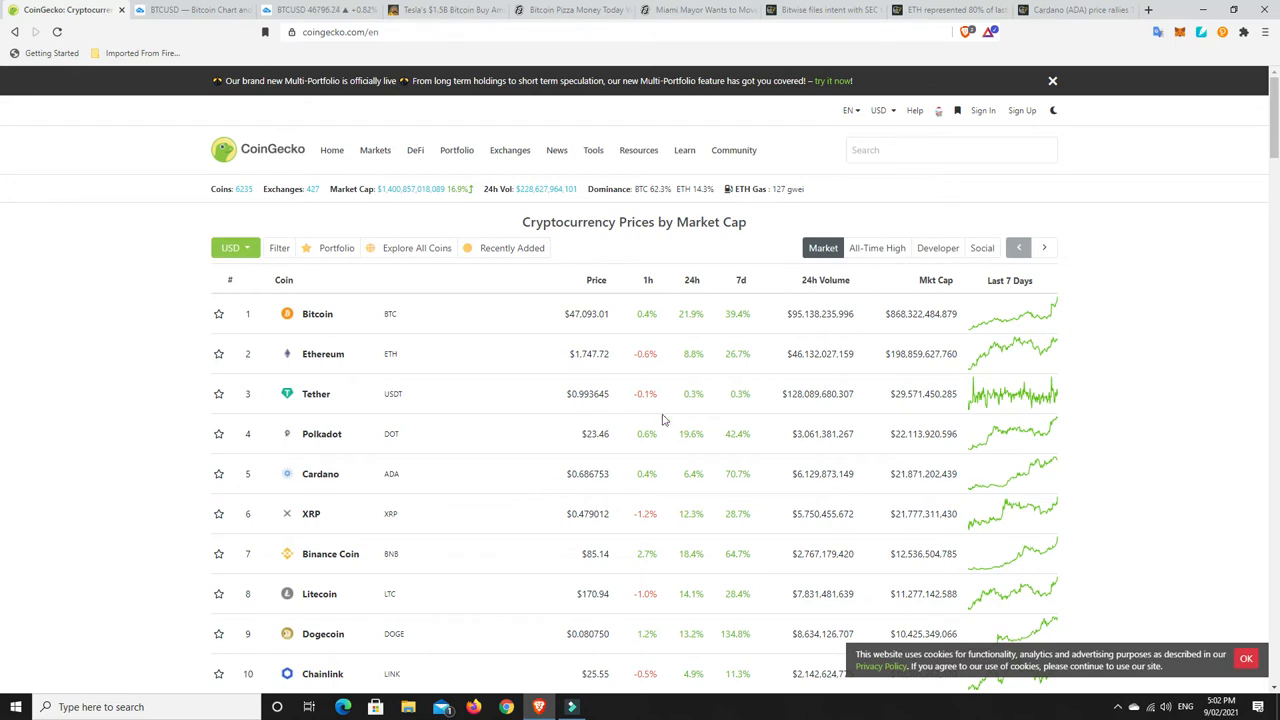
# Skim the article, then head back to coingecko.com's market-cap table
pyautogui.scroll(-3)
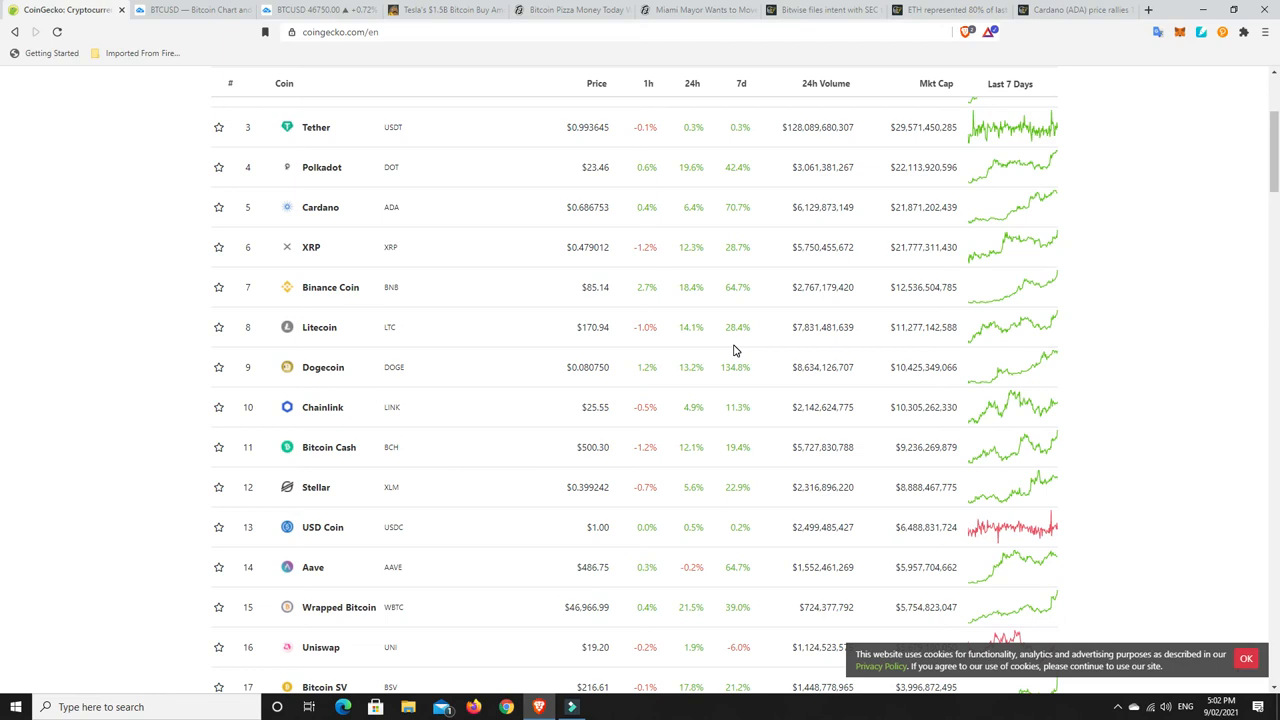
pyautogui.scroll(3)
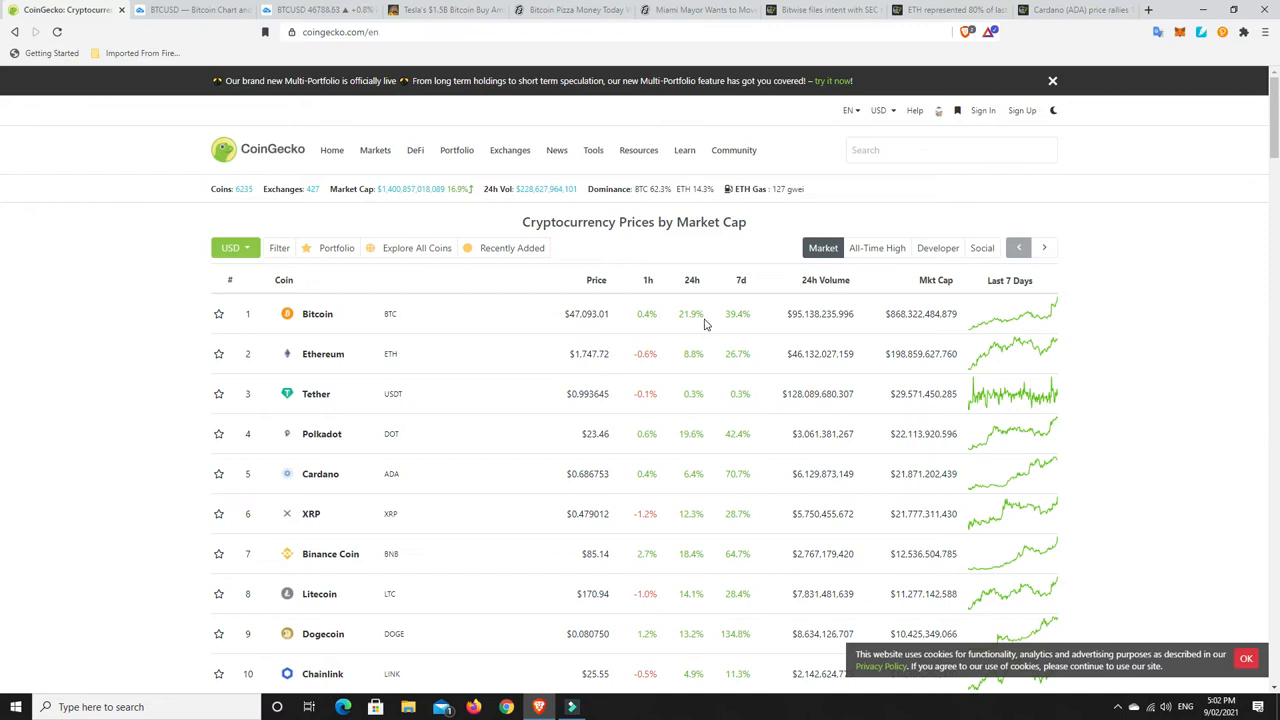
pyautogui.moveTo(434, 190)
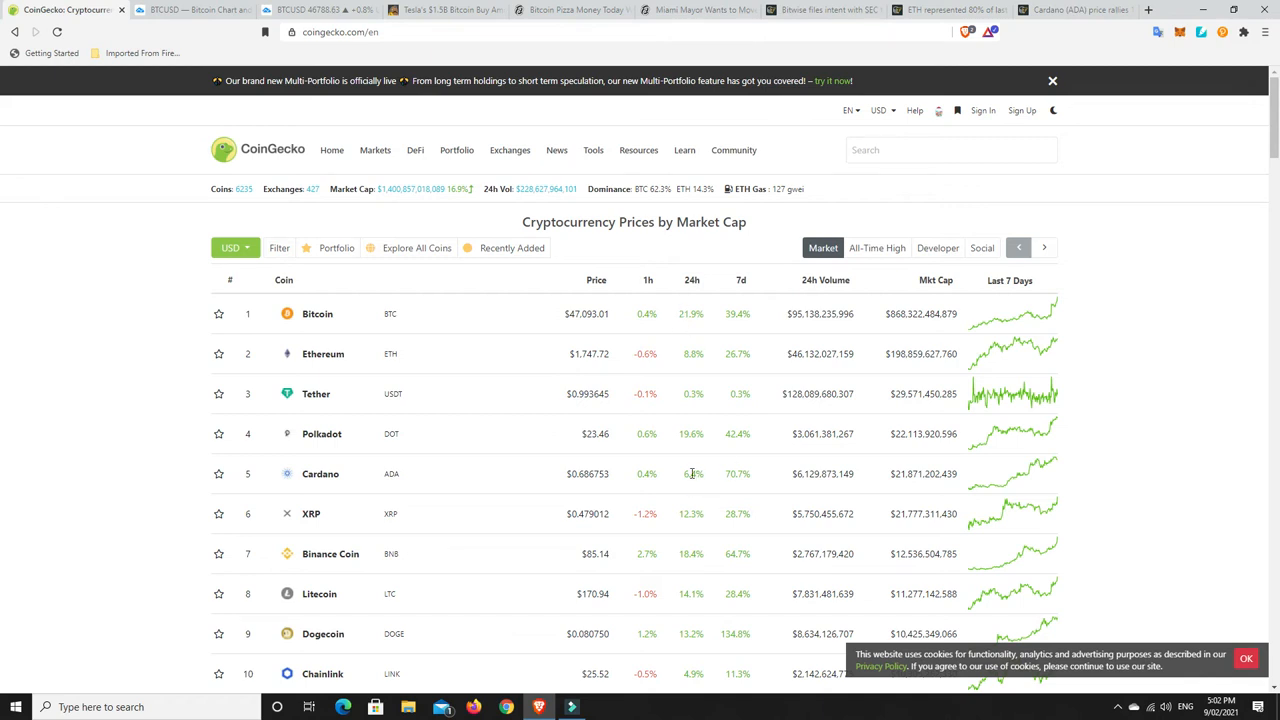
pyautogui.moveTo(696, 472)
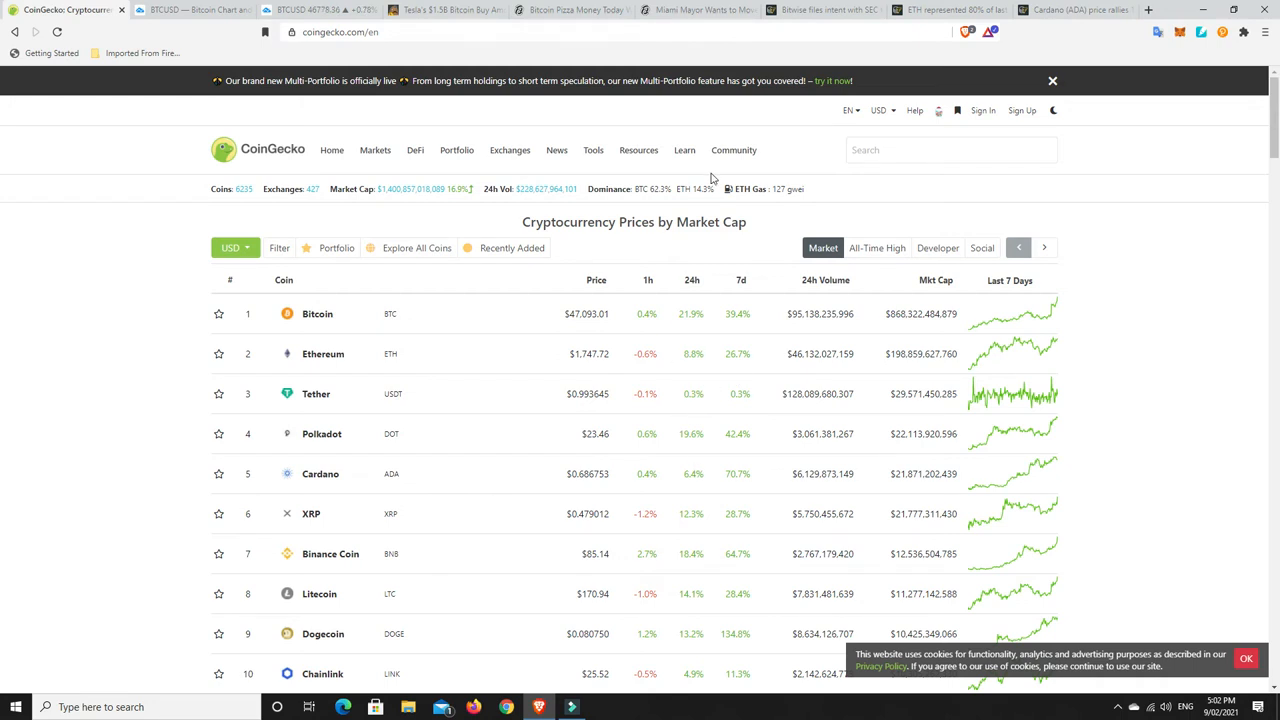
pyautogui.moveTo(676, 346)
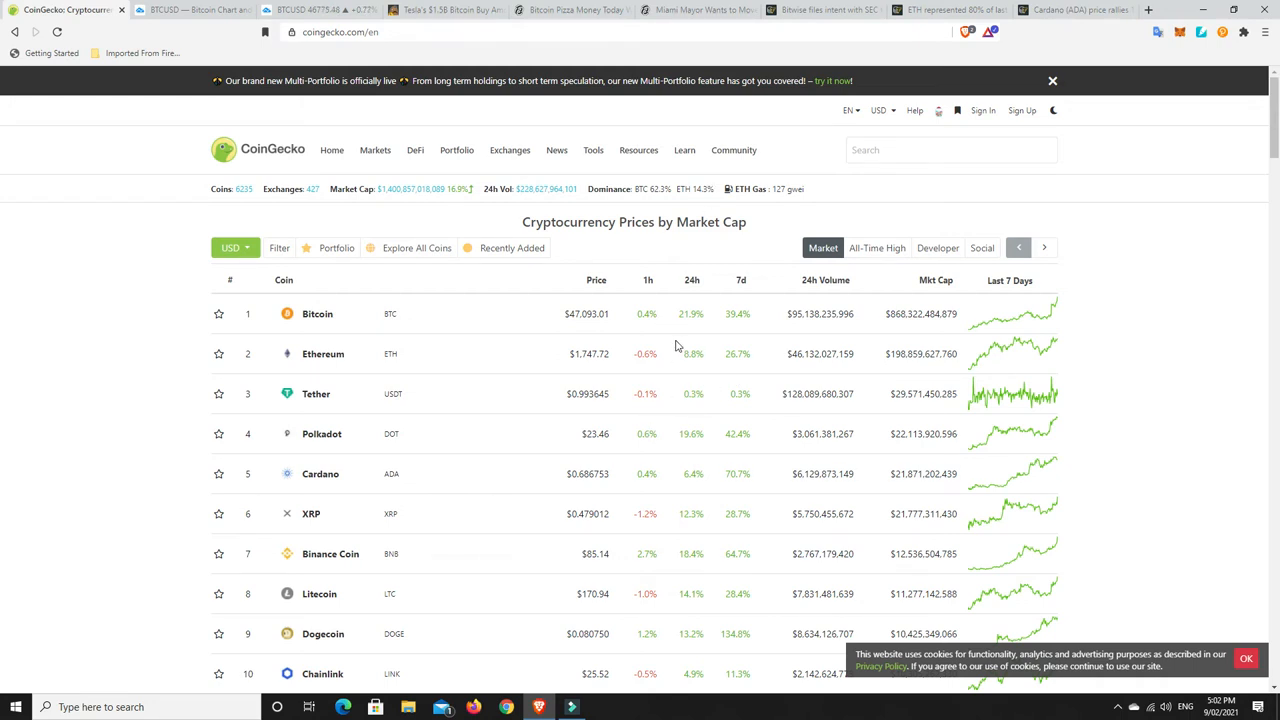
pyautogui.click(1052, 80)
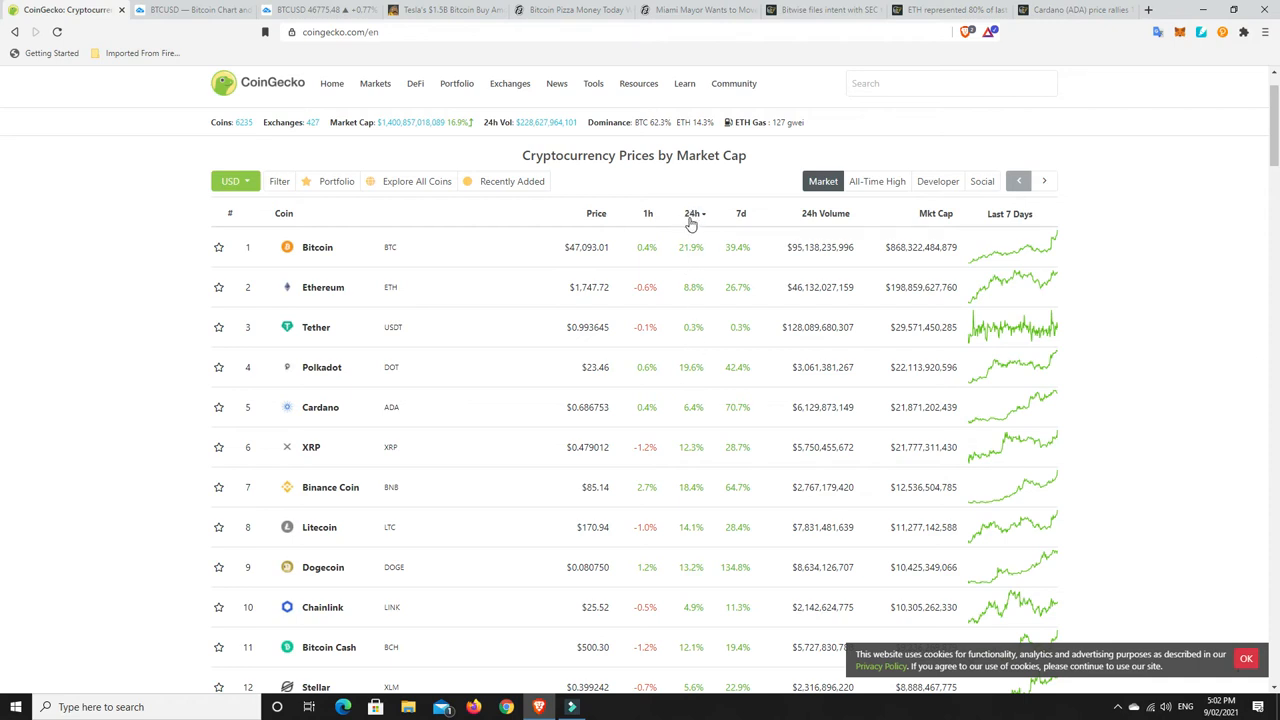
# Sort the coin table by 24-hour change so BitTorrent's +171.7% gain leads
pyautogui.click(692, 212)
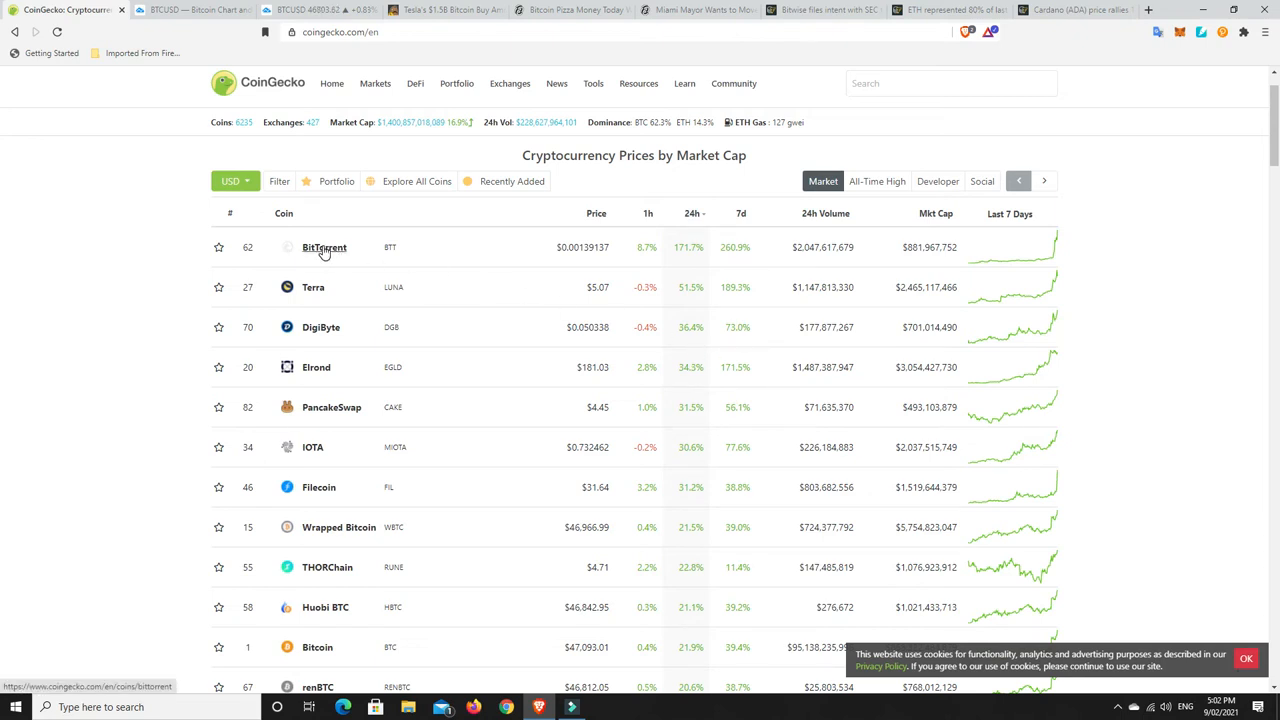
pyautogui.moveTo(676, 272)
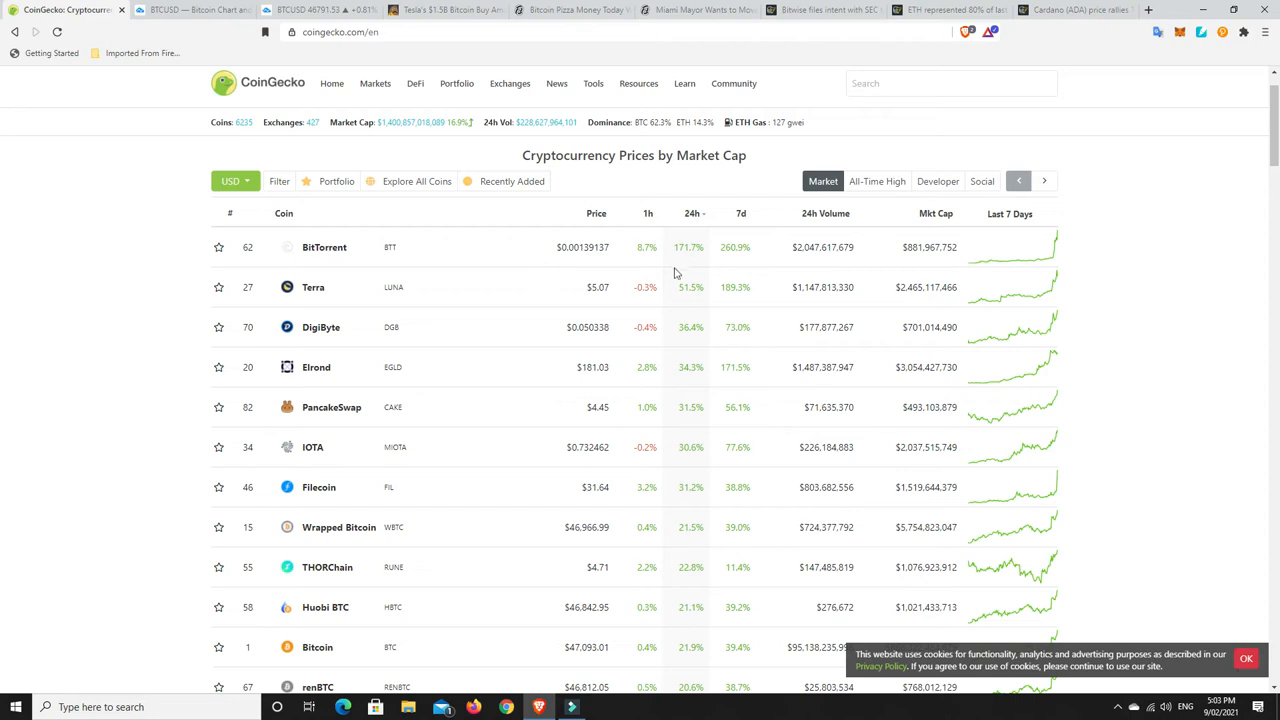
pyautogui.moveTo(684, 260)
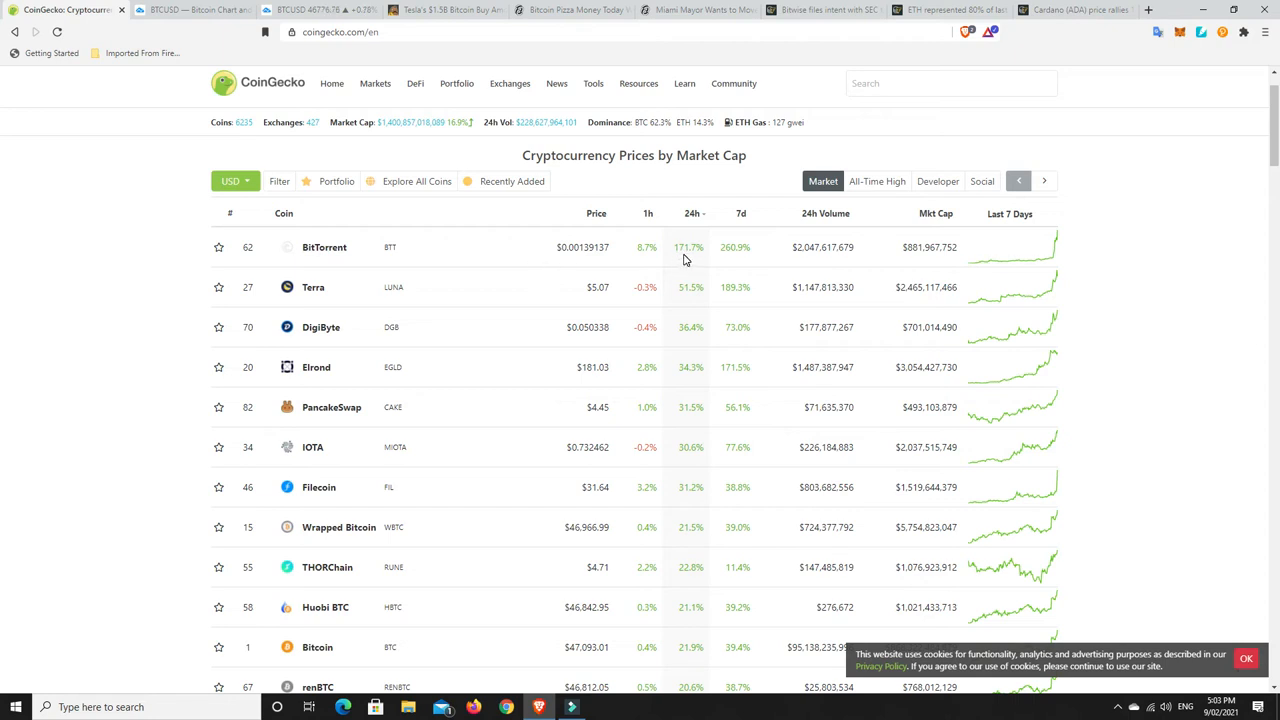
pyautogui.moveTo(550, 270)
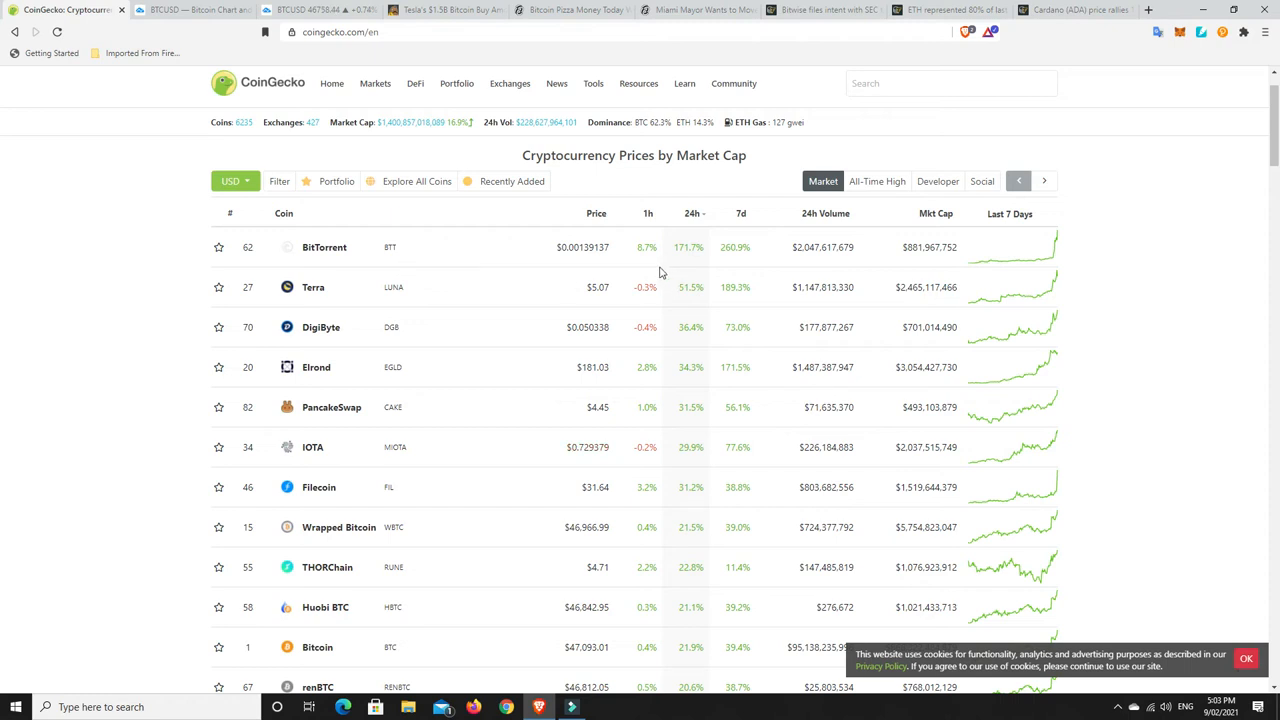
pyautogui.moveTo(694, 262)
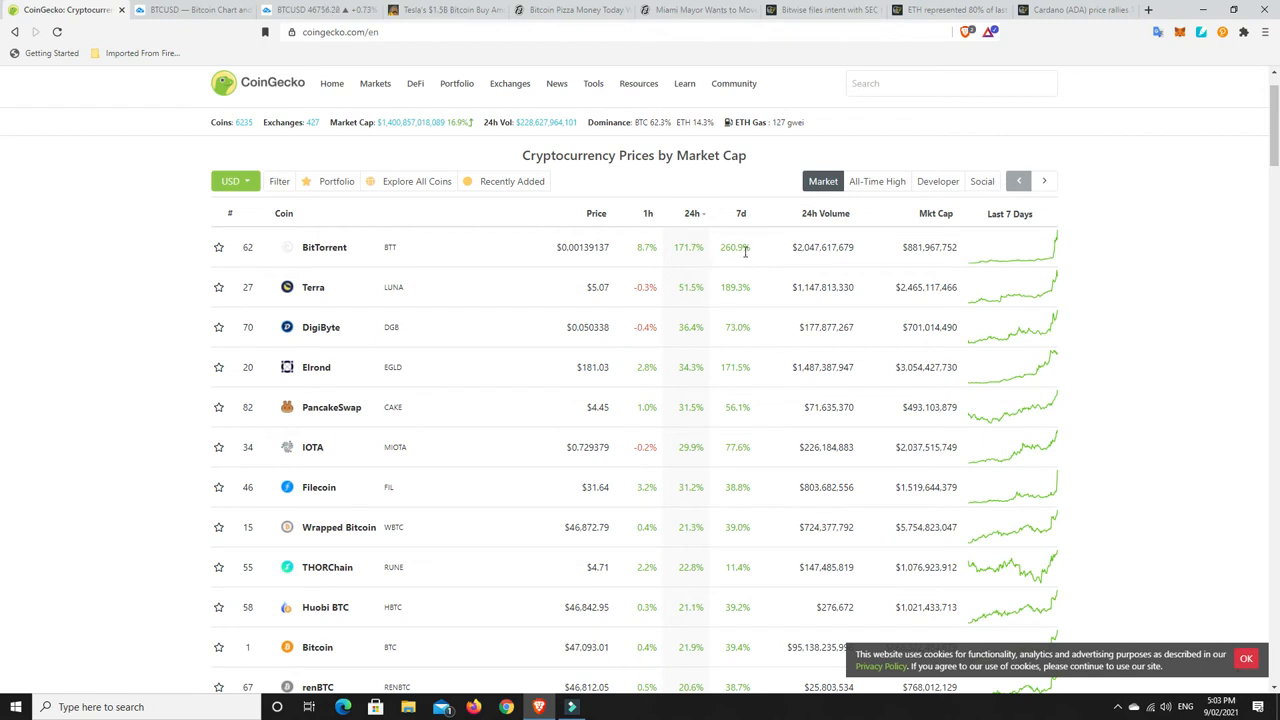
pyautogui.moveTo(744, 250)
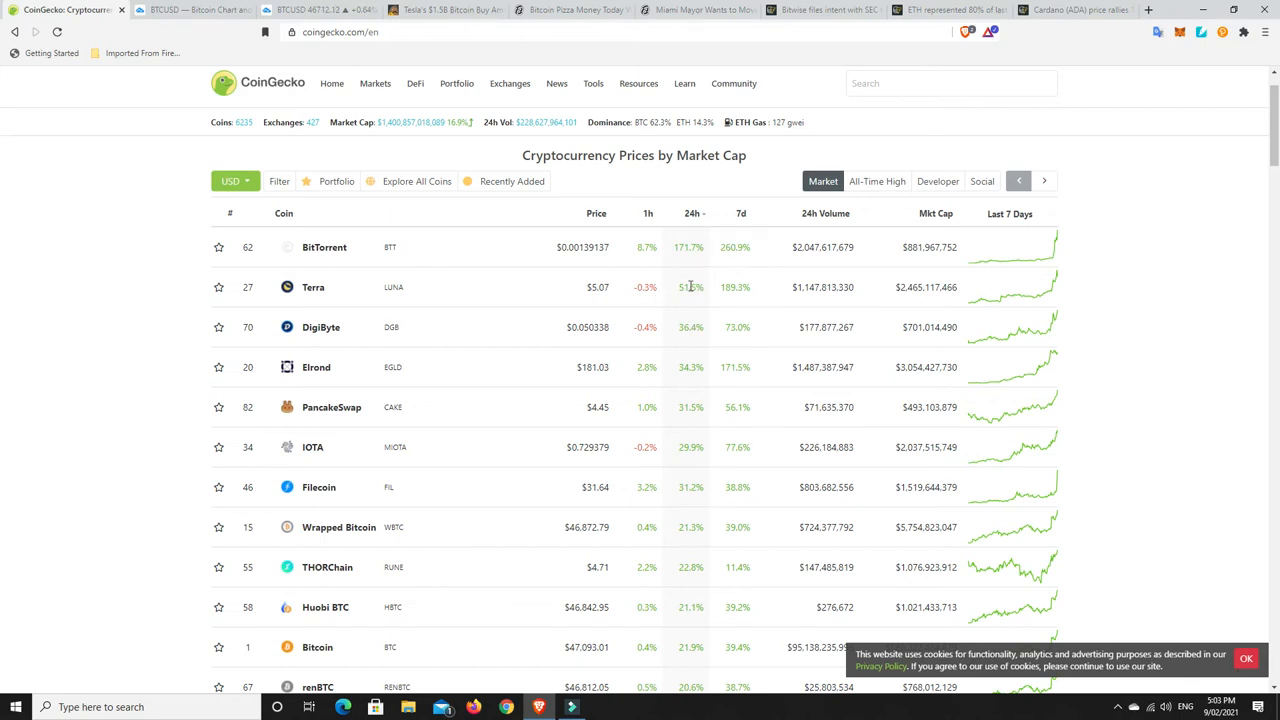
pyautogui.moveTo(660, 360)
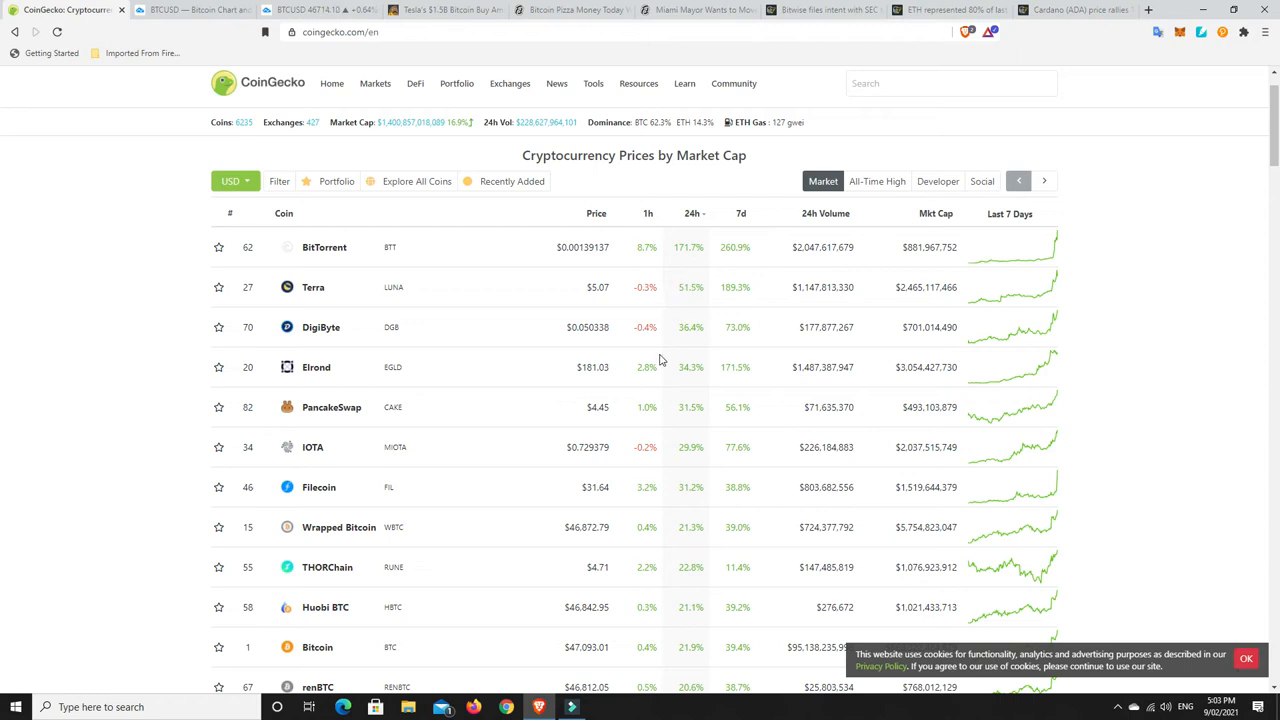
pyautogui.moveTo(662, 368)
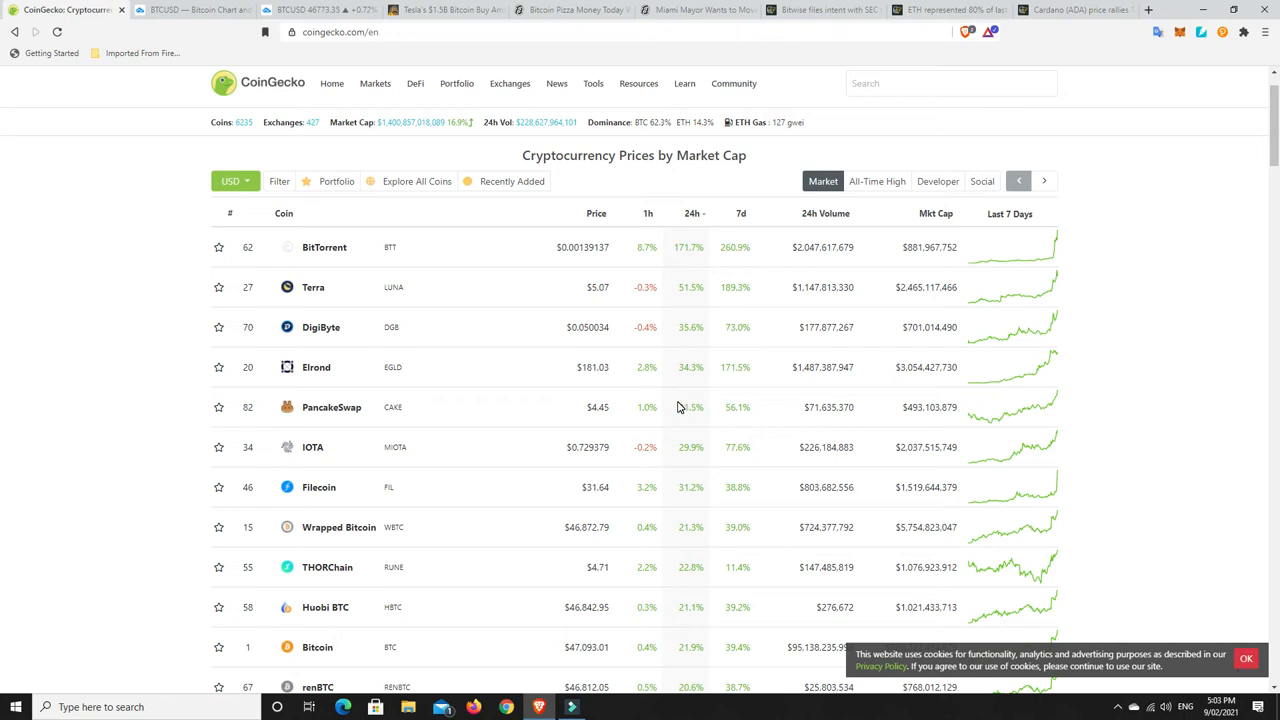
pyautogui.scroll(-3)
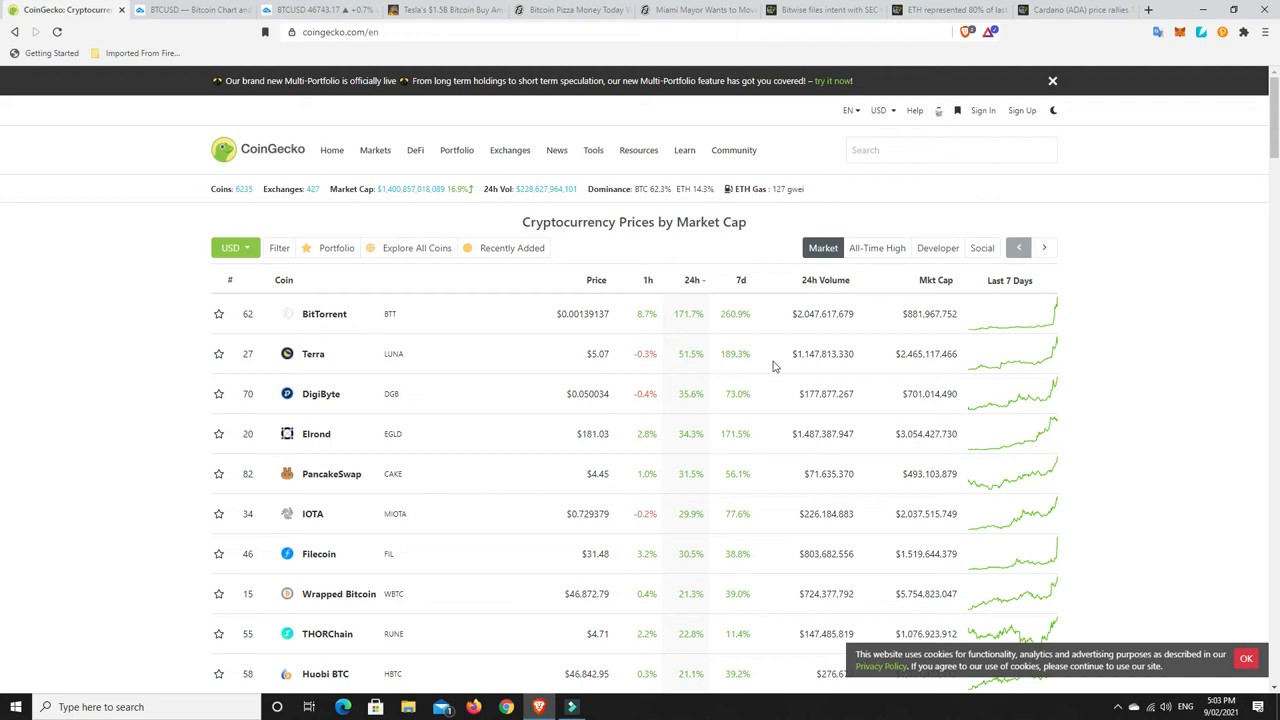
pyautogui.moveTo(628, 500)
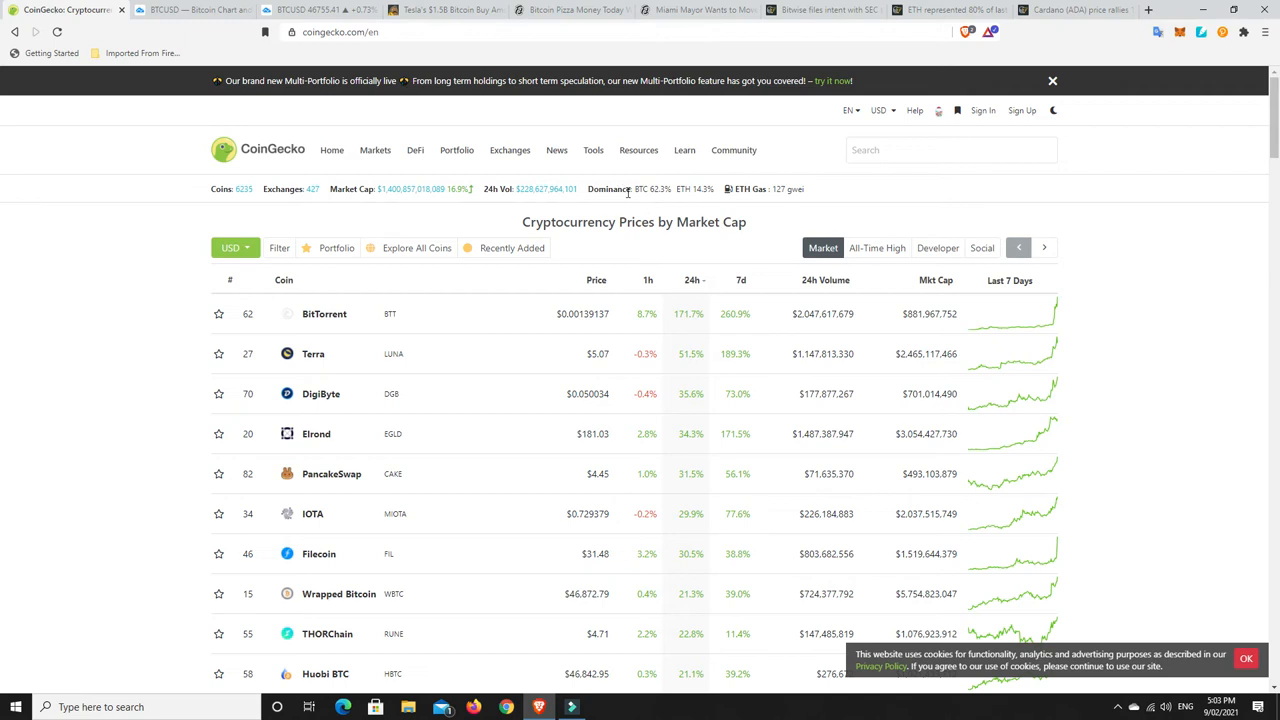
pyautogui.moveTo(658, 192)
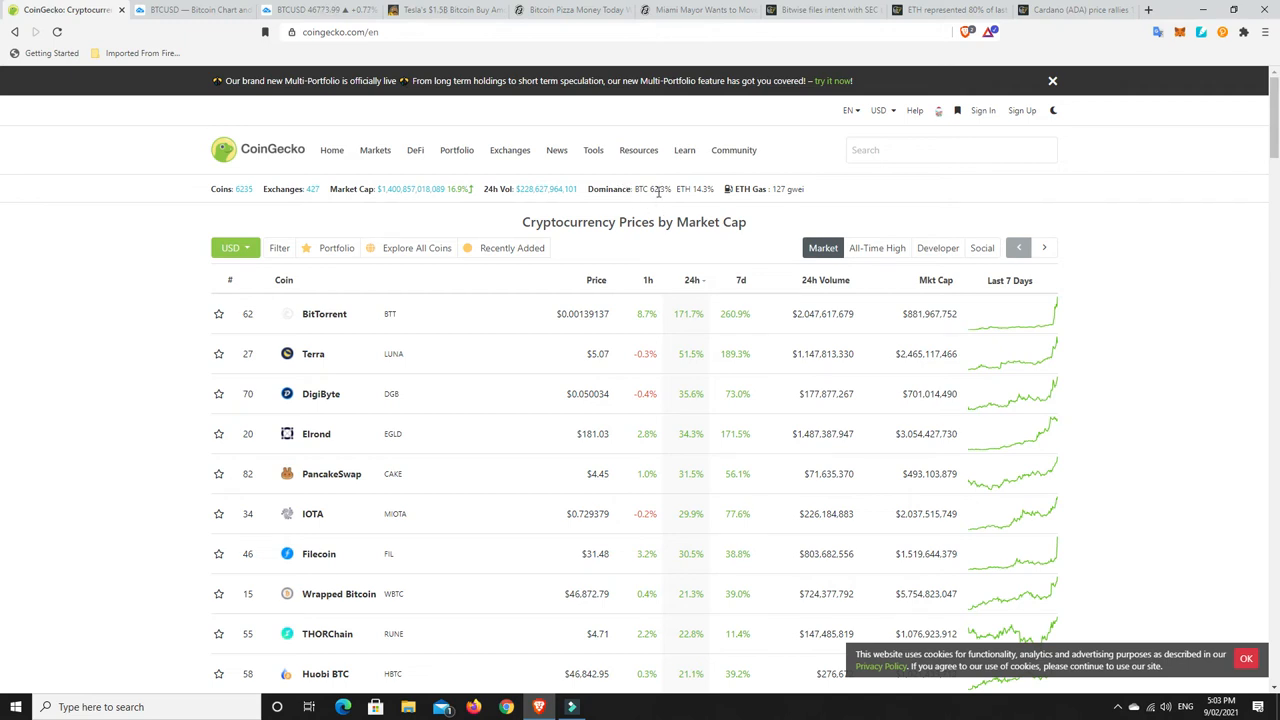
pyautogui.moveTo(658, 200)
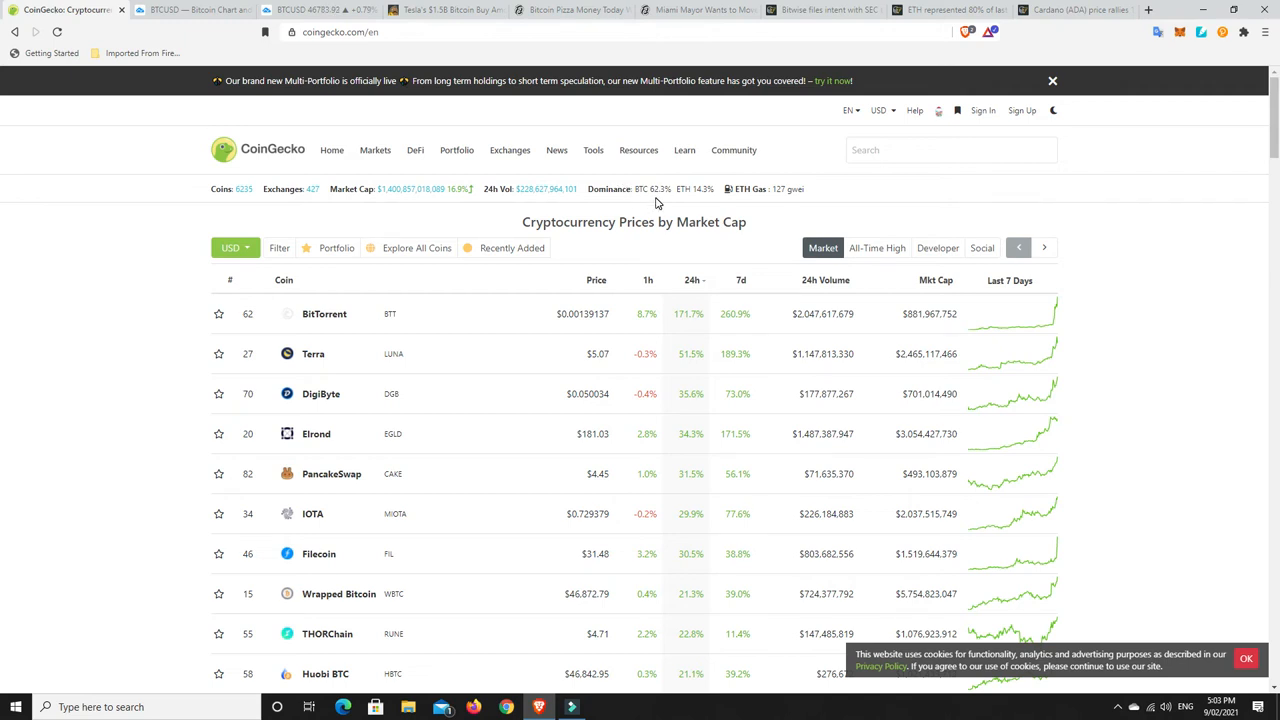
# Reverse the 24-hour sort so 0x, SwissBorg and The Graph's losses lead
pyautogui.scroll(-3)
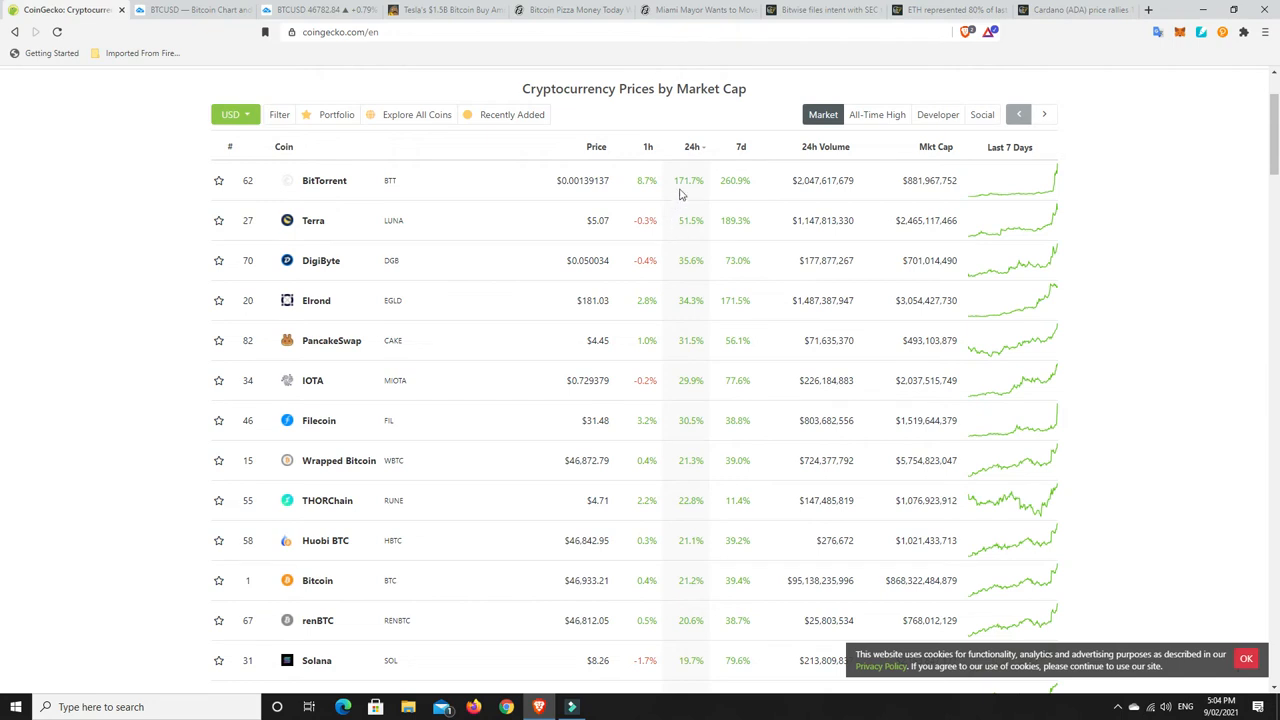
pyautogui.click(692, 148)
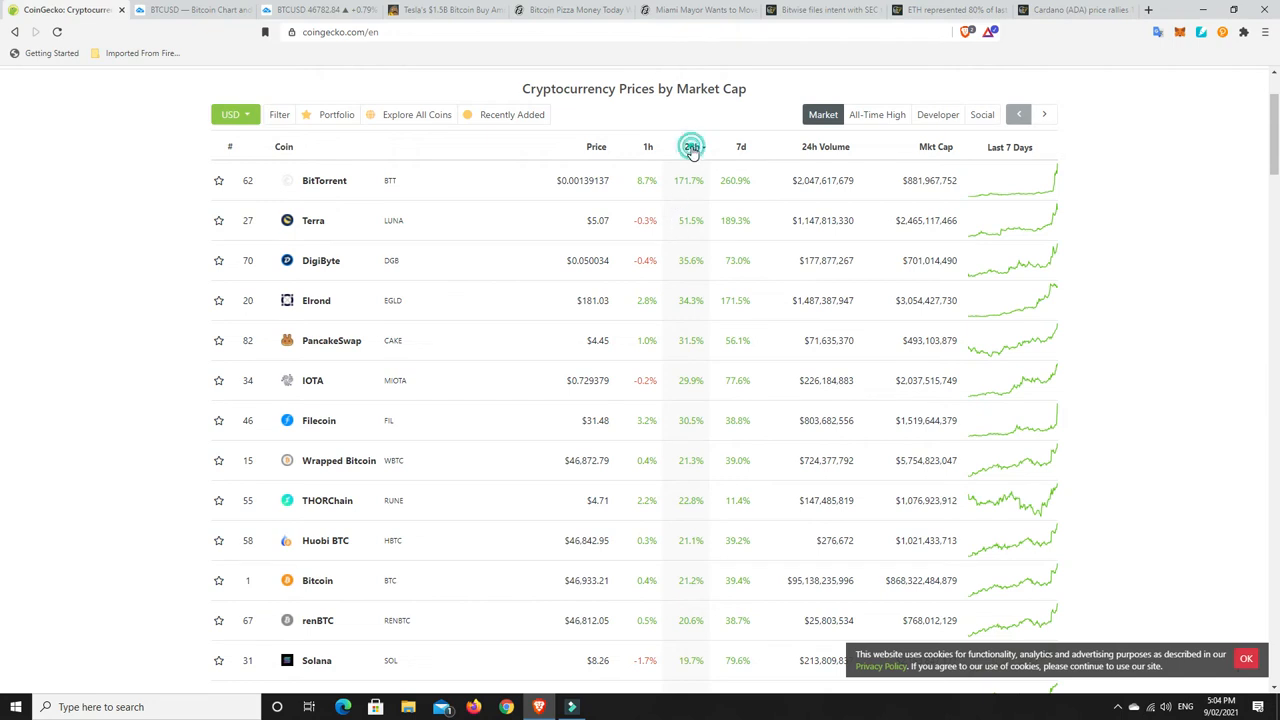
pyautogui.click(690, 148)
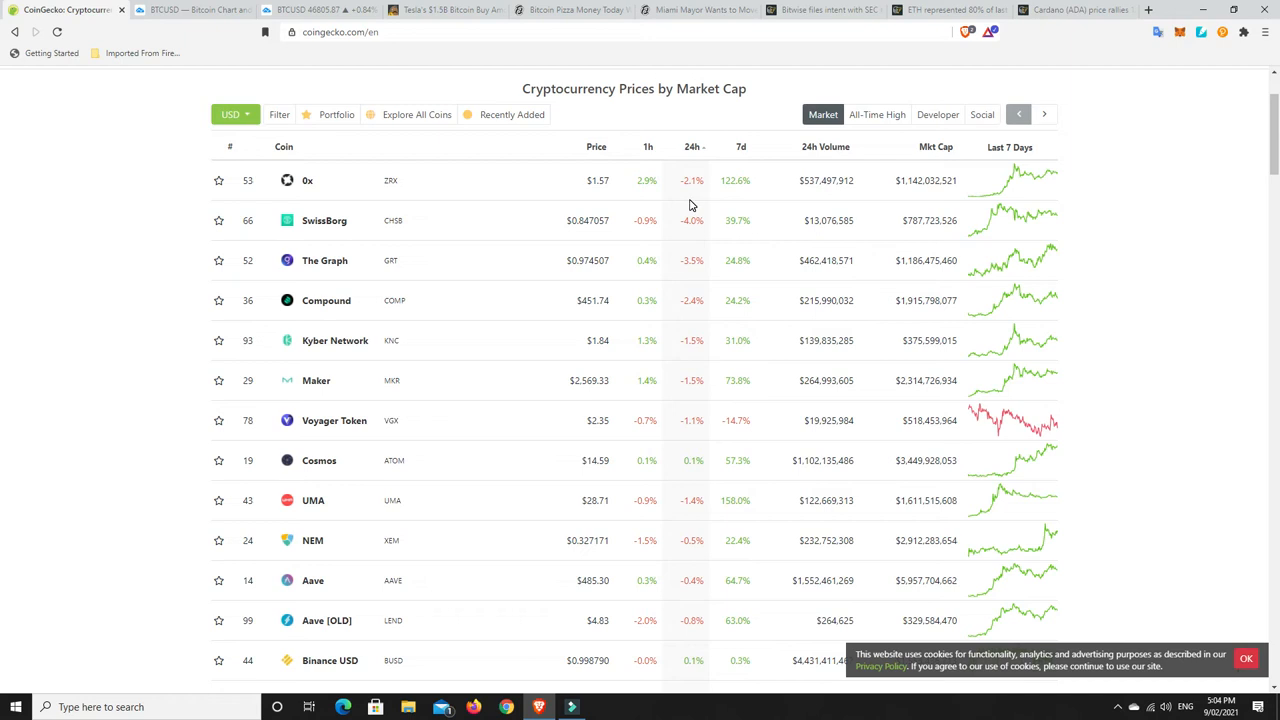
pyautogui.moveTo(686, 532)
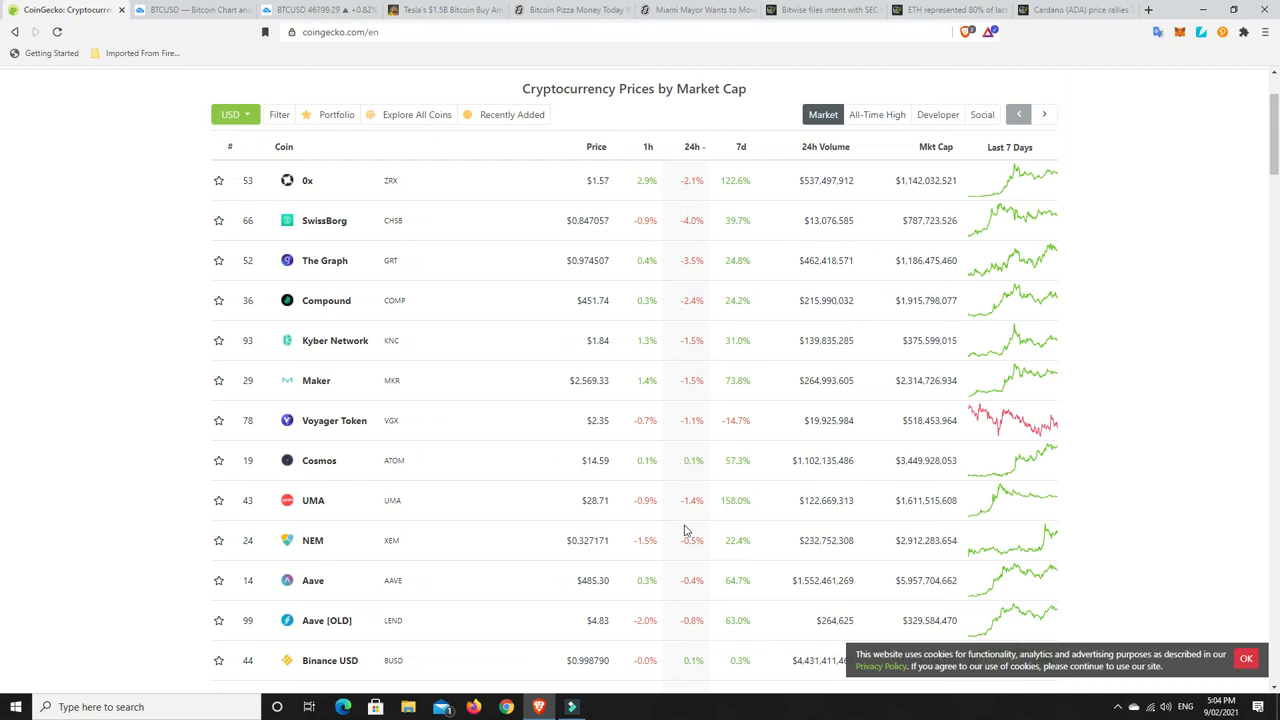
pyautogui.moveTo(712, 380)
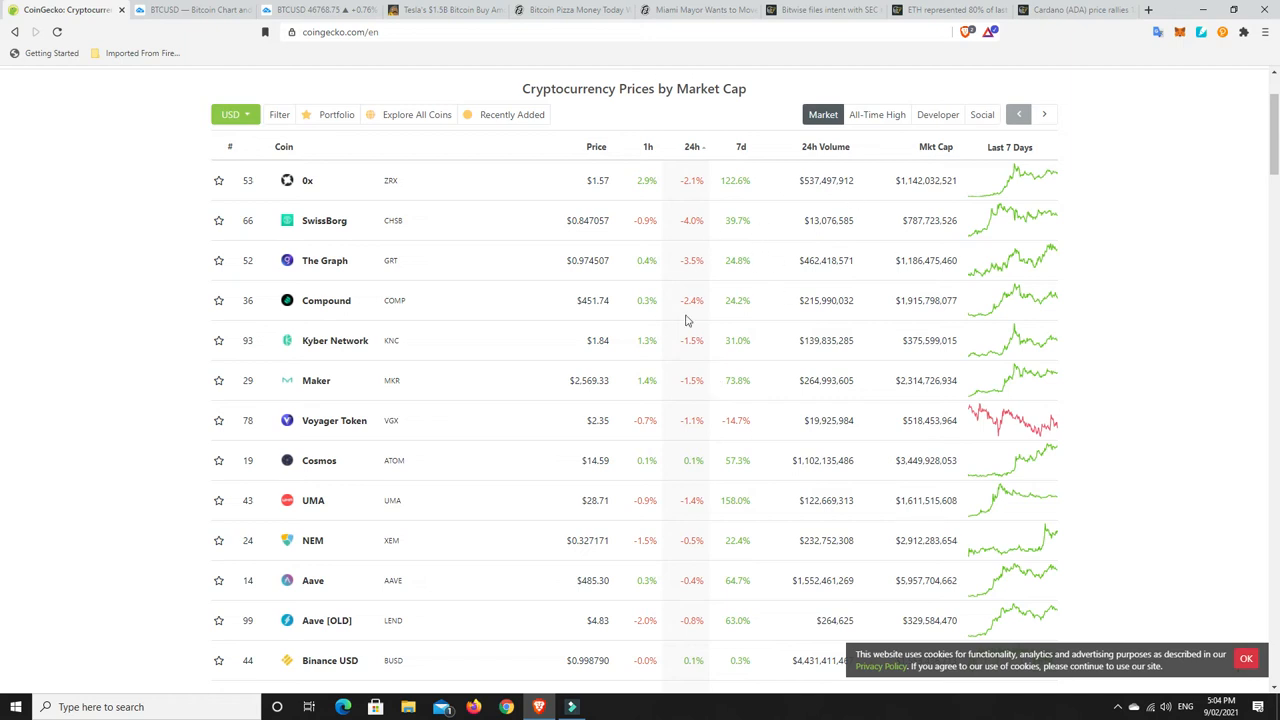
pyautogui.moveTo(662, 322)
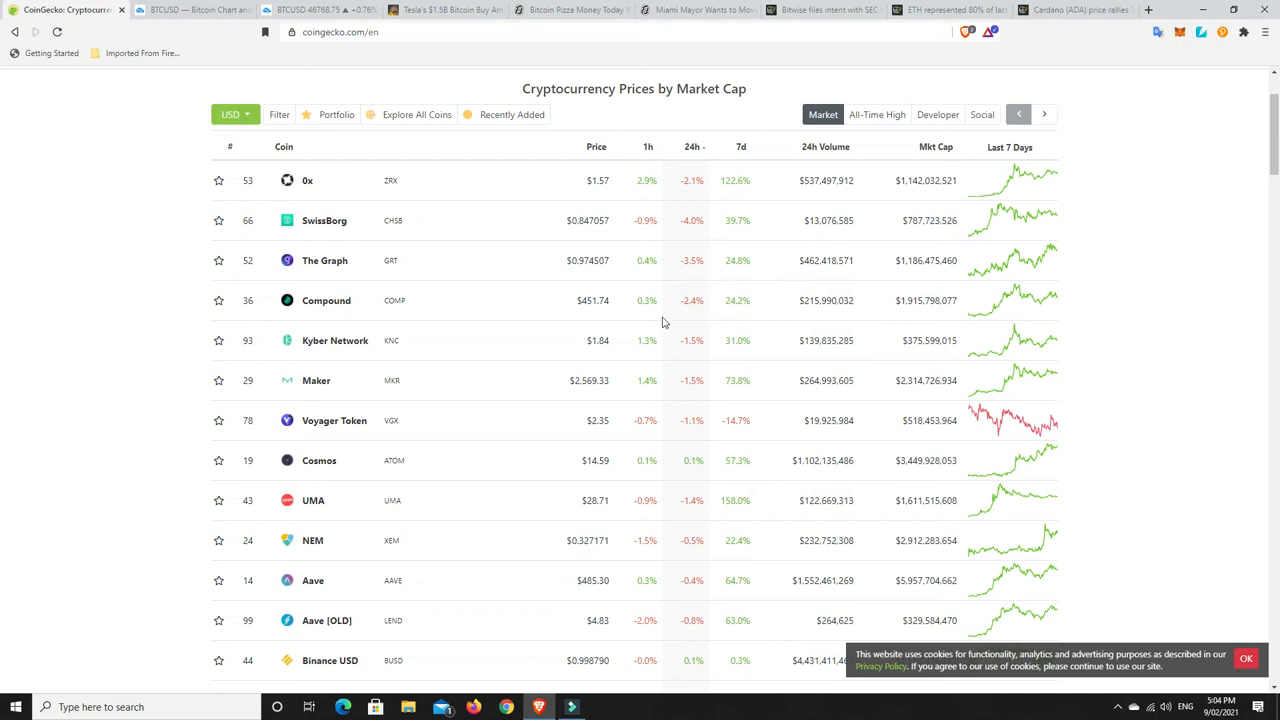
pyautogui.moveTo(742, 344)
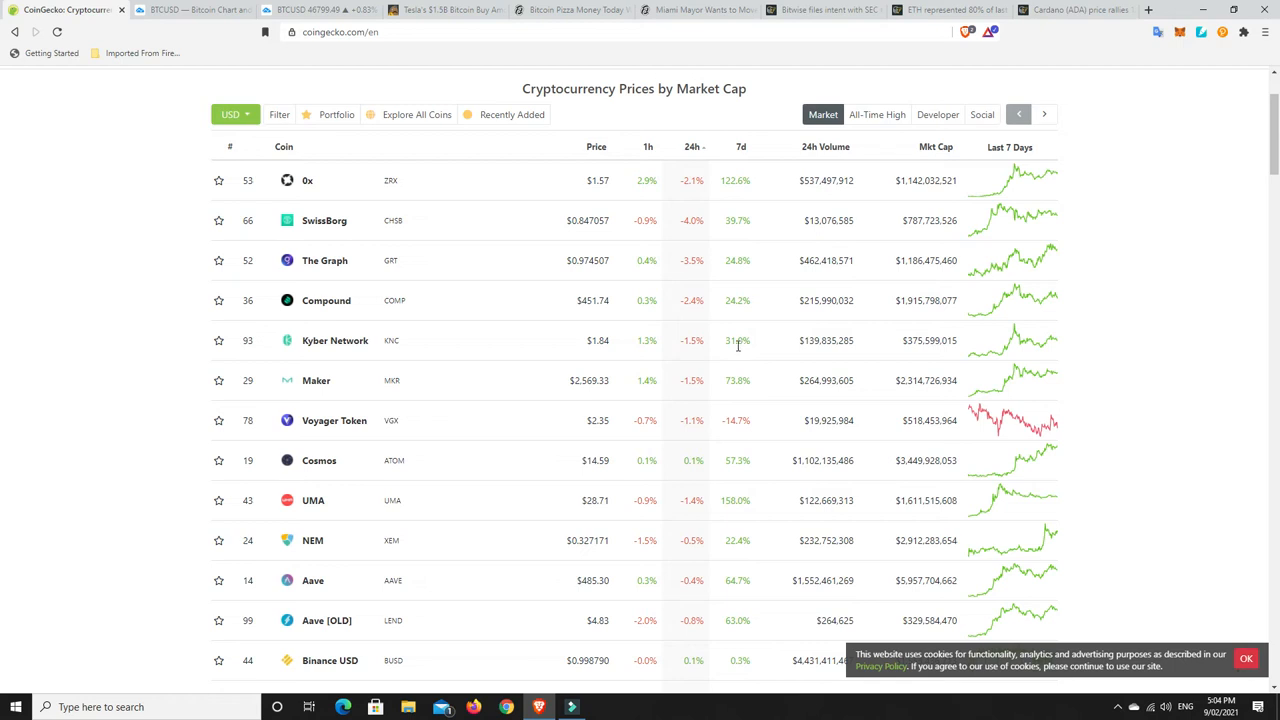
pyautogui.moveTo(728, 344)
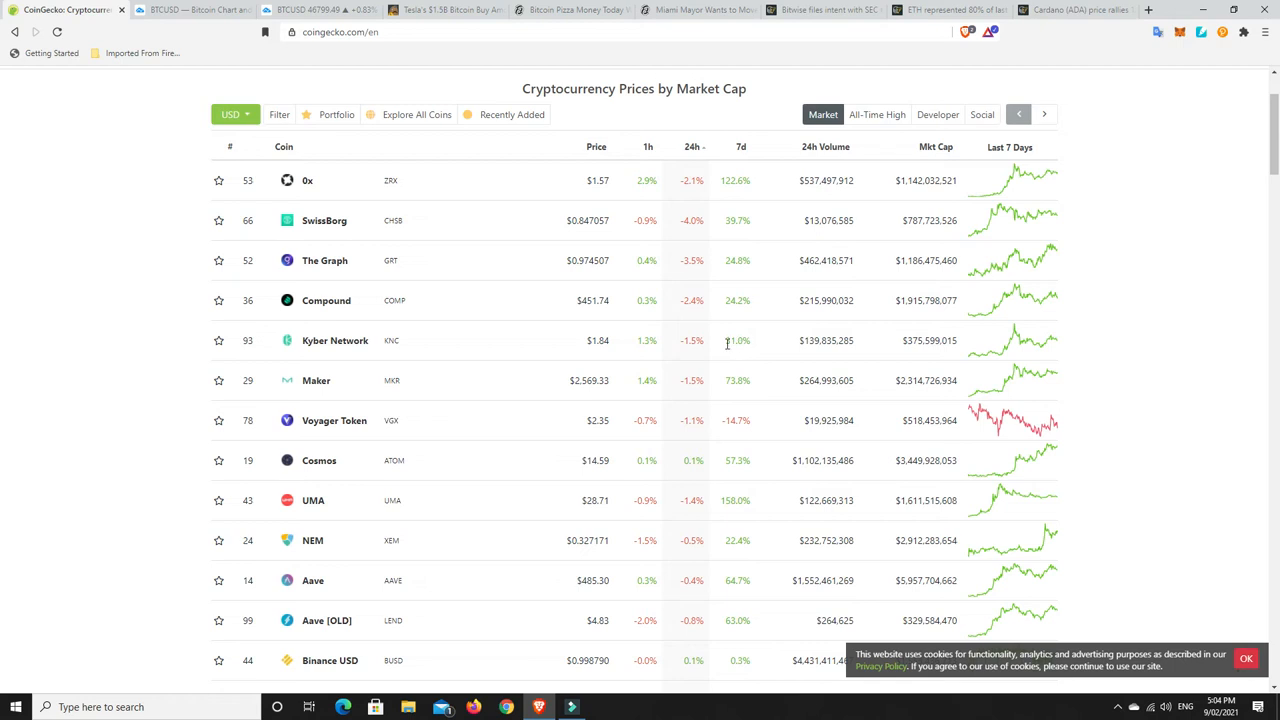
pyautogui.moveTo(650, 376)
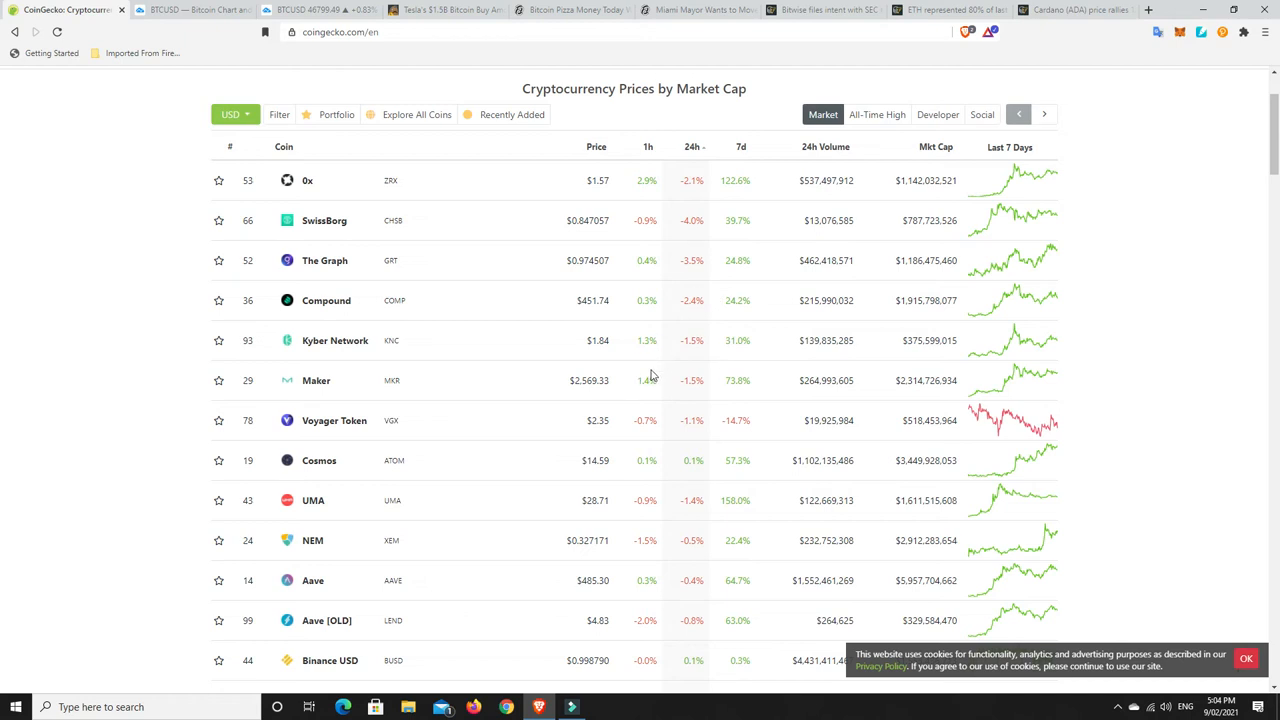
pyautogui.moveTo(544, 388)
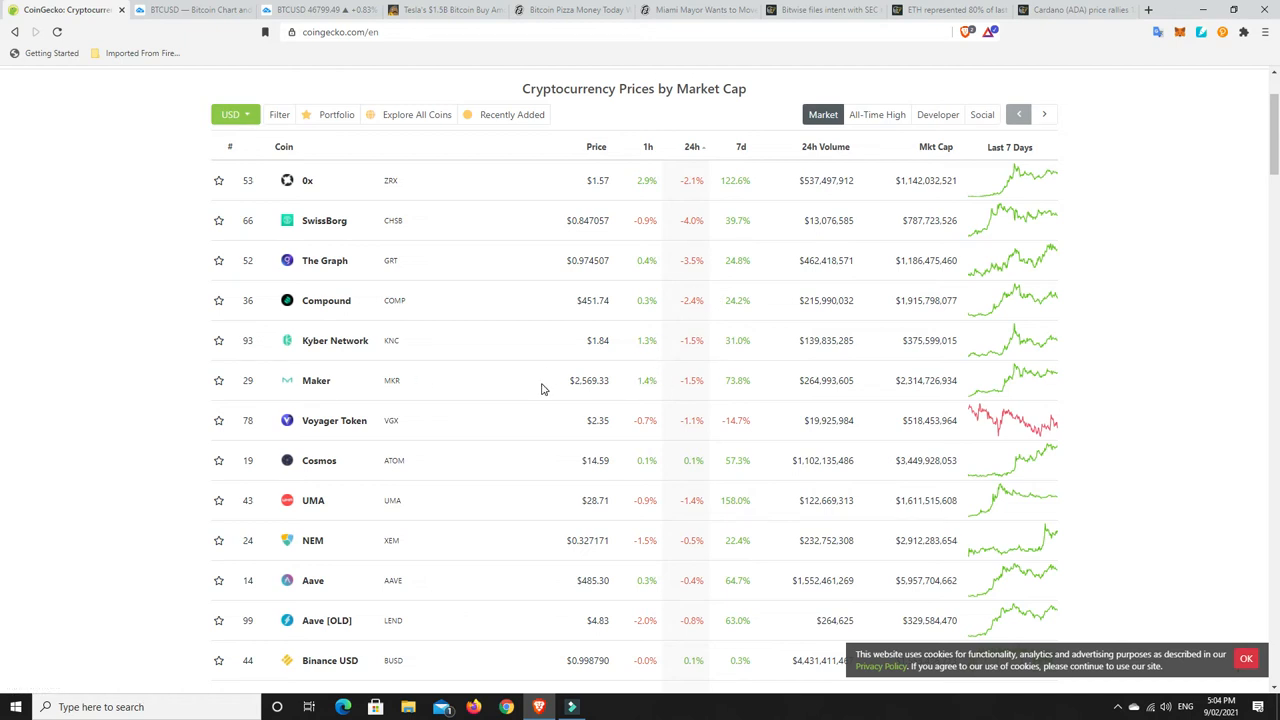
pyautogui.moveTo(596, 352)
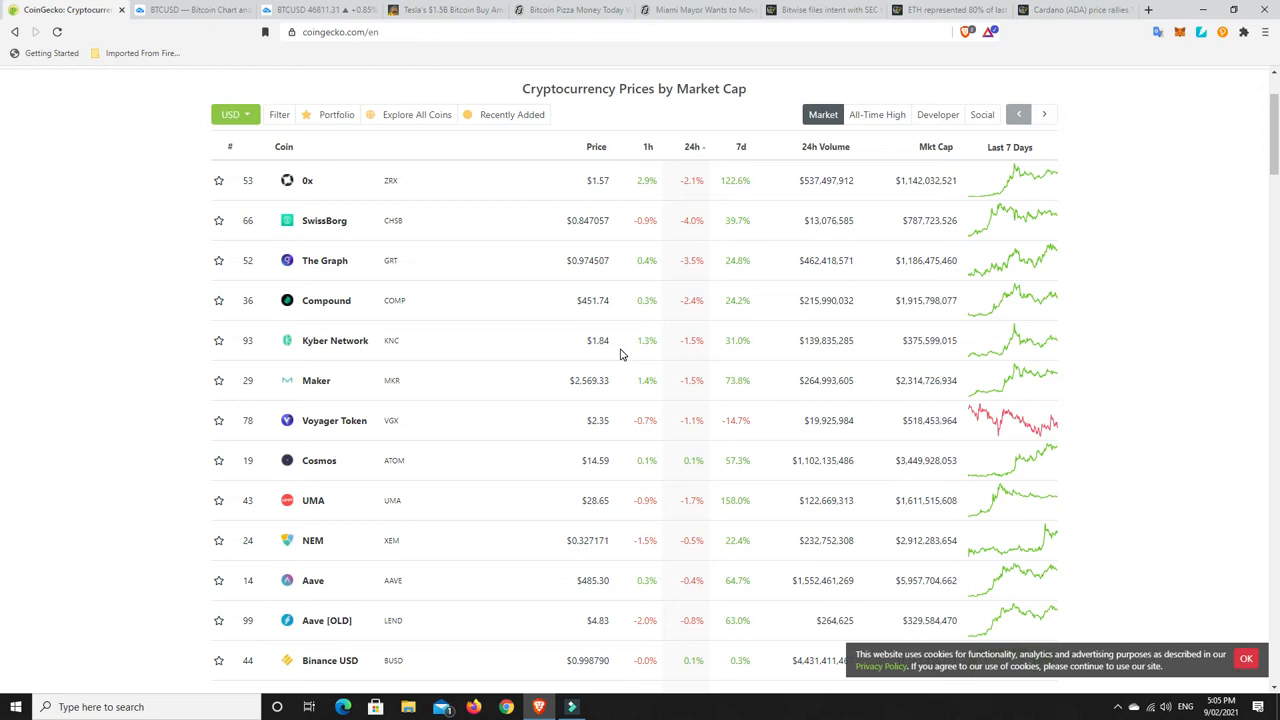
pyautogui.moveTo(660, 344)
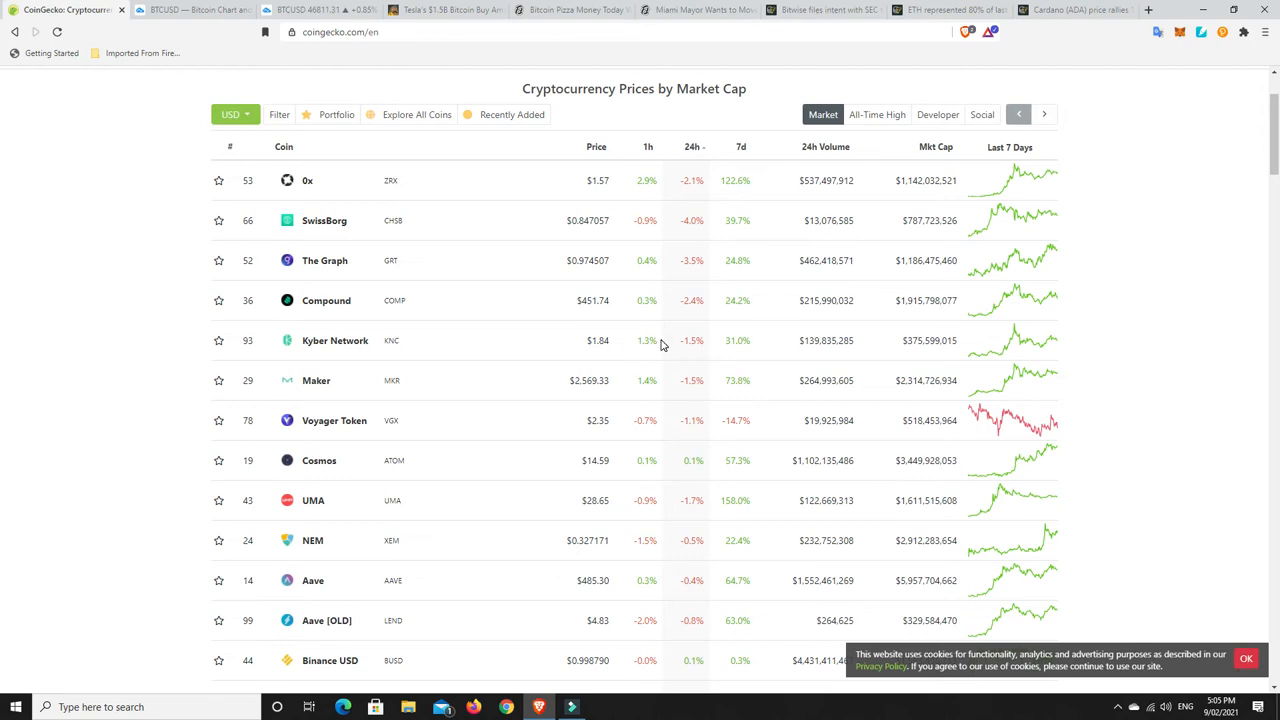
pyautogui.moveTo(712, 324)
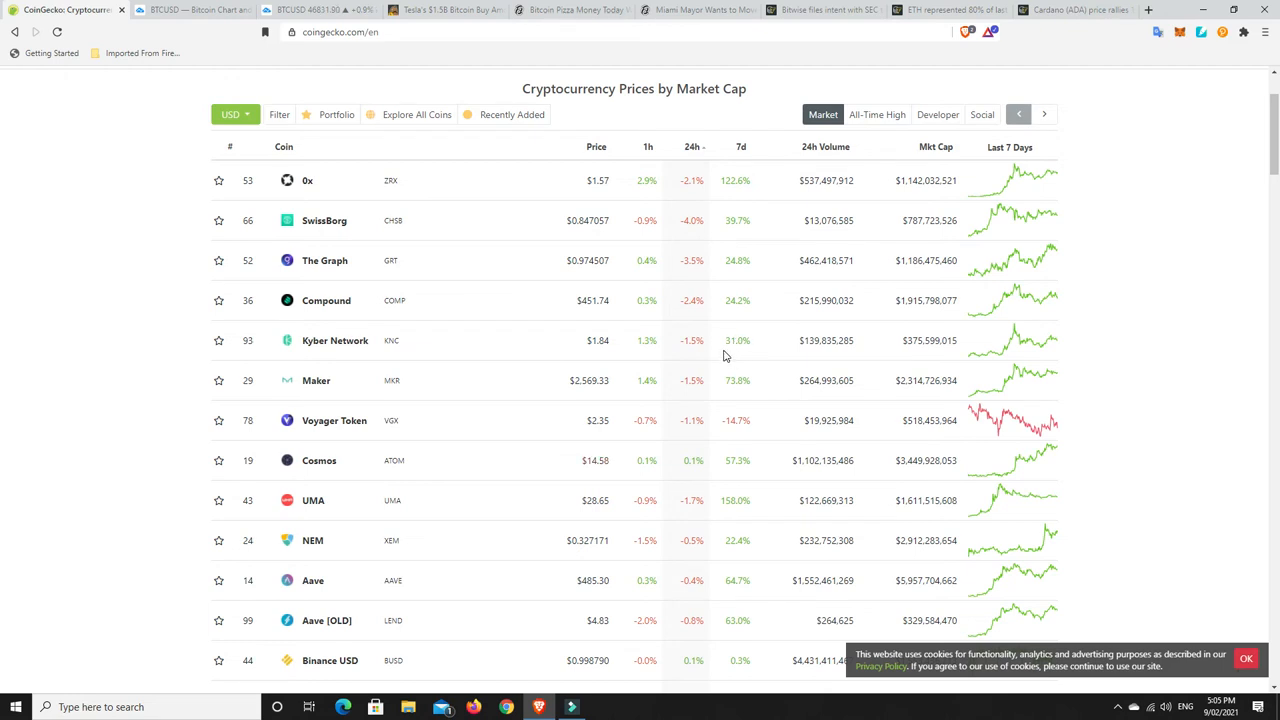
pyautogui.moveTo(712, 358)
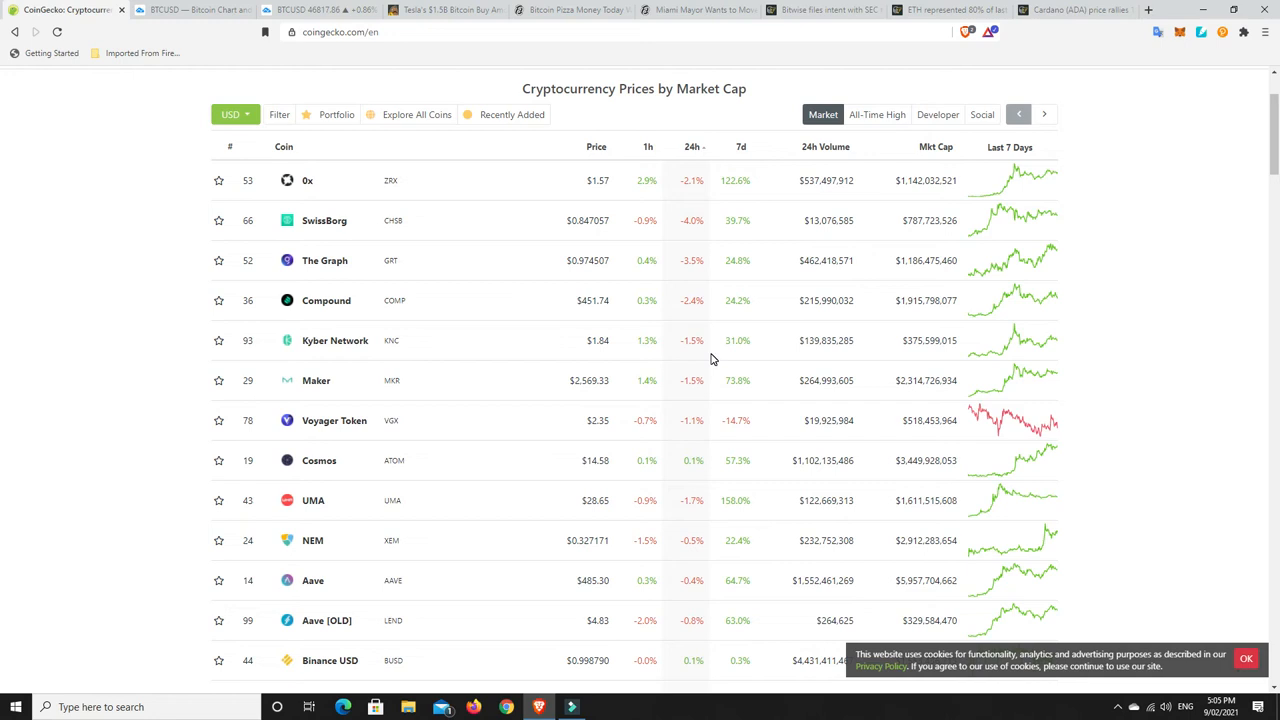
pyautogui.moveTo(588, 358)
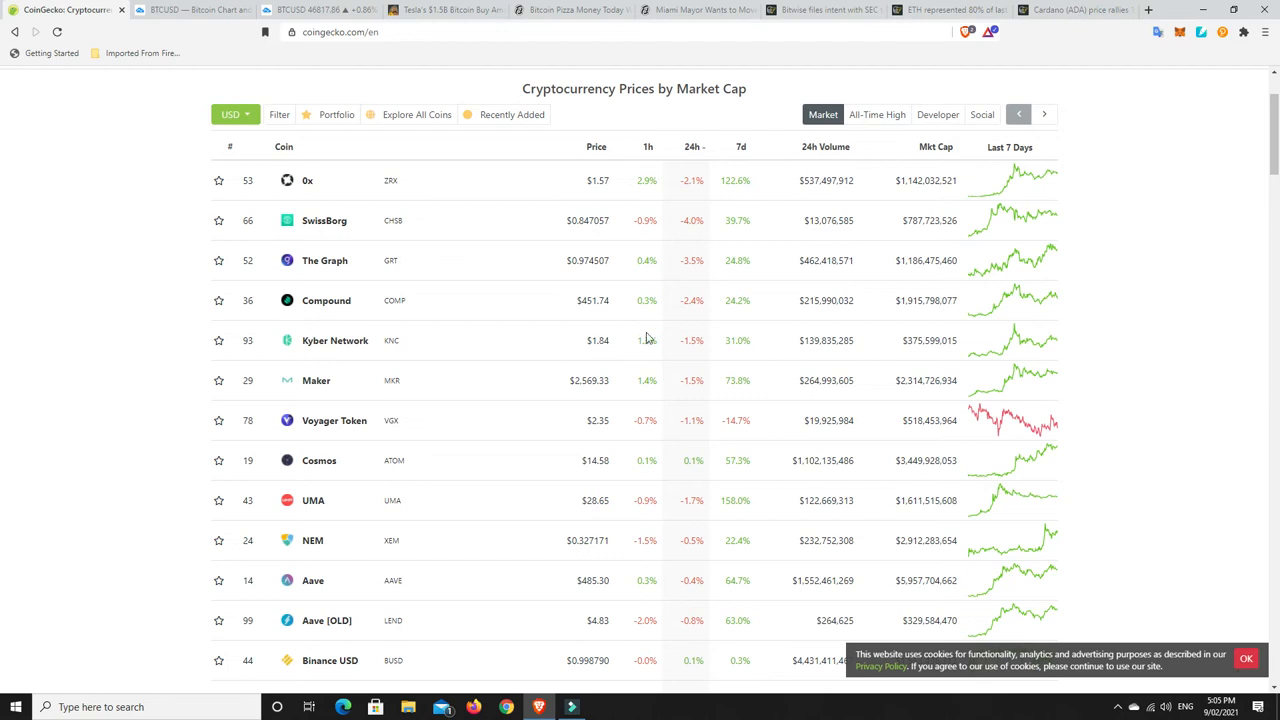
pyautogui.moveTo(636, 352)
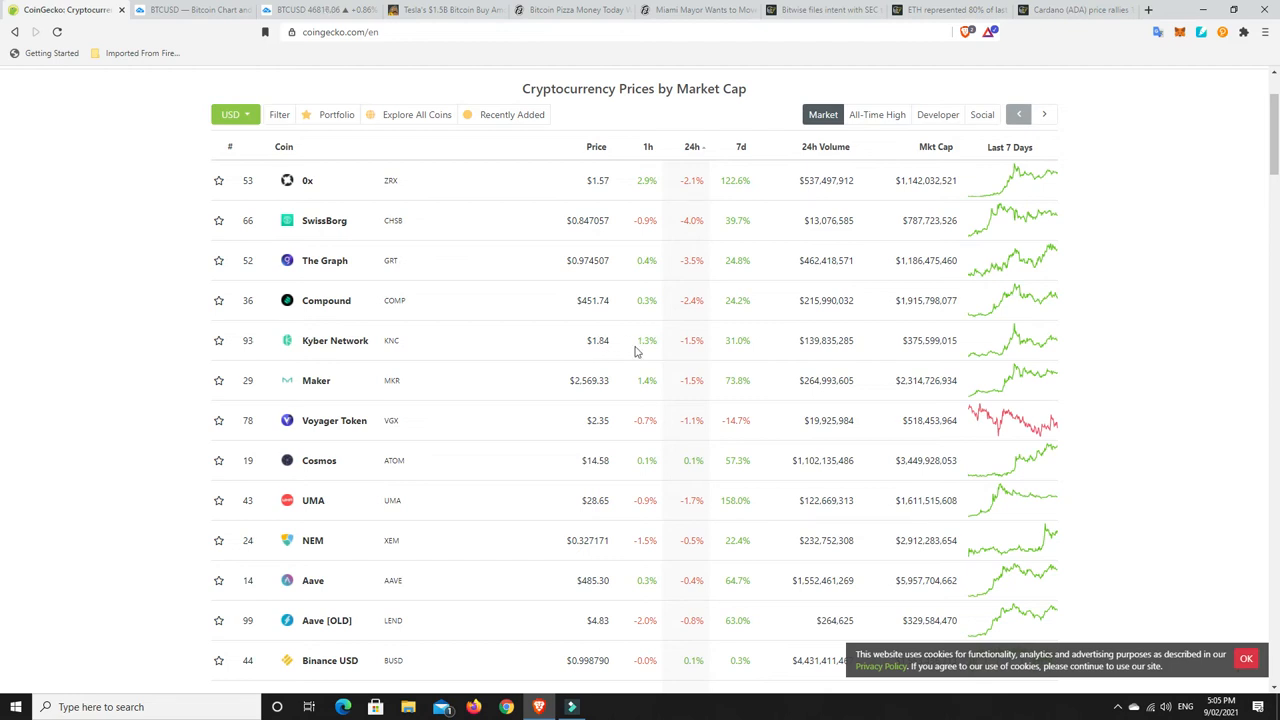
pyautogui.moveTo(604, 352)
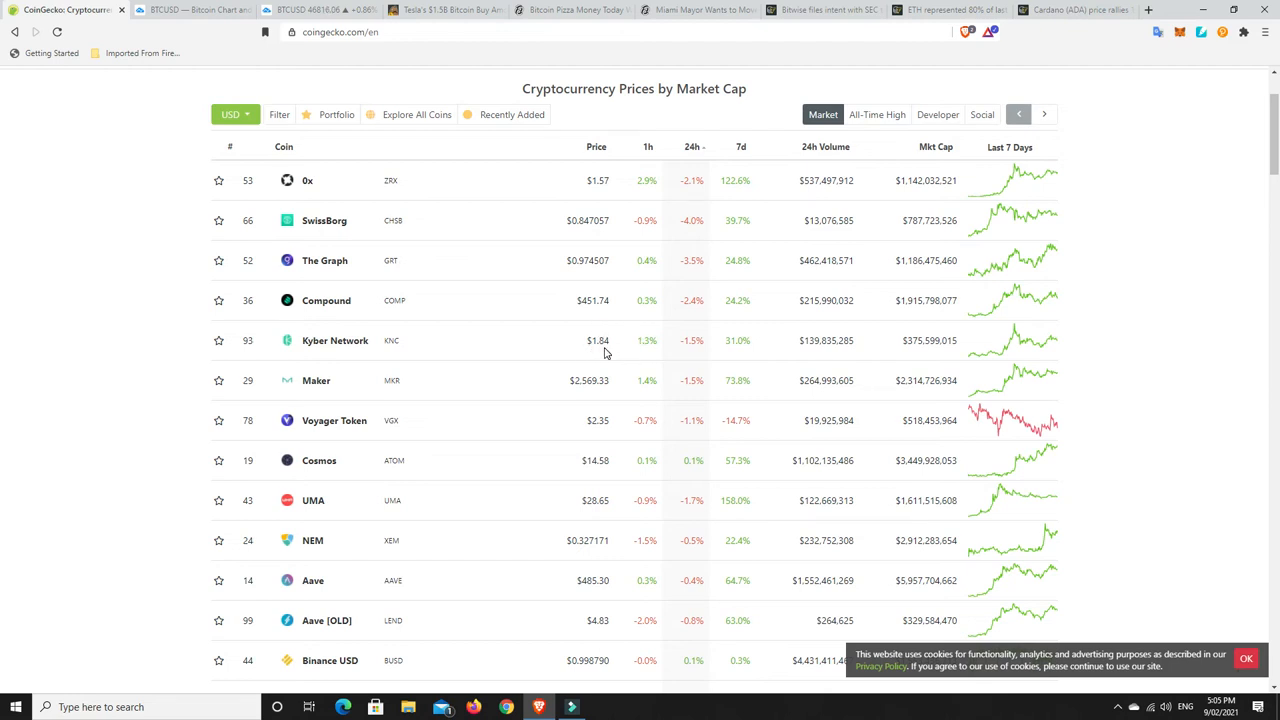
pyautogui.moveTo(680, 356)
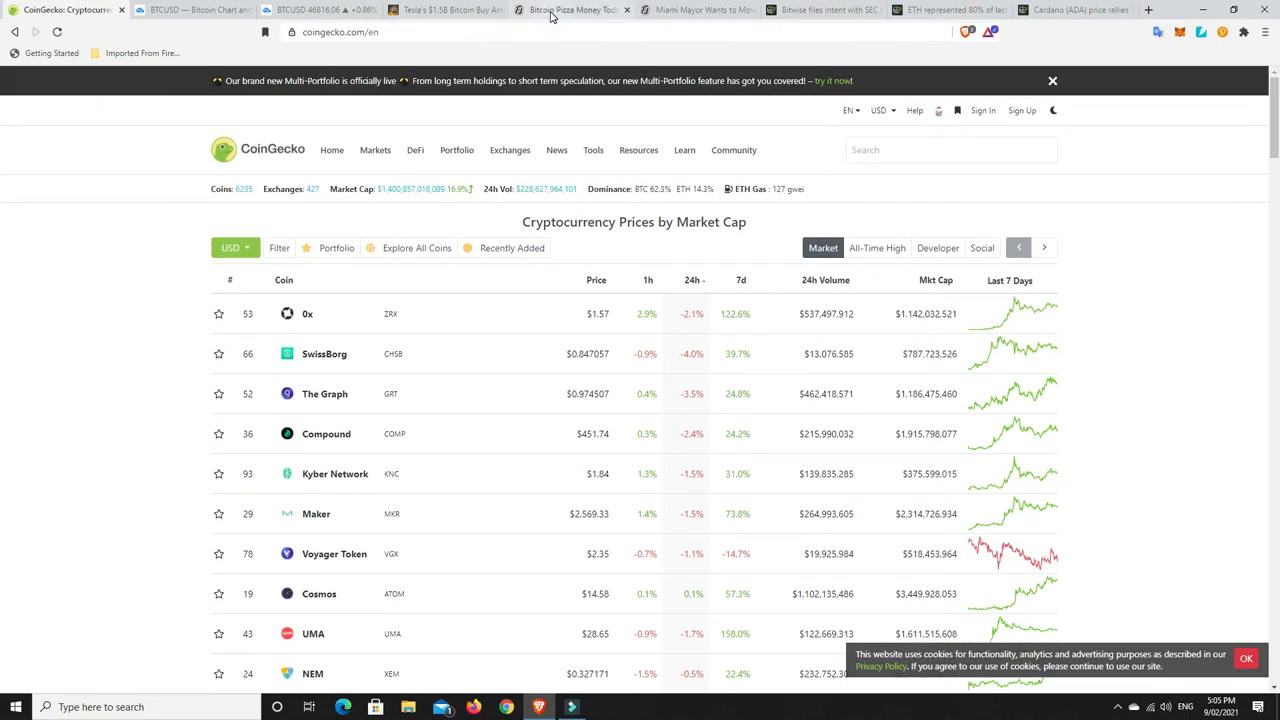
# Bring up Decrypt's 'Bitcoin Pizza Money Today Worth $470 Million' article
pyautogui.click(572, 8)
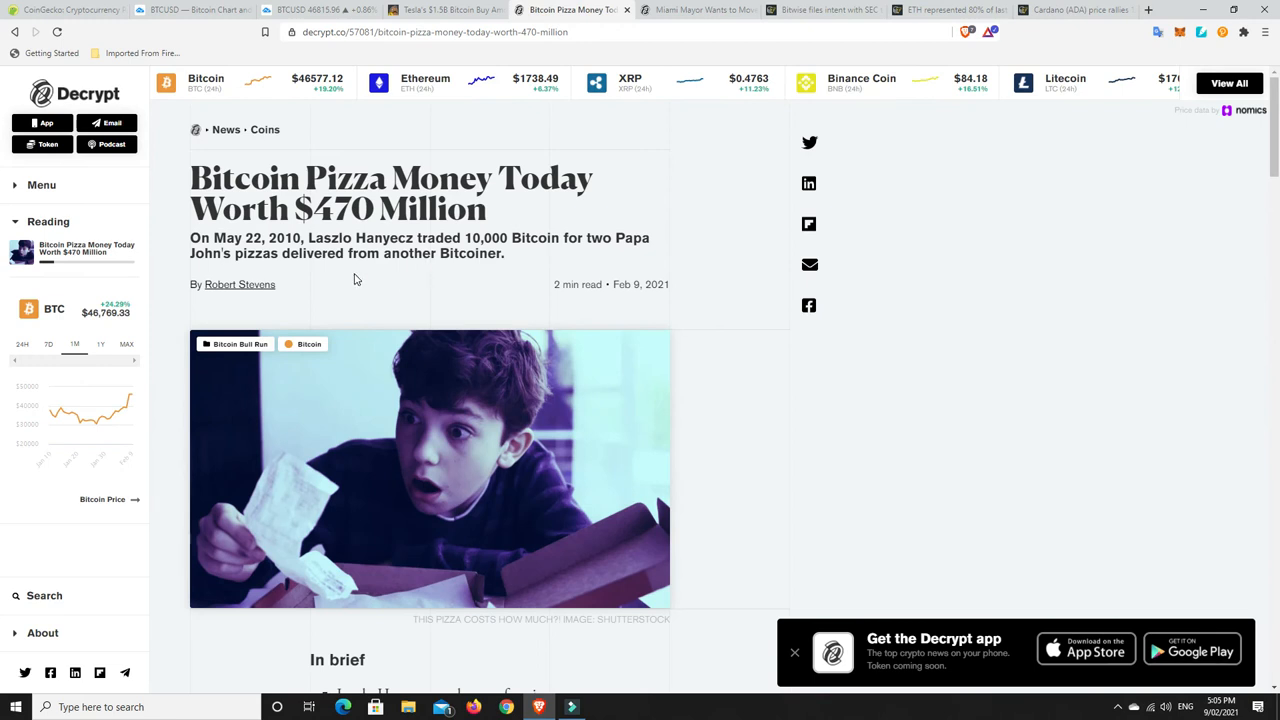
pyautogui.moveTo(340, 294)
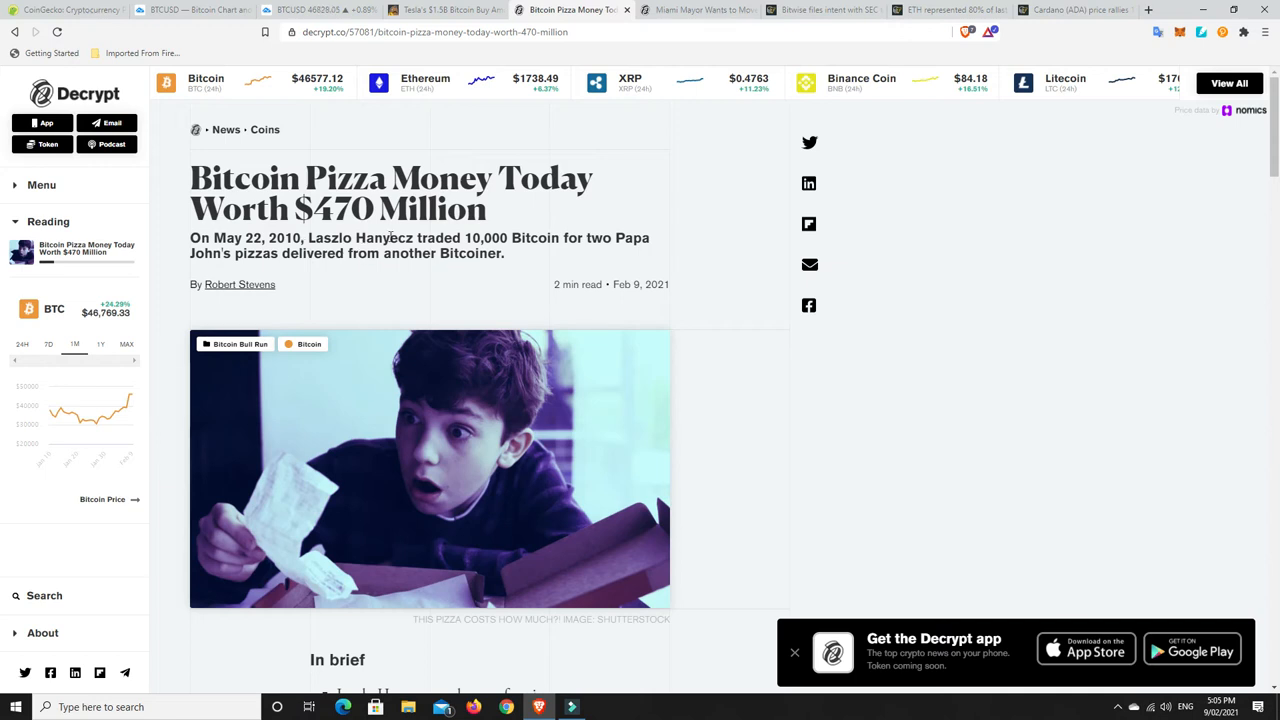
pyautogui.moveTo(406, 282)
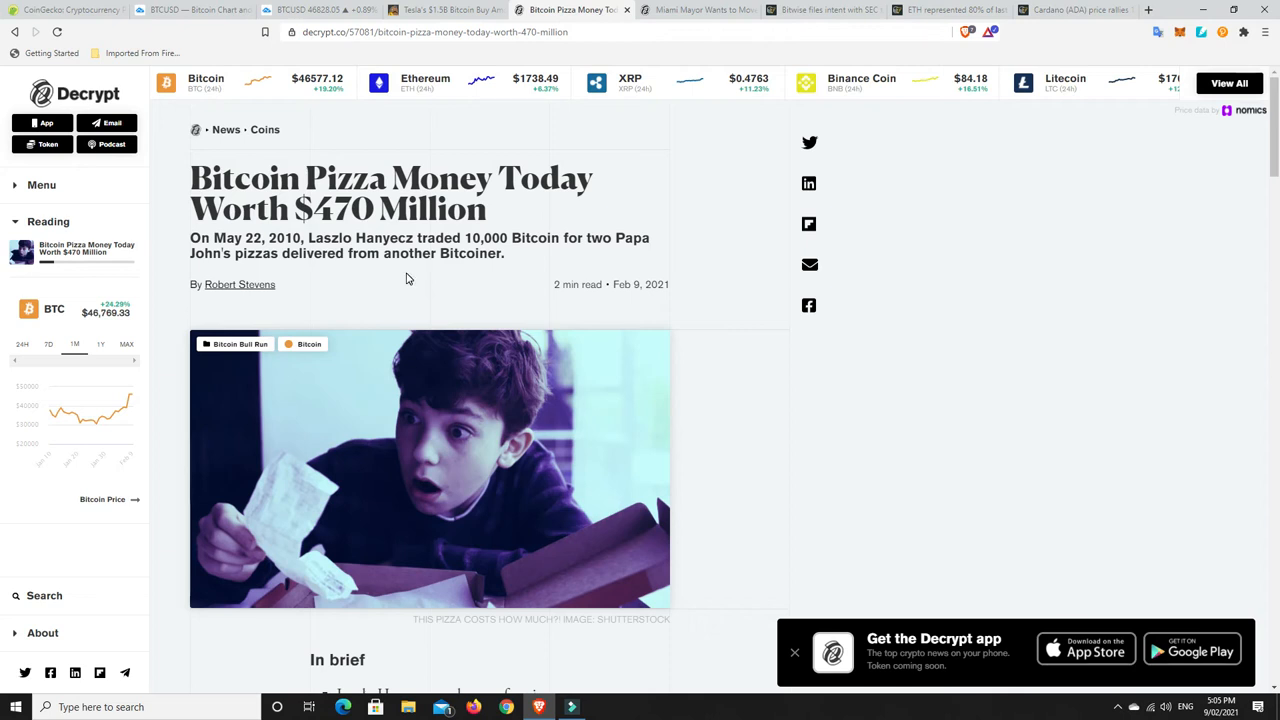
pyautogui.moveTo(374, 236)
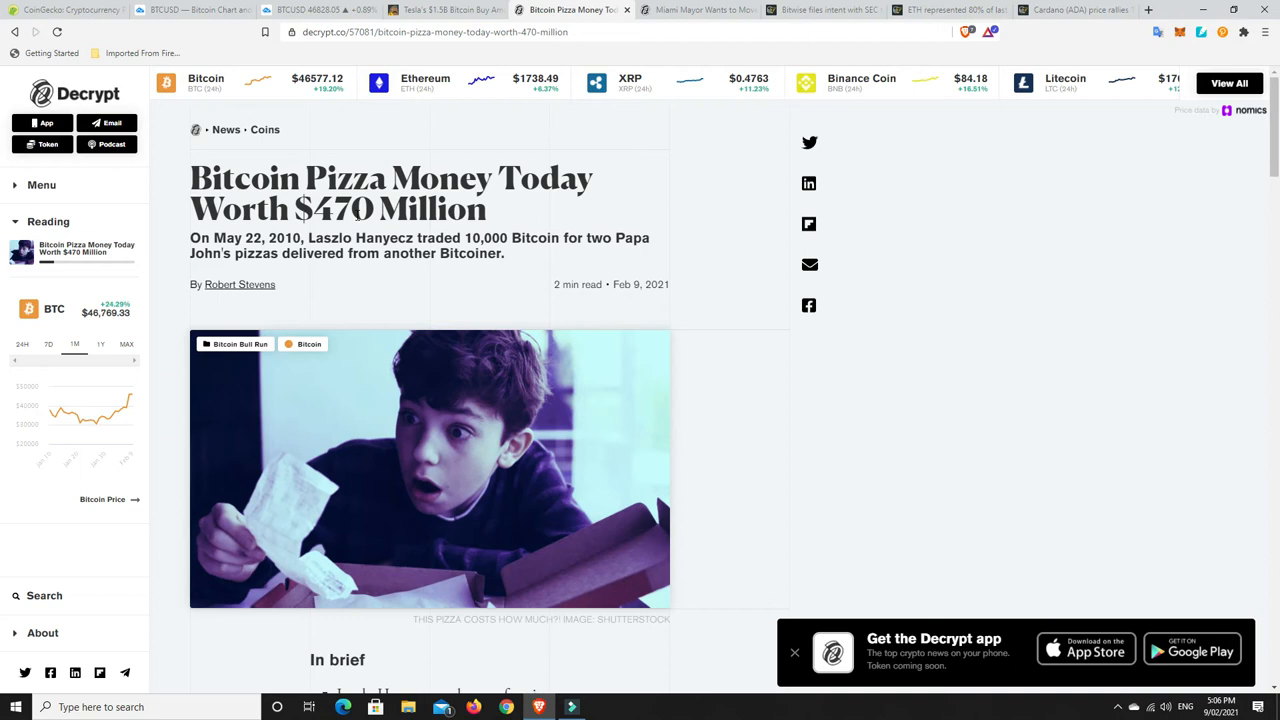
pyautogui.moveTo(704, 312)
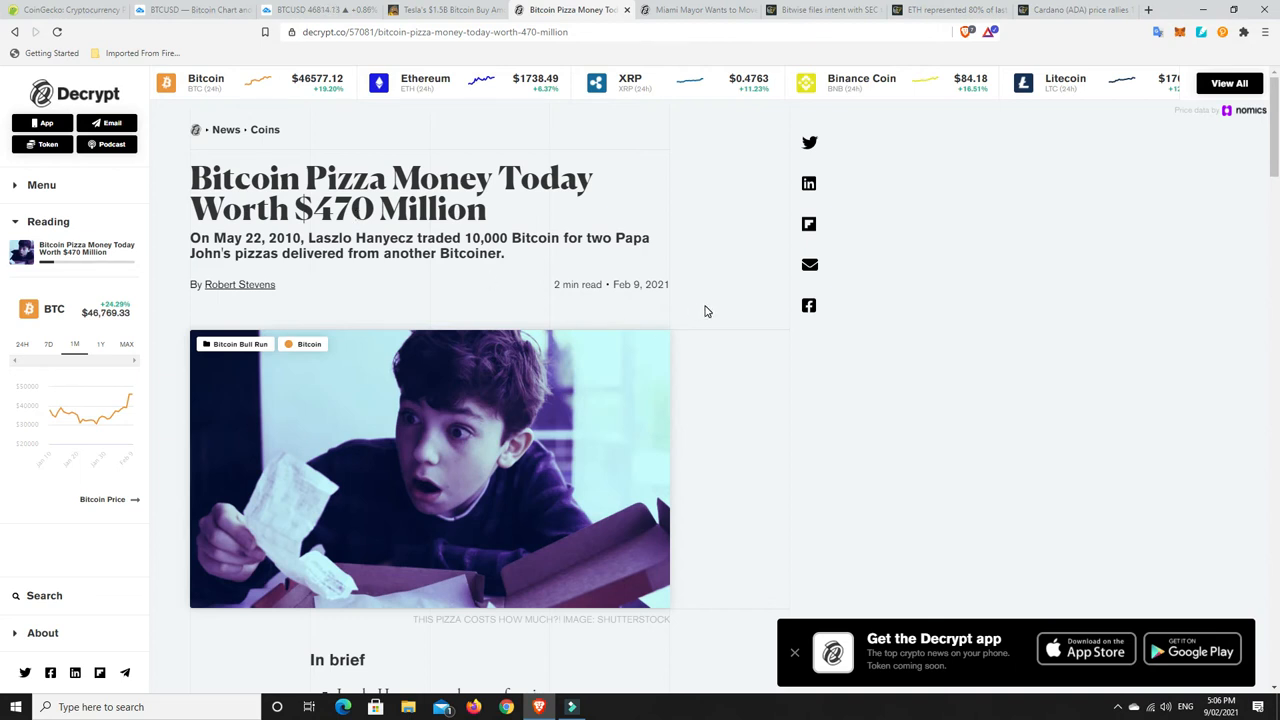
pyautogui.moveTo(670, 100)
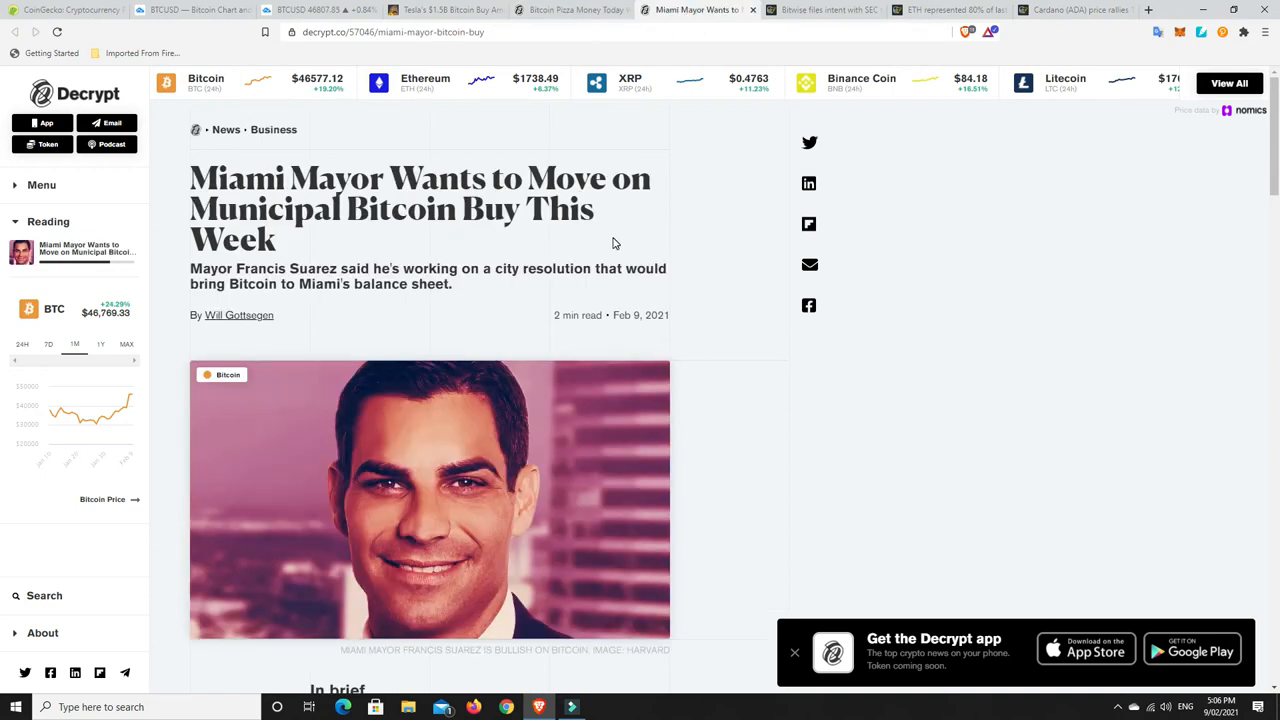
pyautogui.moveTo(704, 296)
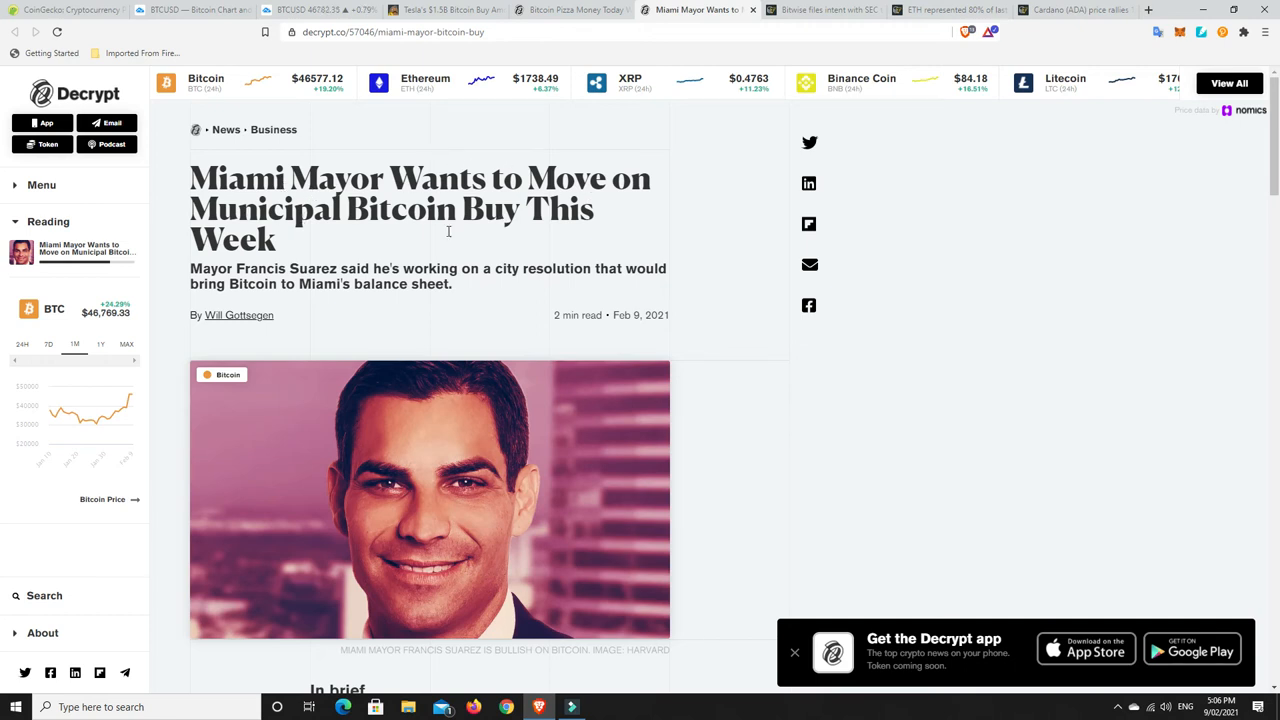
pyautogui.scroll(-3)
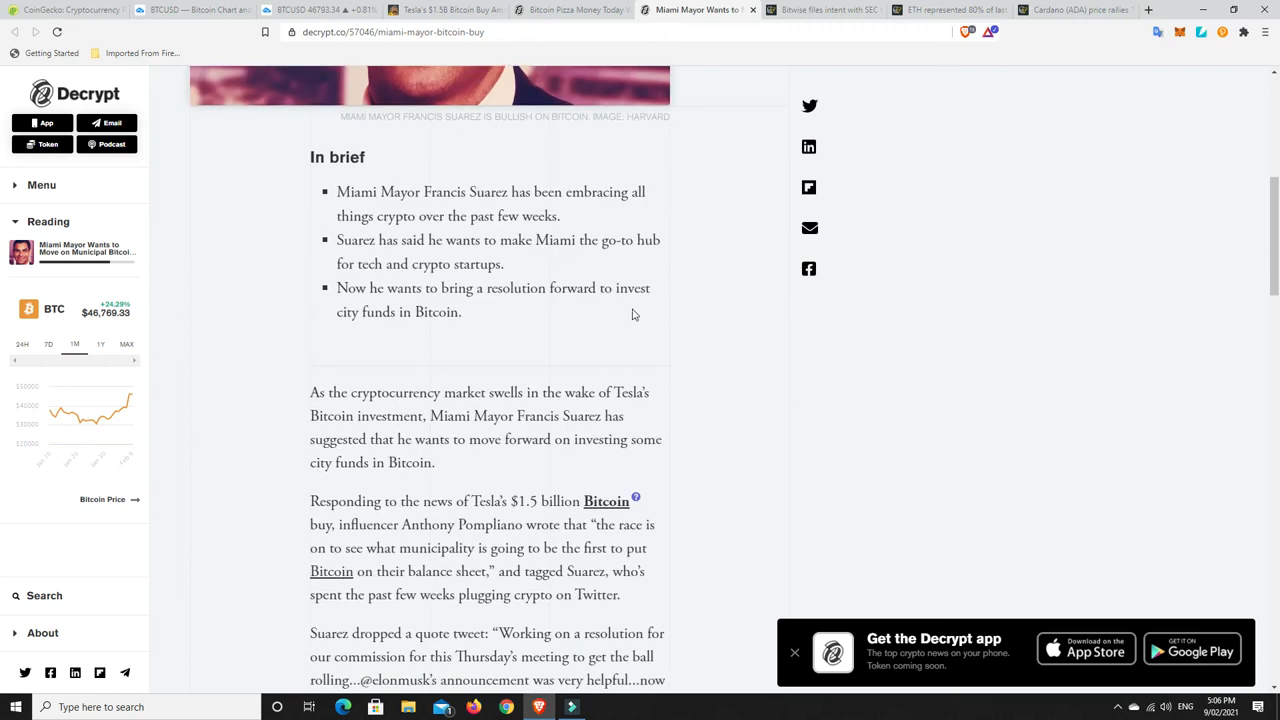
pyautogui.scroll(-3)
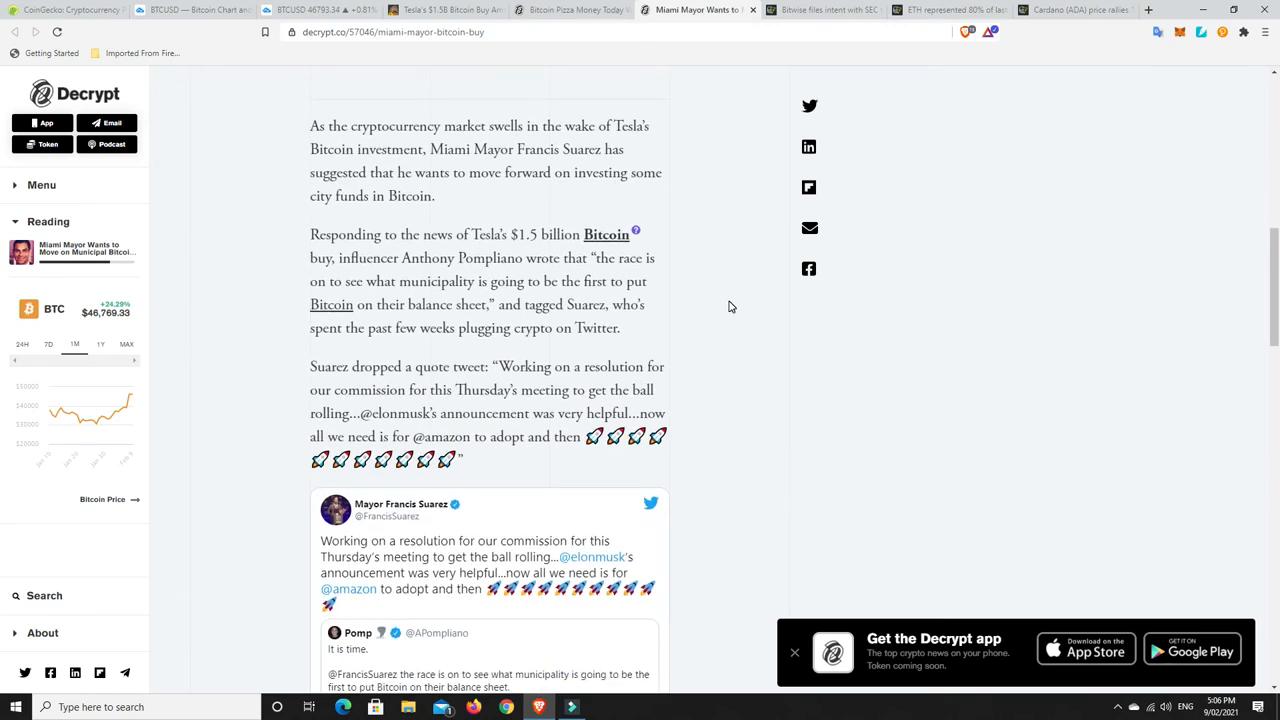
pyautogui.moveTo(744, 276)
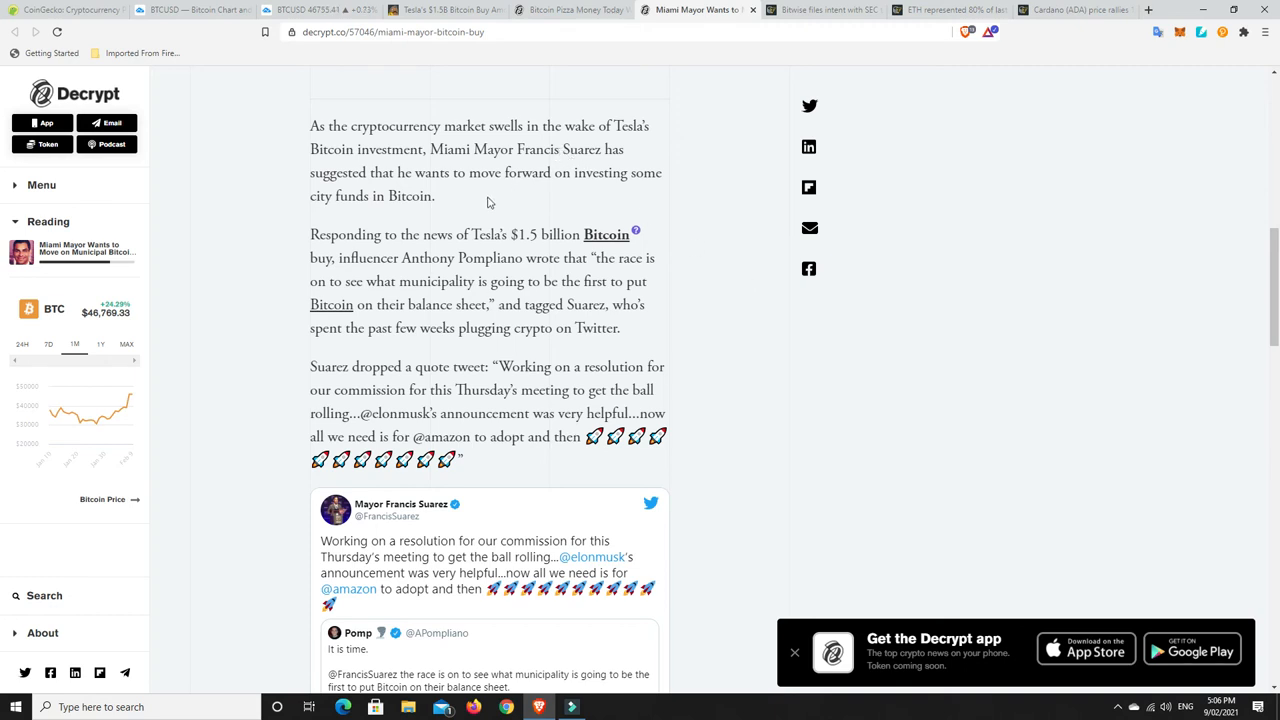
pyautogui.moveTo(530, 204)
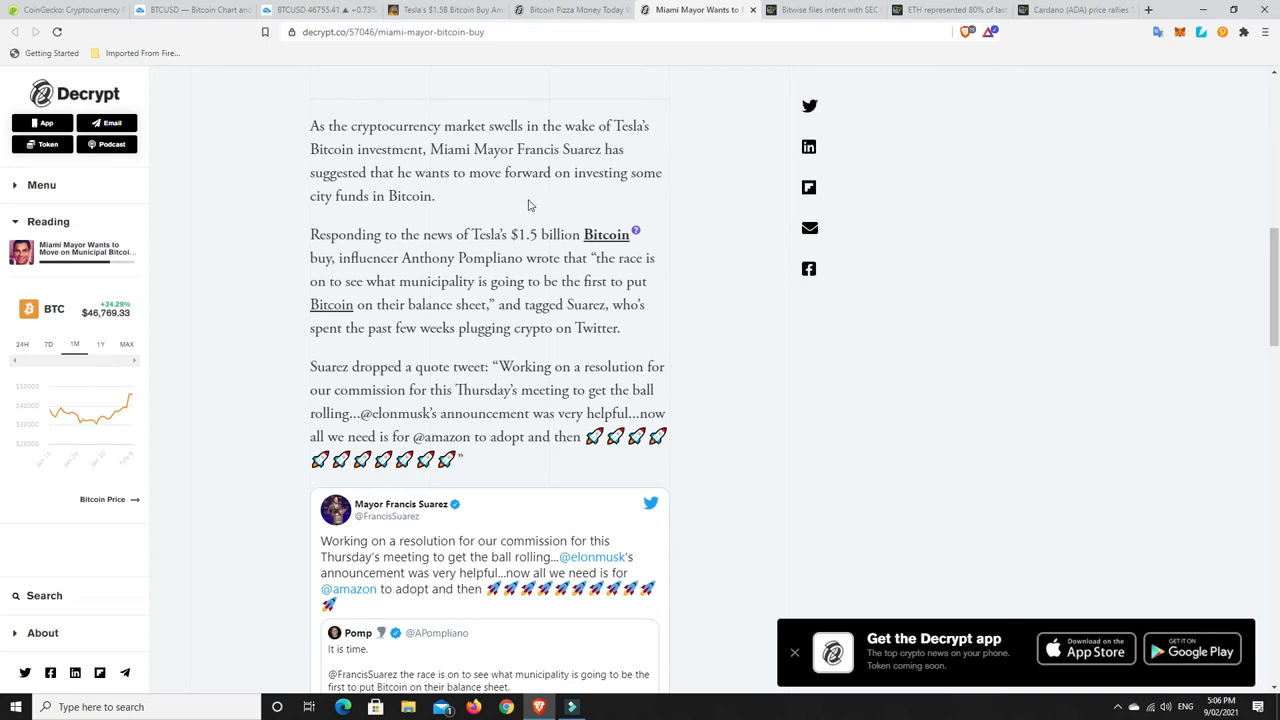
pyautogui.moveTo(436, 222)
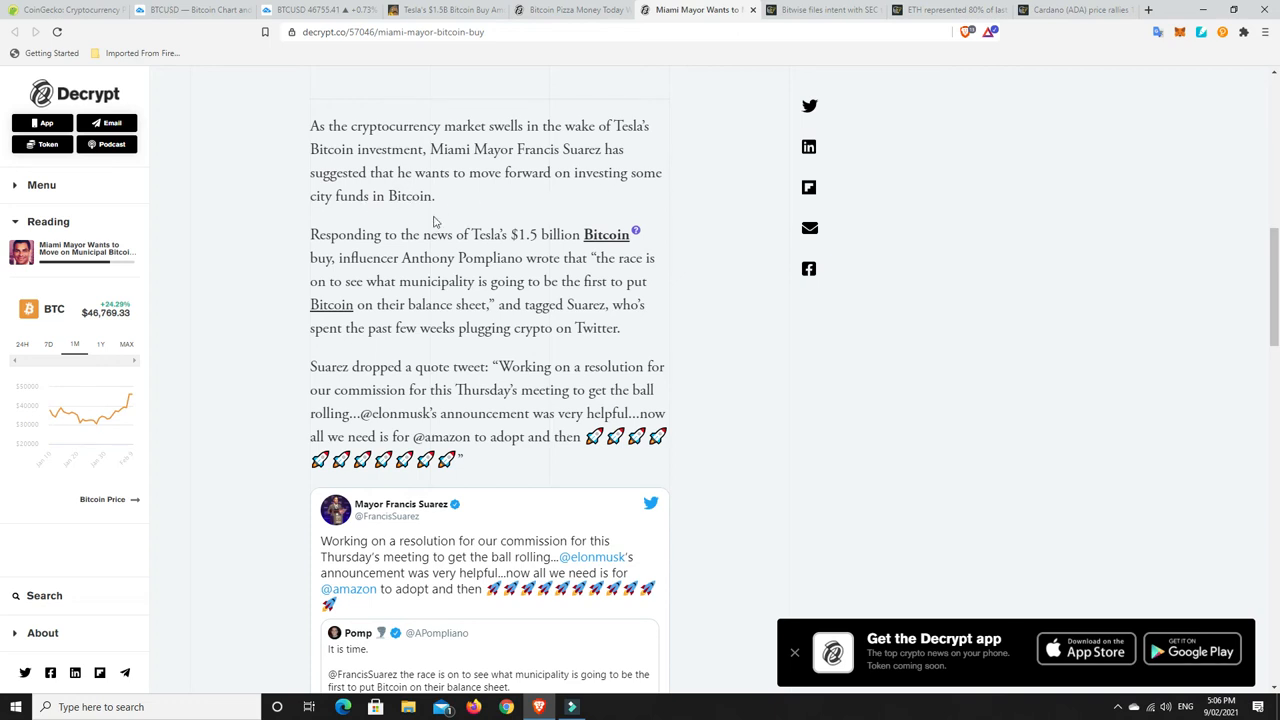
pyautogui.moveTo(736, 374)
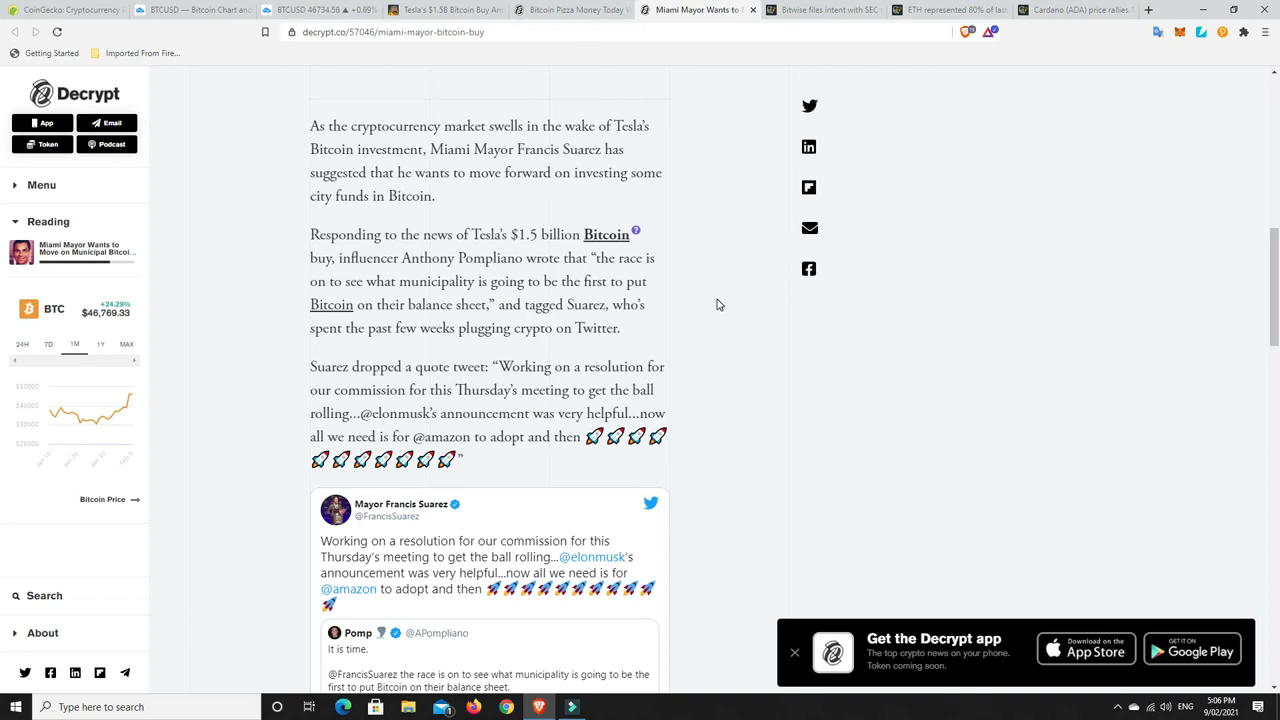
pyautogui.scroll(-3)
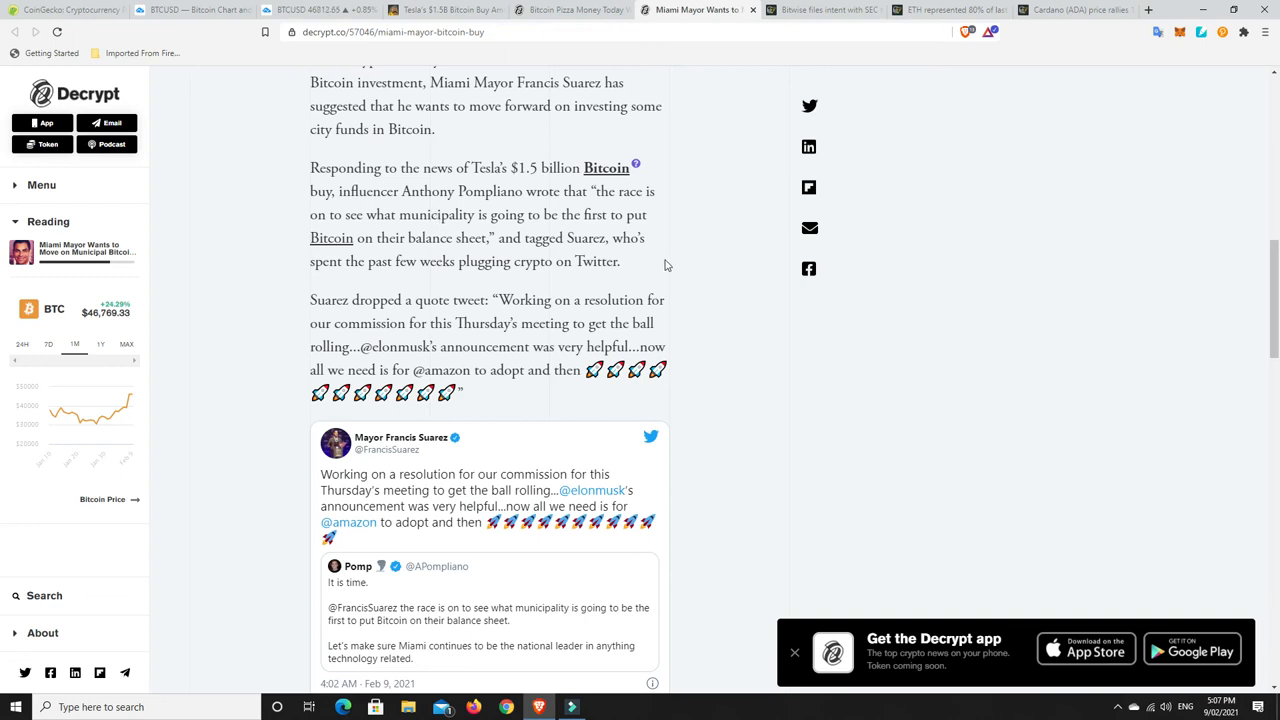
pyautogui.moveTo(694, 260)
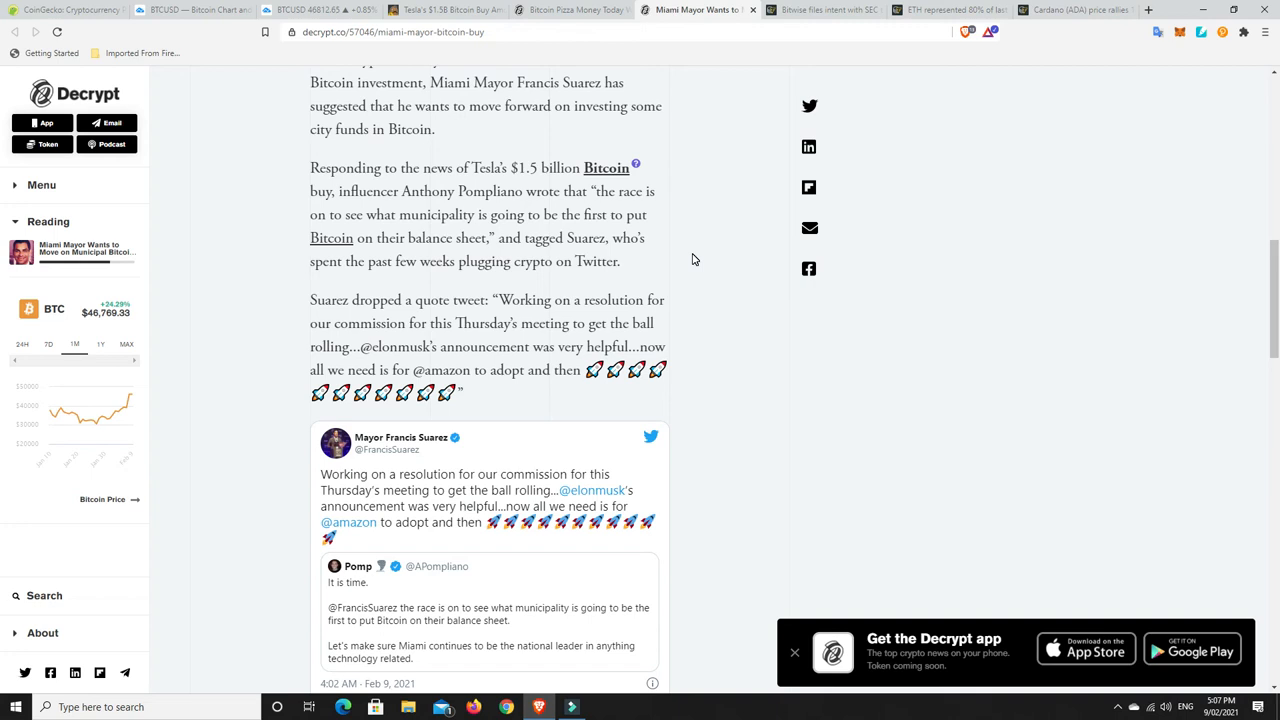
pyautogui.moveTo(628, 260)
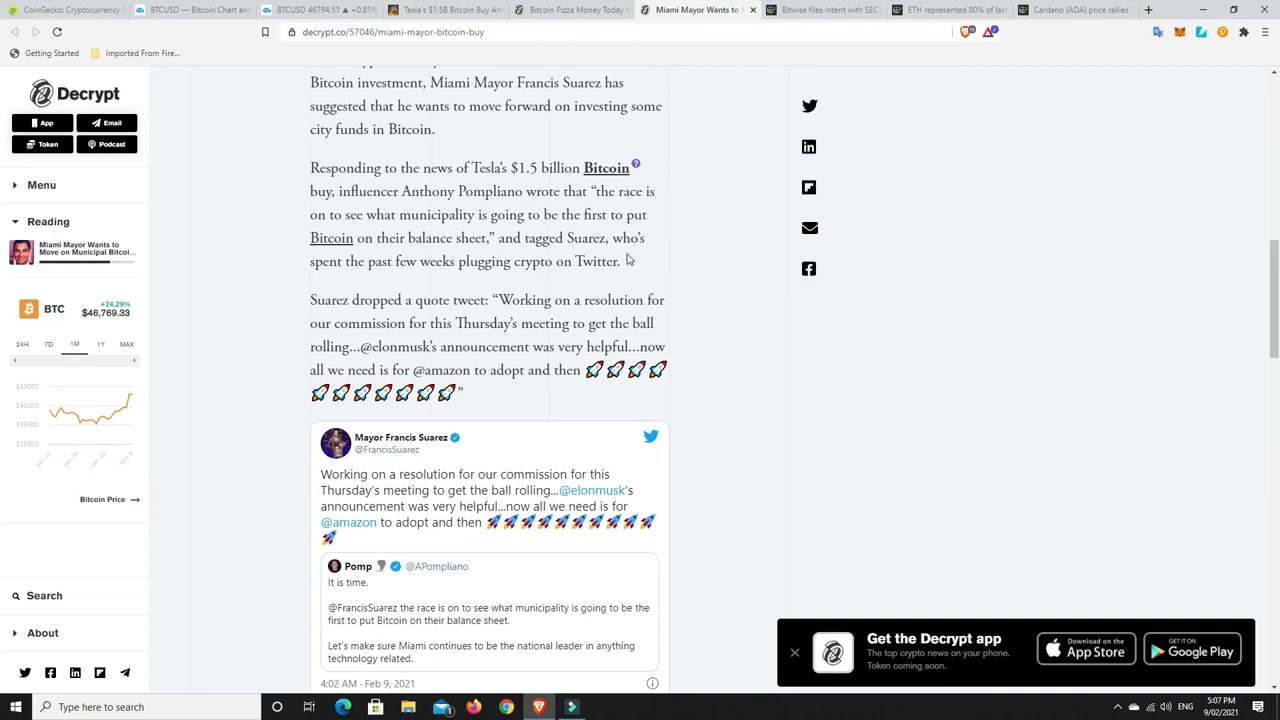
pyautogui.moveTo(438, 220)
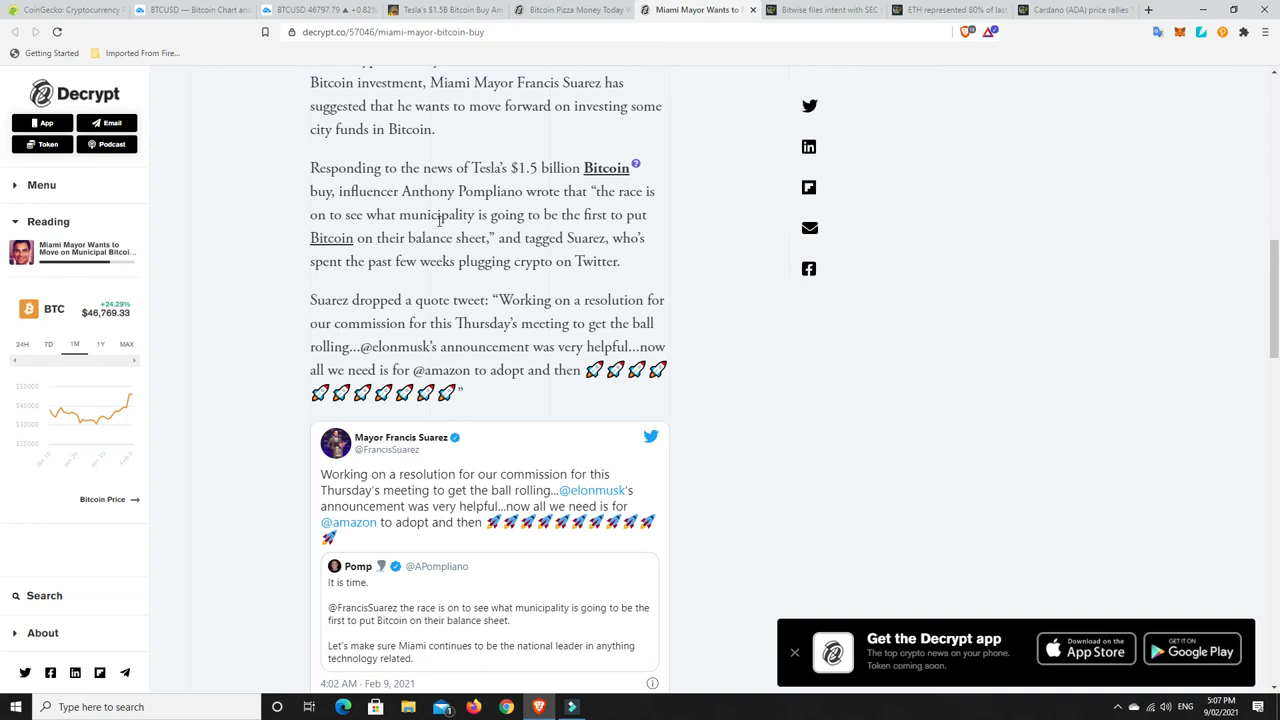
pyautogui.moveTo(704, 266)
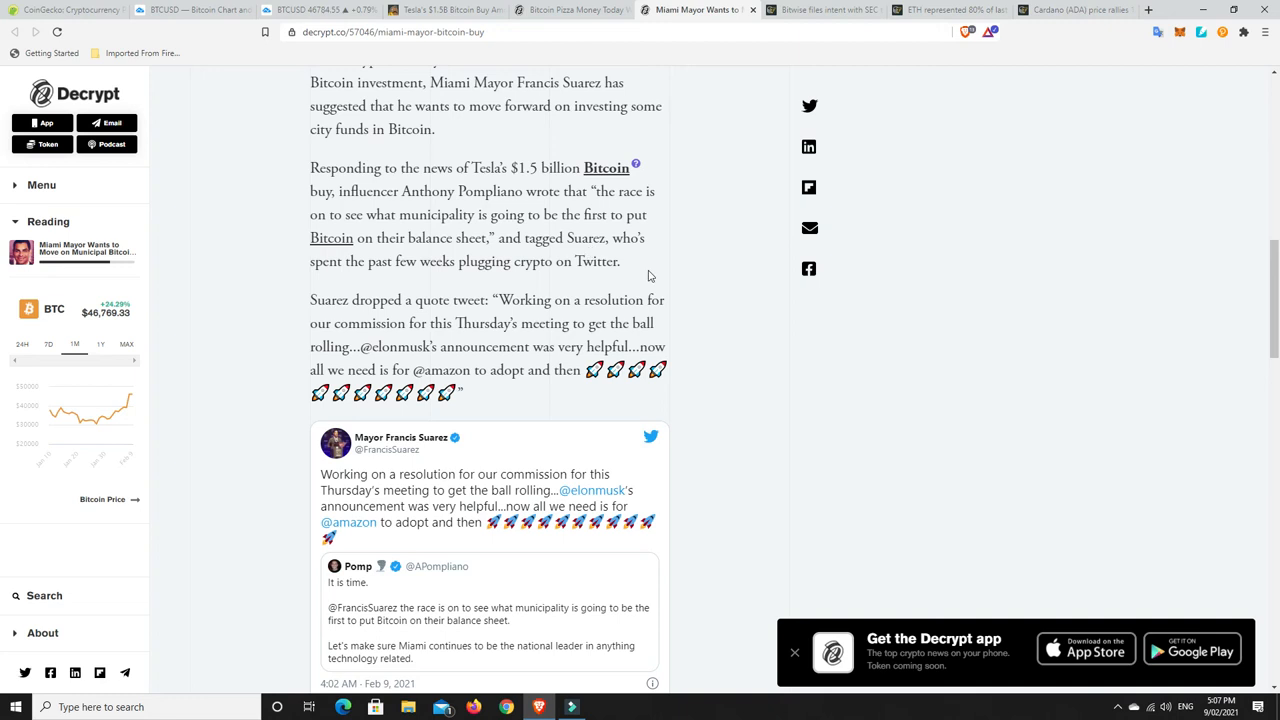
pyautogui.moveTo(690, 284)
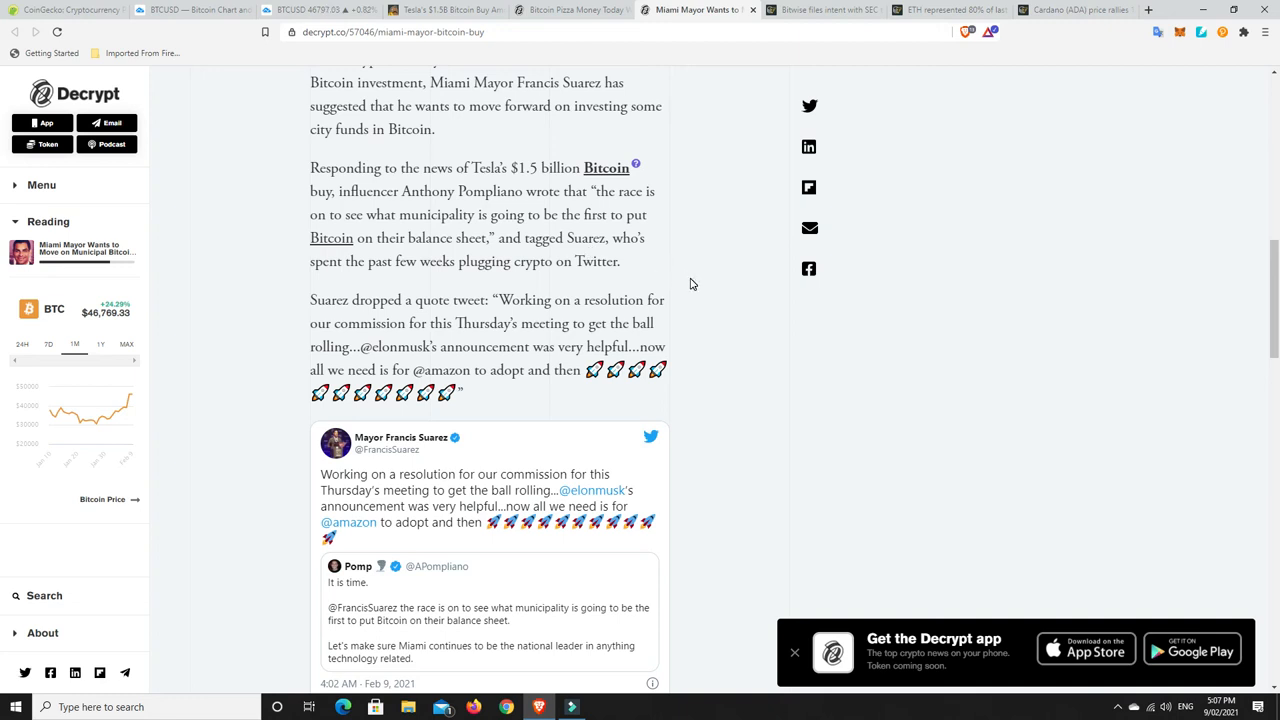
pyautogui.scroll(3)
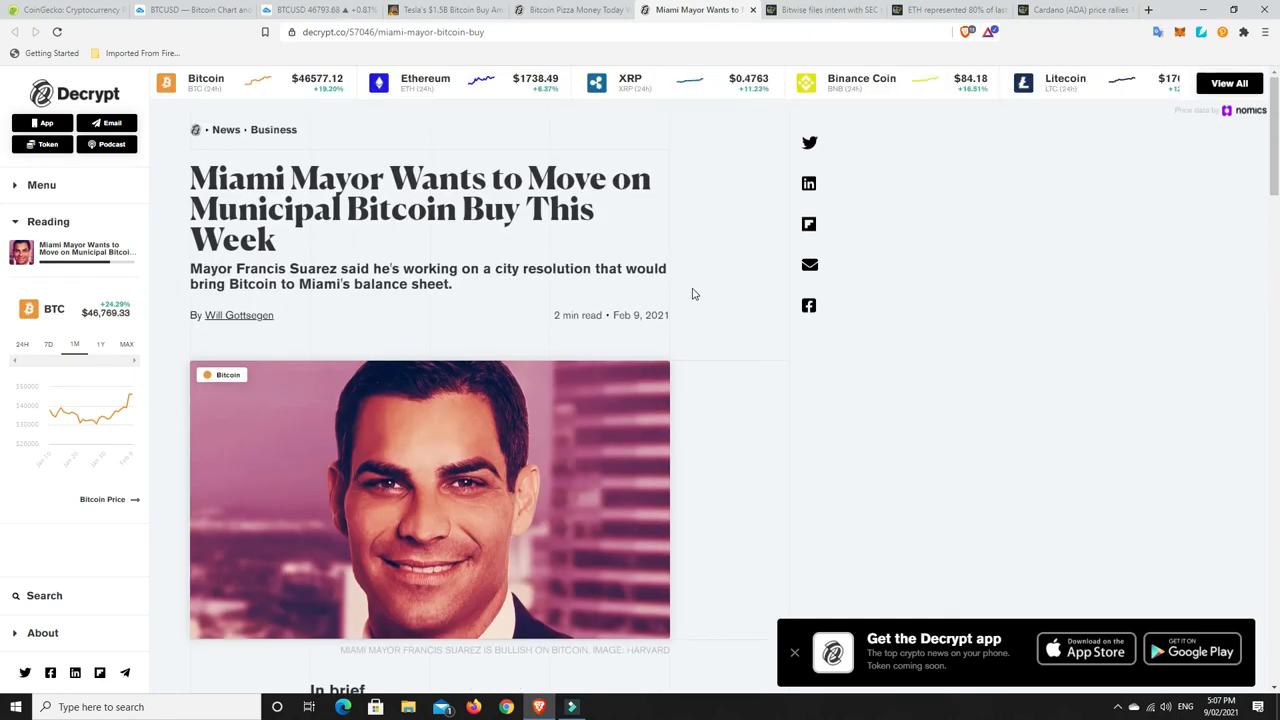
pyautogui.moveTo(476, 444)
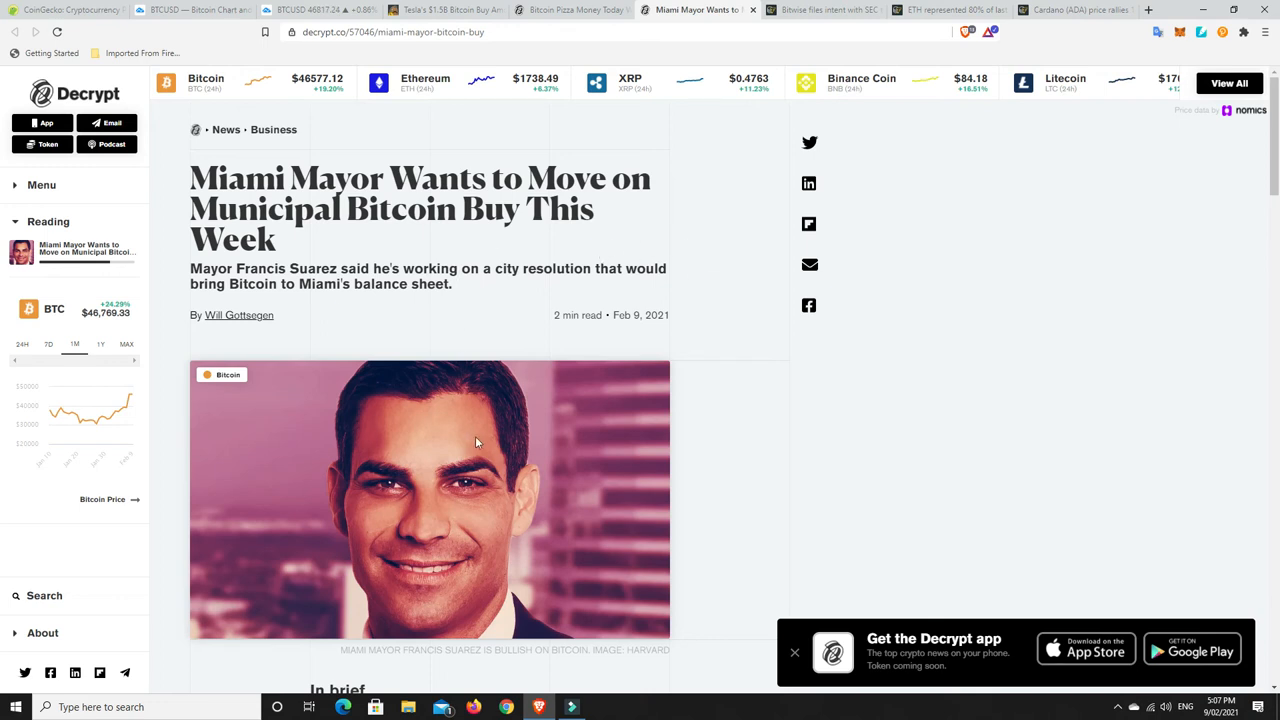
pyautogui.moveTo(724, 420)
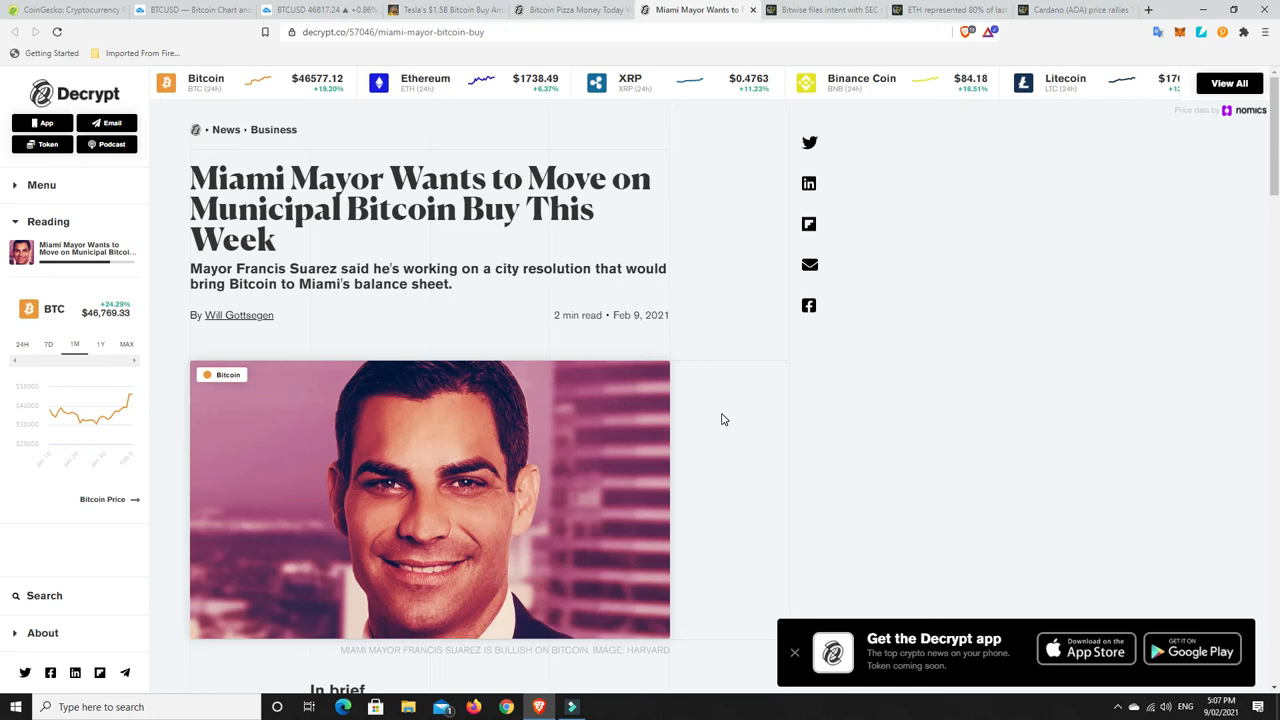
# Switch to Cointelegraph's Bitwise 'Crypto Innovators ETF' filing article and skim its Form N-1A body
pyautogui.click(820, 10)
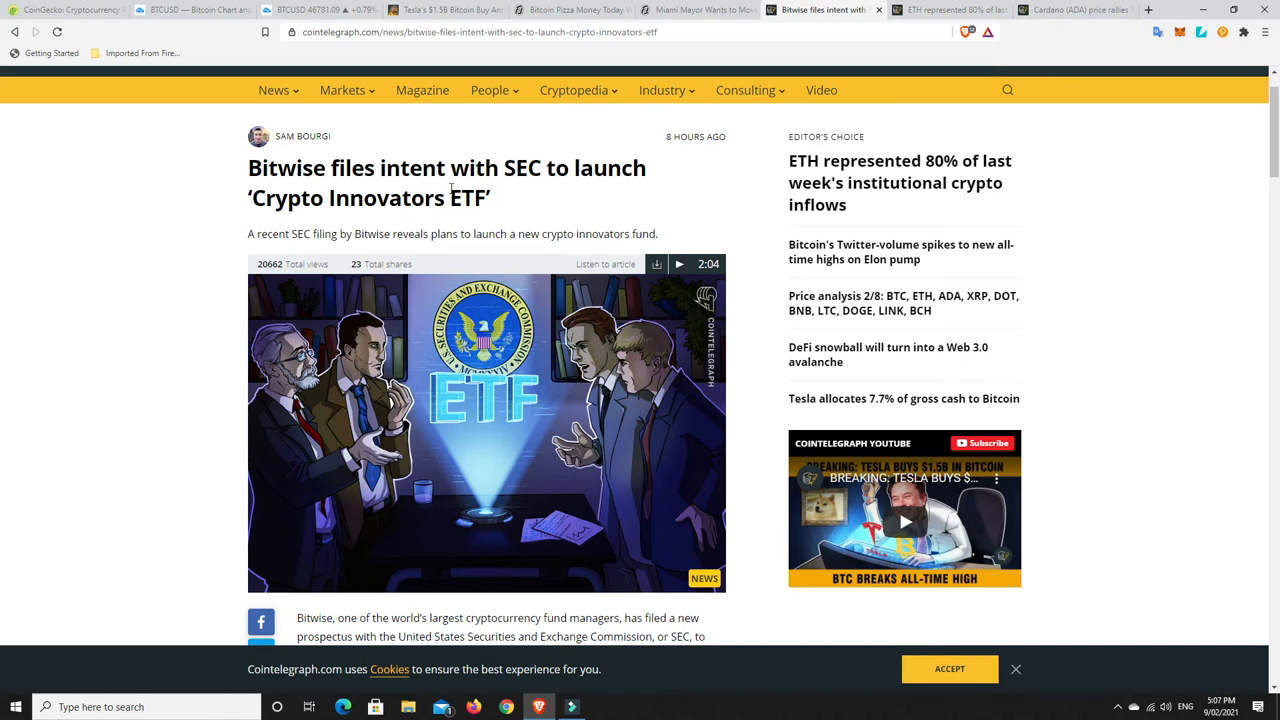
pyautogui.moveTo(684, 228)
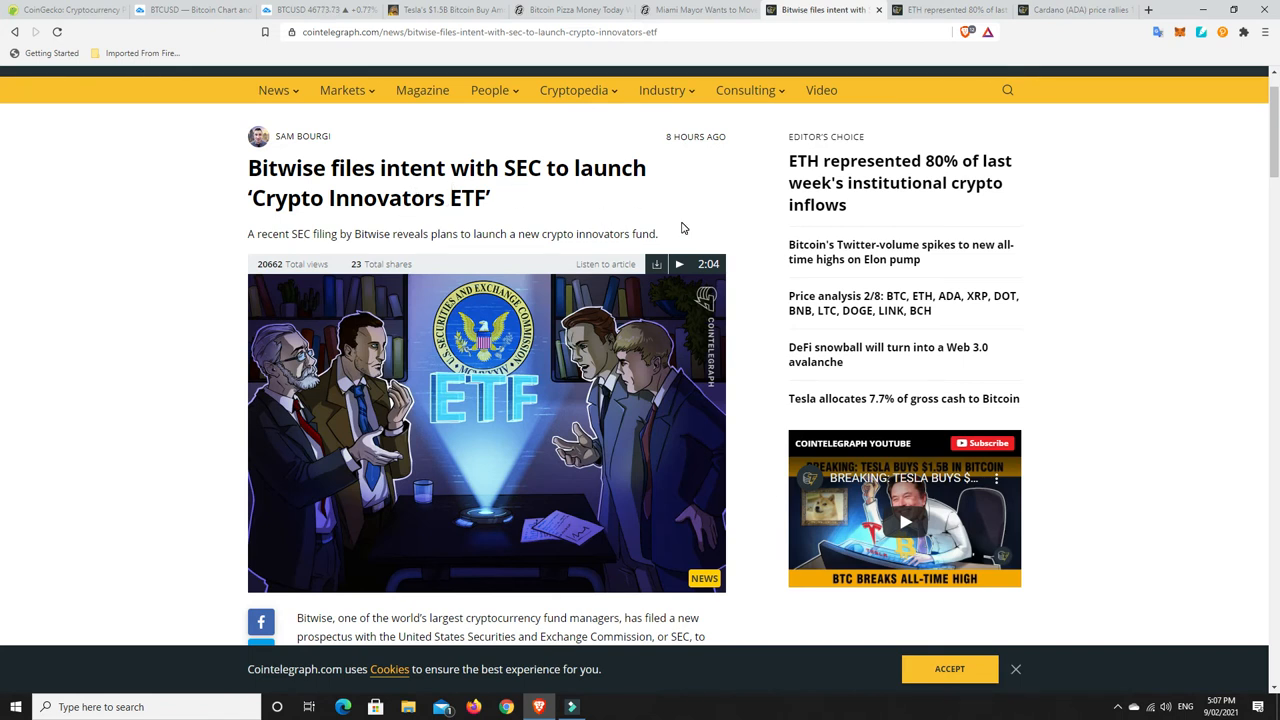
pyautogui.moveTo(736, 224)
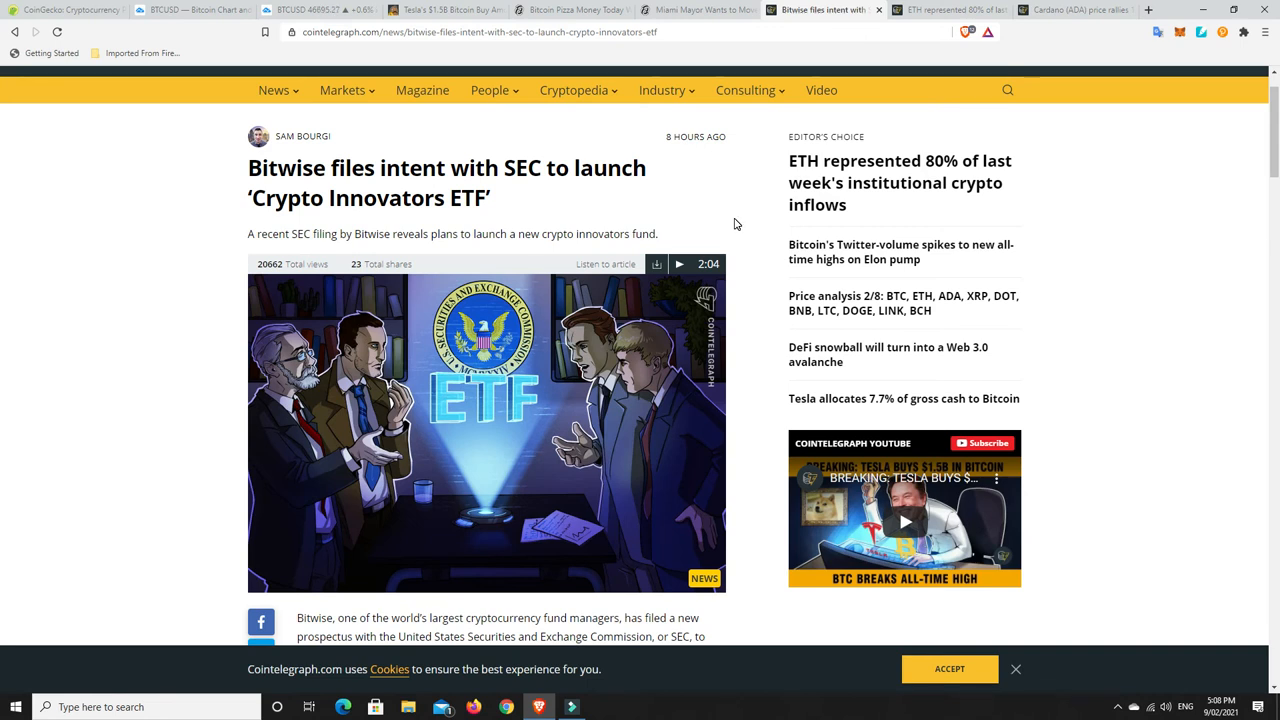
pyautogui.scroll(-3)
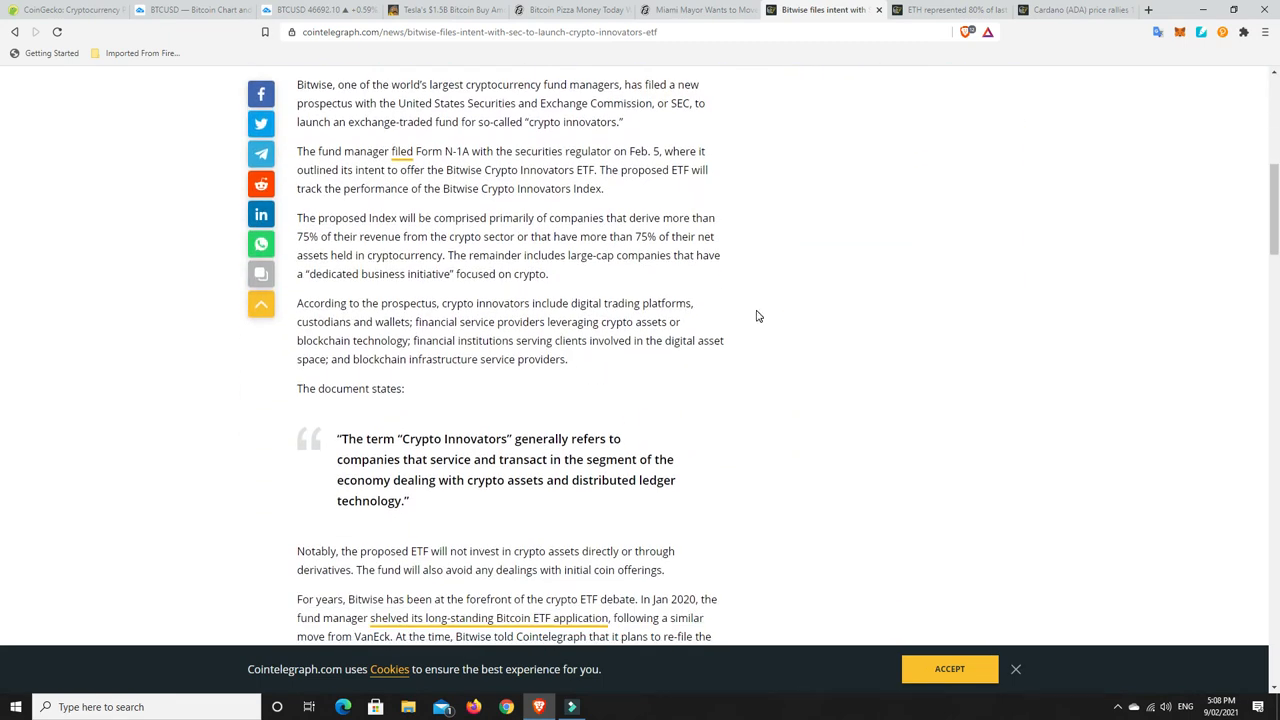
pyautogui.scroll(3)
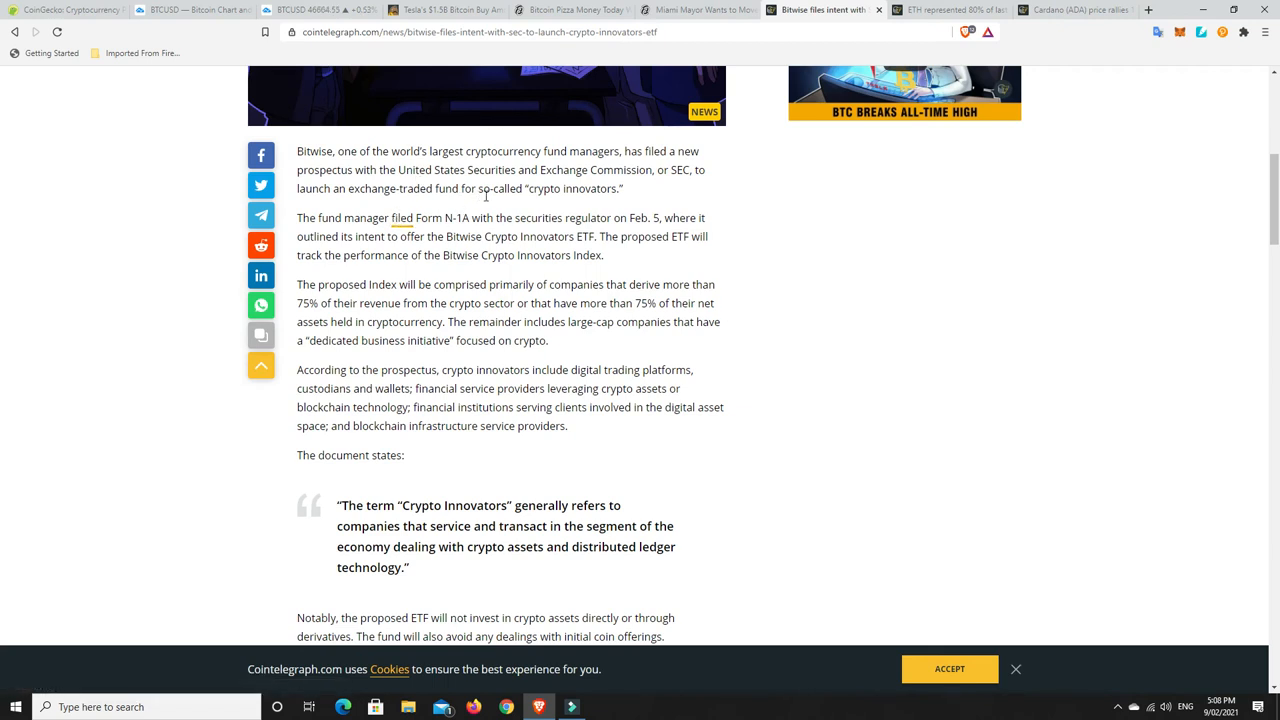
pyautogui.moveTo(776, 276)
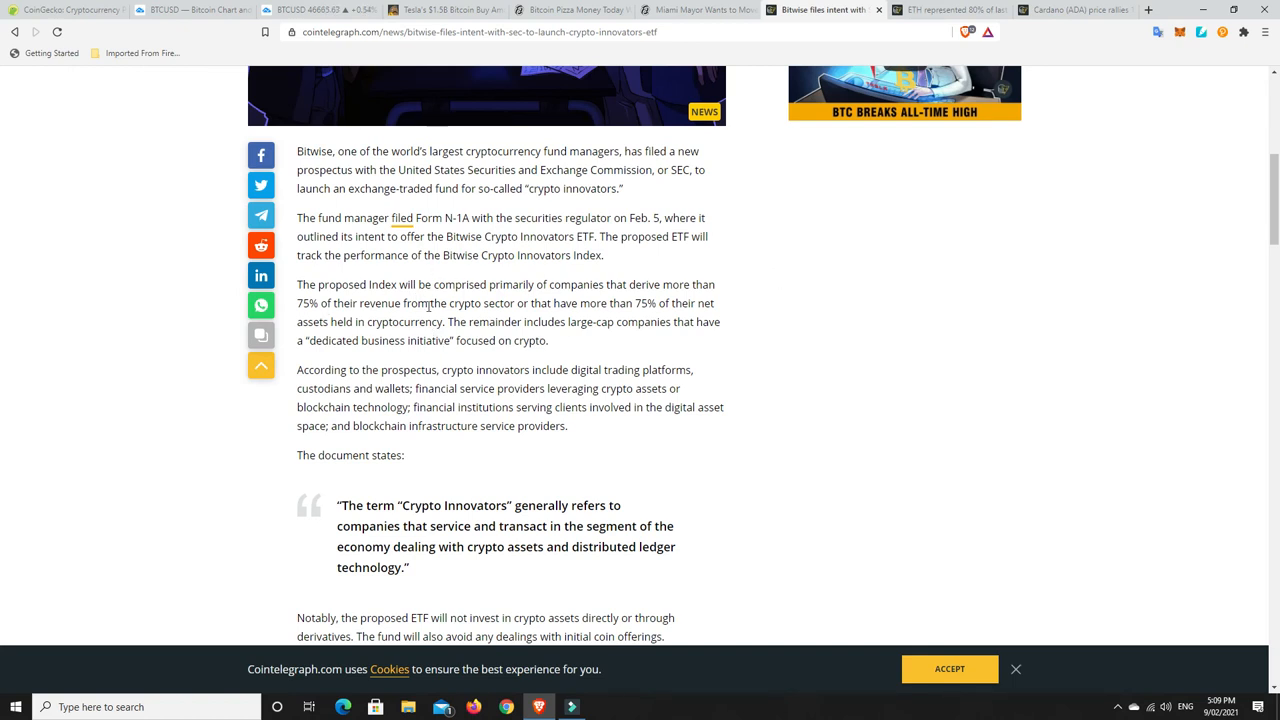
pyautogui.moveTo(558, 328)
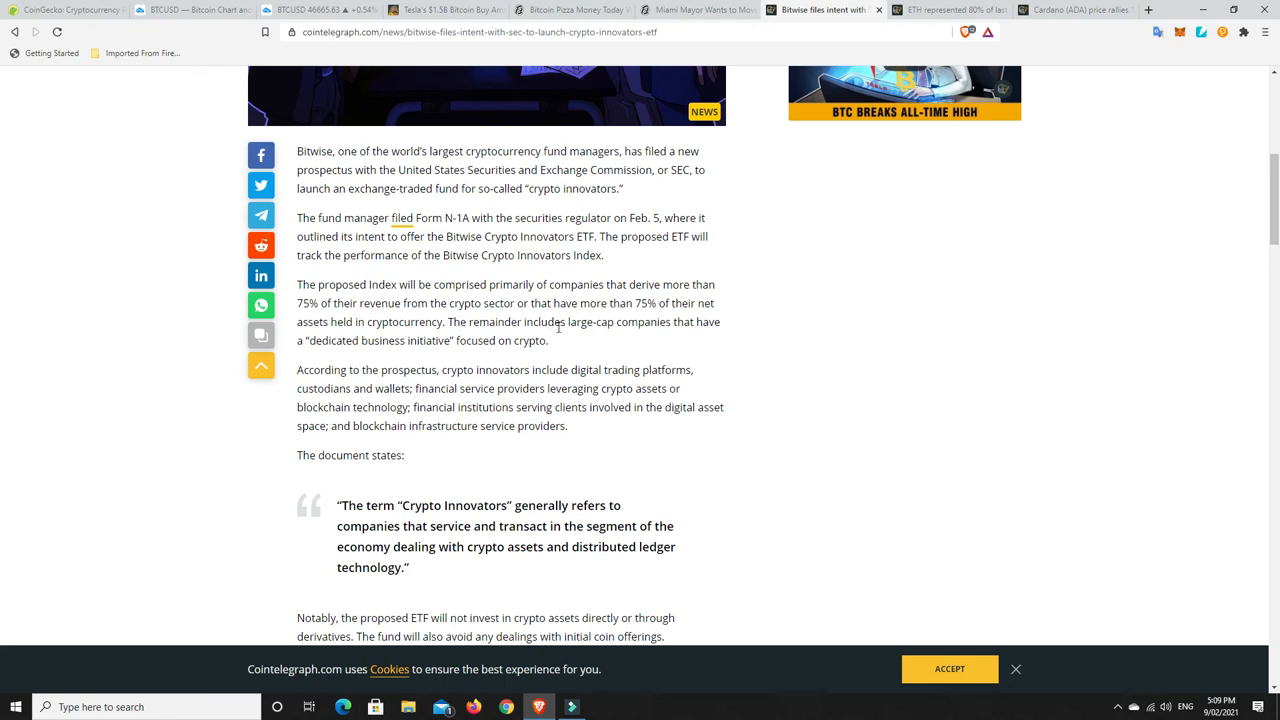
pyautogui.moveTo(776, 374)
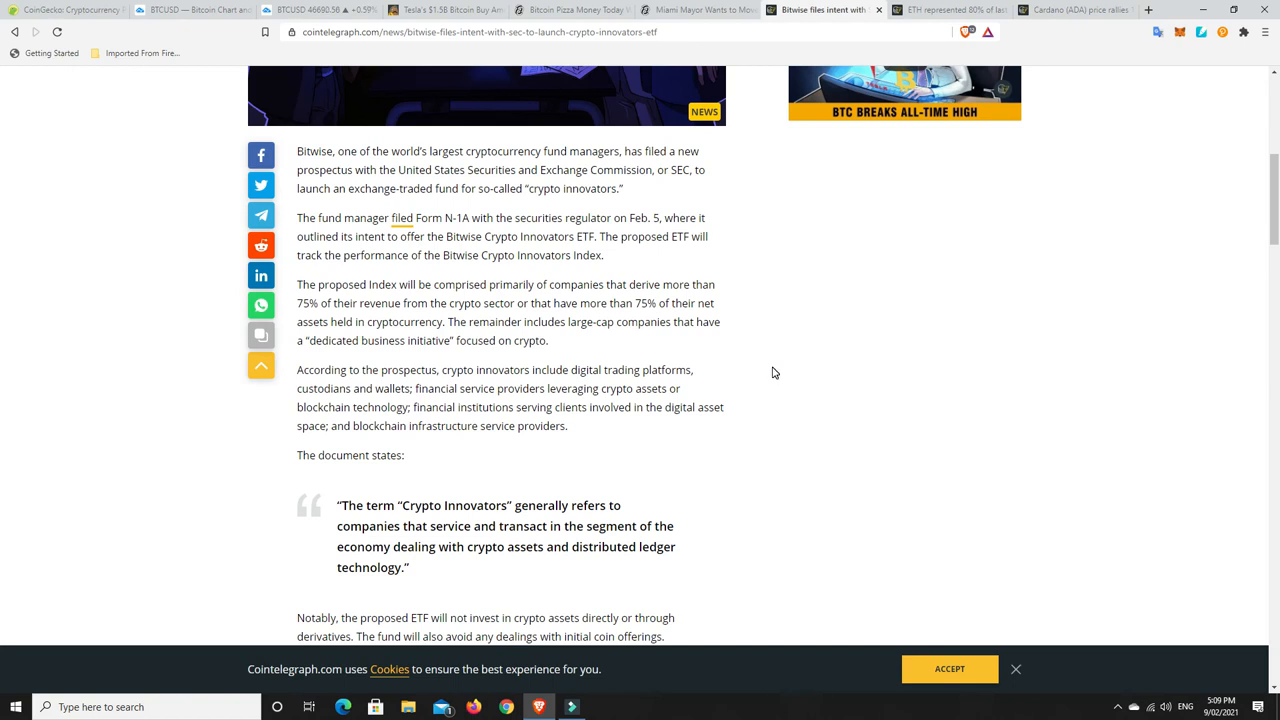
pyautogui.moveTo(778, 336)
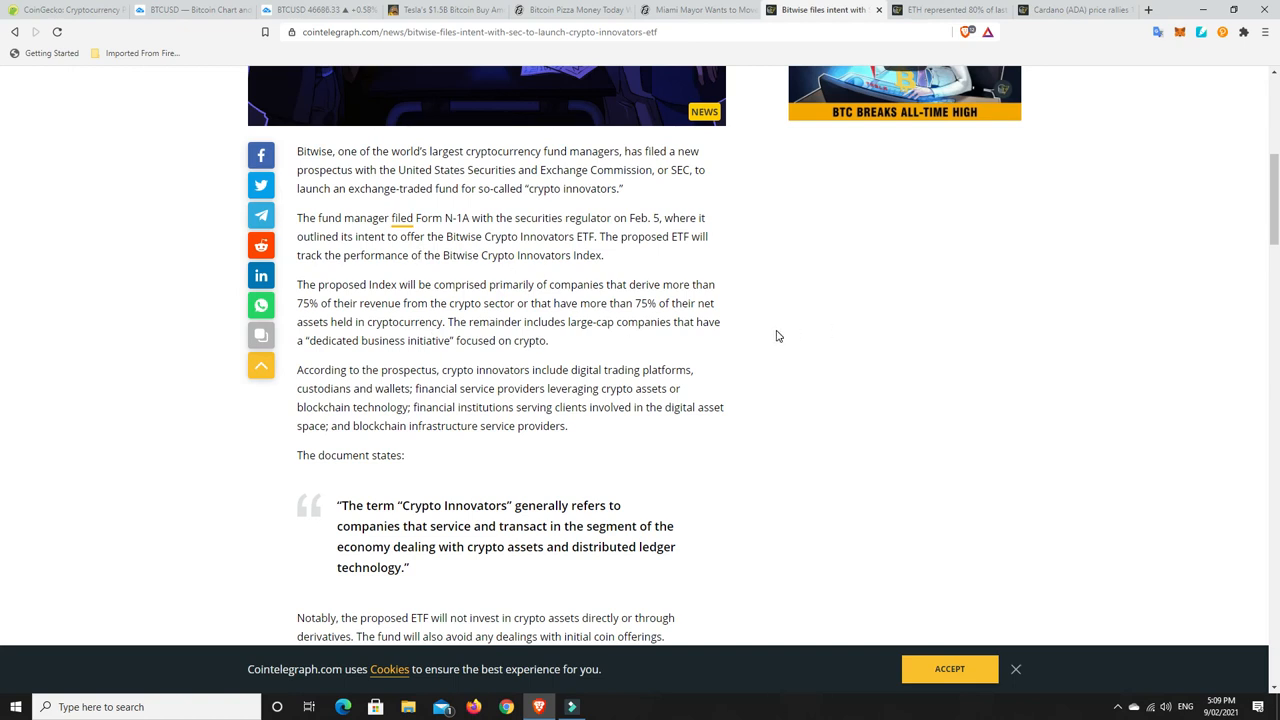
pyautogui.moveTo(778, 344)
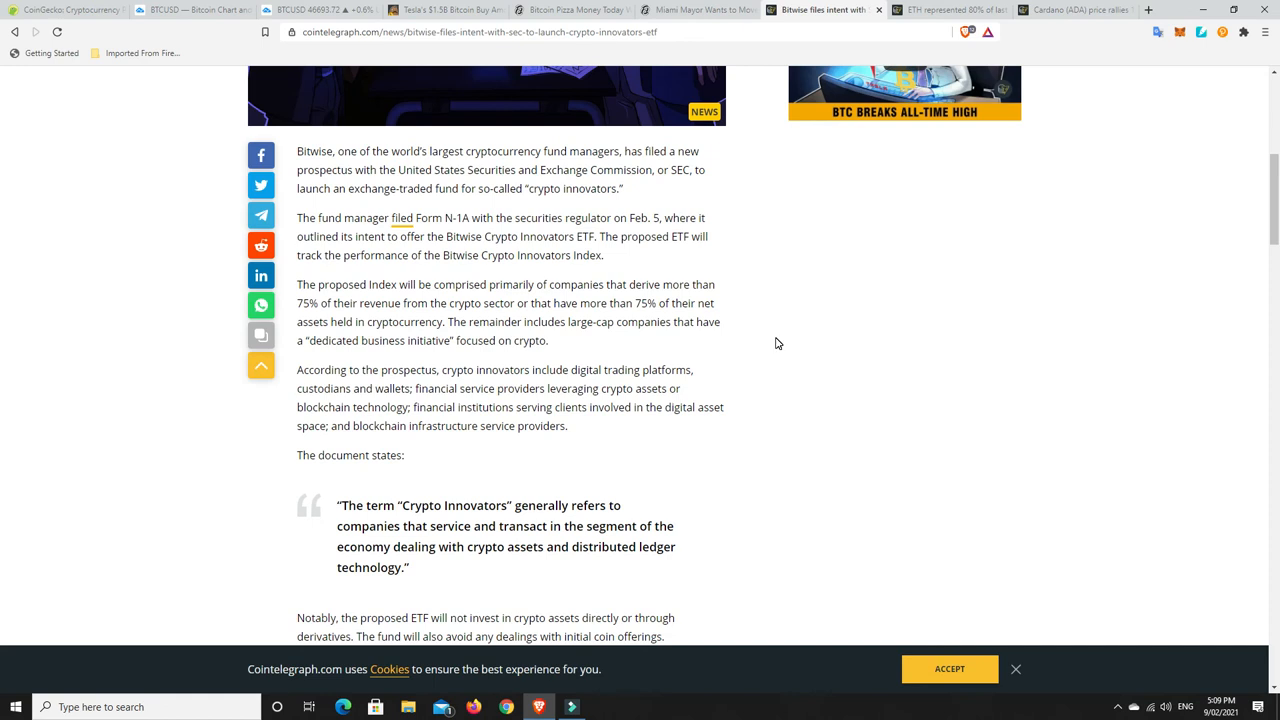
pyautogui.moveTo(842, 344)
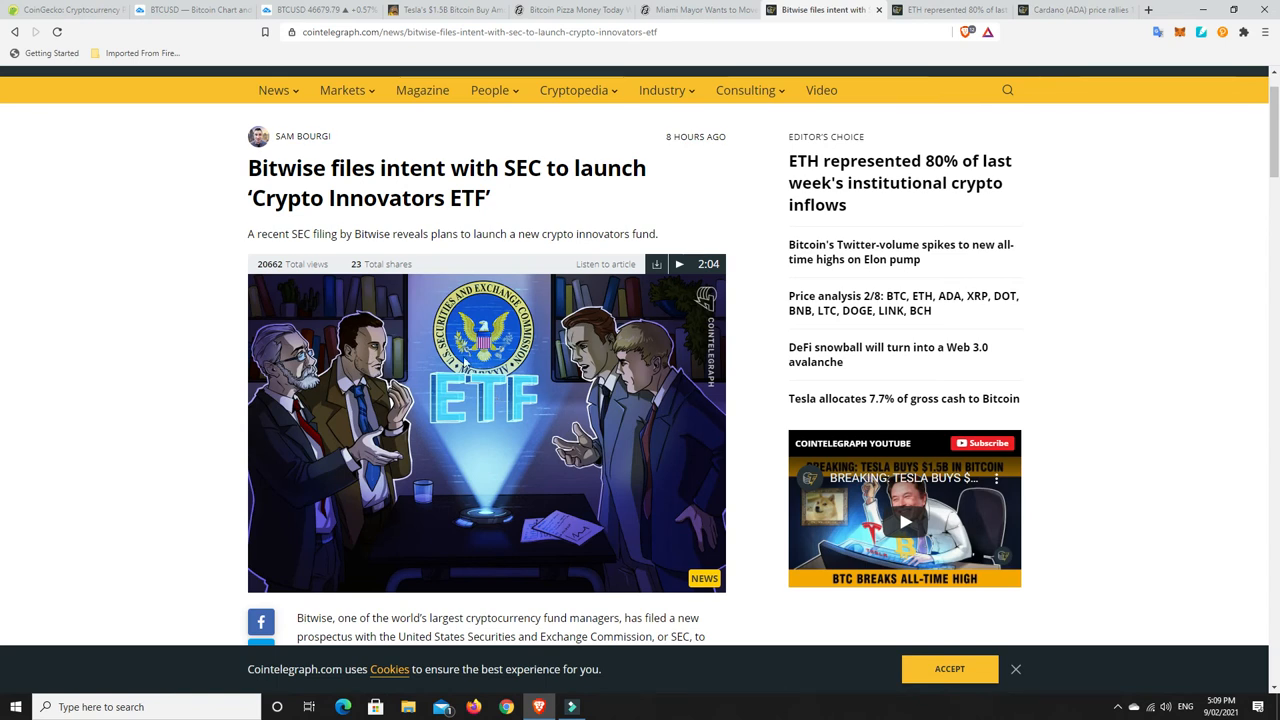
pyautogui.moveTo(760, 262)
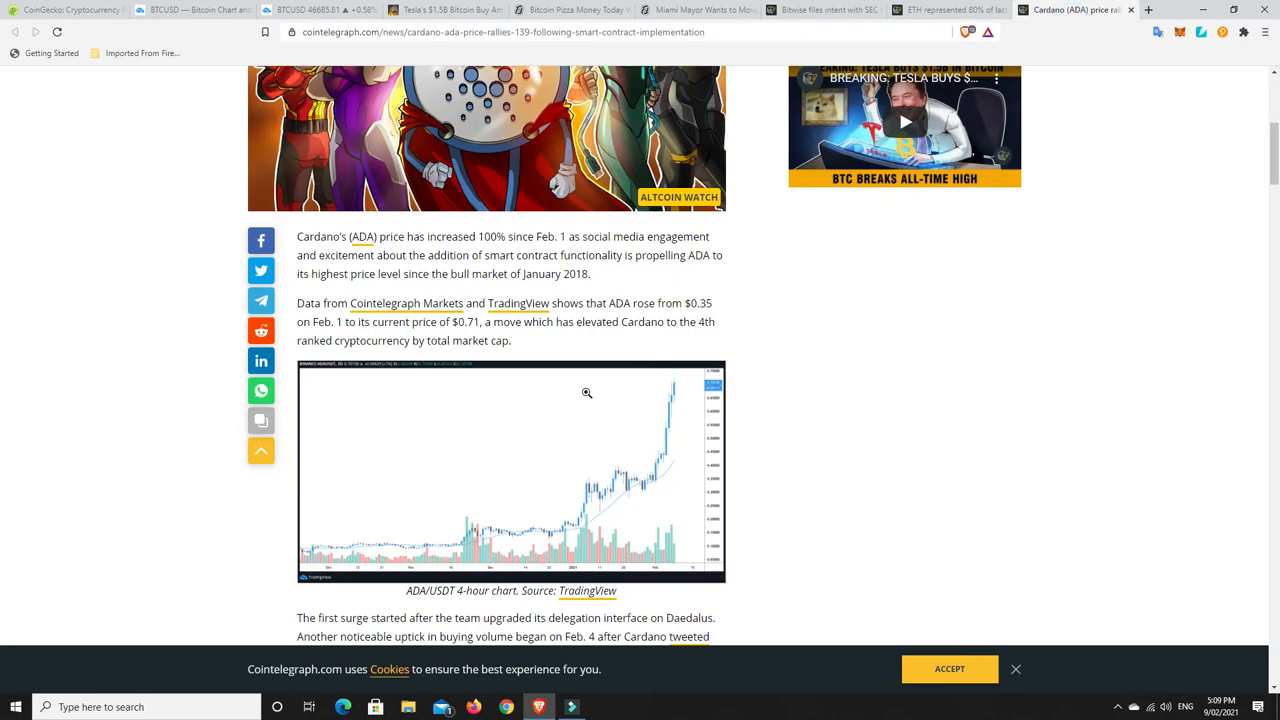
# Scroll back up the Cardano article and return to CoinGecko's market-cap rankings
pyautogui.scroll(3)
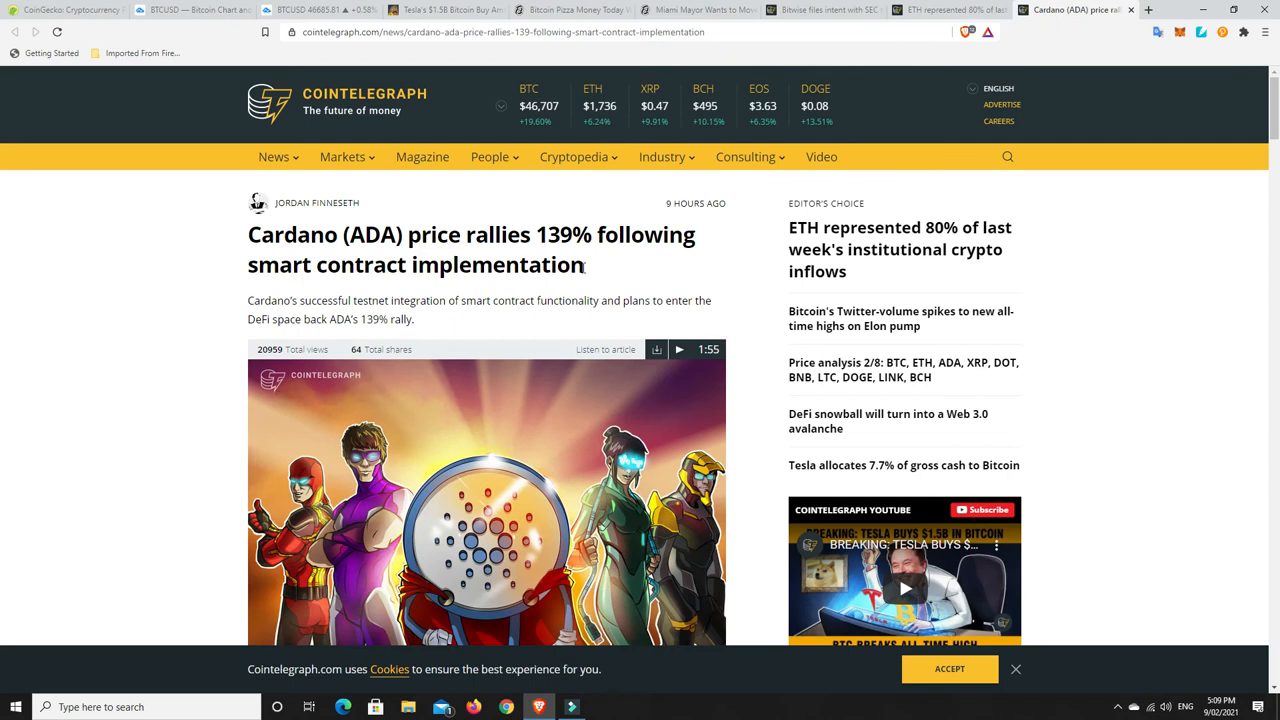
pyautogui.moveTo(658, 268)
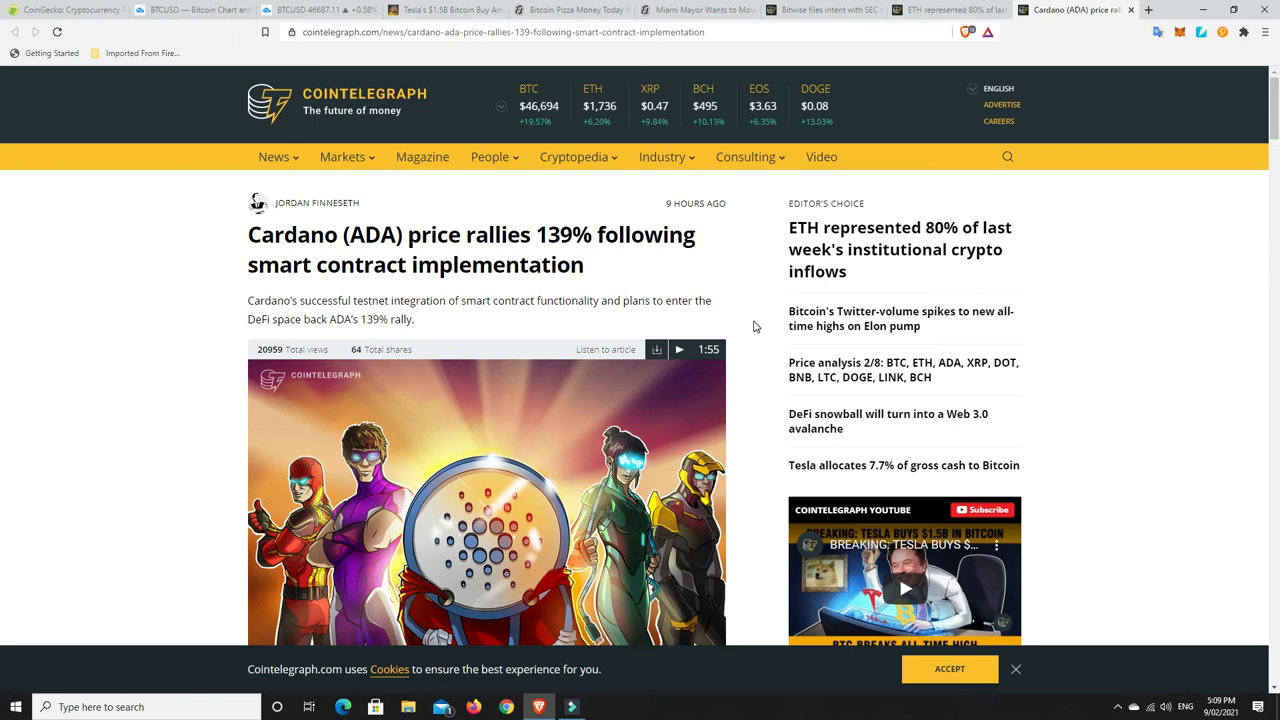
pyautogui.scroll(-3)
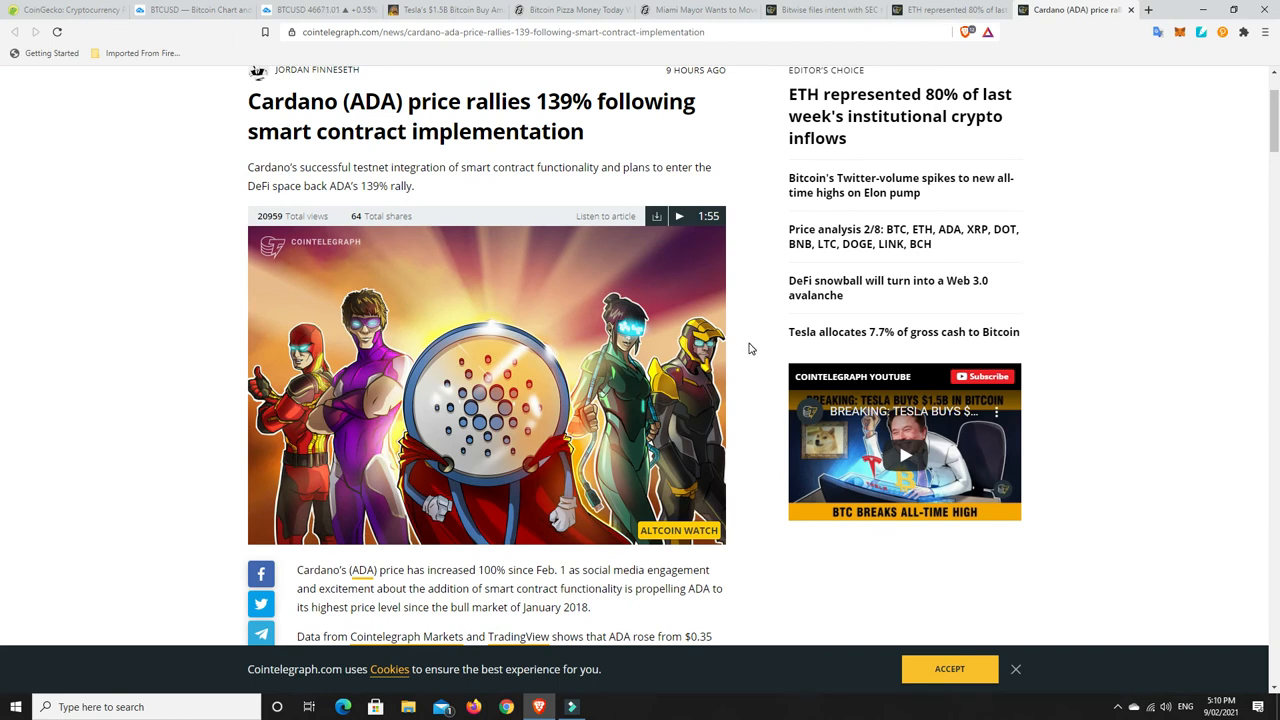
pyautogui.moveTo(764, 344)
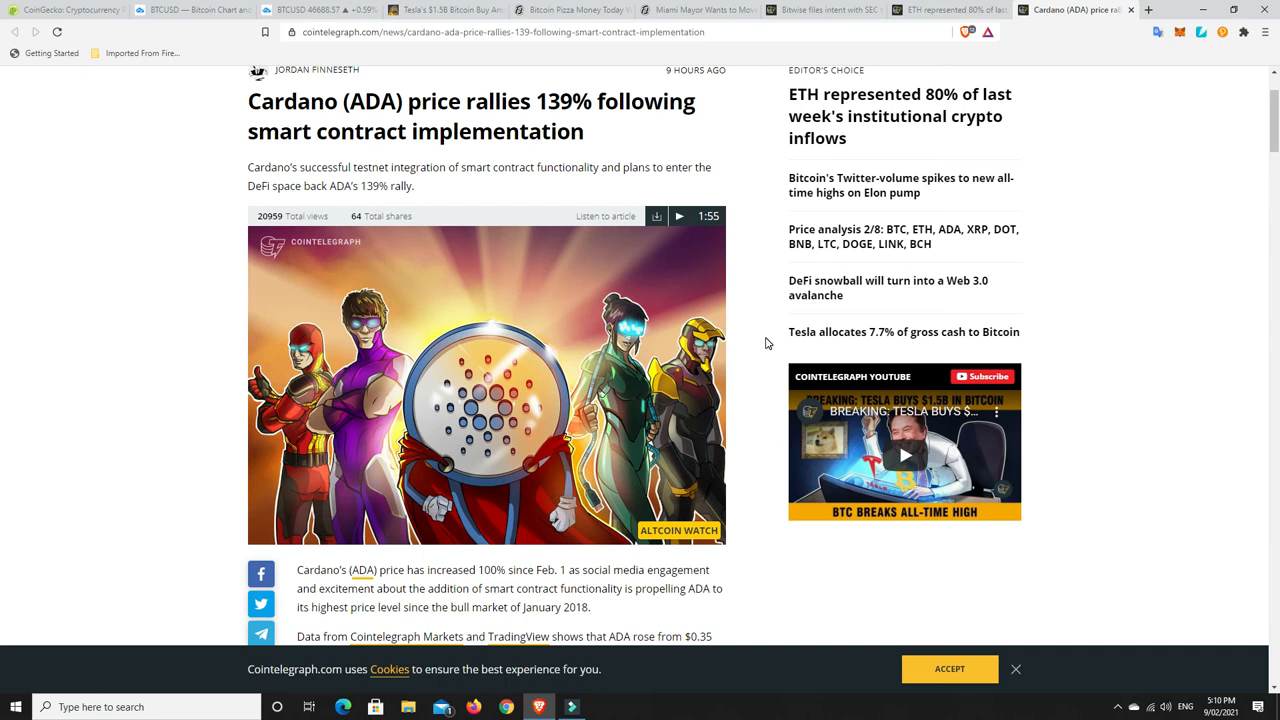
pyautogui.moveTo(756, 370)
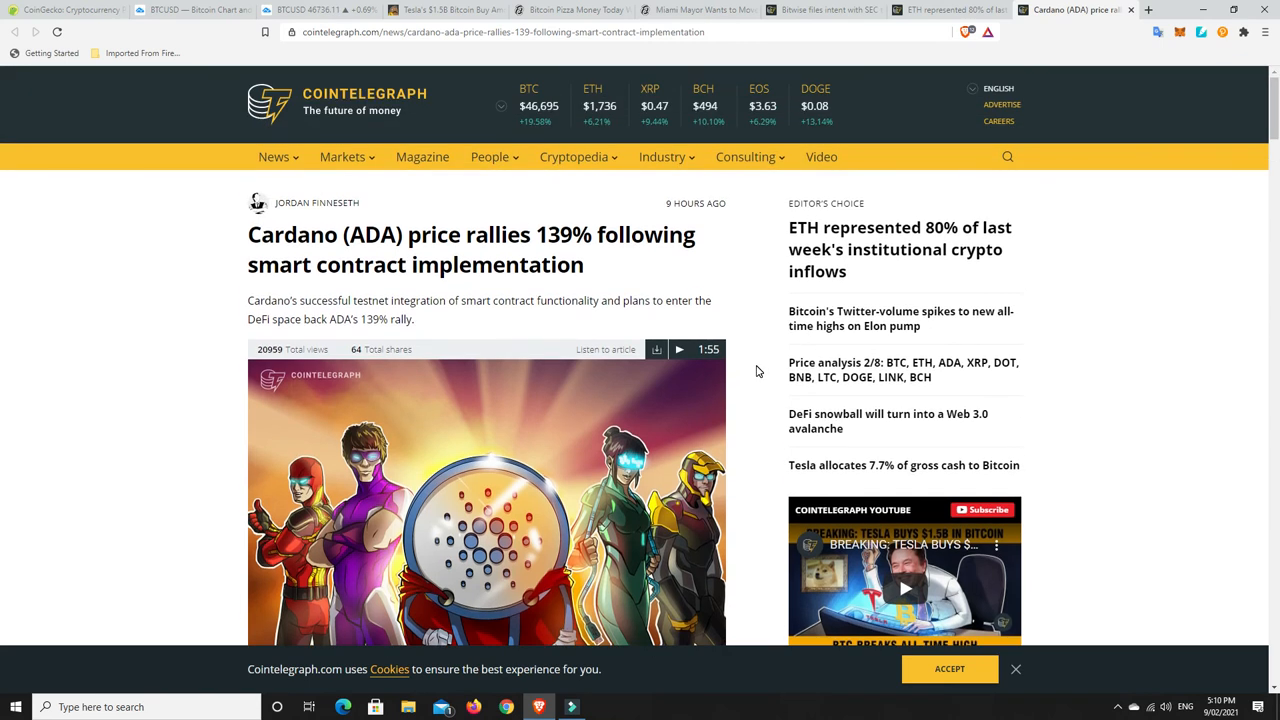
pyautogui.click(64, 8)
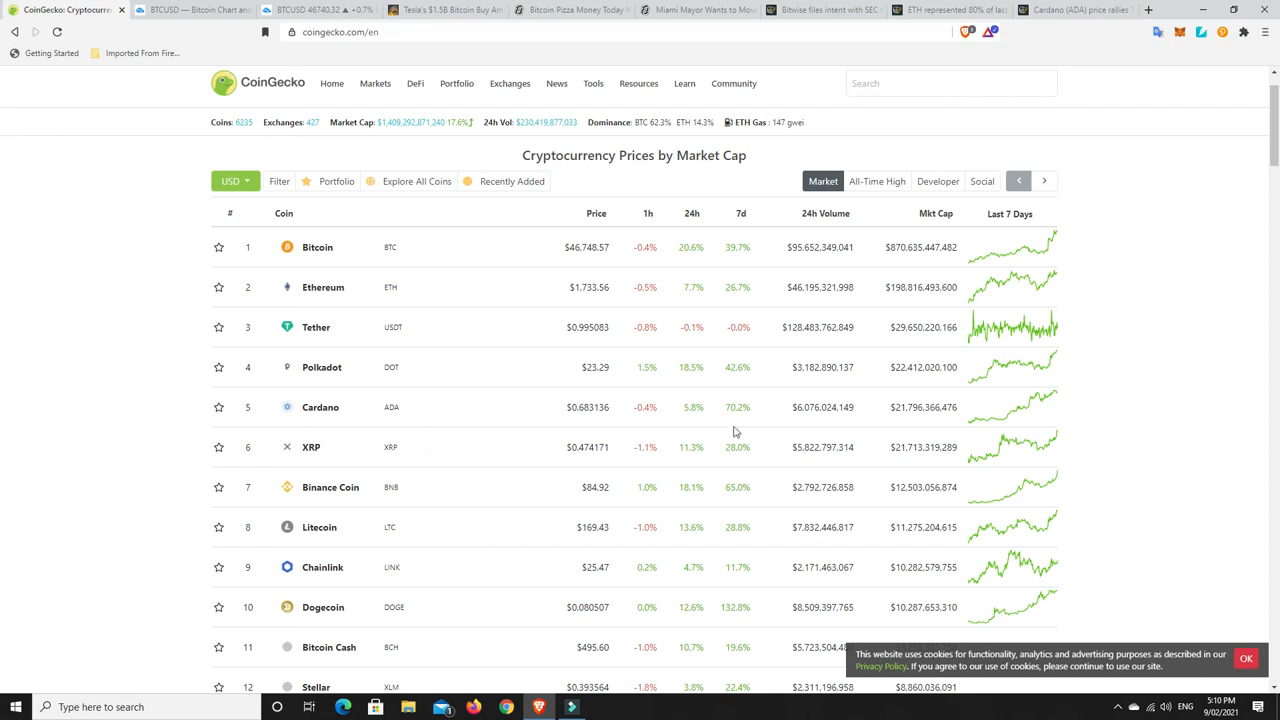
pyautogui.moveTo(712, 418)
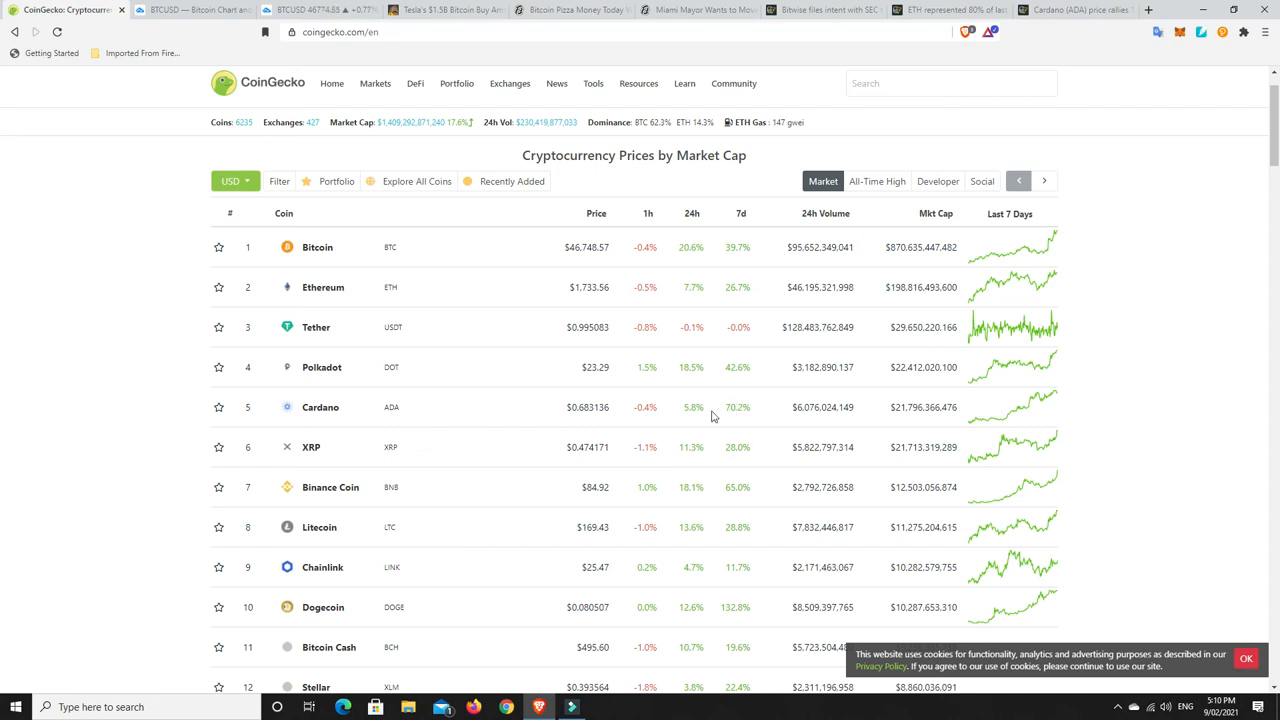
pyautogui.moveTo(702, 408)
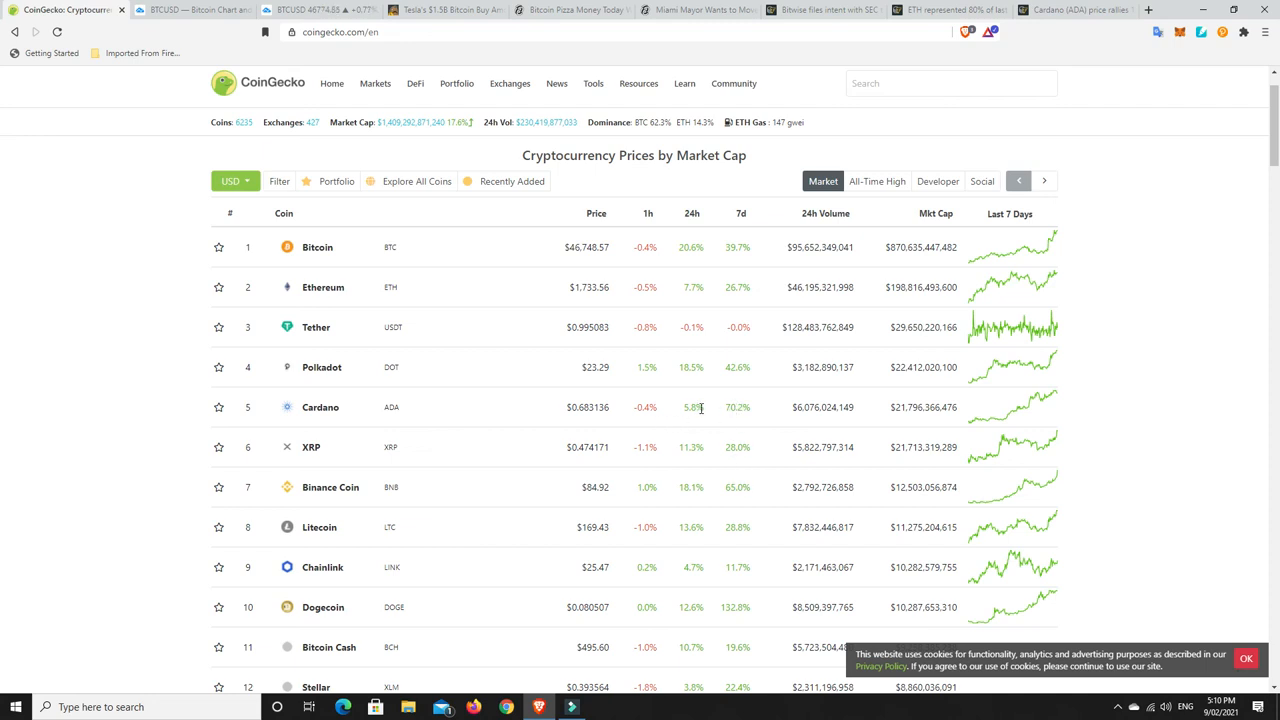
pyautogui.moveTo(416, 412)
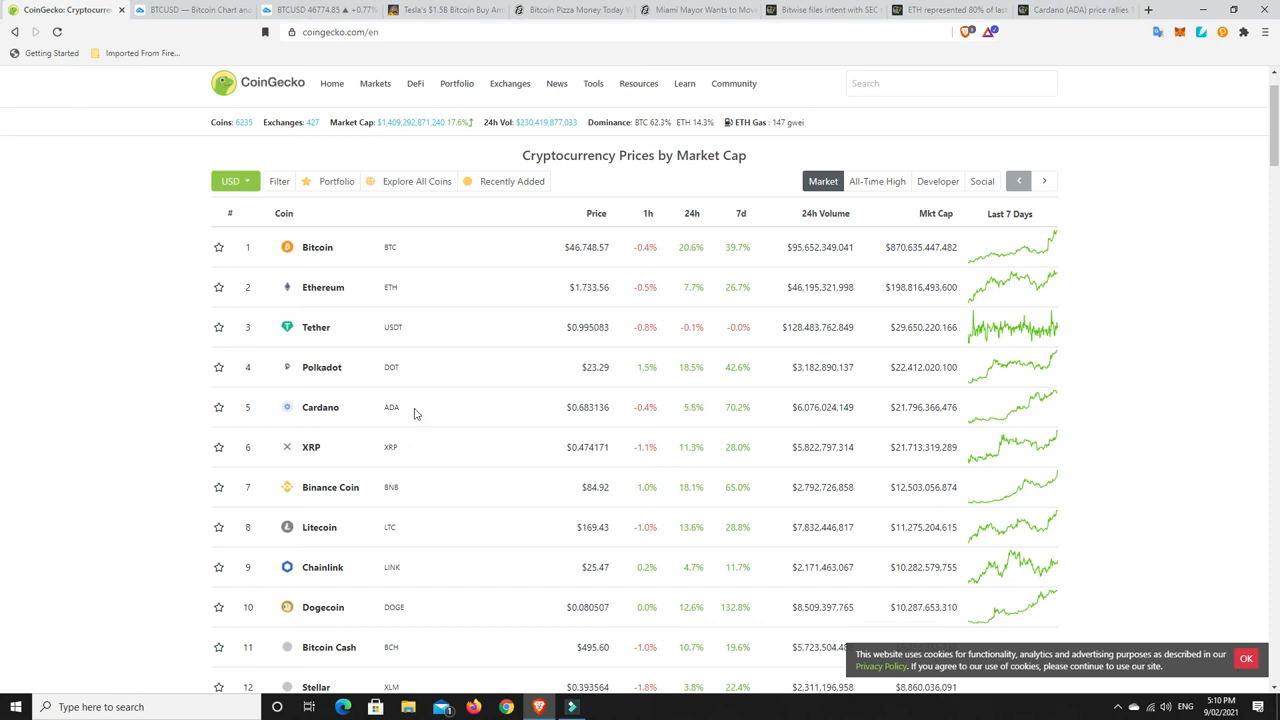
pyautogui.moveTo(360, 356)
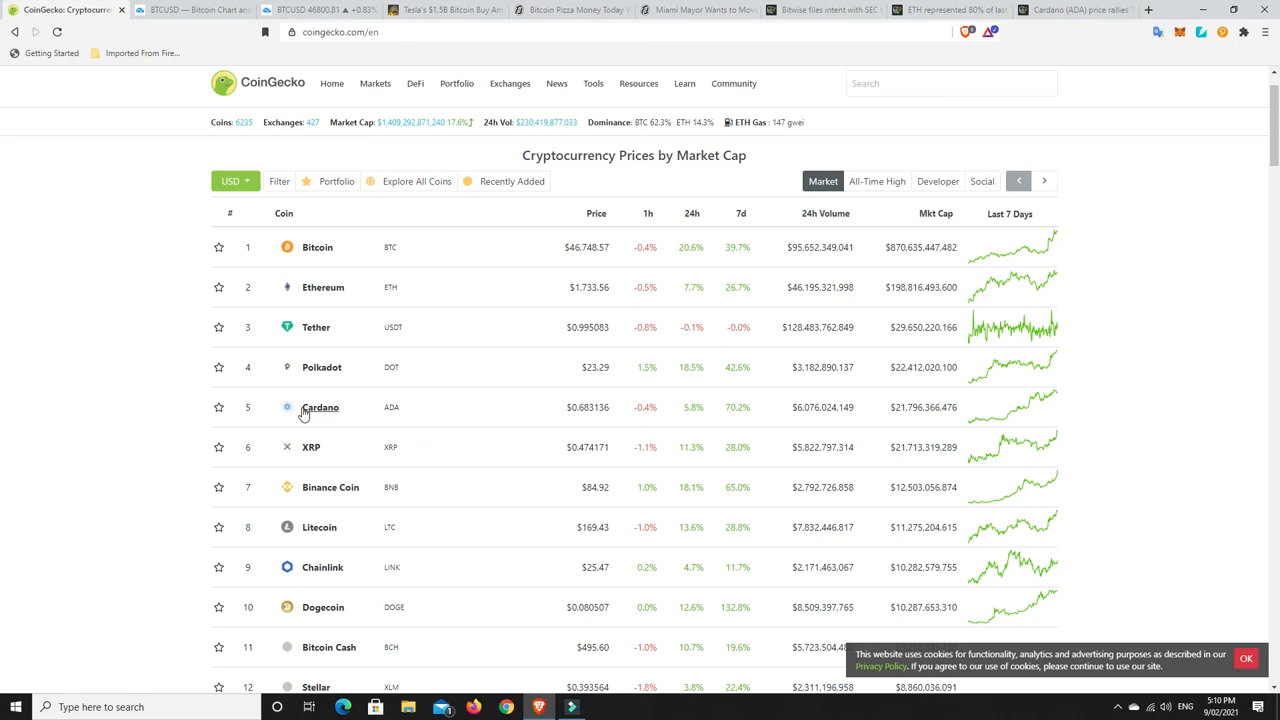
pyautogui.moveTo(322, 368)
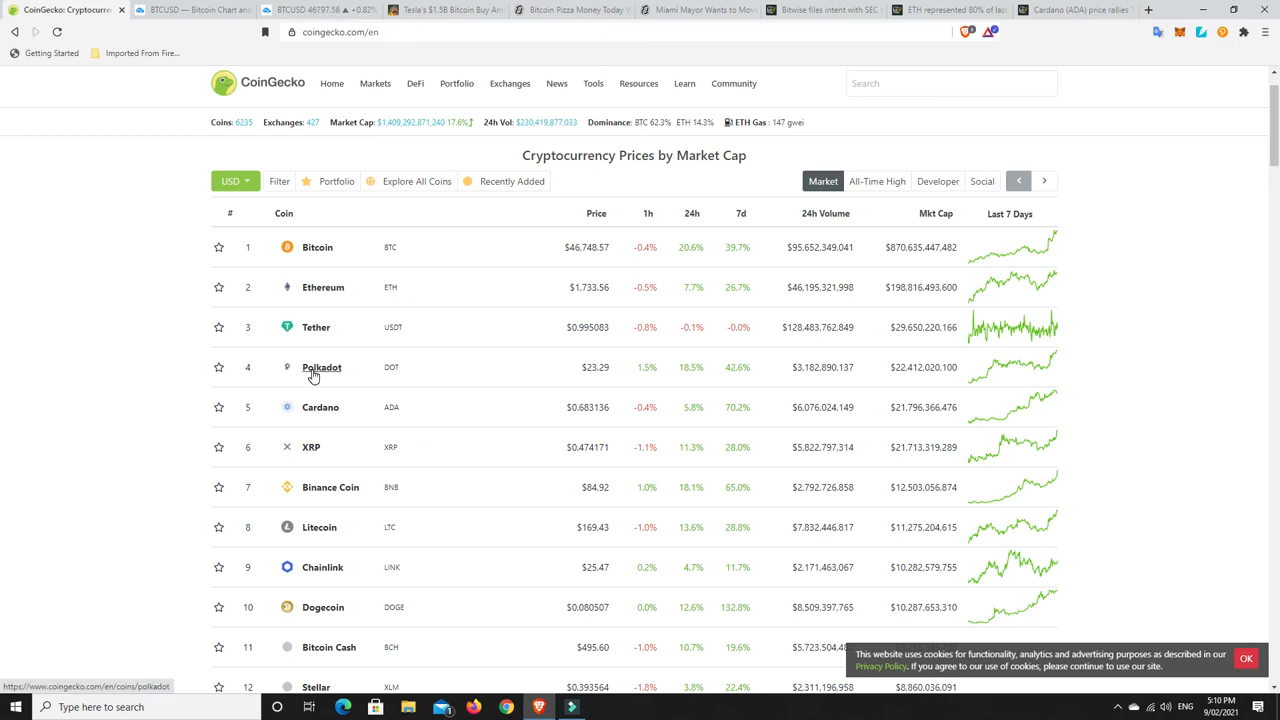
pyautogui.moveTo(312, 376)
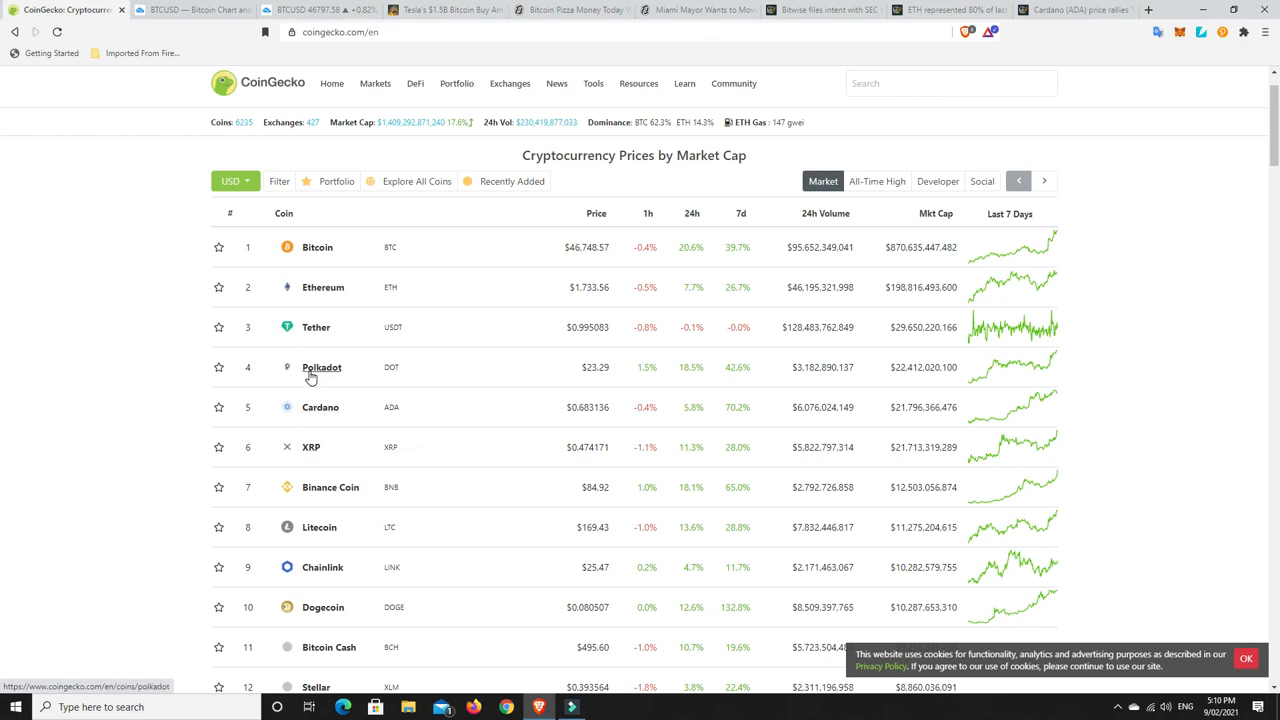
pyautogui.moveTo(464, 412)
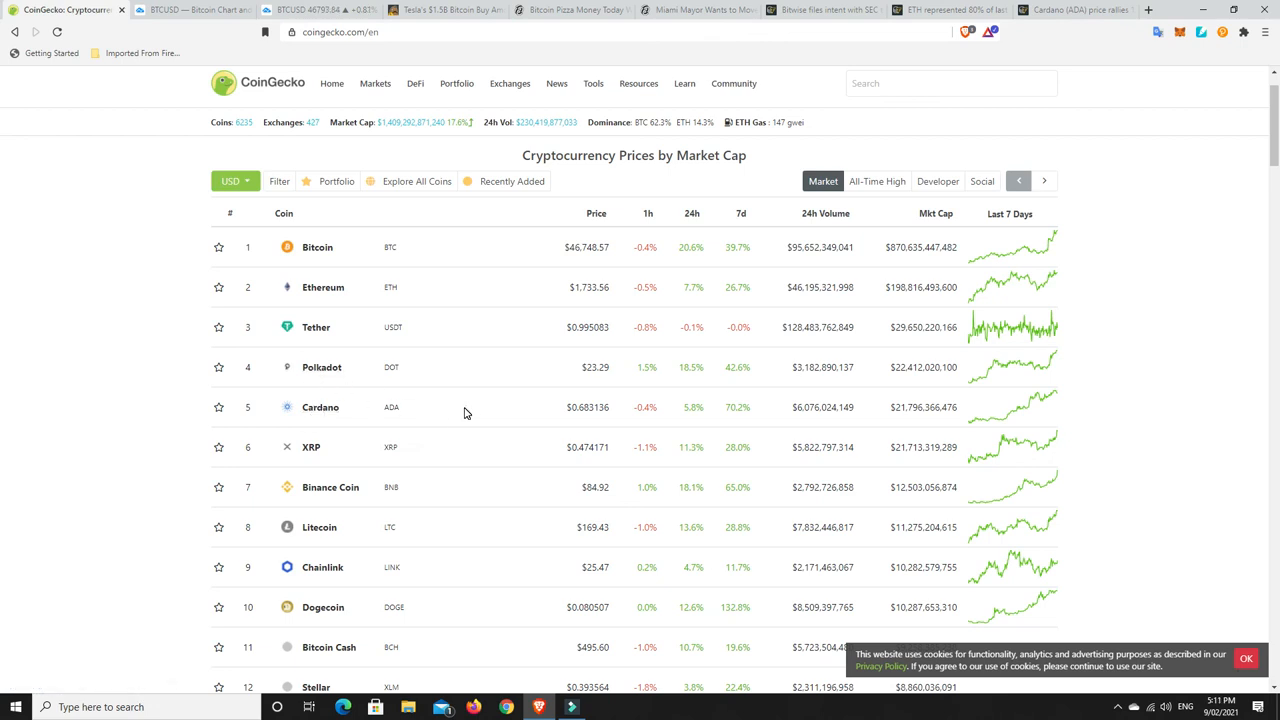
pyautogui.moveTo(276, 462)
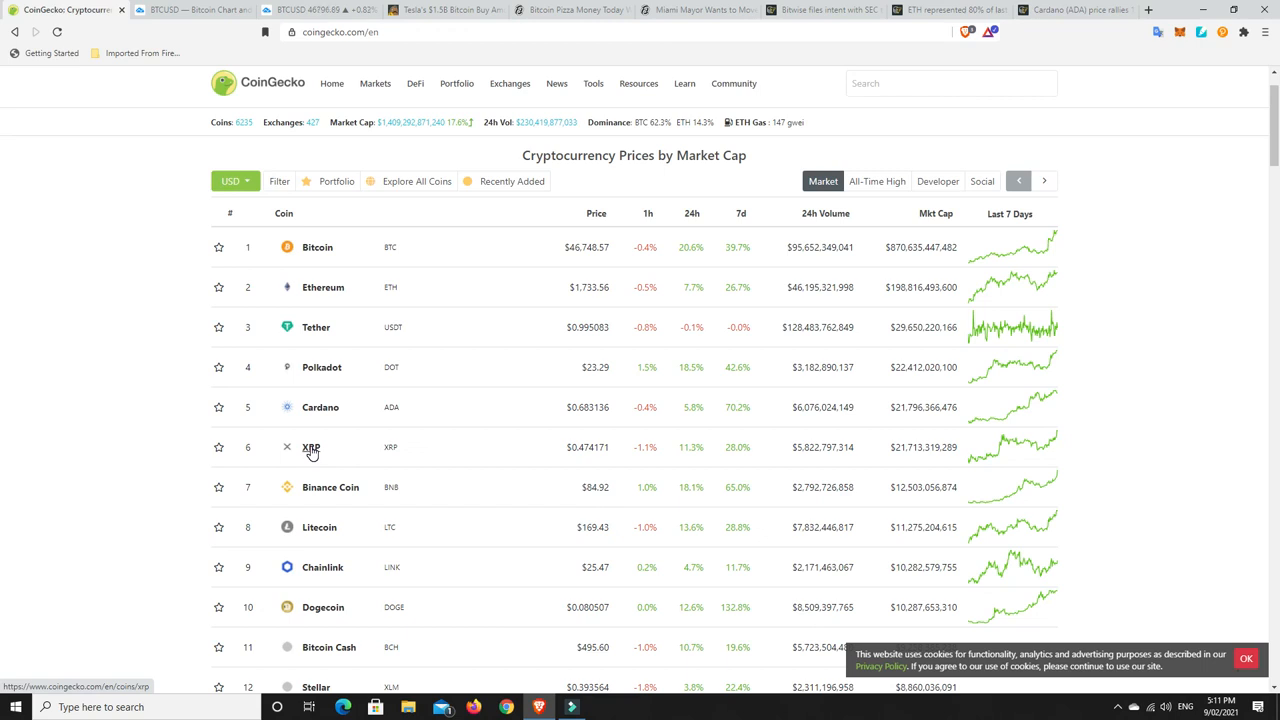
pyautogui.moveTo(338, 458)
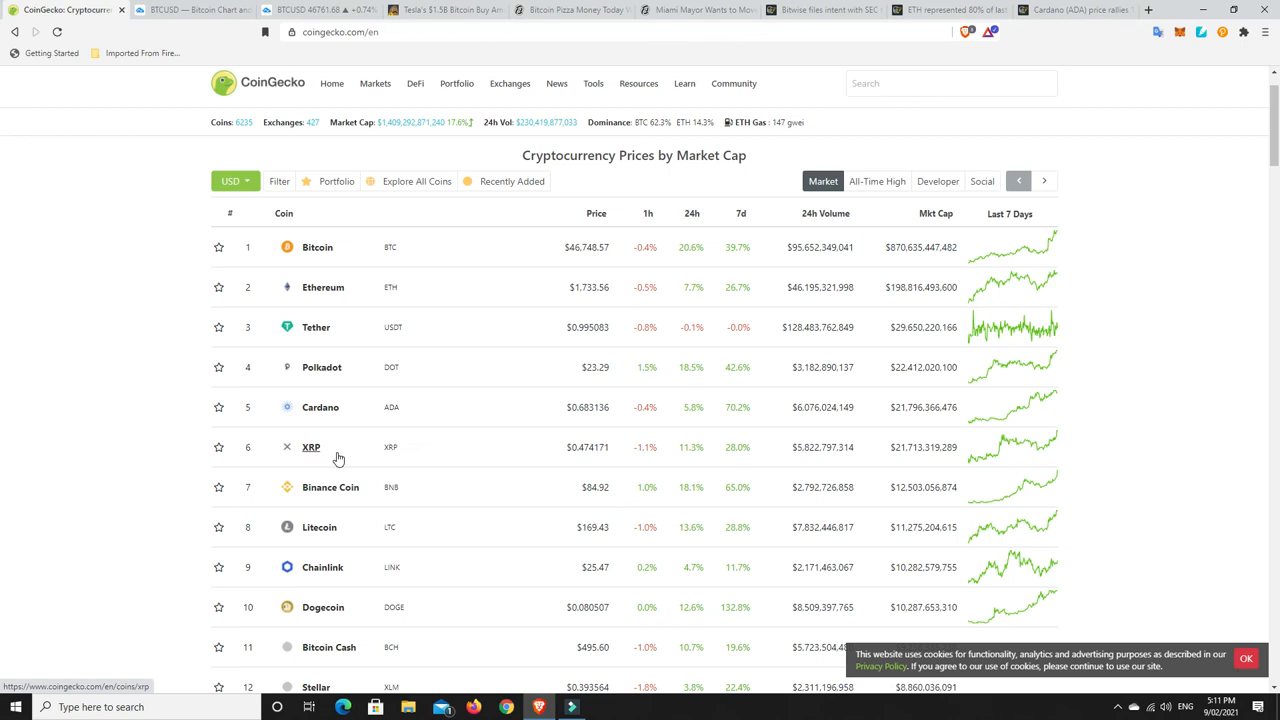
pyautogui.moveTo(468, 466)
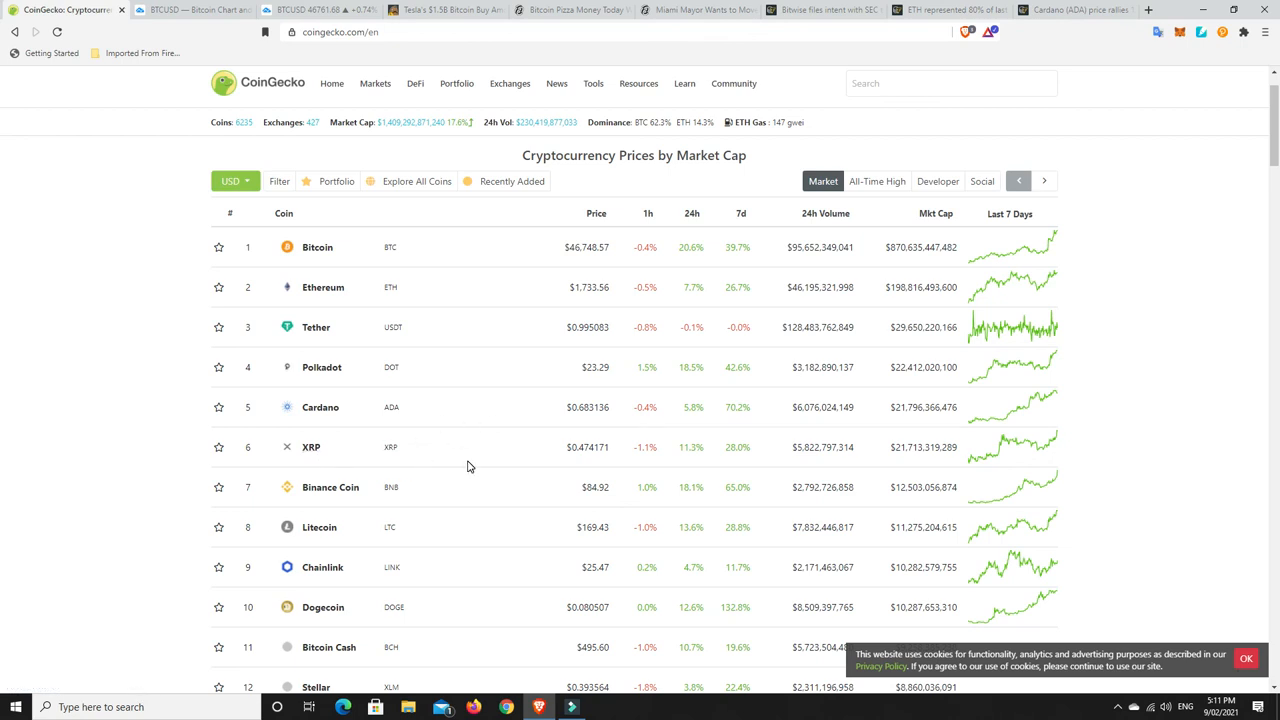
pyautogui.moveTo(484, 468)
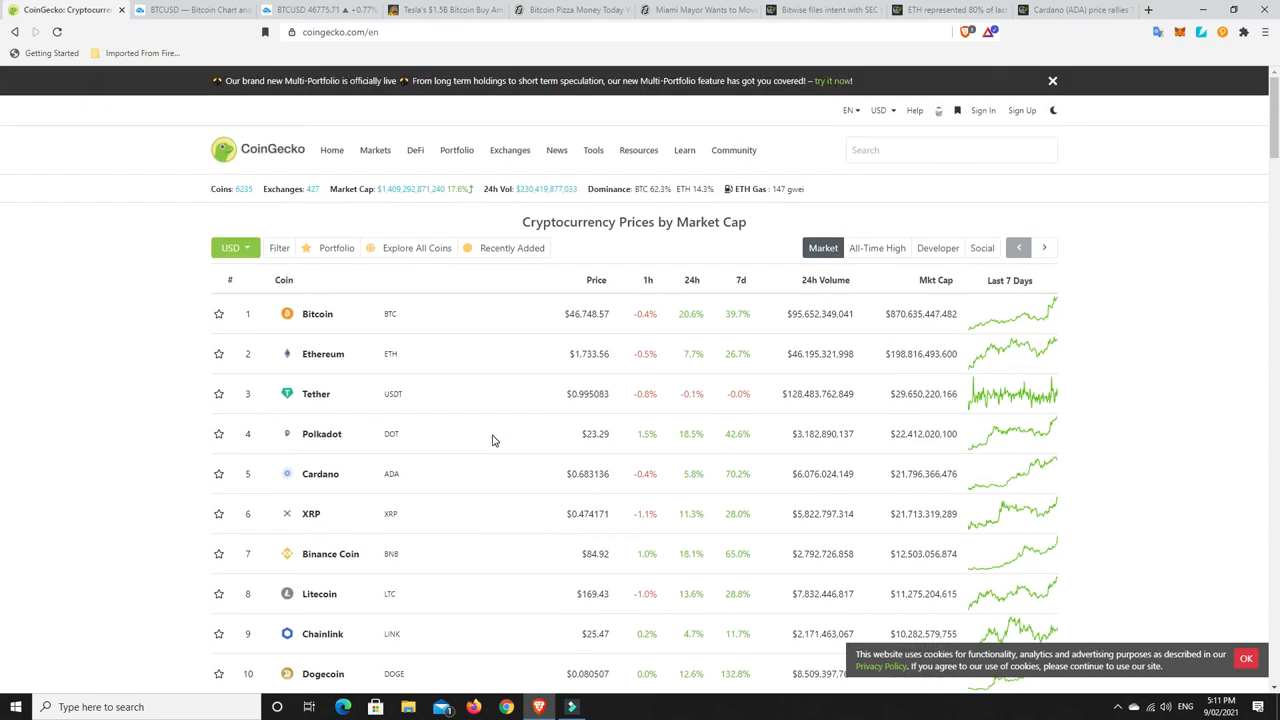
pyautogui.moveTo(506, 434)
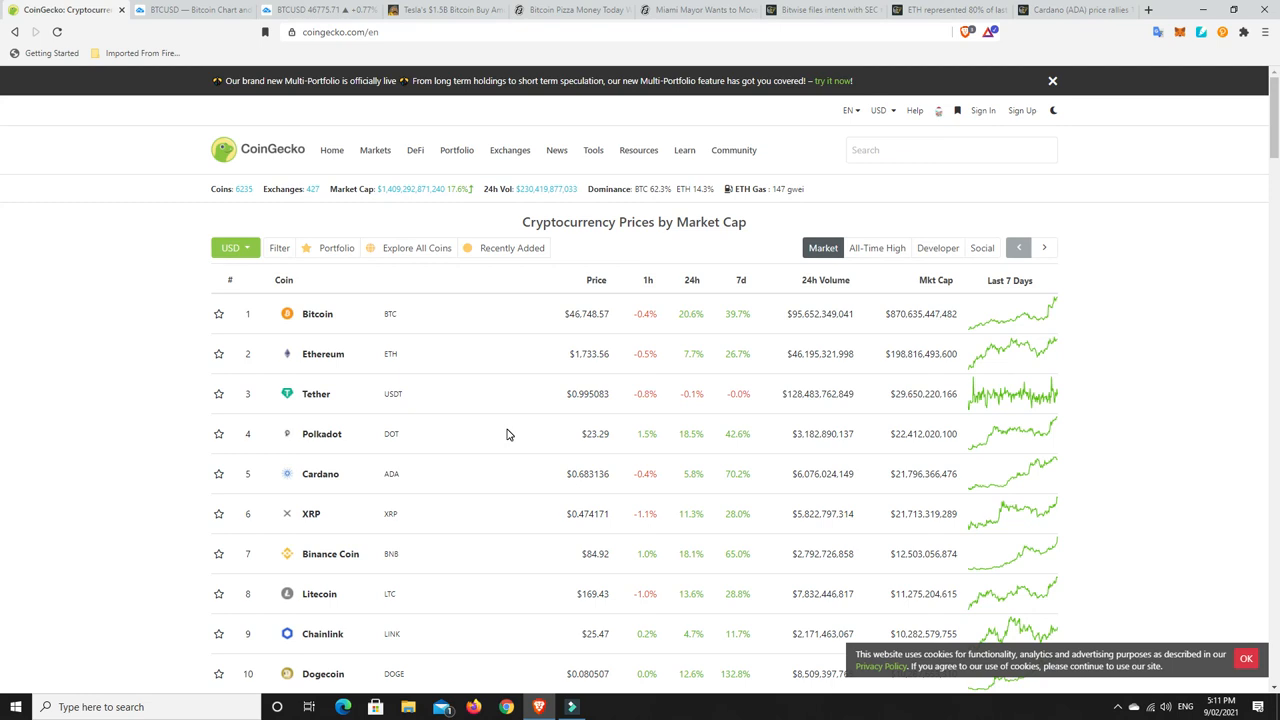
pyautogui.moveTo(512, 432)
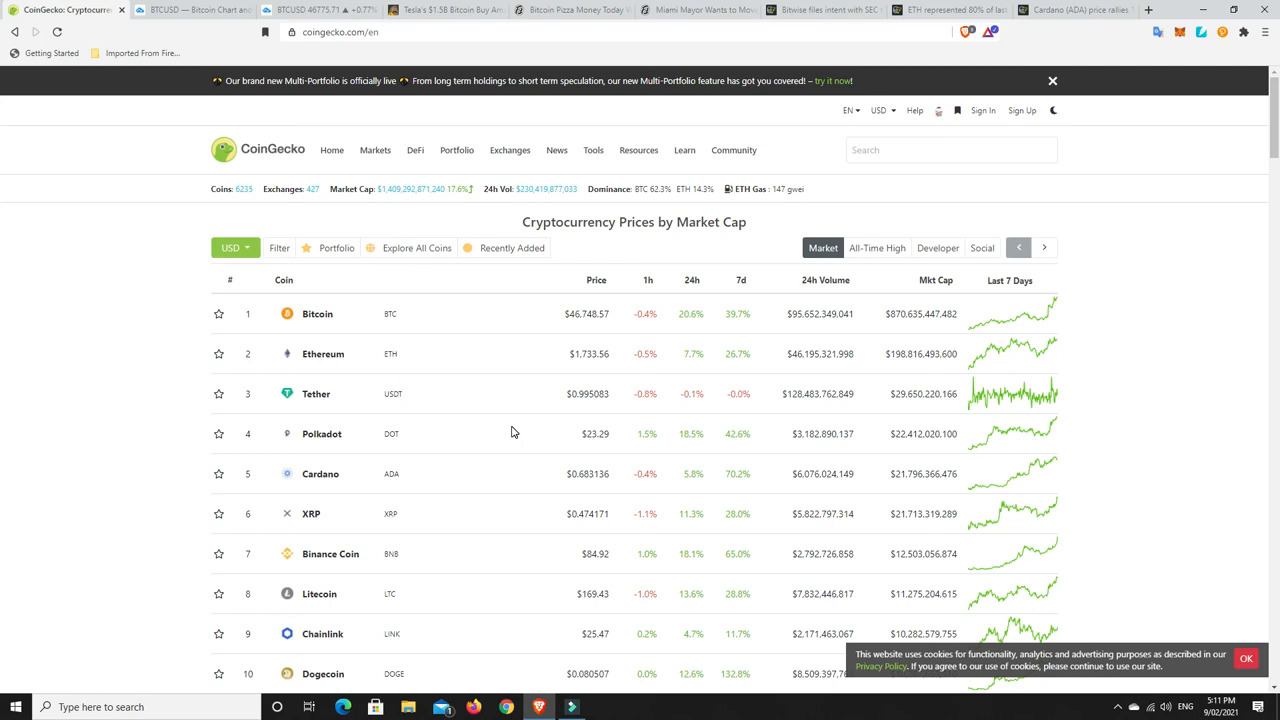
pyautogui.moveTo(436, 446)
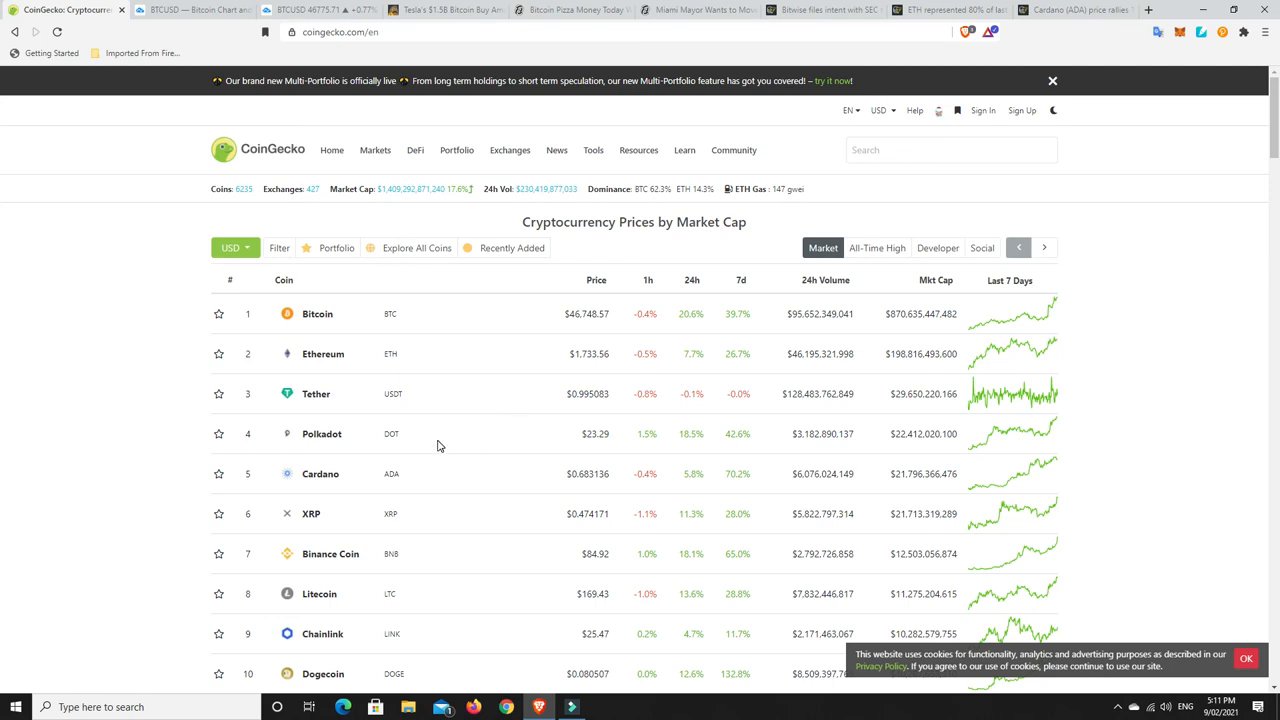
pyautogui.moveTo(442, 442)
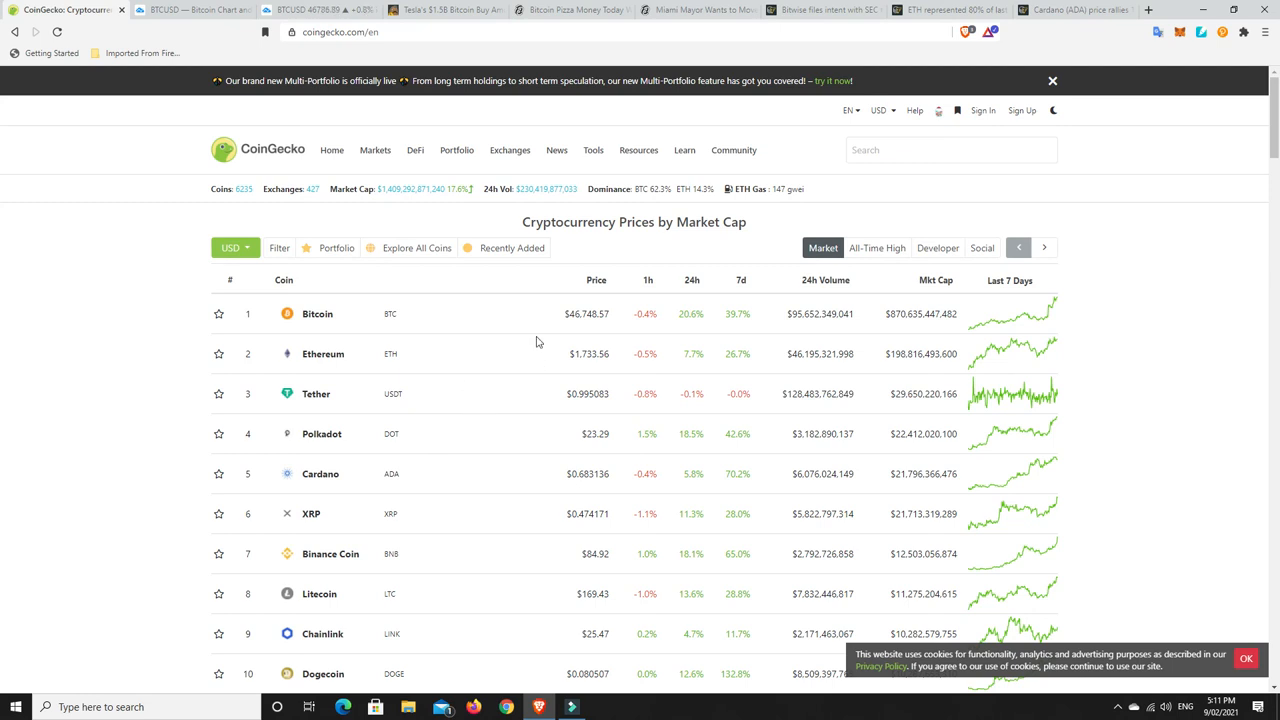
pyautogui.moveTo(520, 322)
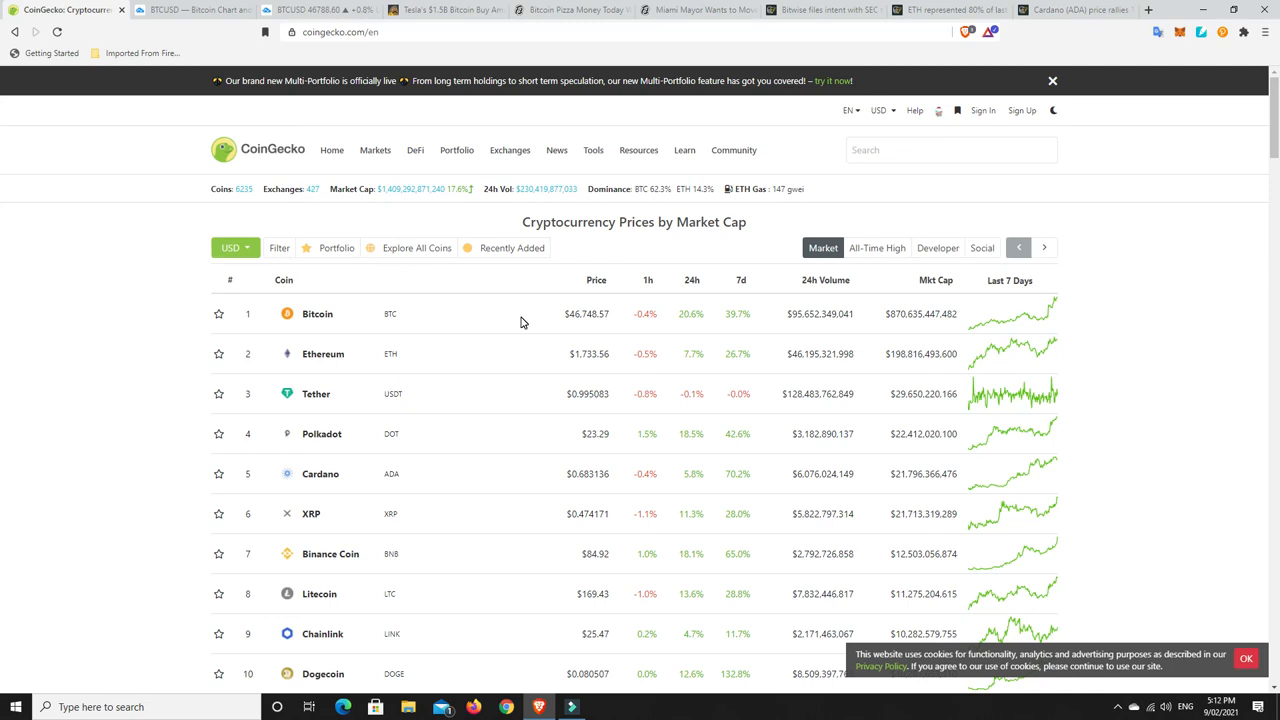
pyautogui.moveTo(588, 328)
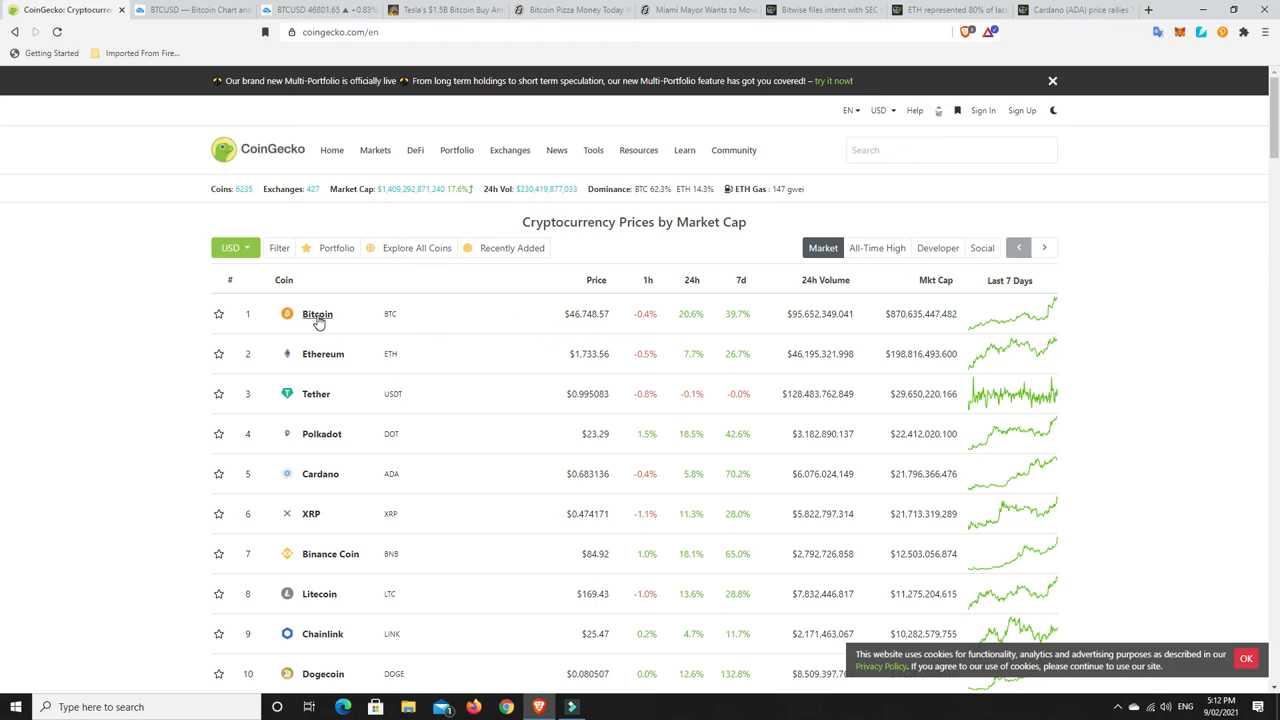
pyautogui.moveTo(608, 356)
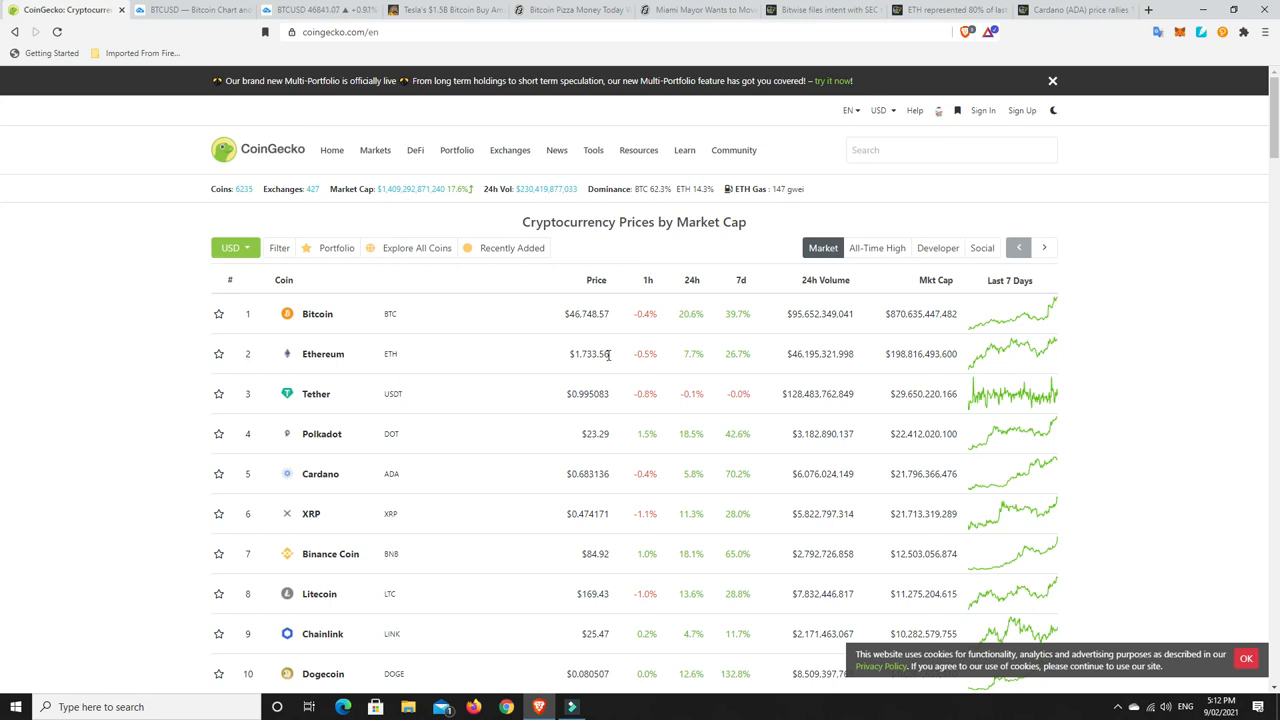
pyautogui.moveTo(504, 350)
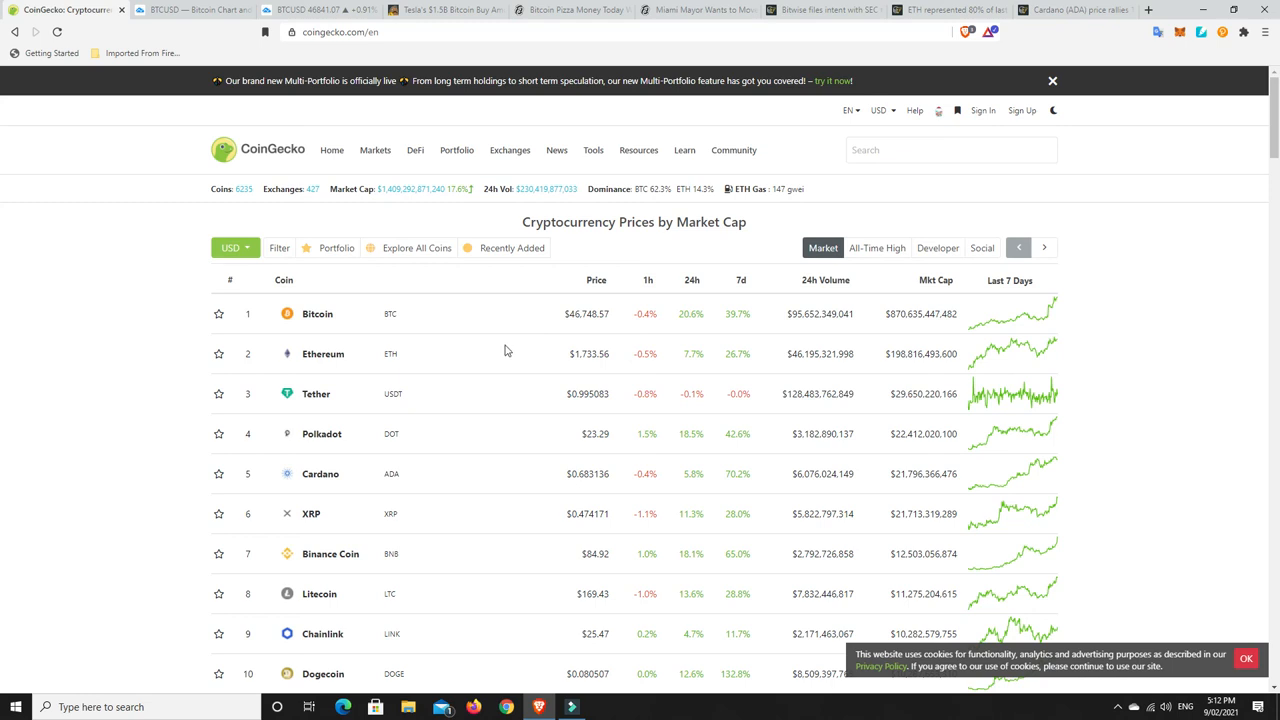
pyautogui.moveTo(492, 356)
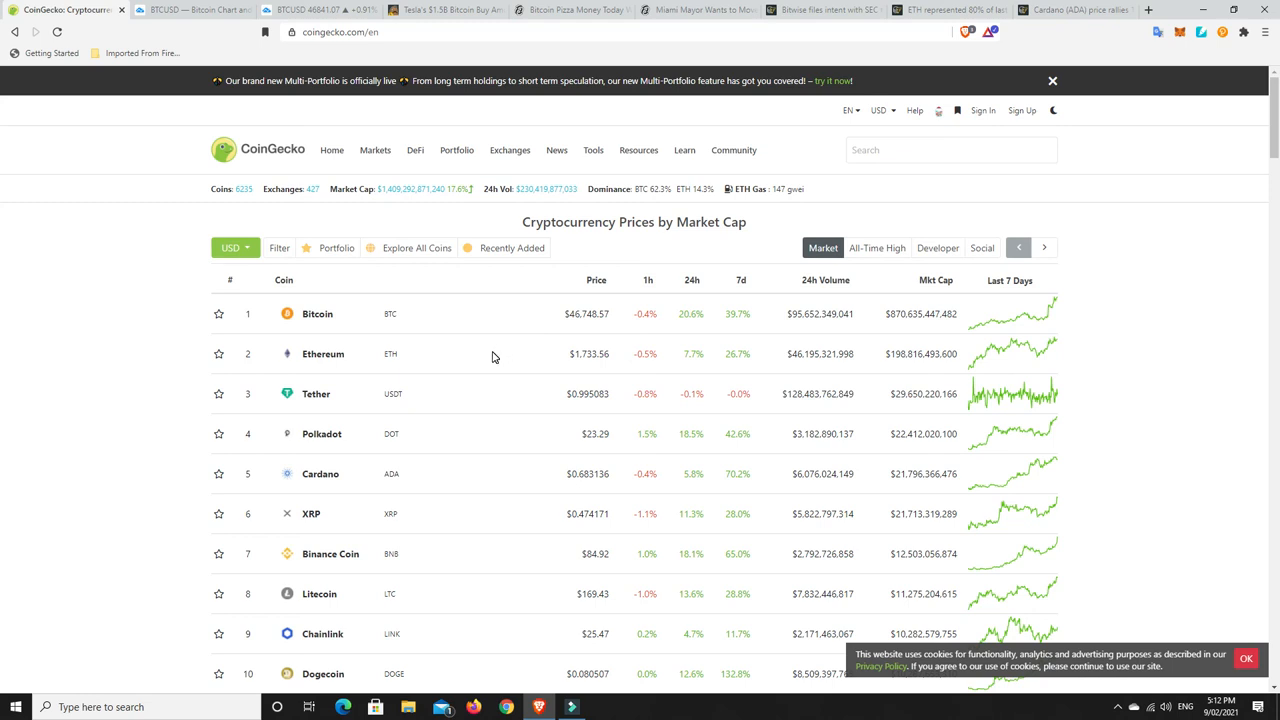
pyautogui.moveTo(504, 356)
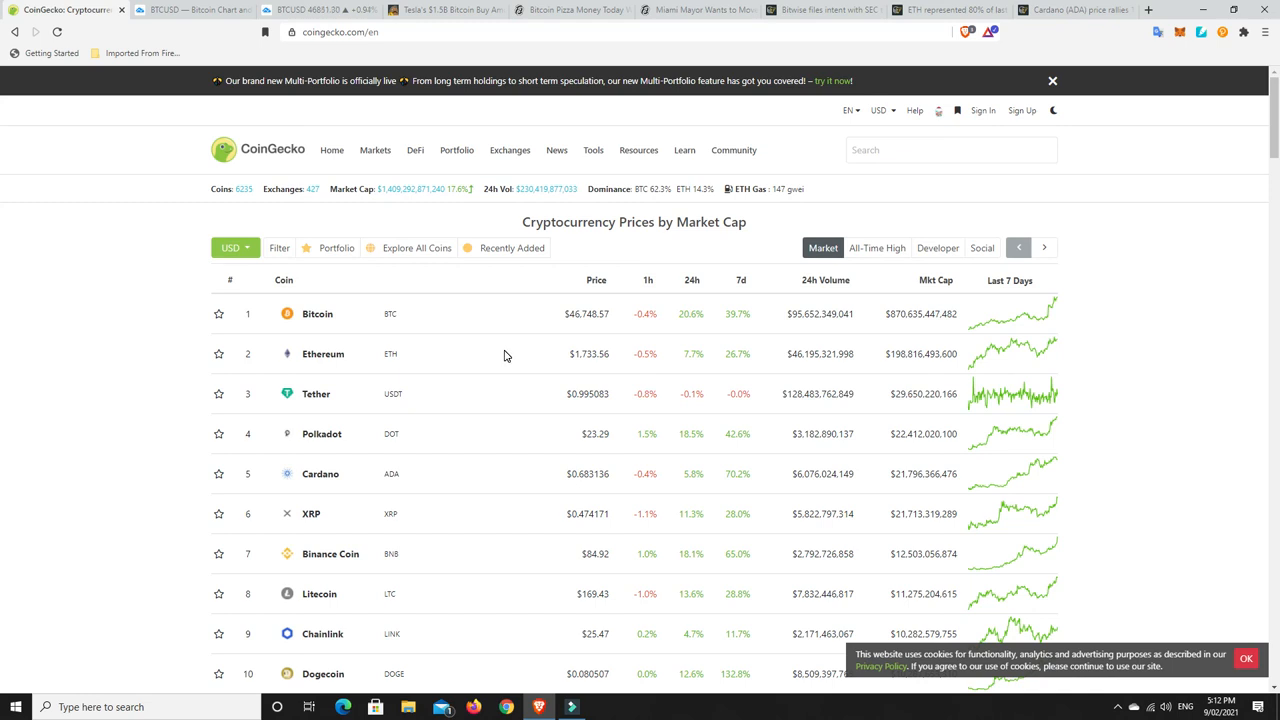
pyautogui.moveTo(630, 402)
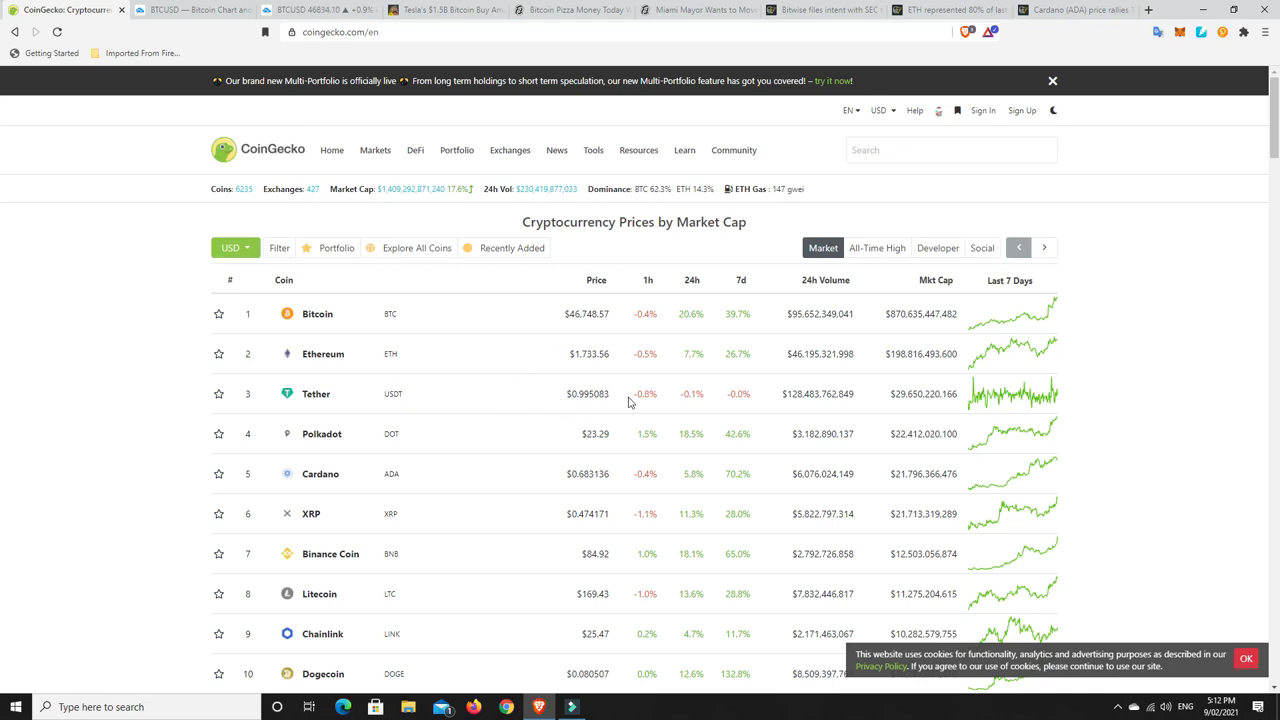
pyautogui.moveTo(644, 424)
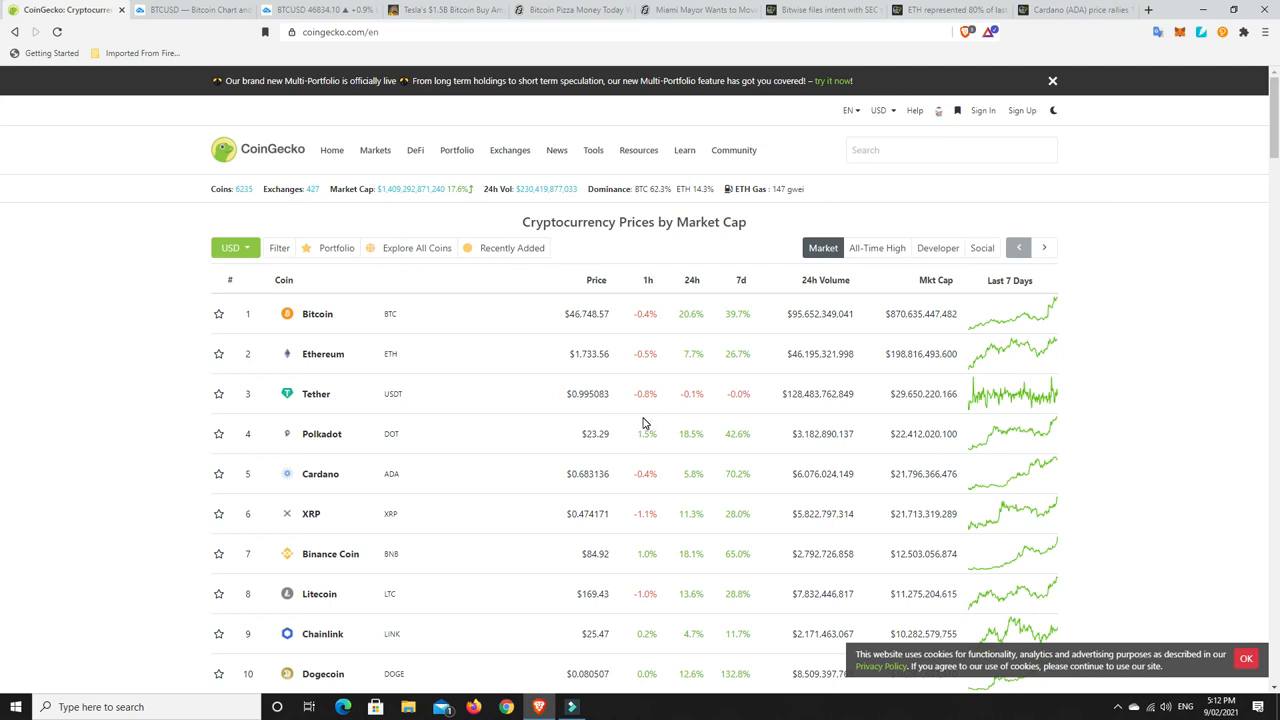
pyautogui.moveTo(644, 424)
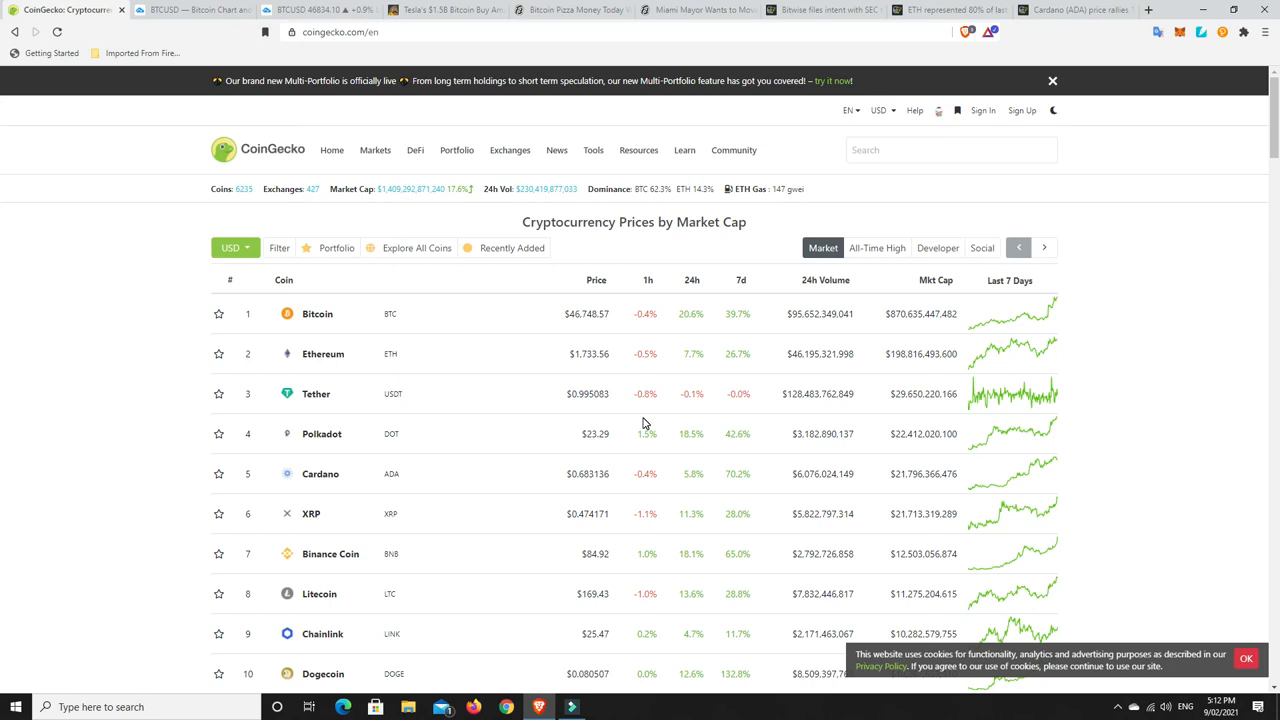